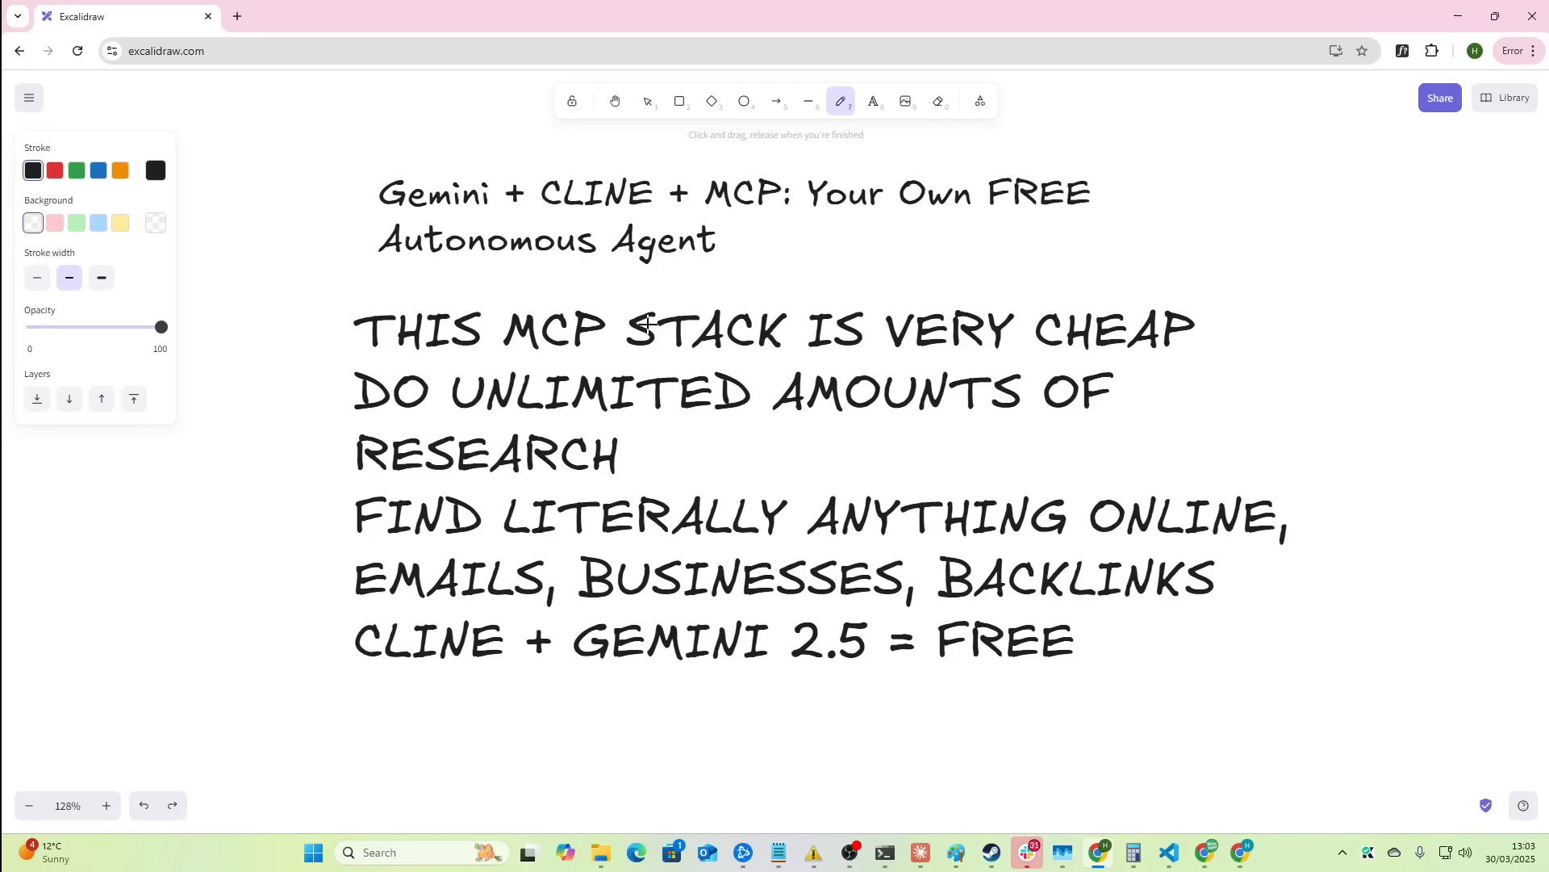
mouse_move(505, 271)
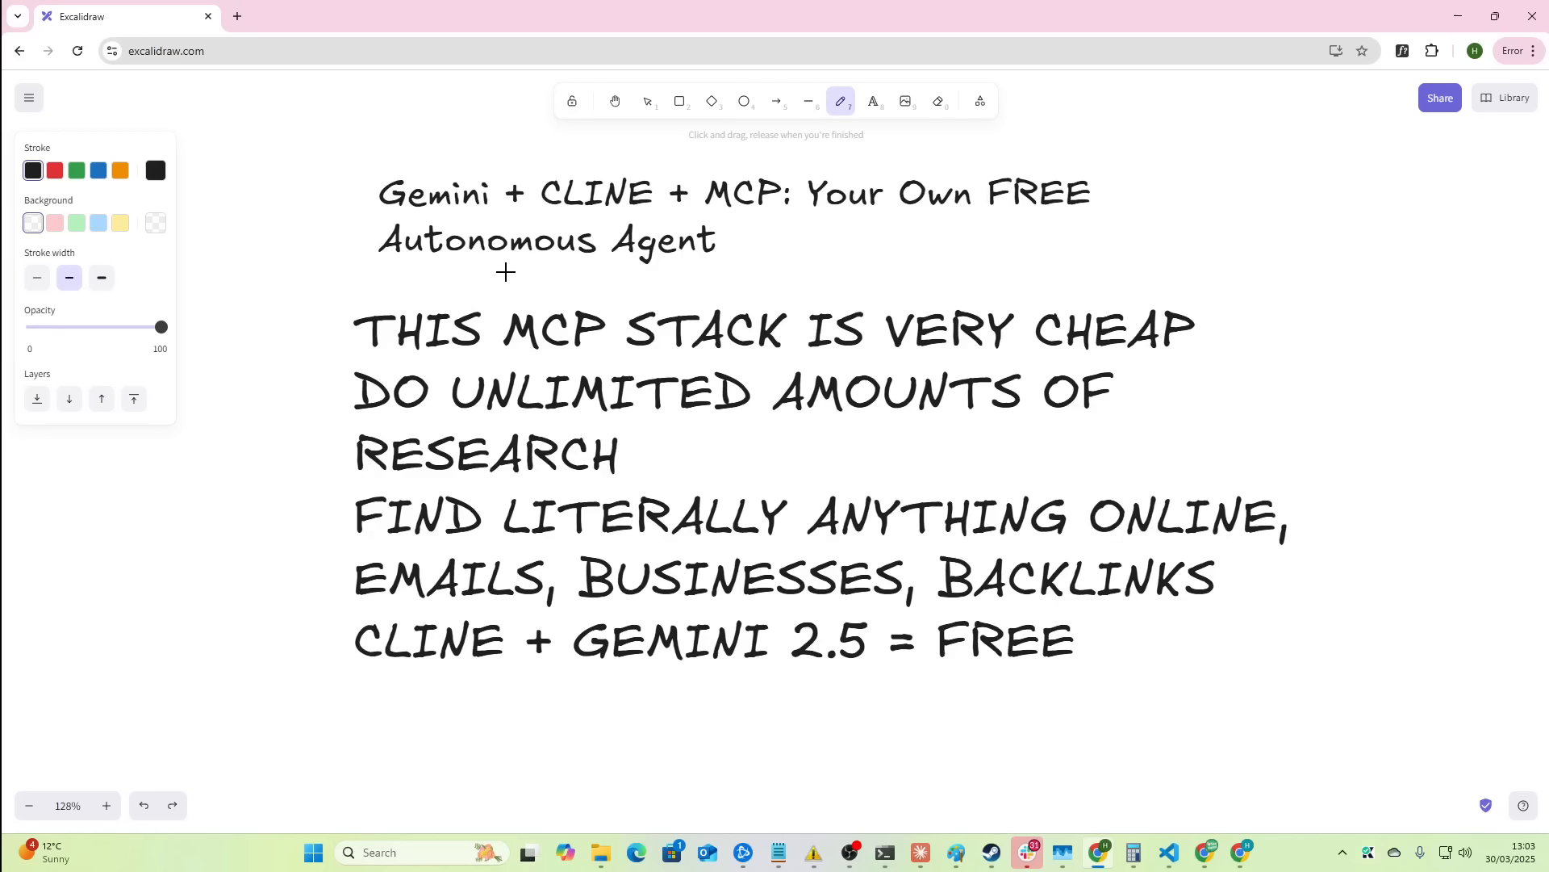
mouse_move(386, 238)
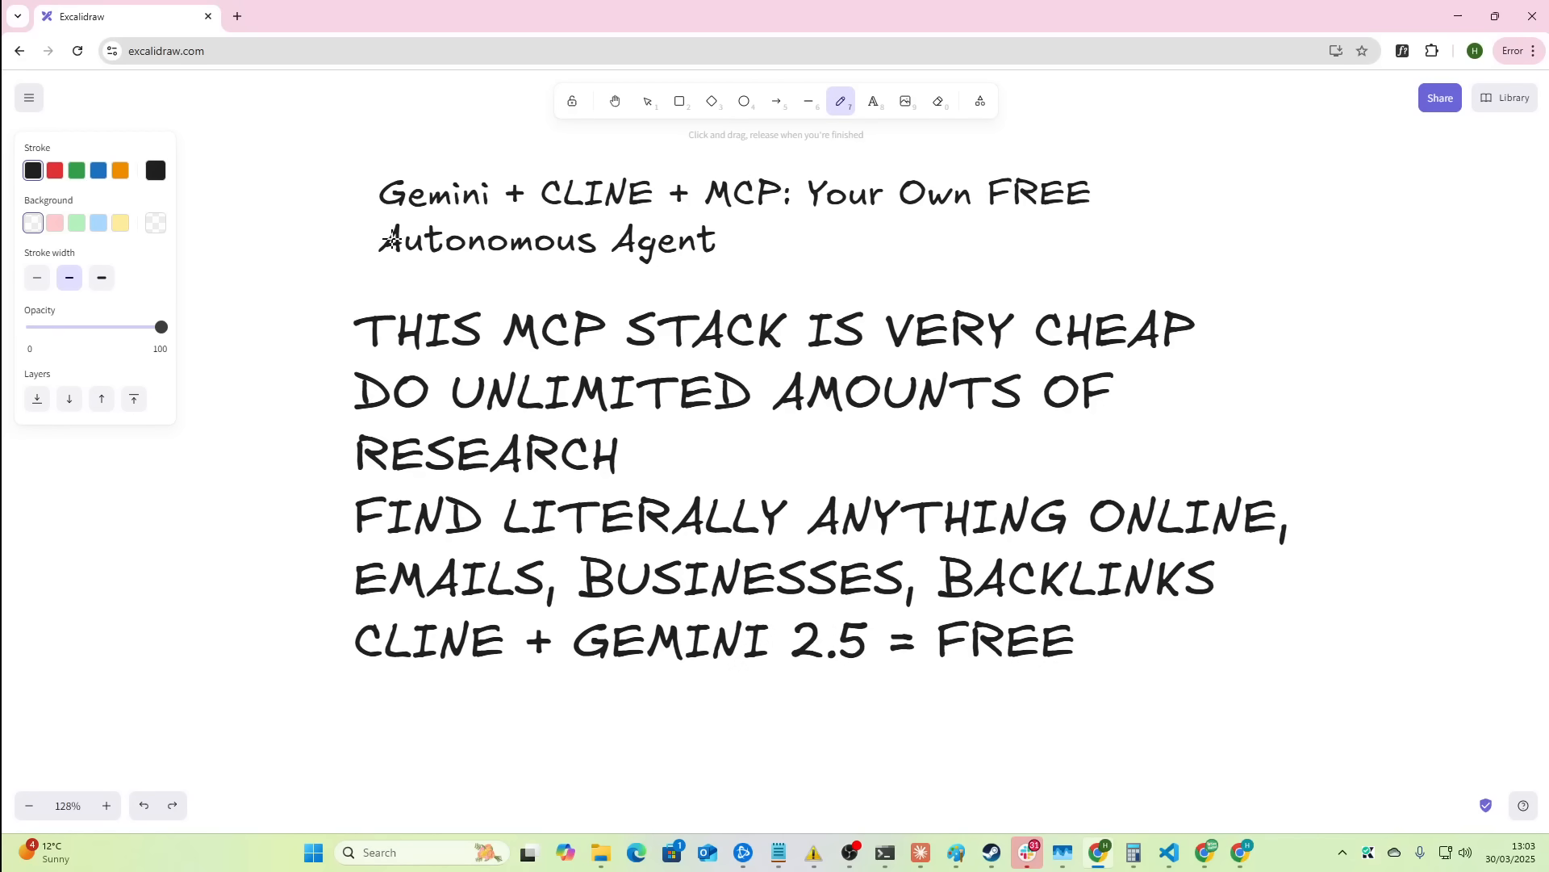
mouse_move(415, 208)
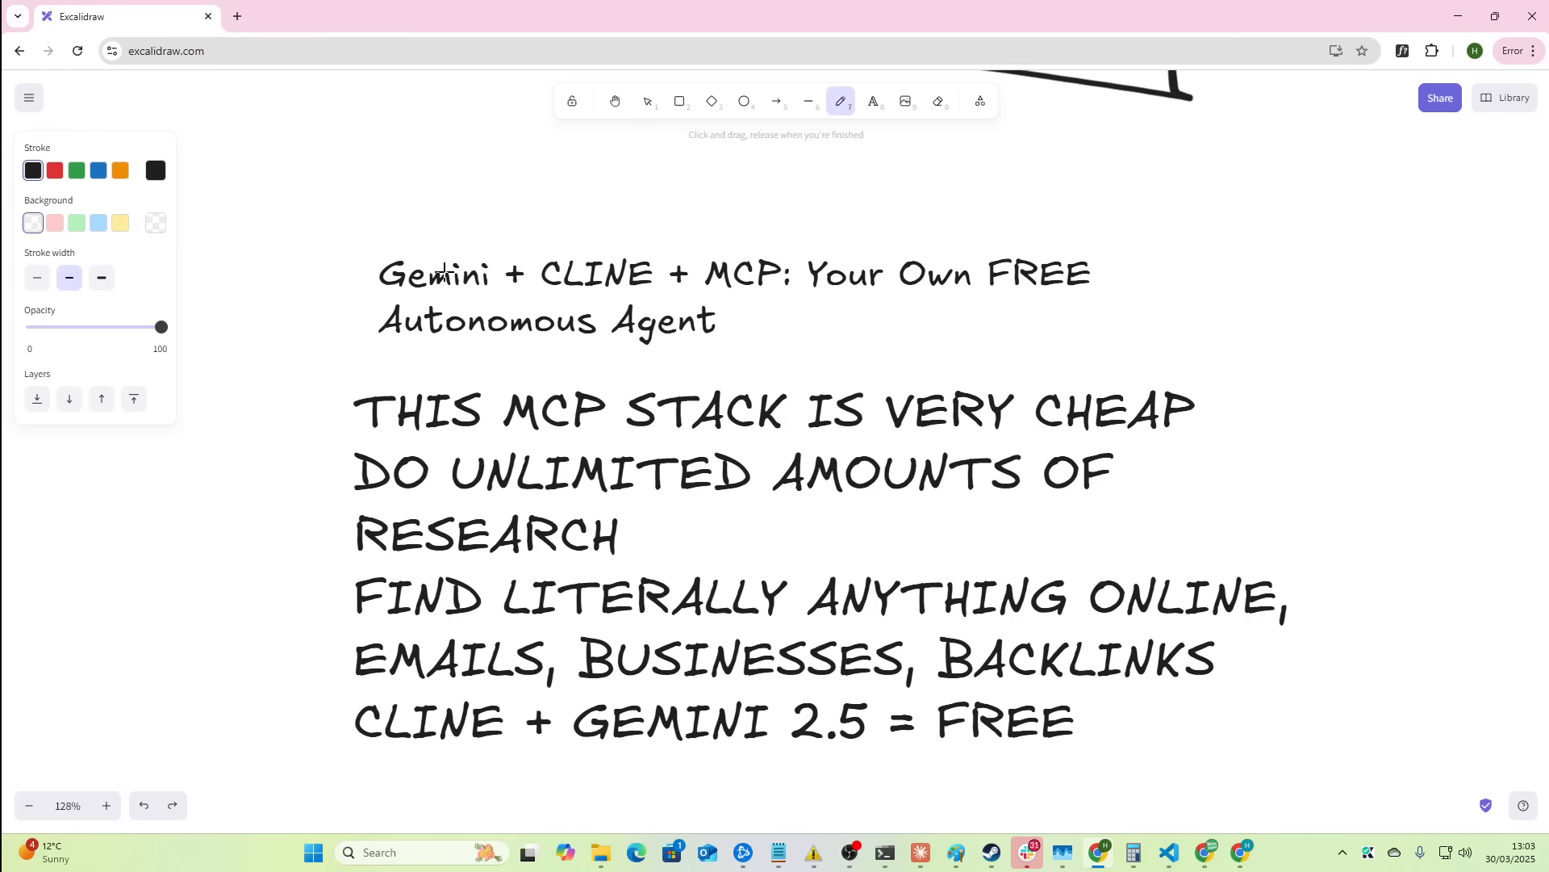
- Handwrite model notes with a thin freedraw stroke above the Gemini title
scroll(up, 3)
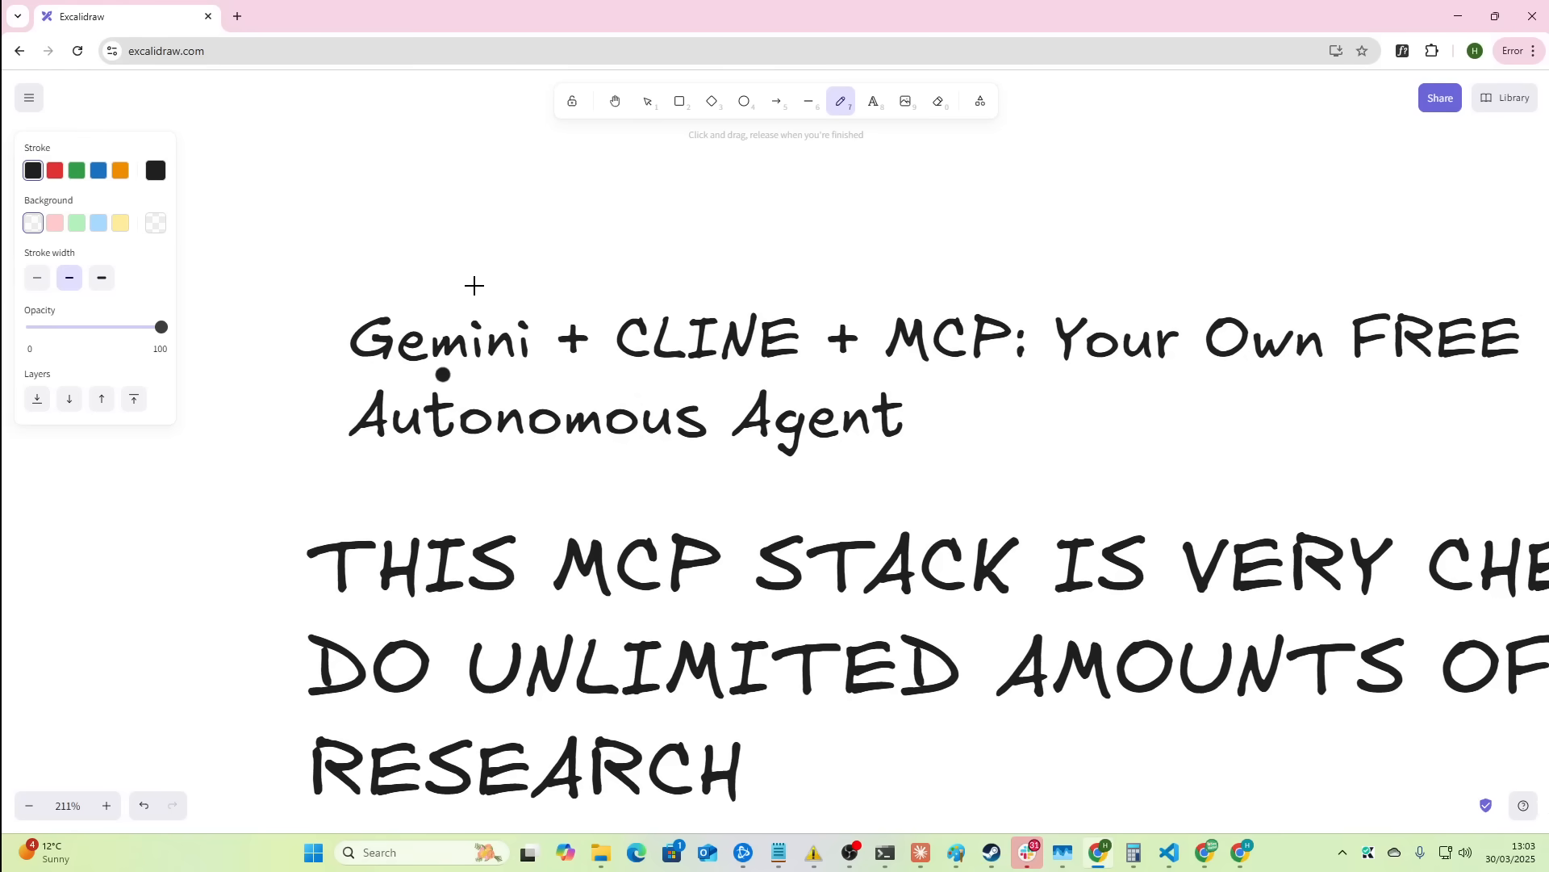
click(37, 278)
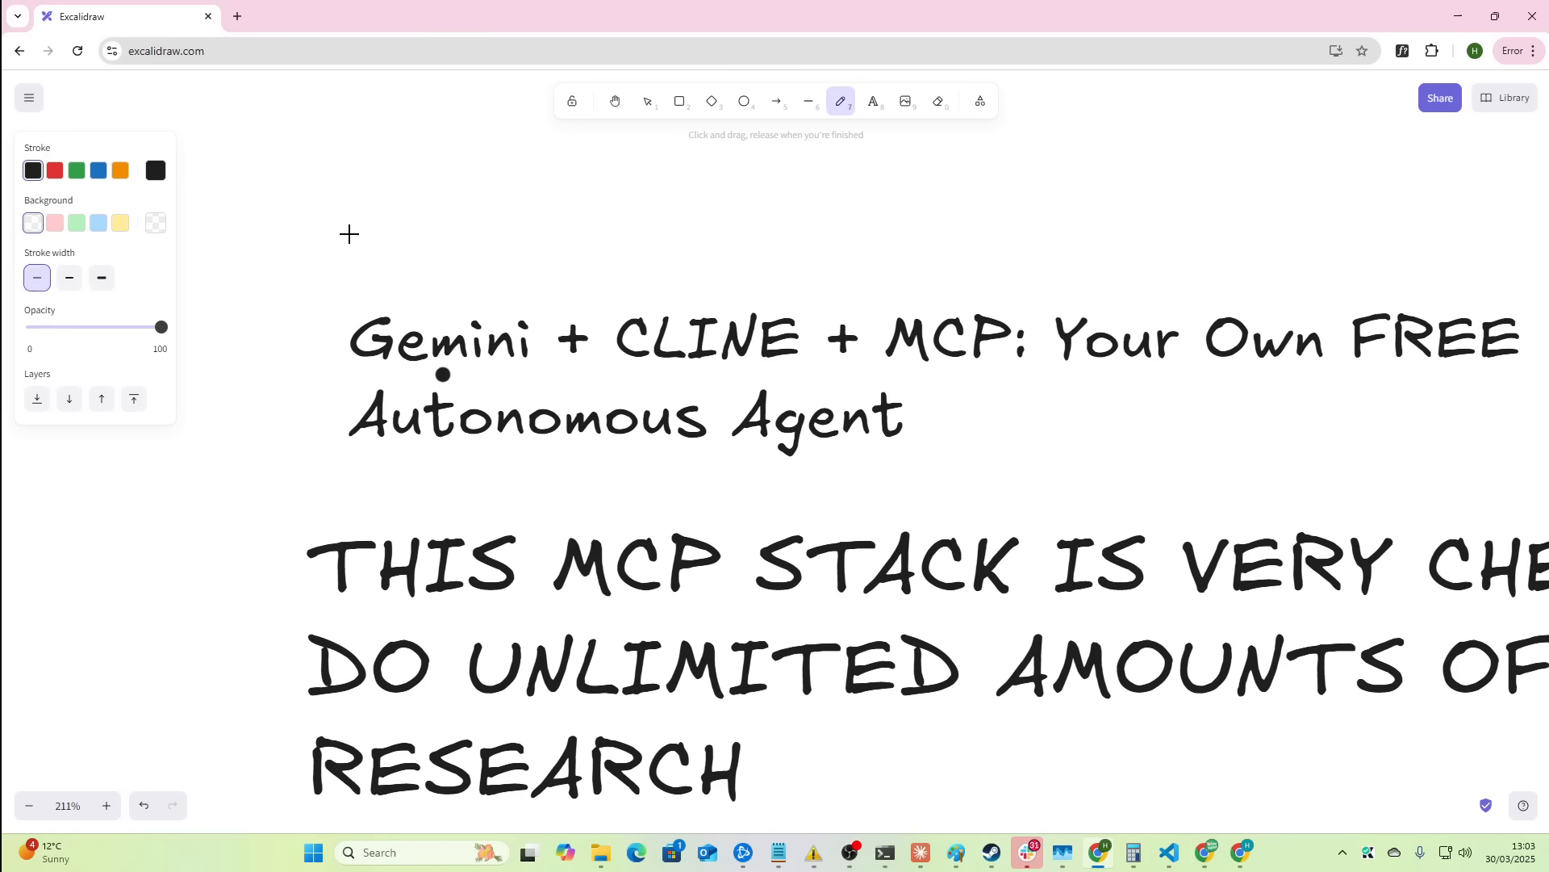
drag(345, 209, 391, 287)
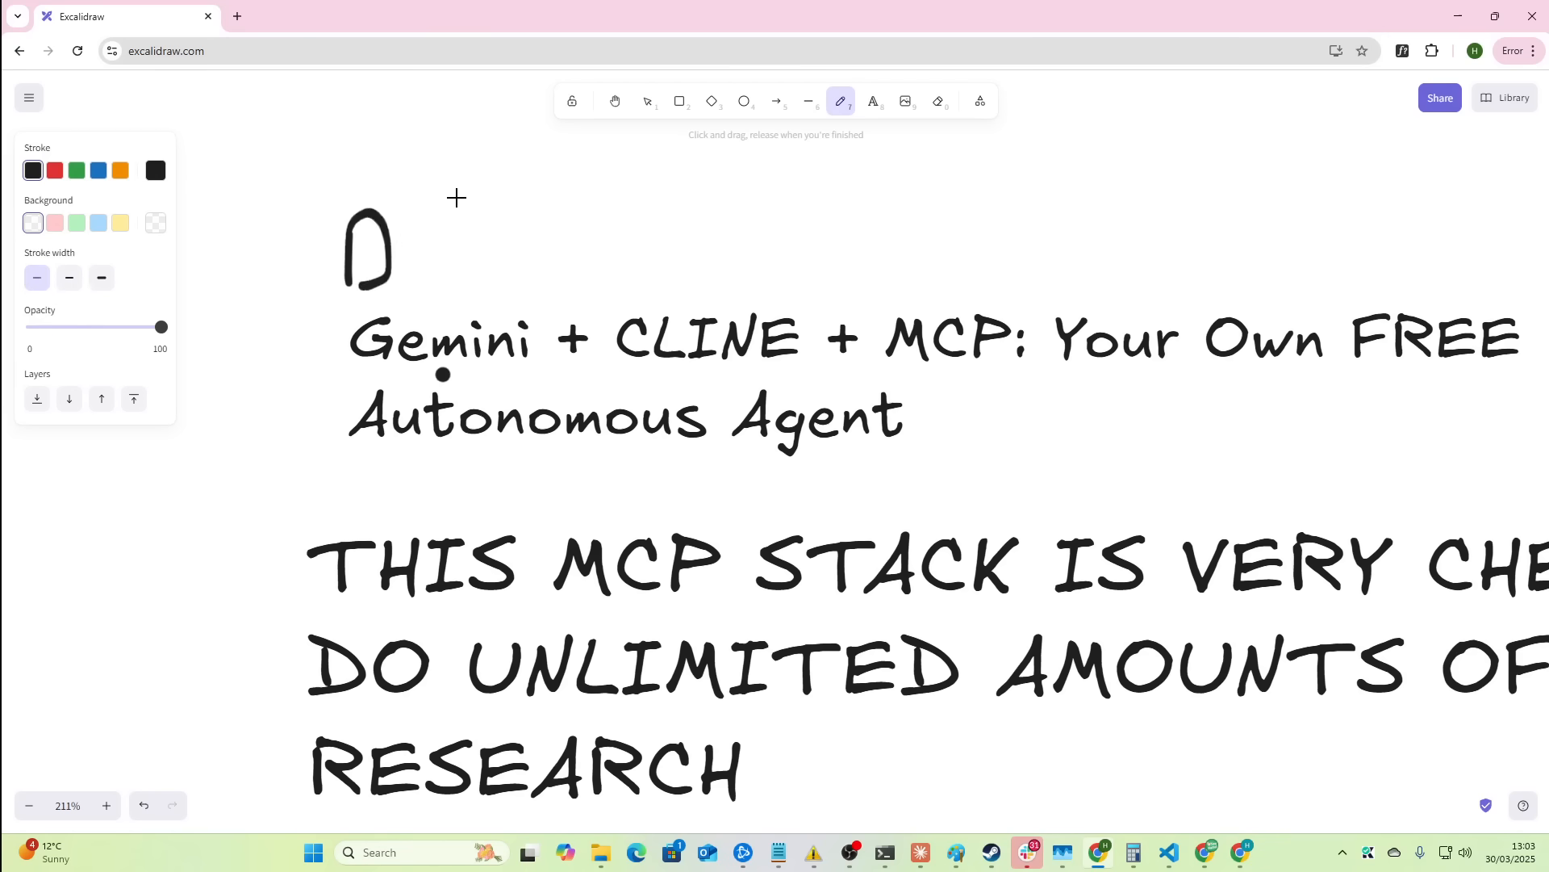
drag(455, 203, 415, 287)
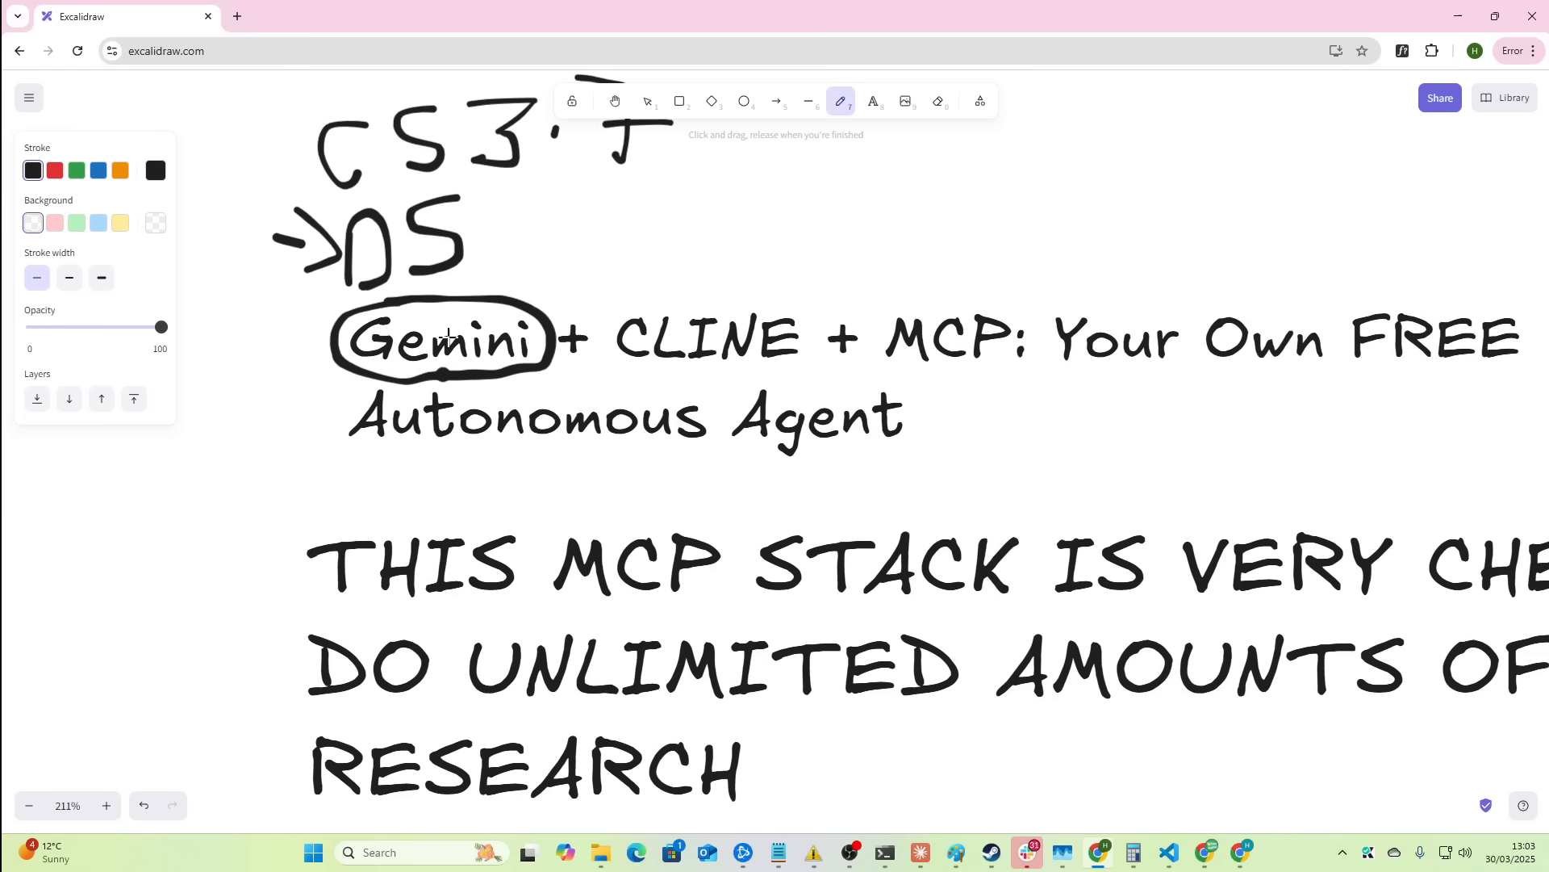
mouse_move(445, 371)
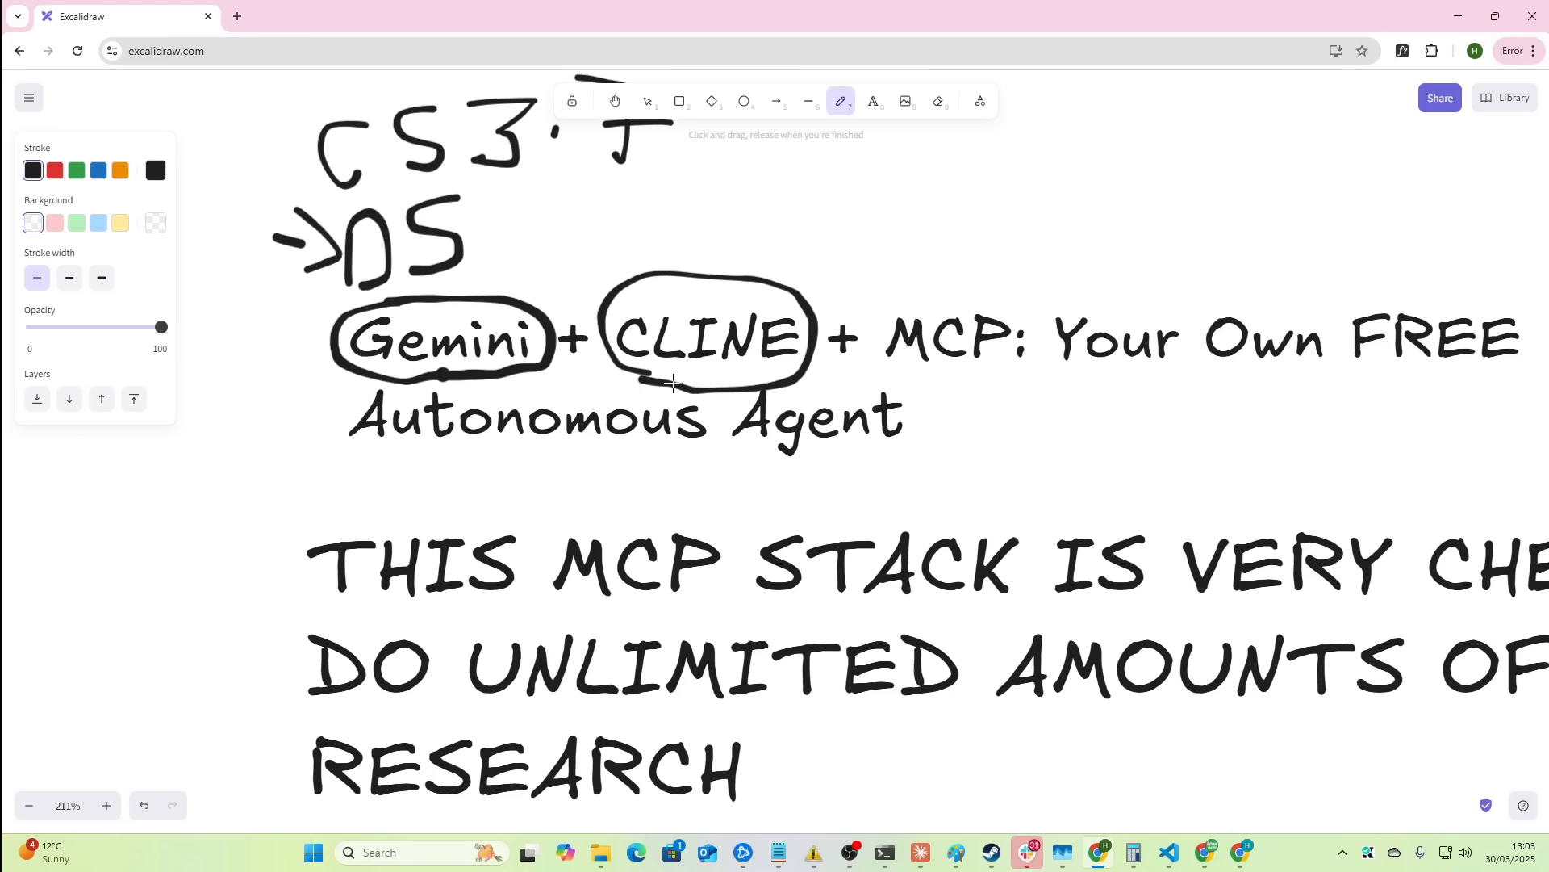
mouse_move(647, 381)
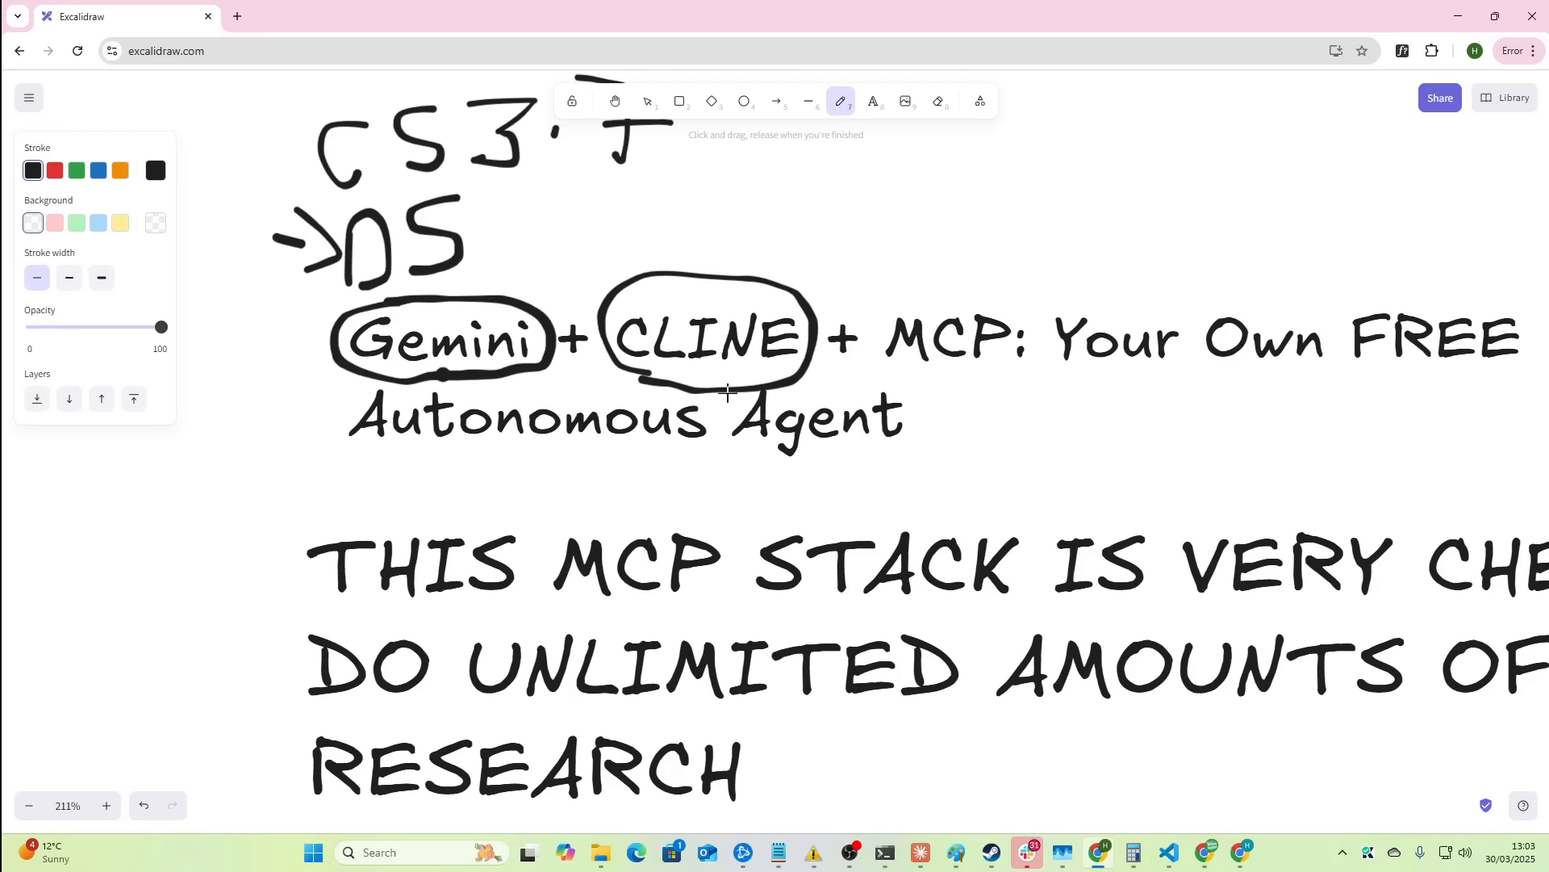
mouse_move(692, 312)
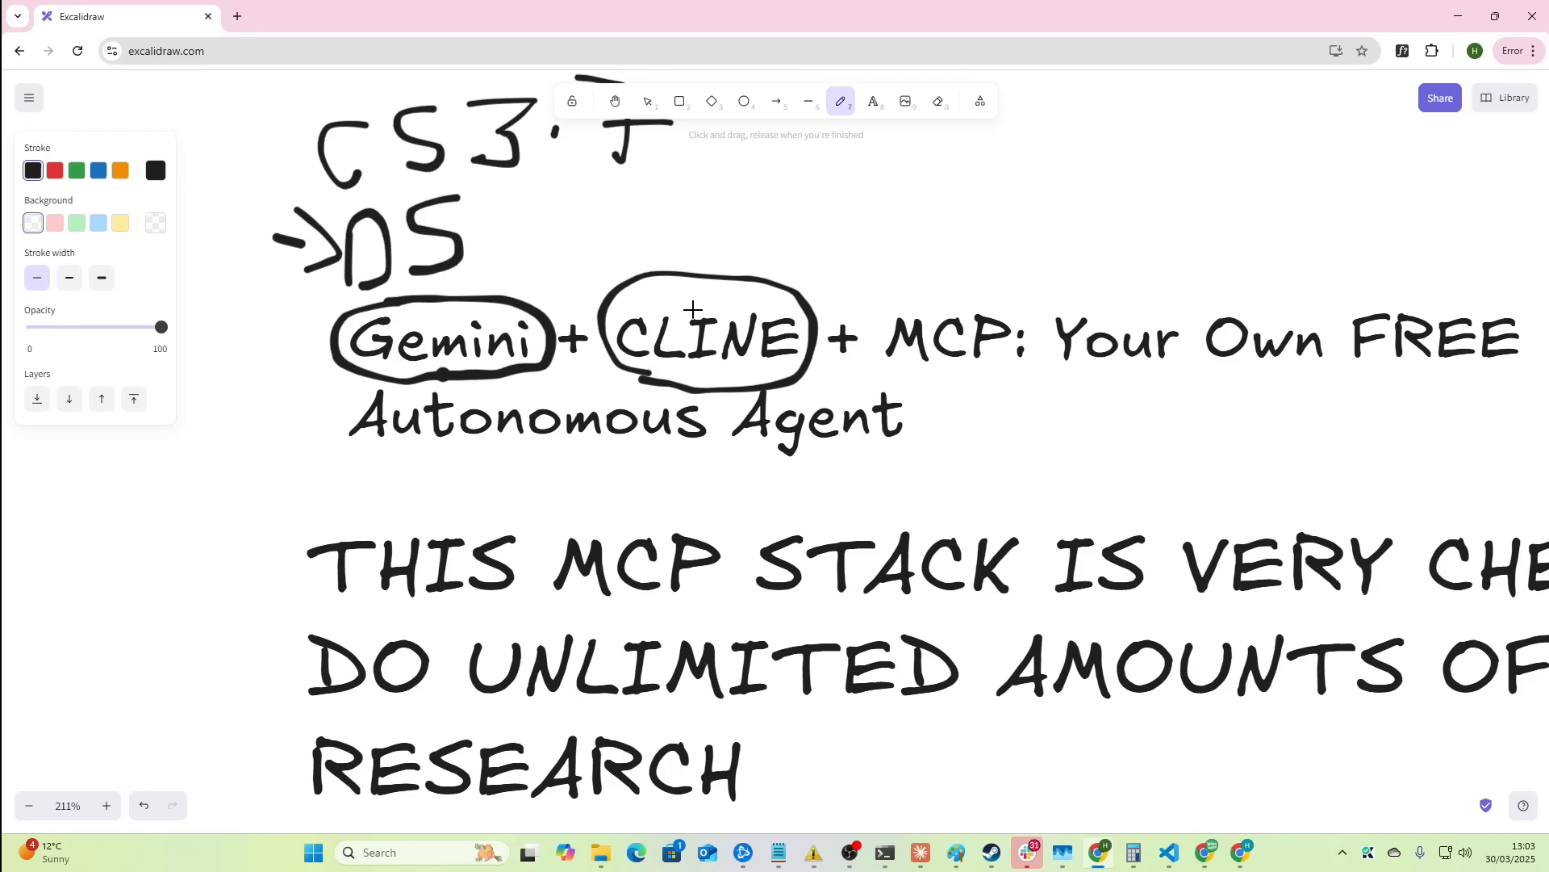
mouse_move(949, 381)
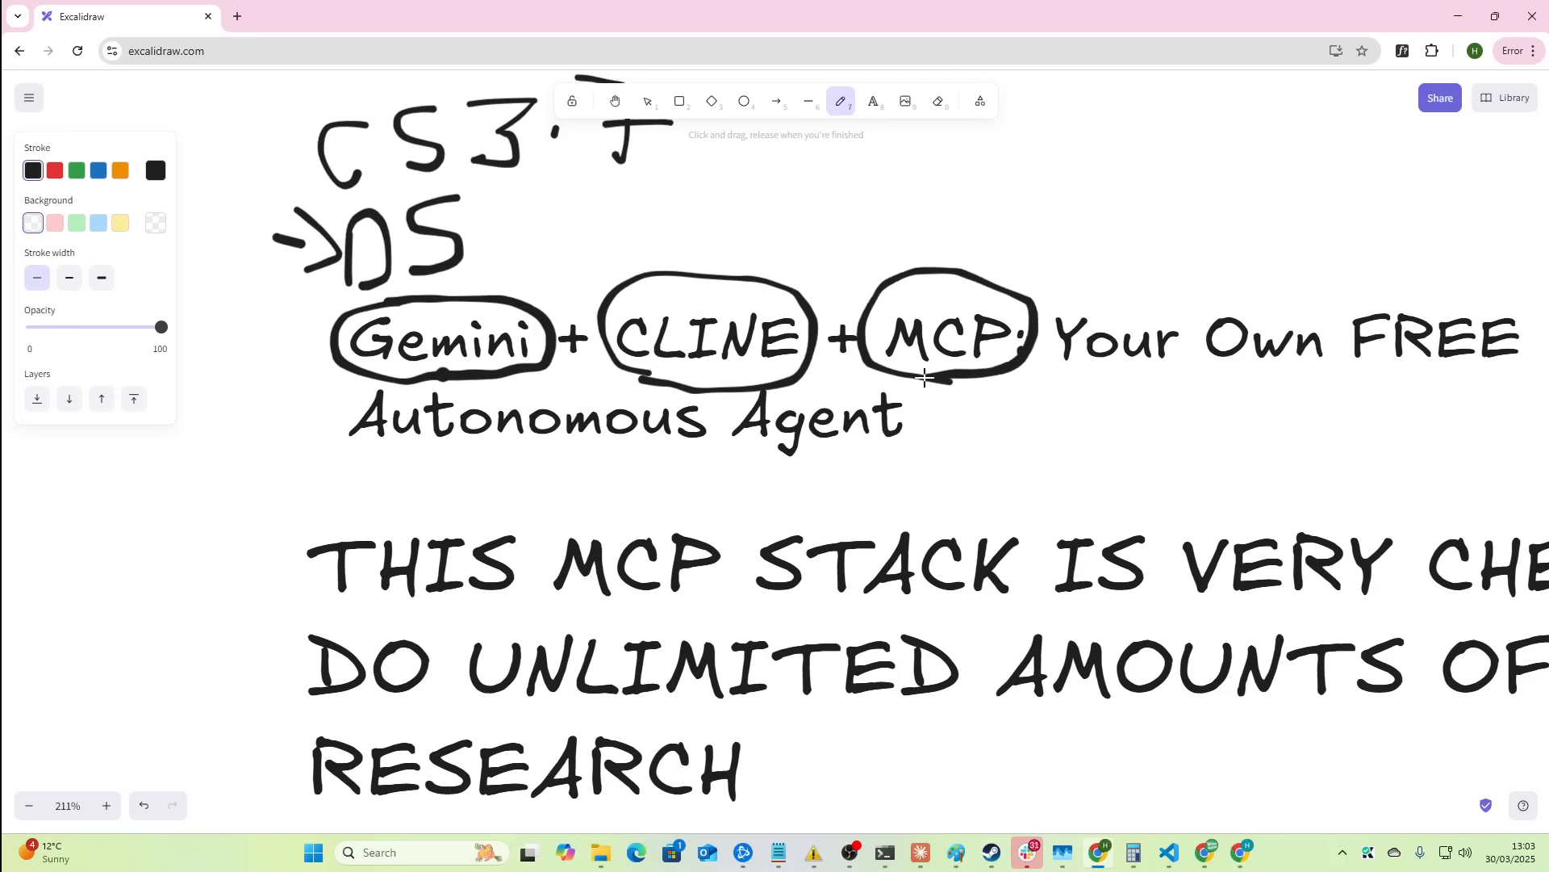
mouse_move(839, 368)
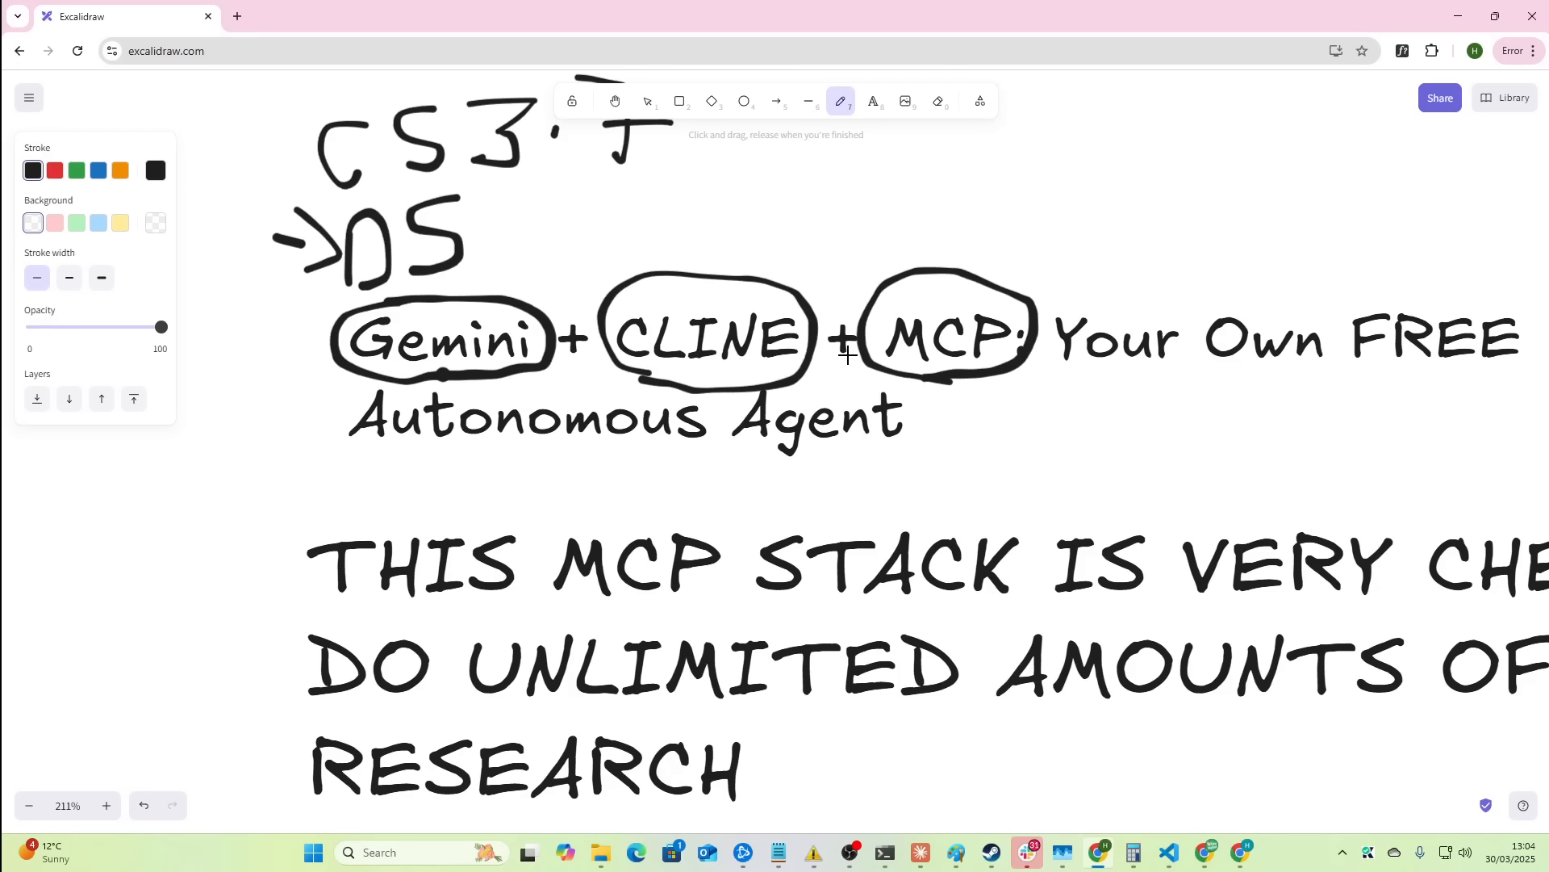
mouse_move(881, 300)
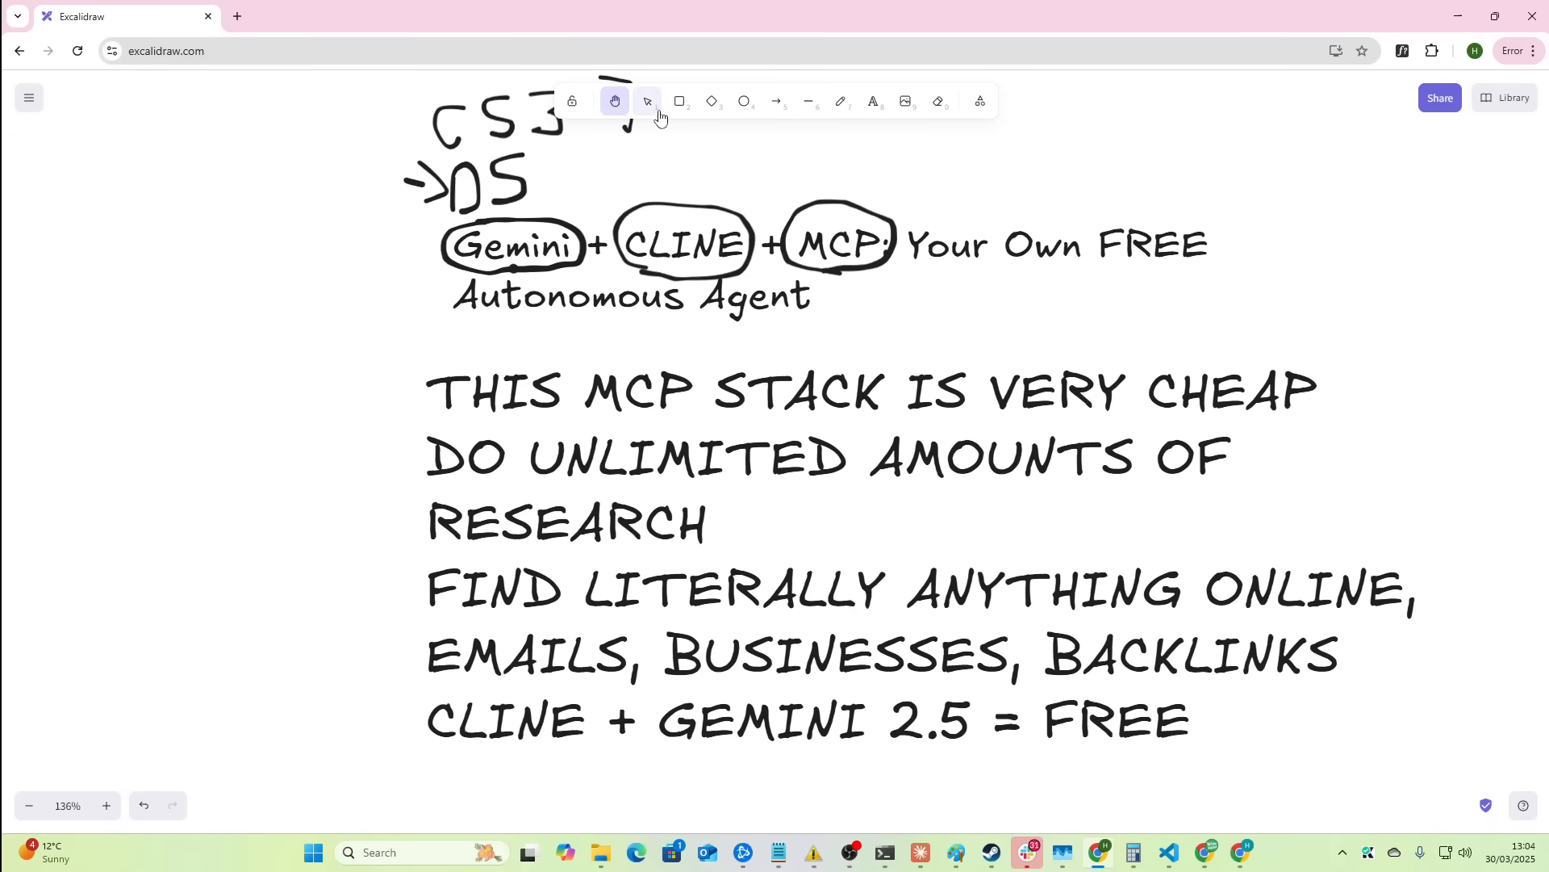
- Underline the title lines including Autonomous Agent with the line tool
click(807, 100)
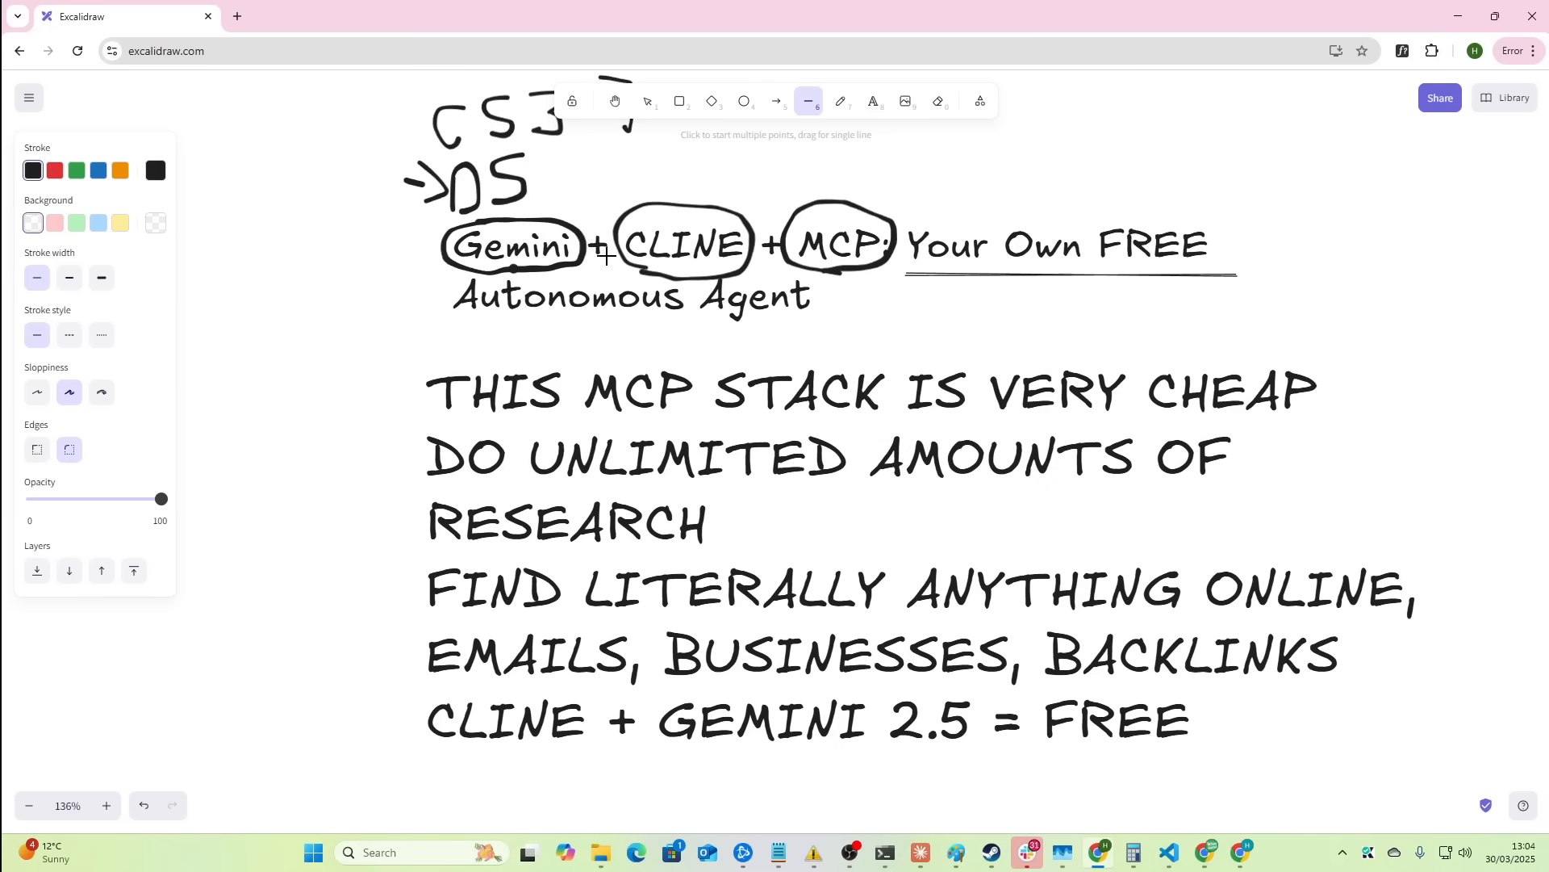
mouse_move(800, 281)
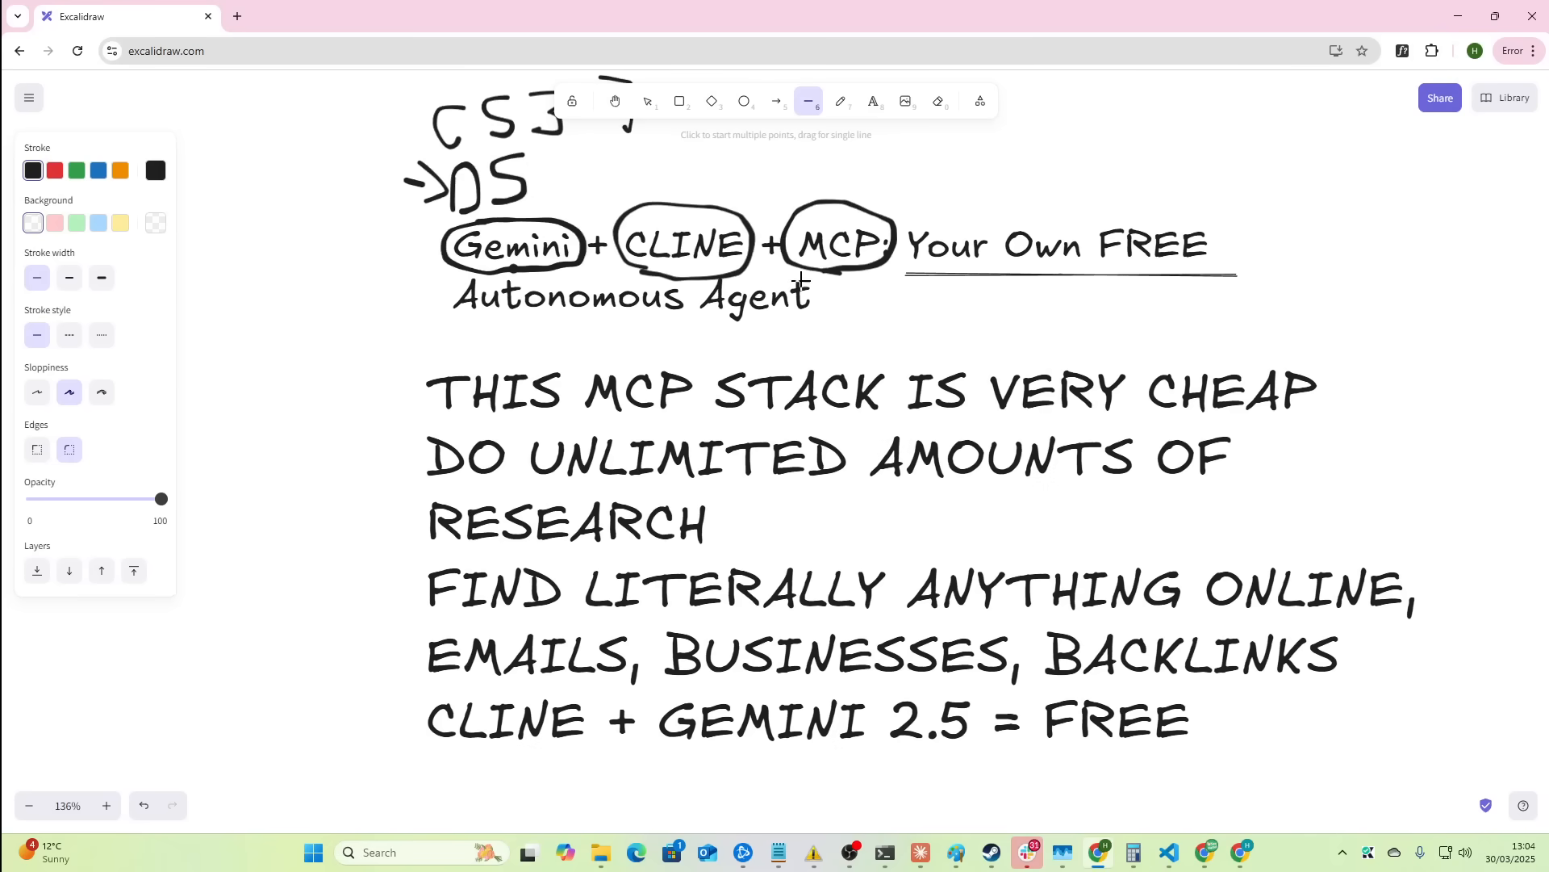
click(839, 100)
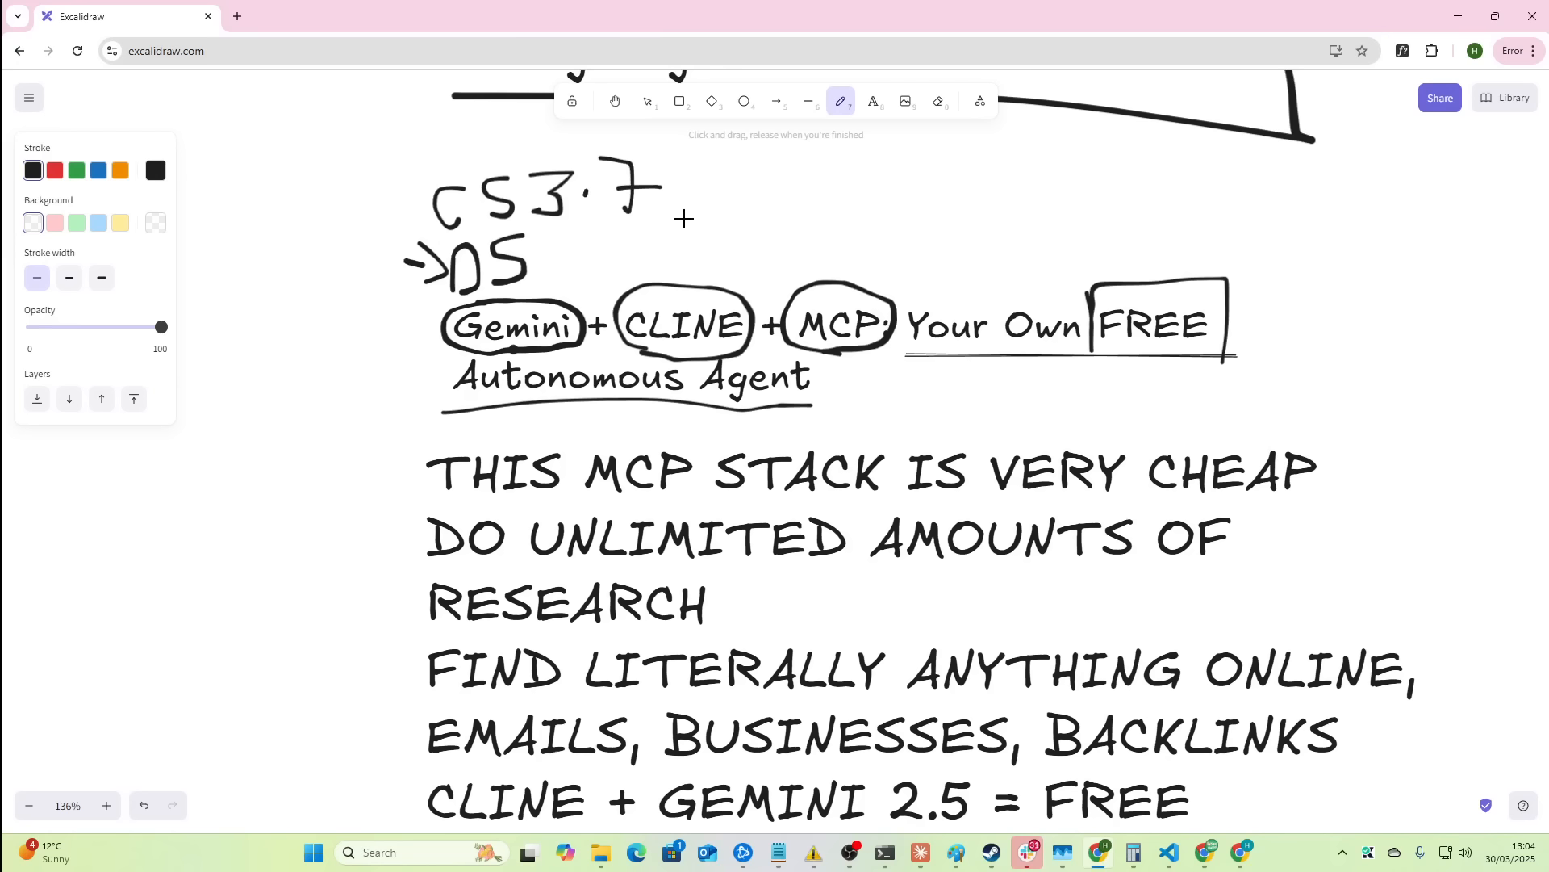
mouse_move(668, 380)
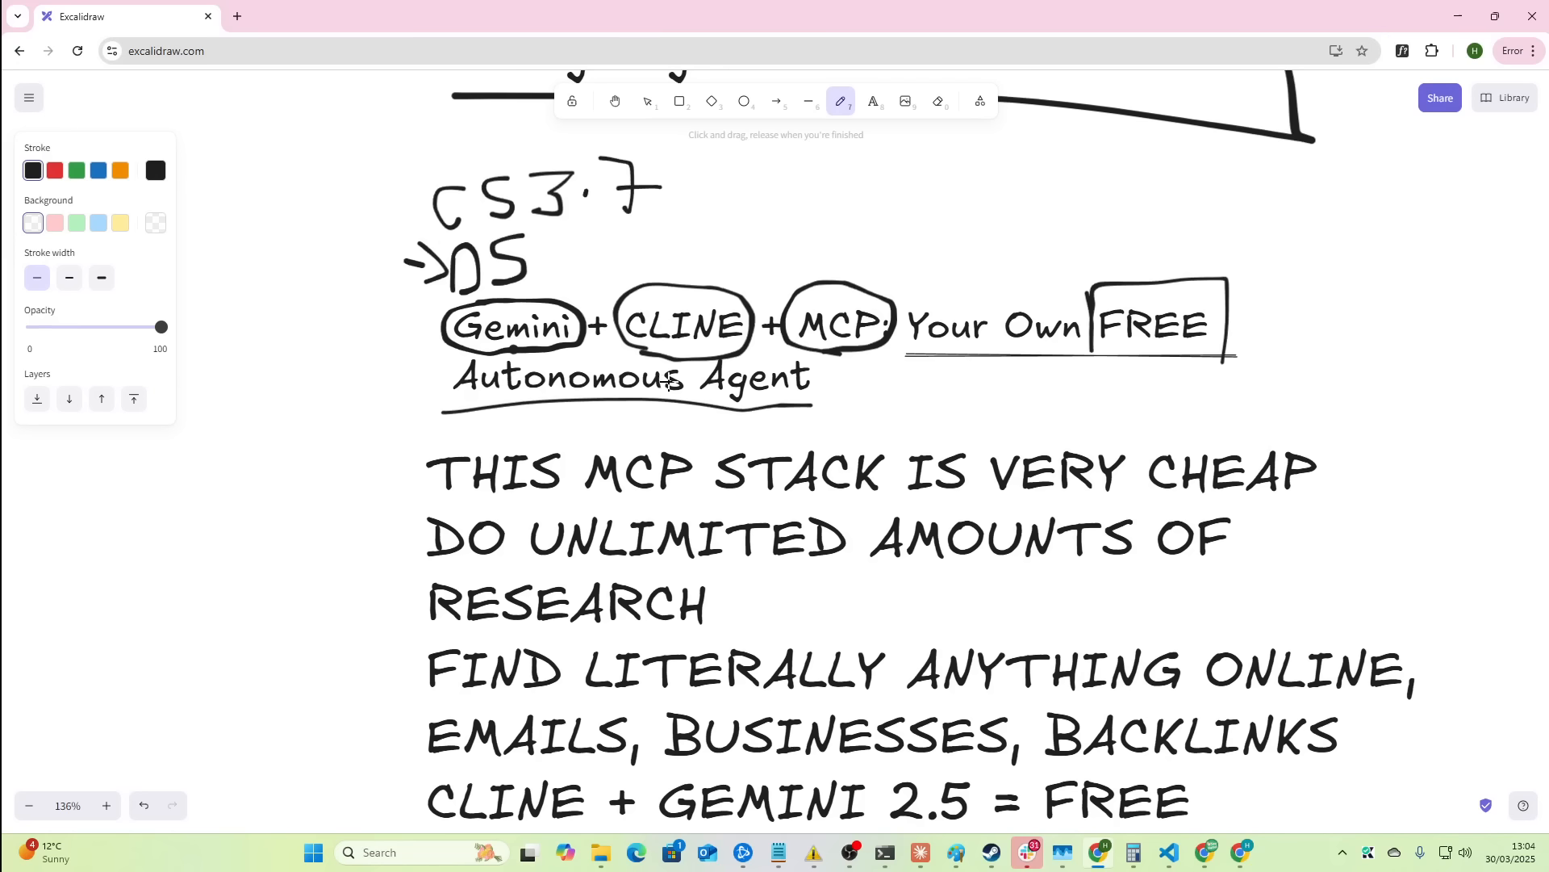
mouse_move(689, 382)
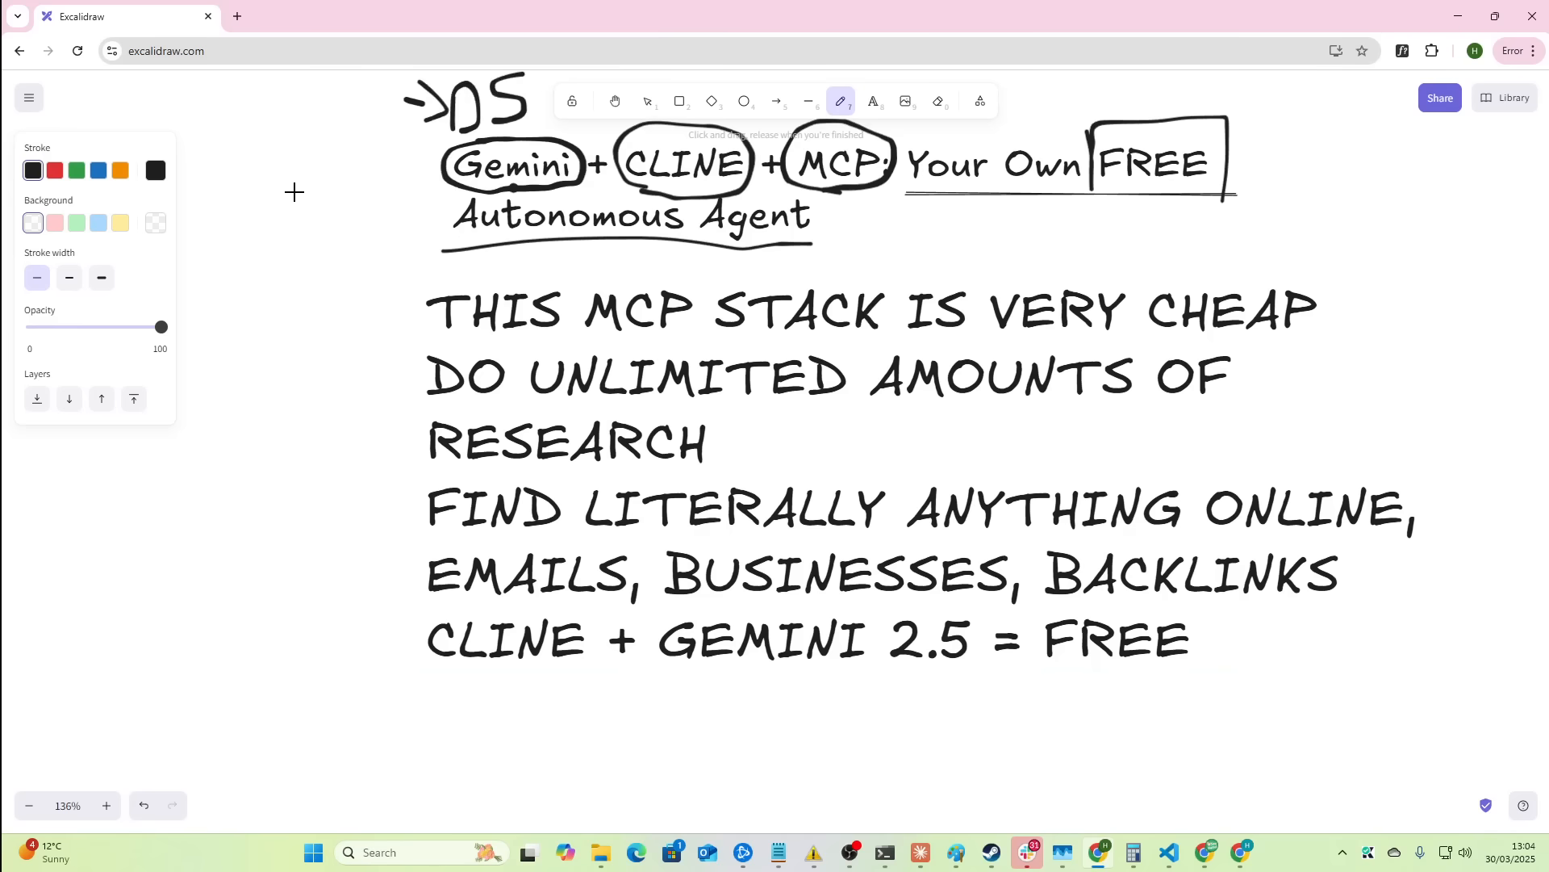
mouse_move(386, 379)
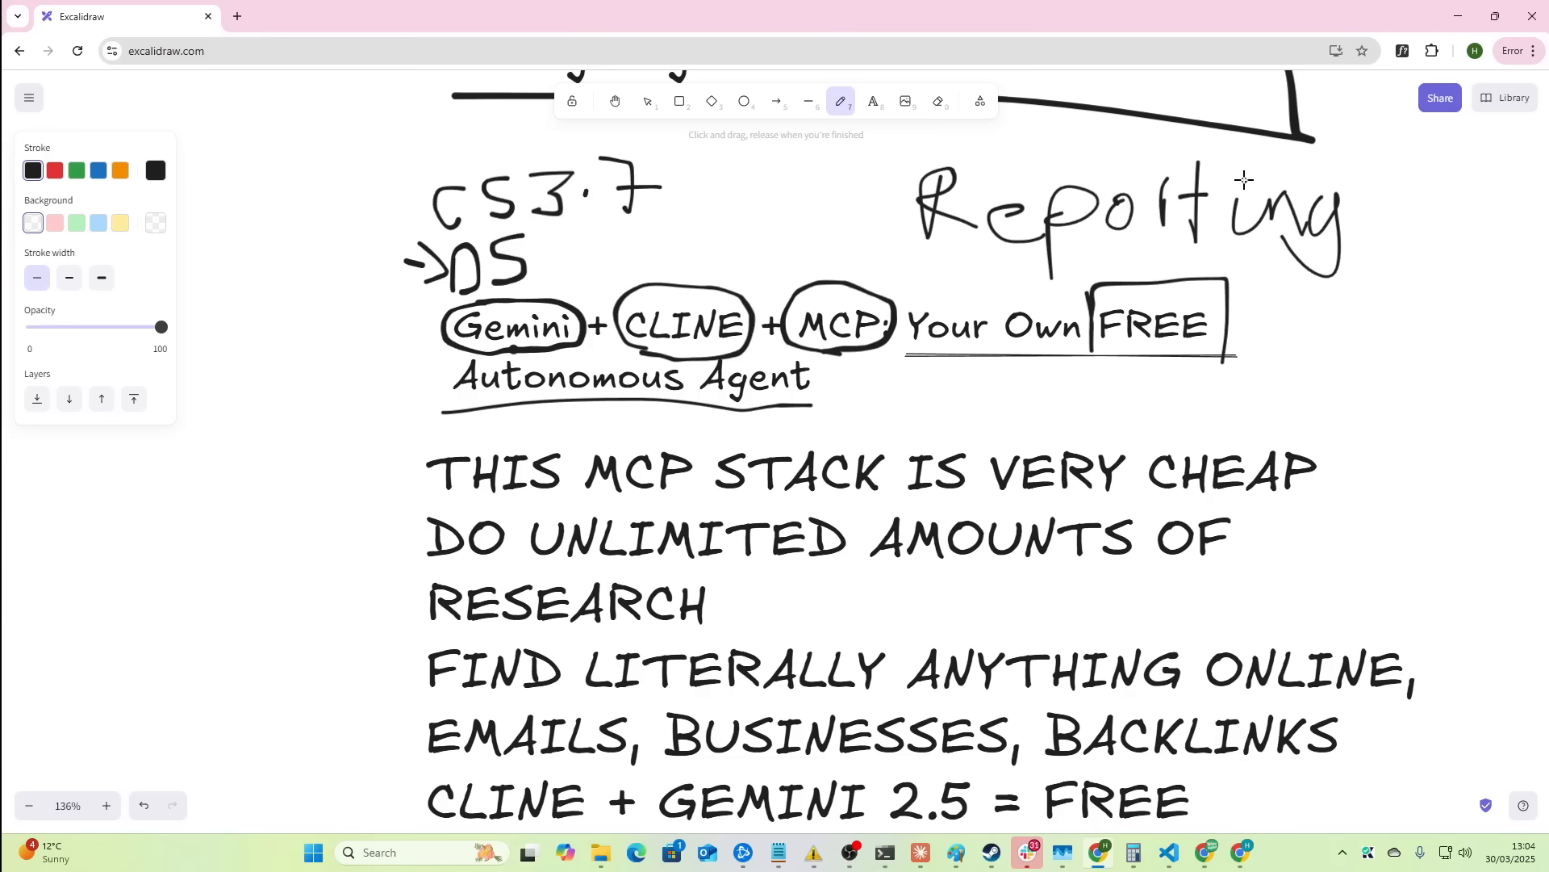
- Underline VERY CHEAP, UNLIMITED AMOUNTS OF RESEARCH, the emails/backlinks line and the FREE line
scroll(up, 3)
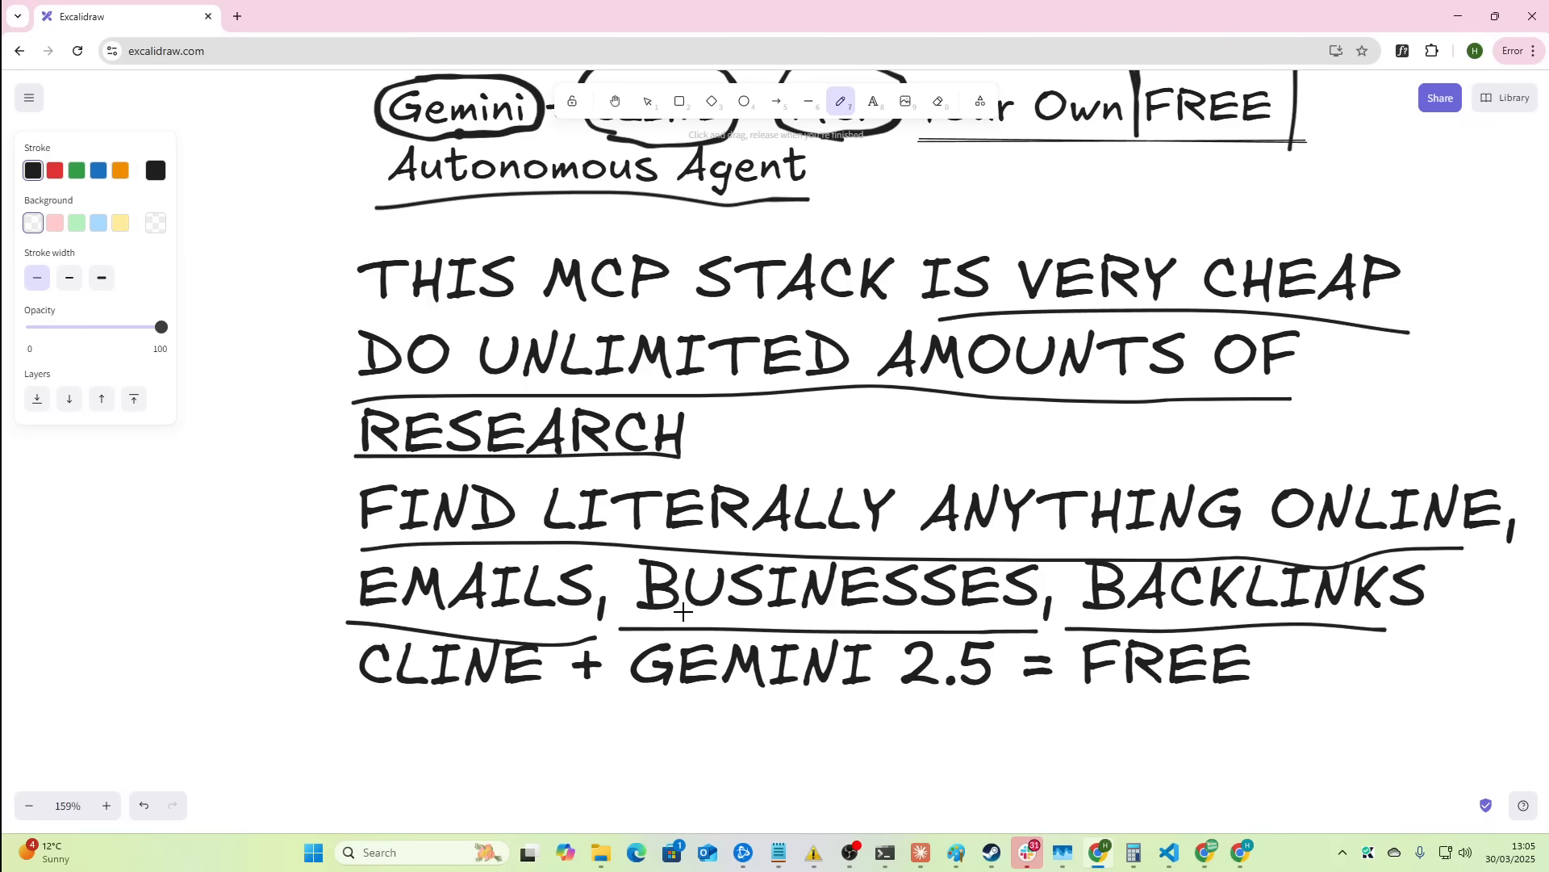
scroll(down, 3)
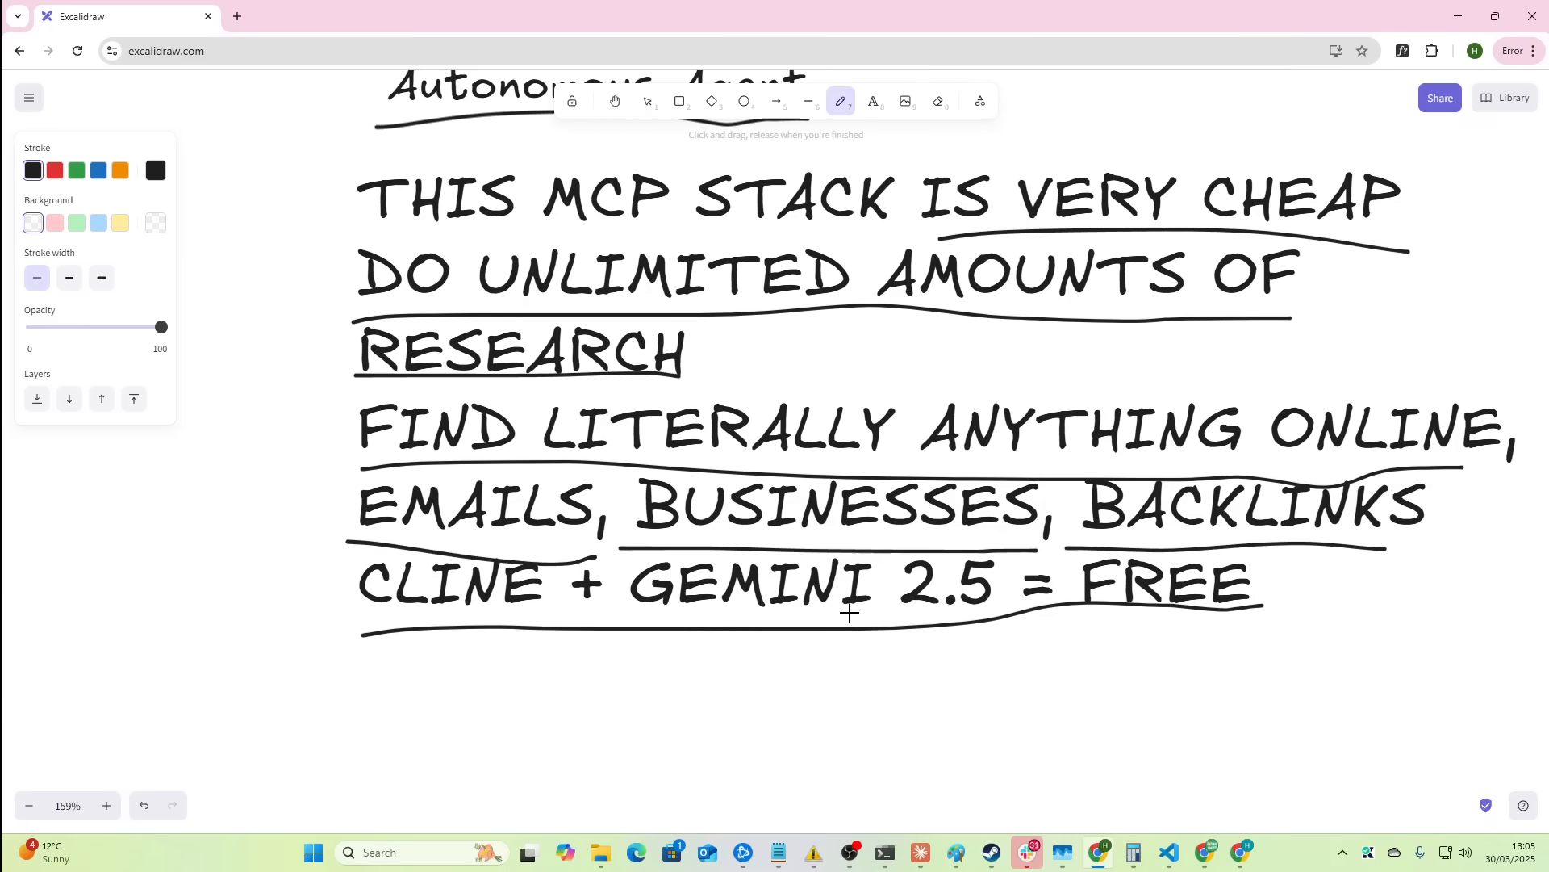
scroll(down, 3)
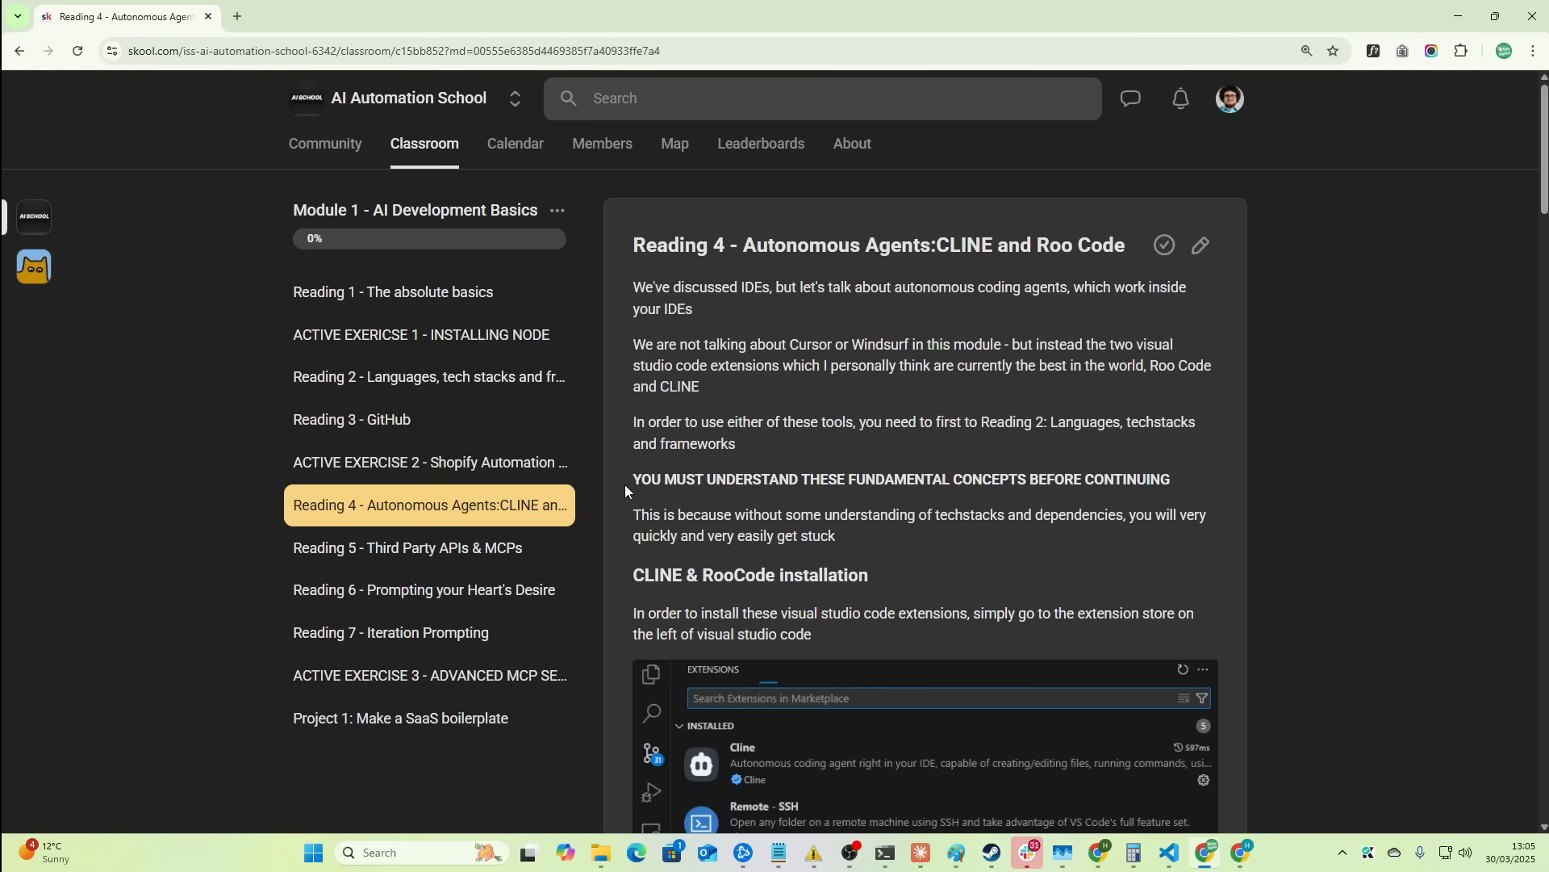
- Look at Reading 5 on APIs and MCPs, then bring up Reading 1 - The absolute basics
double_click(967, 245)
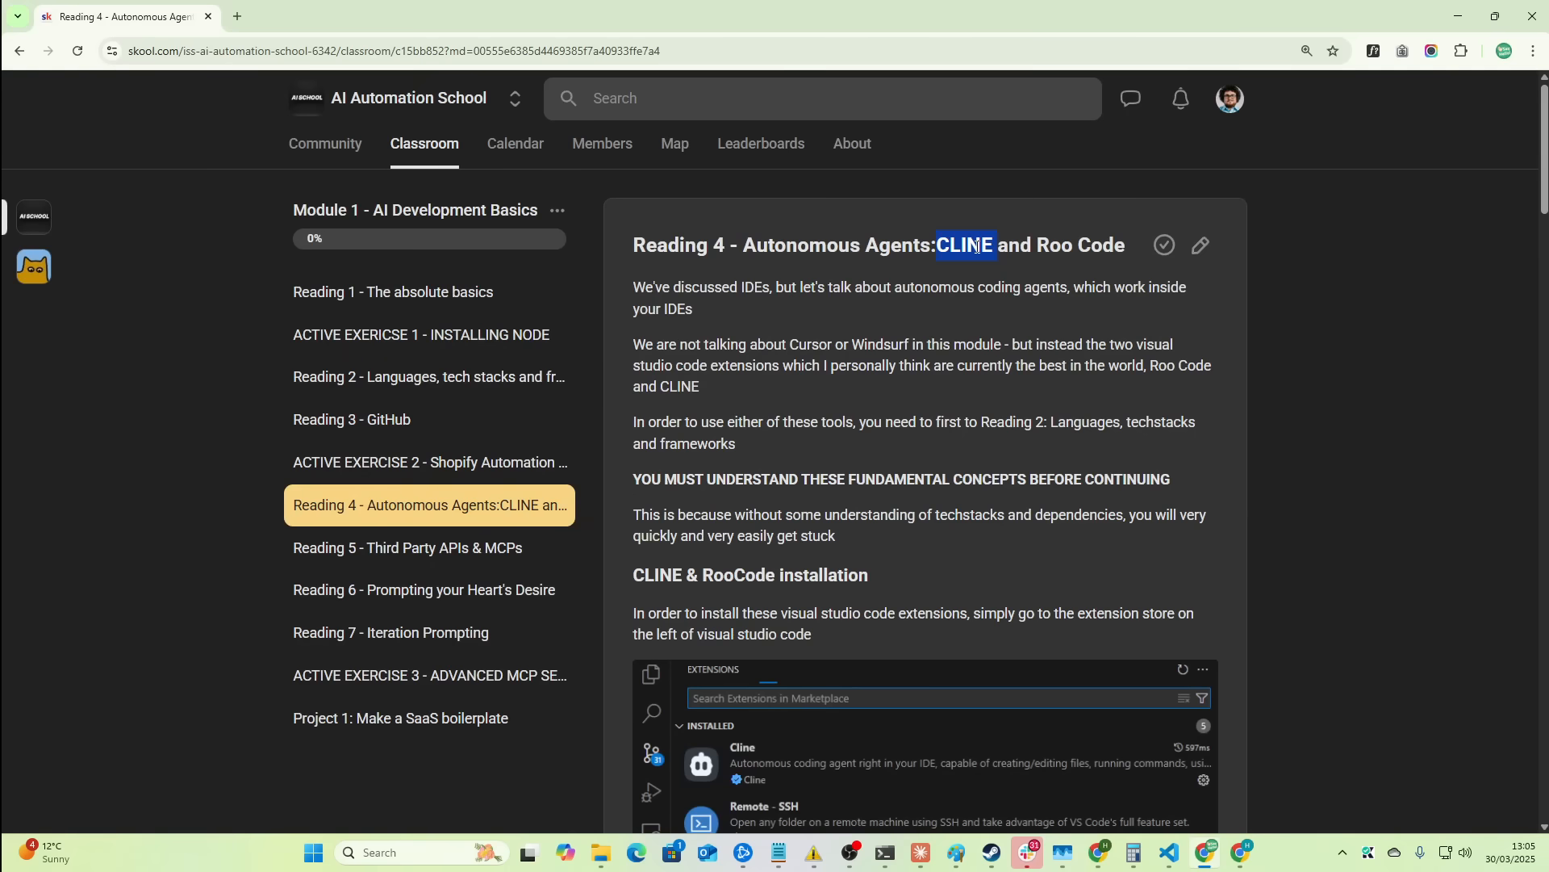
click(428, 547)
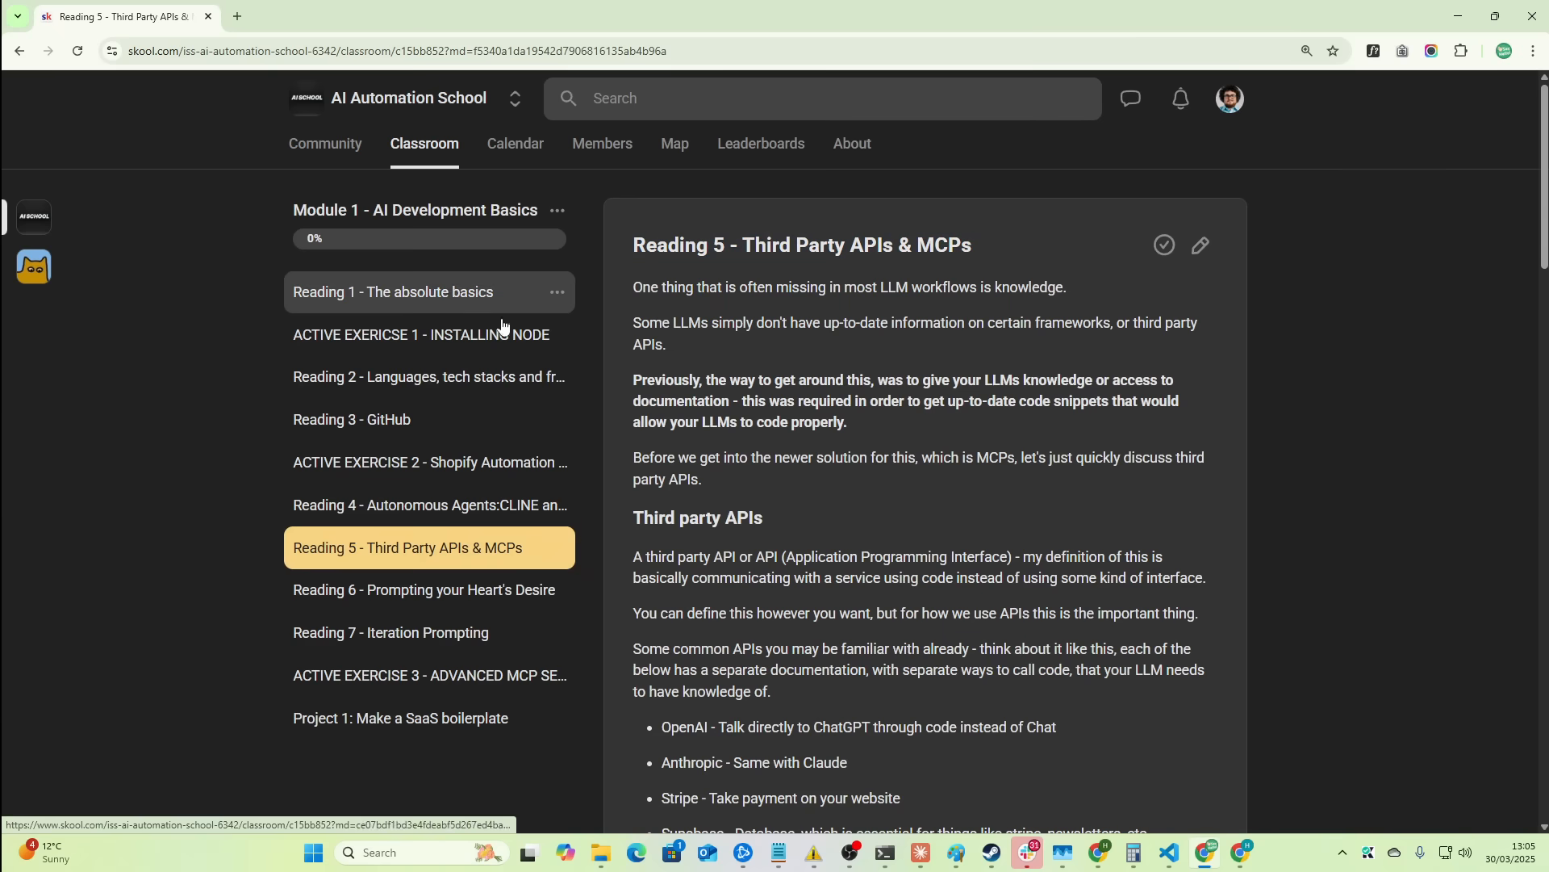
click(392, 290)
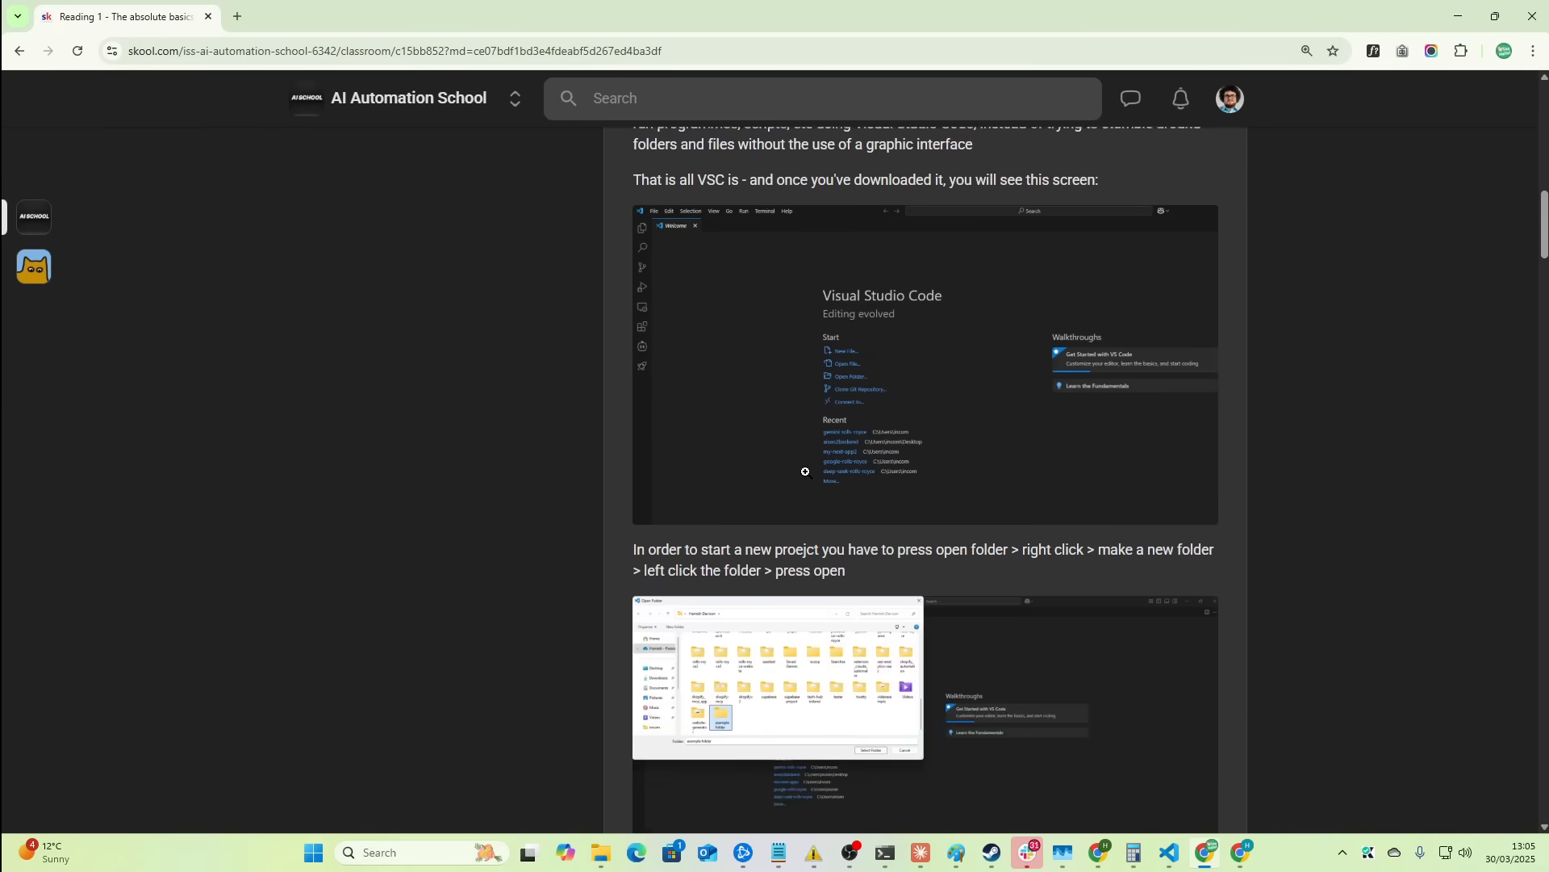
scroll(down, 3)
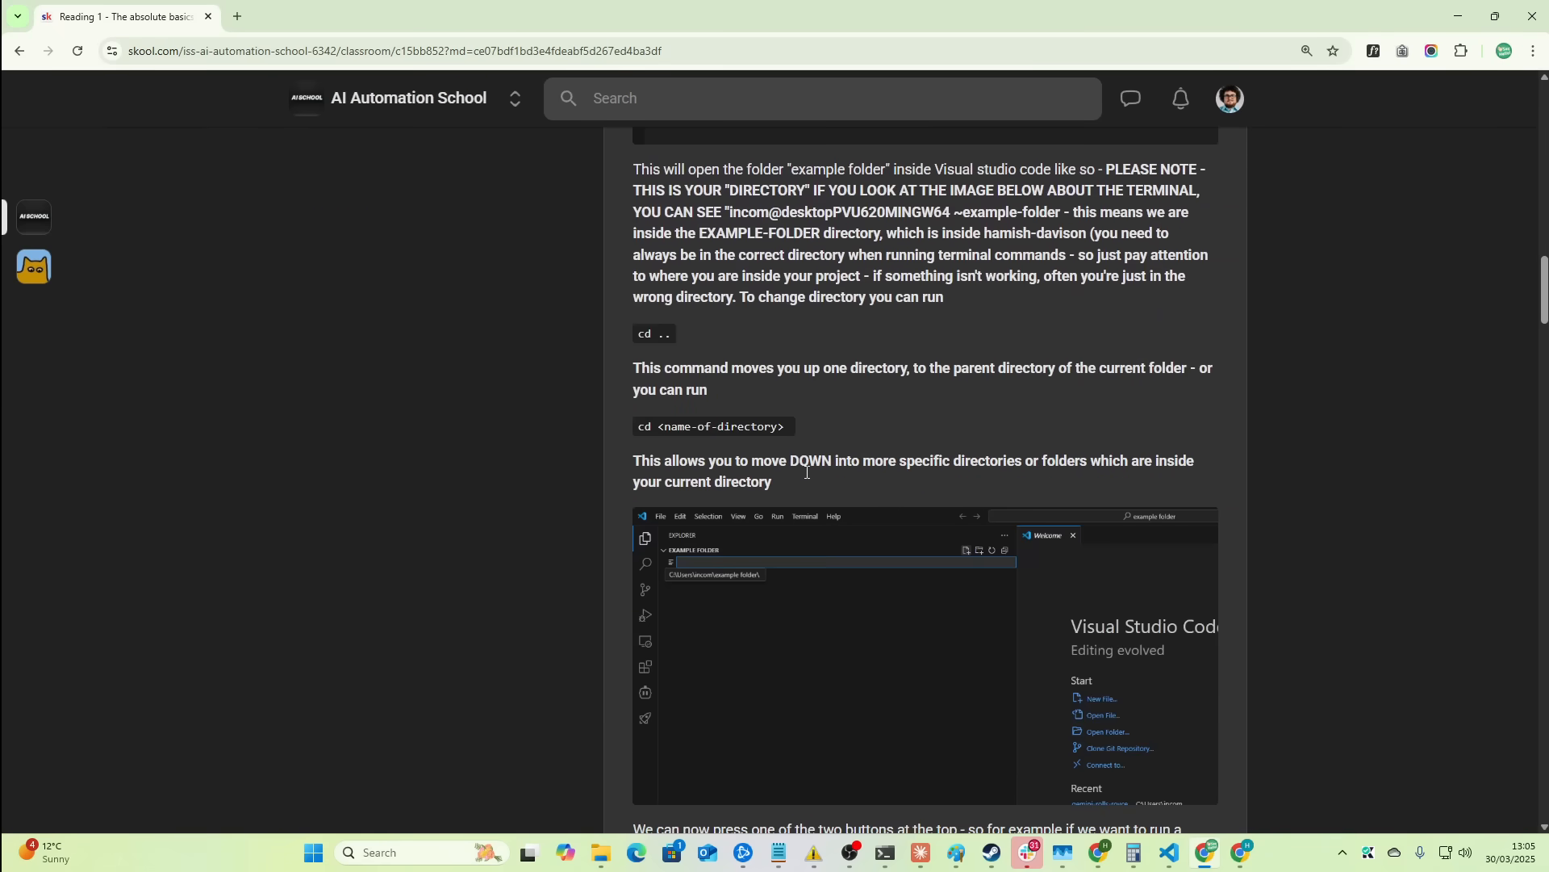
scroll(up, 3)
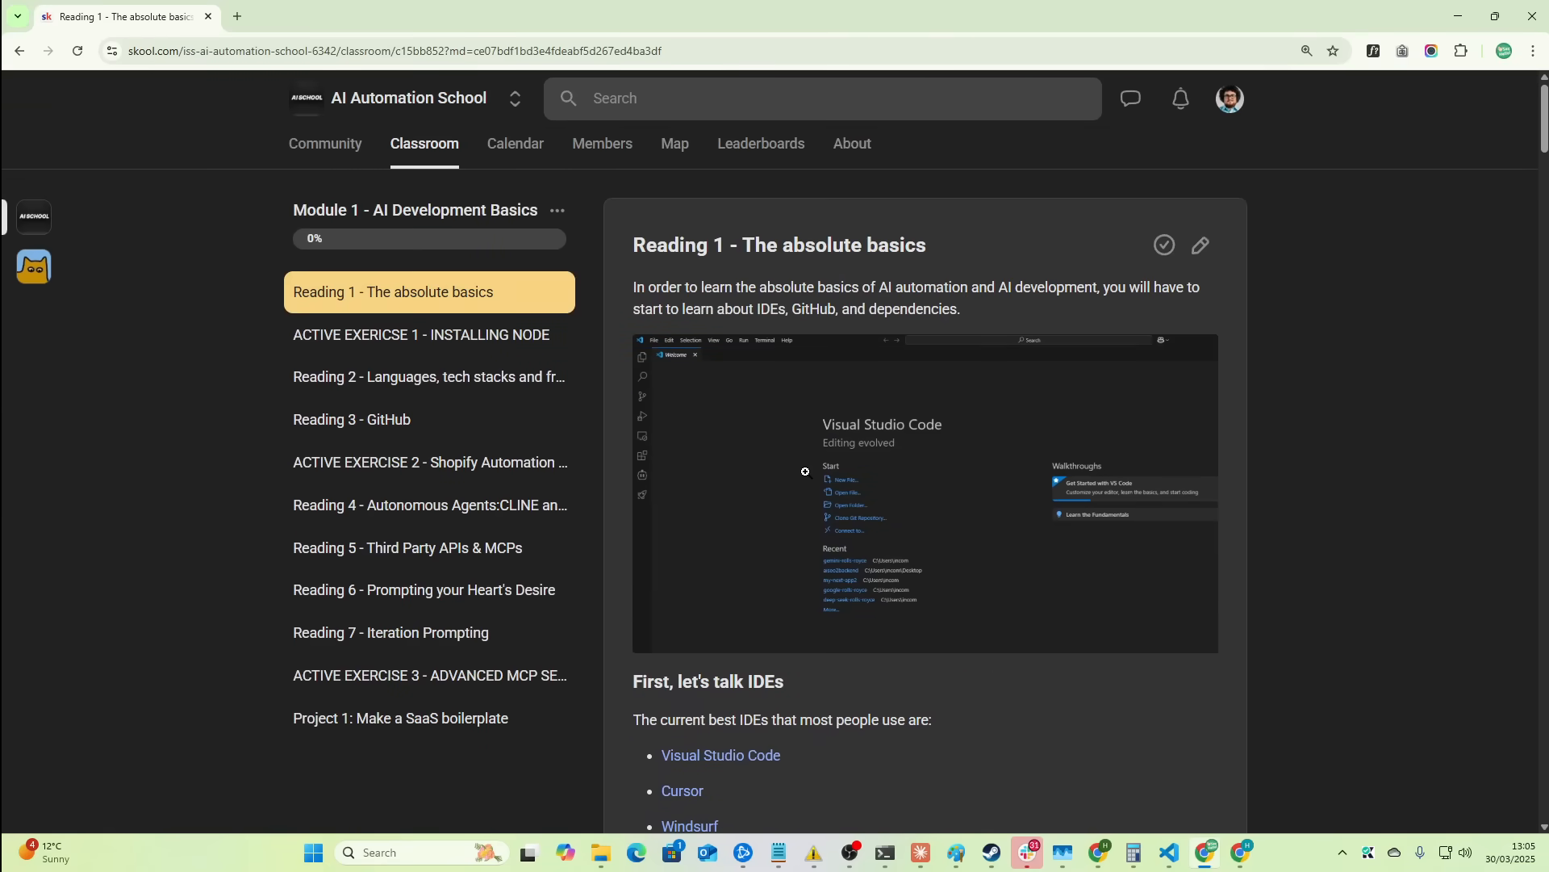
mouse_move(479, 376)
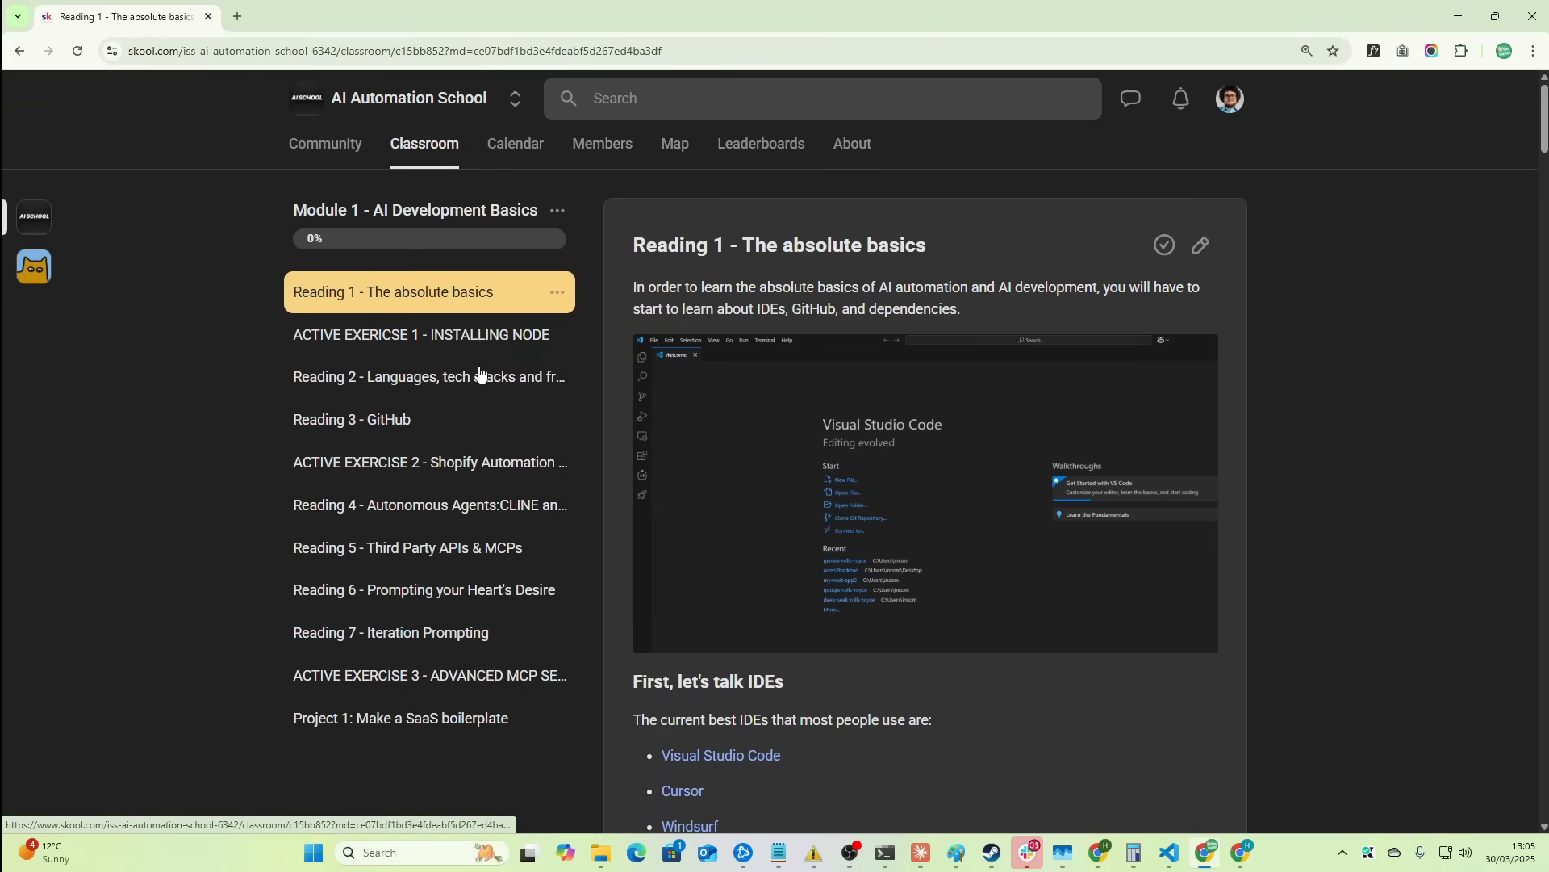
mouse_move(452, 335)
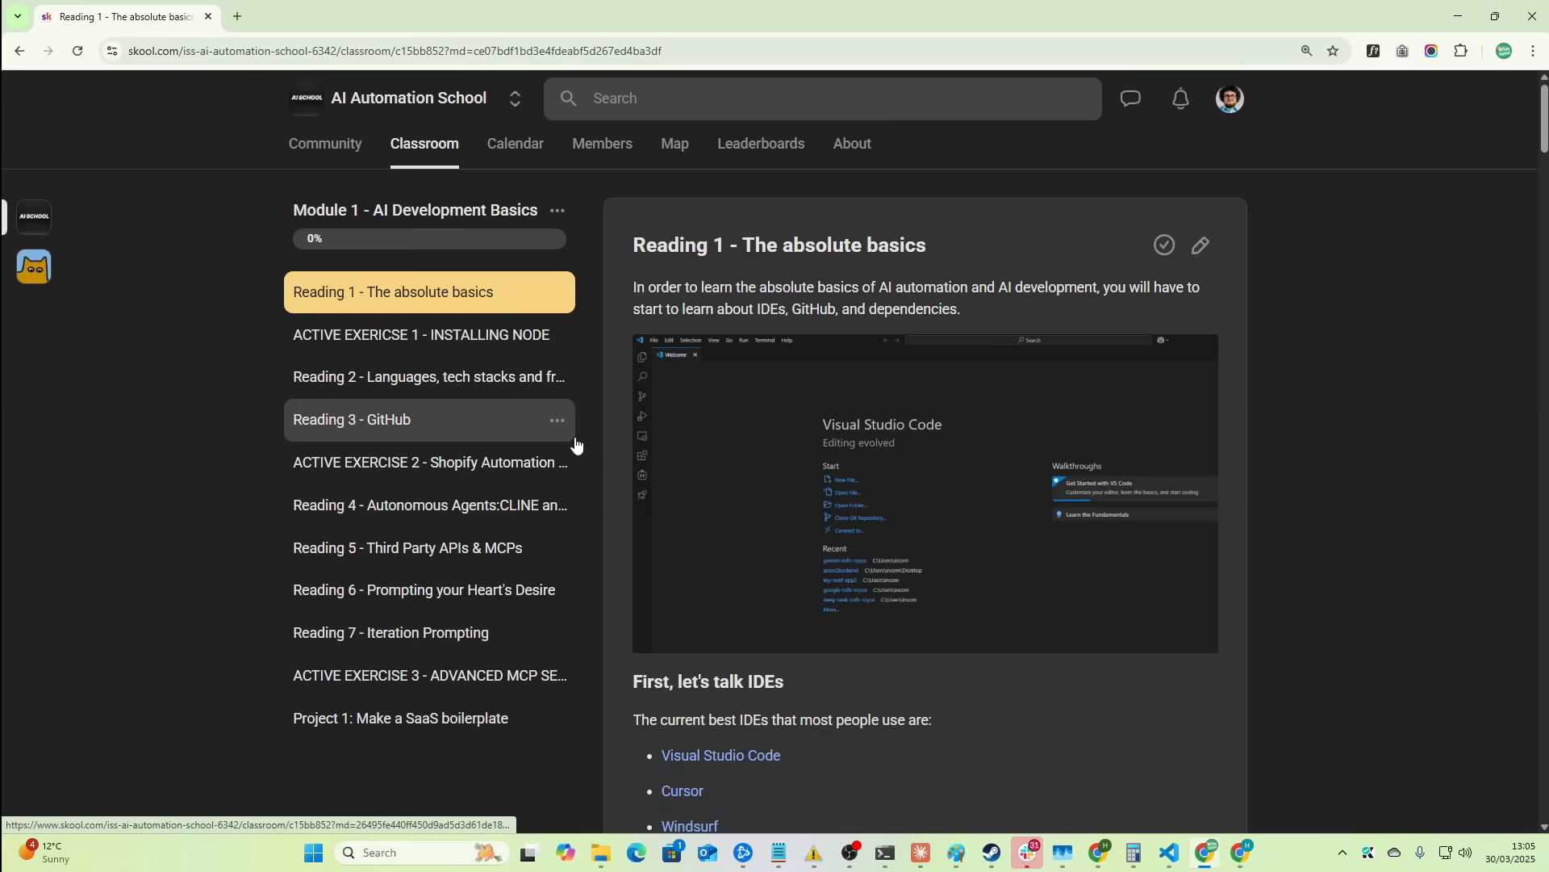
mouse_move(889, 330)
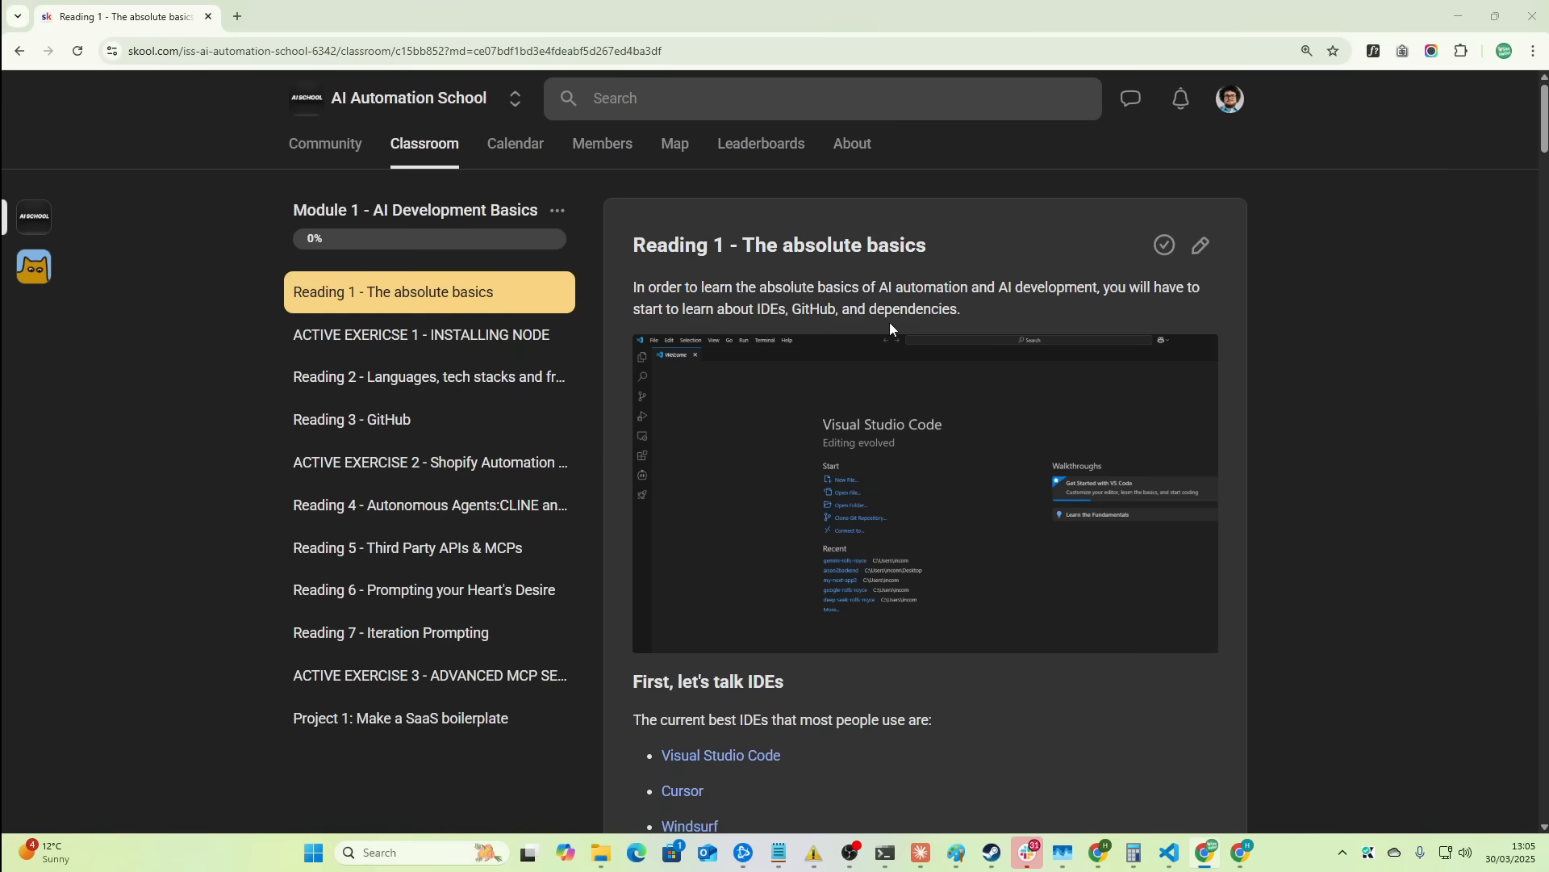
click(1169, 860)
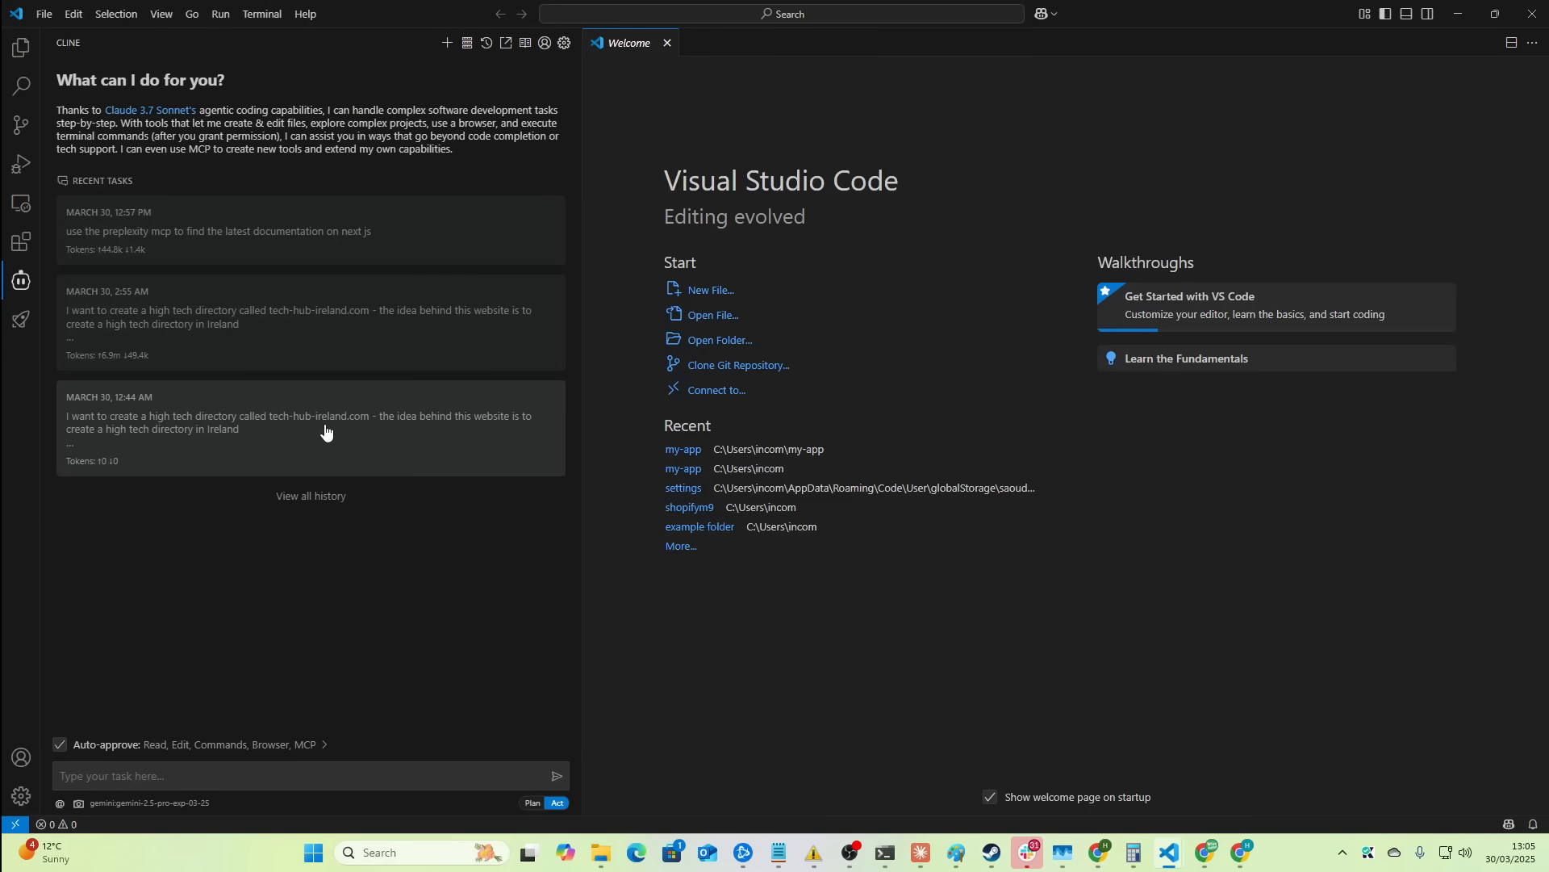
mouse_move(613, 147)
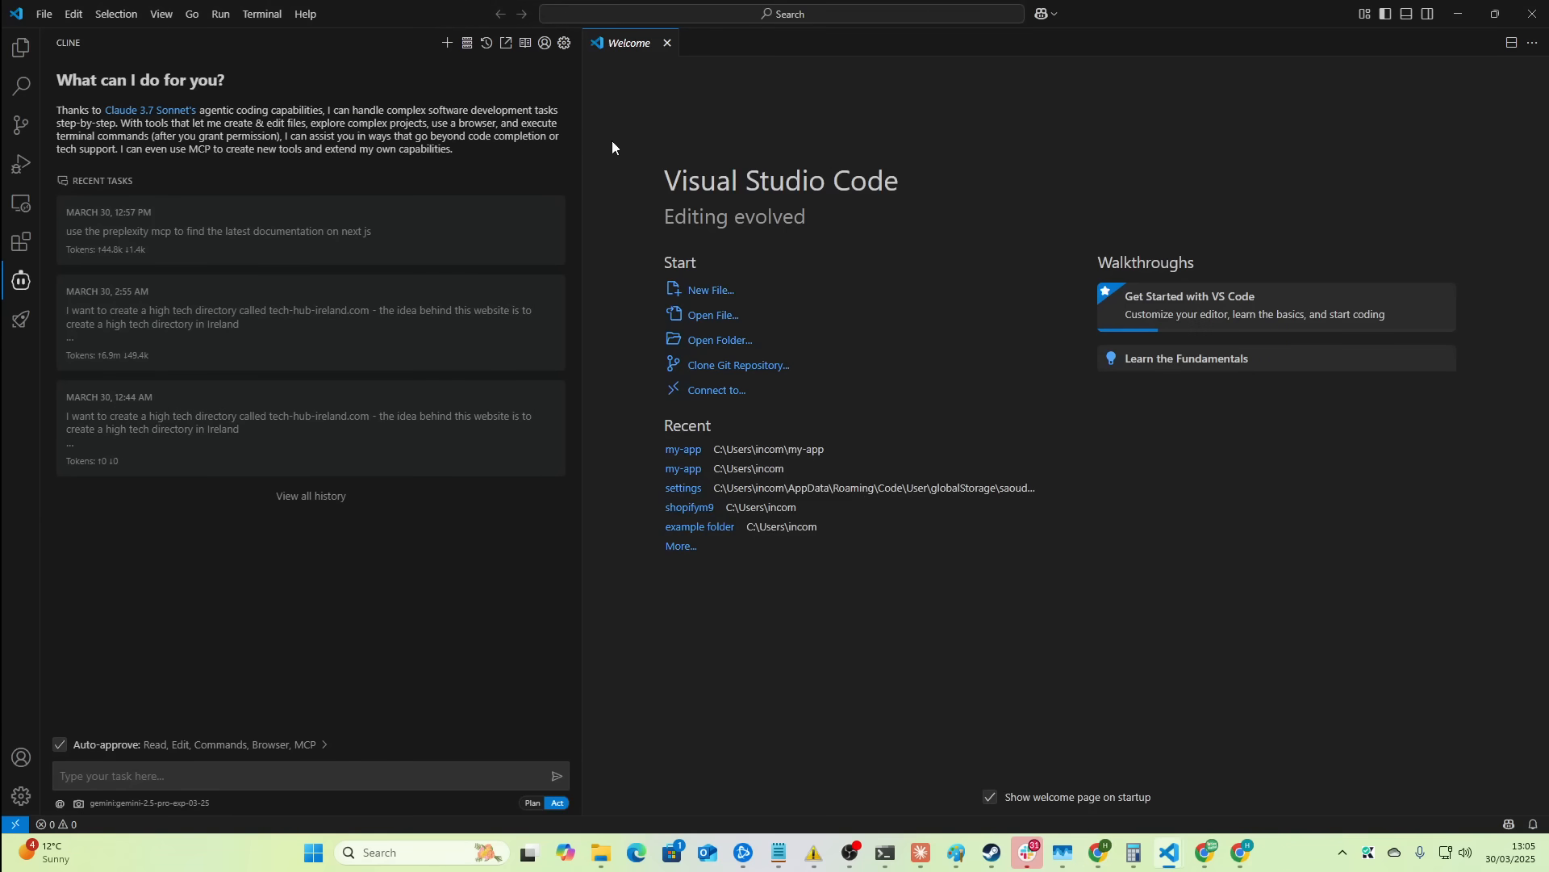
click(525, 42)
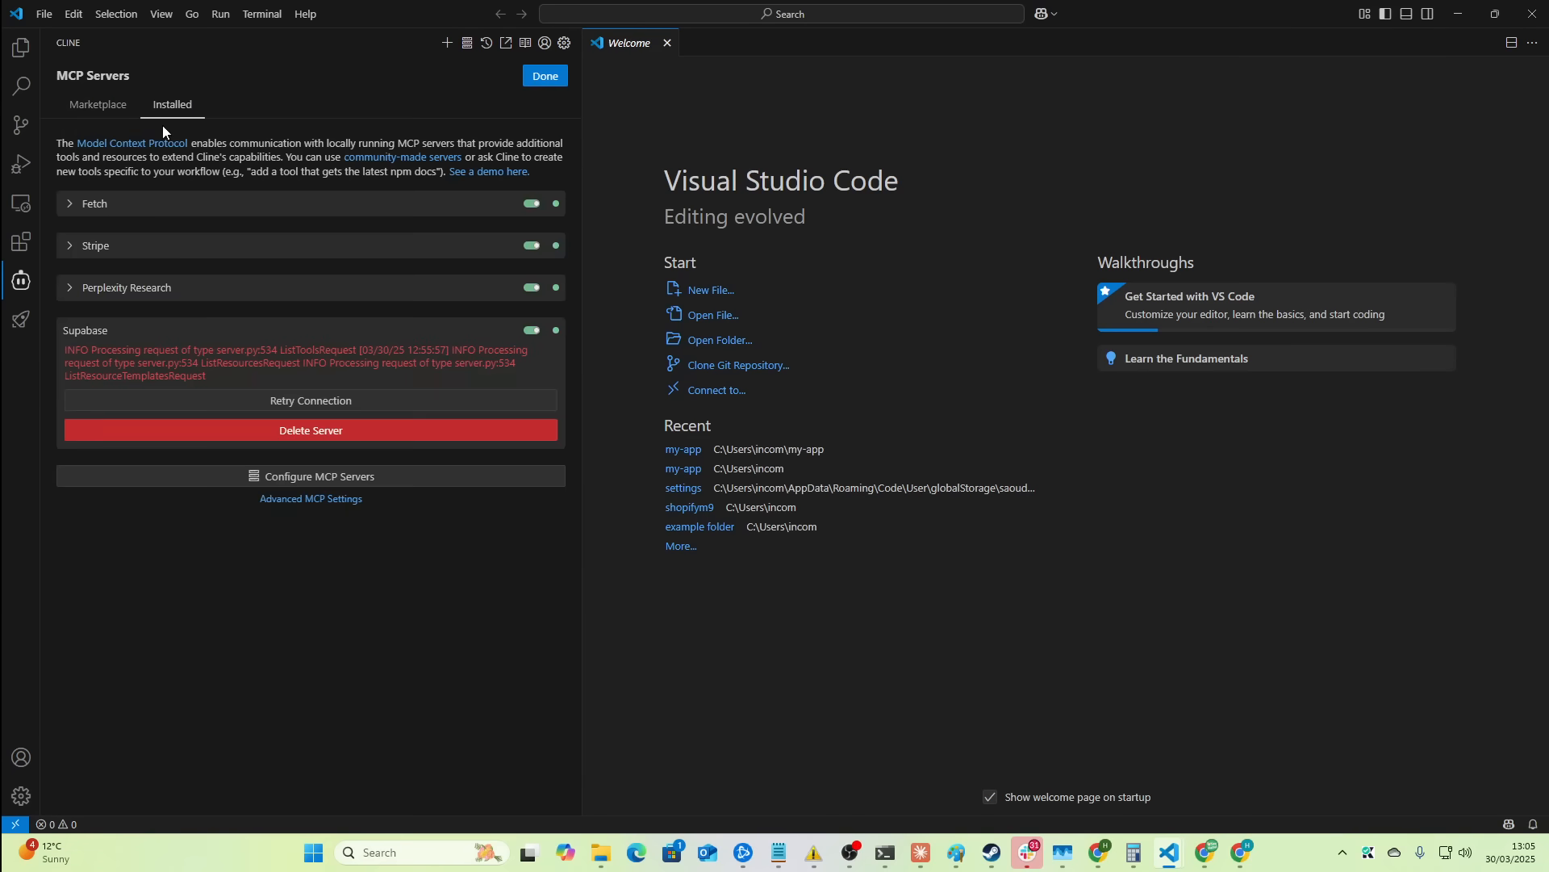
mouse_move(142, 292)
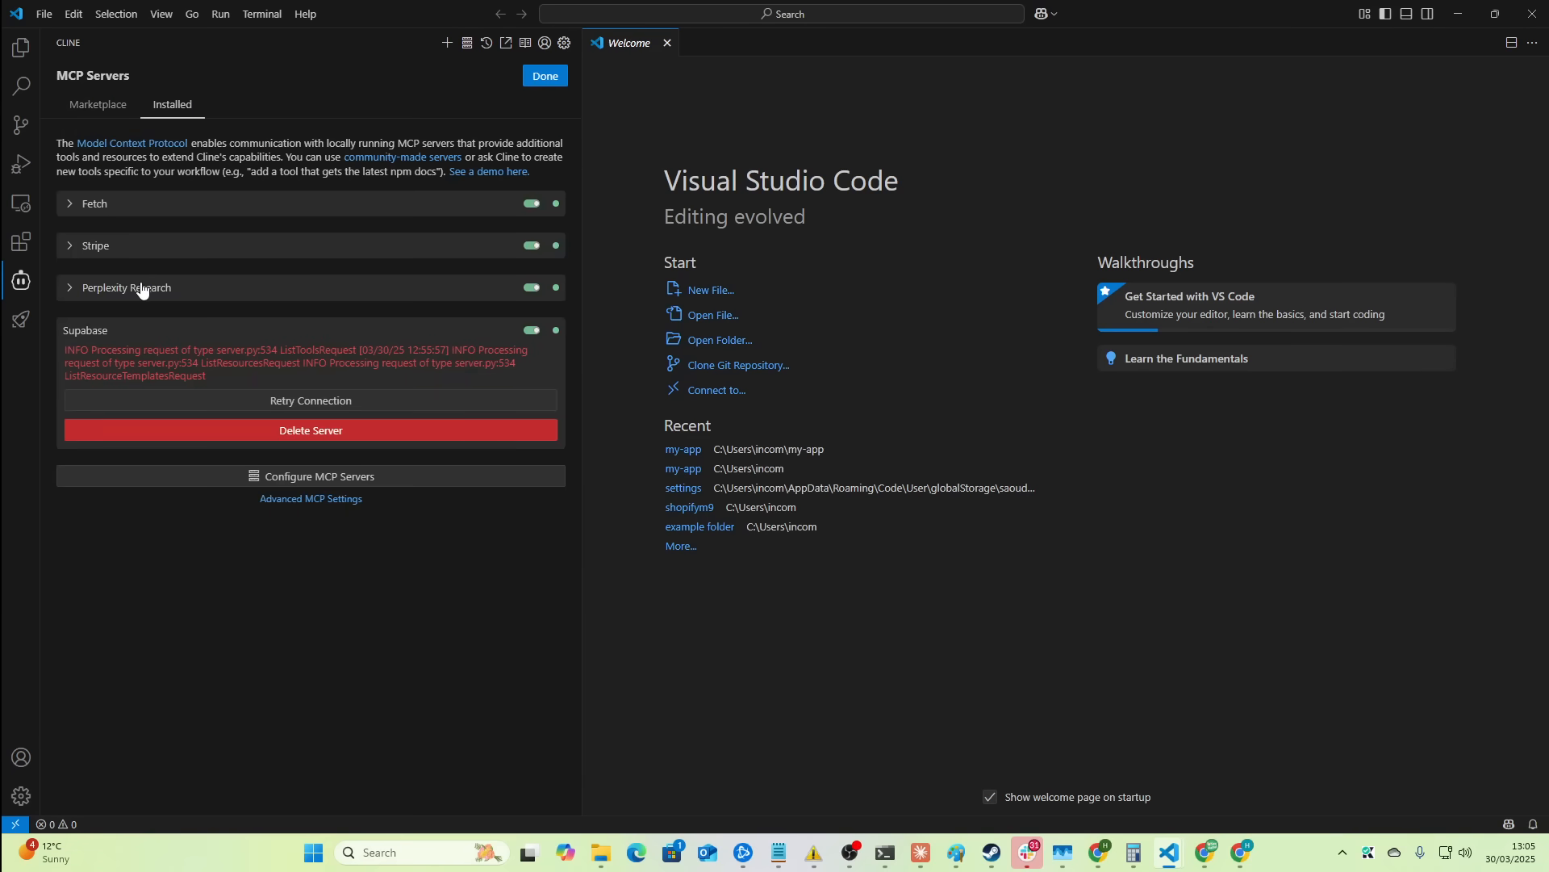
mouse_move(126, 220)
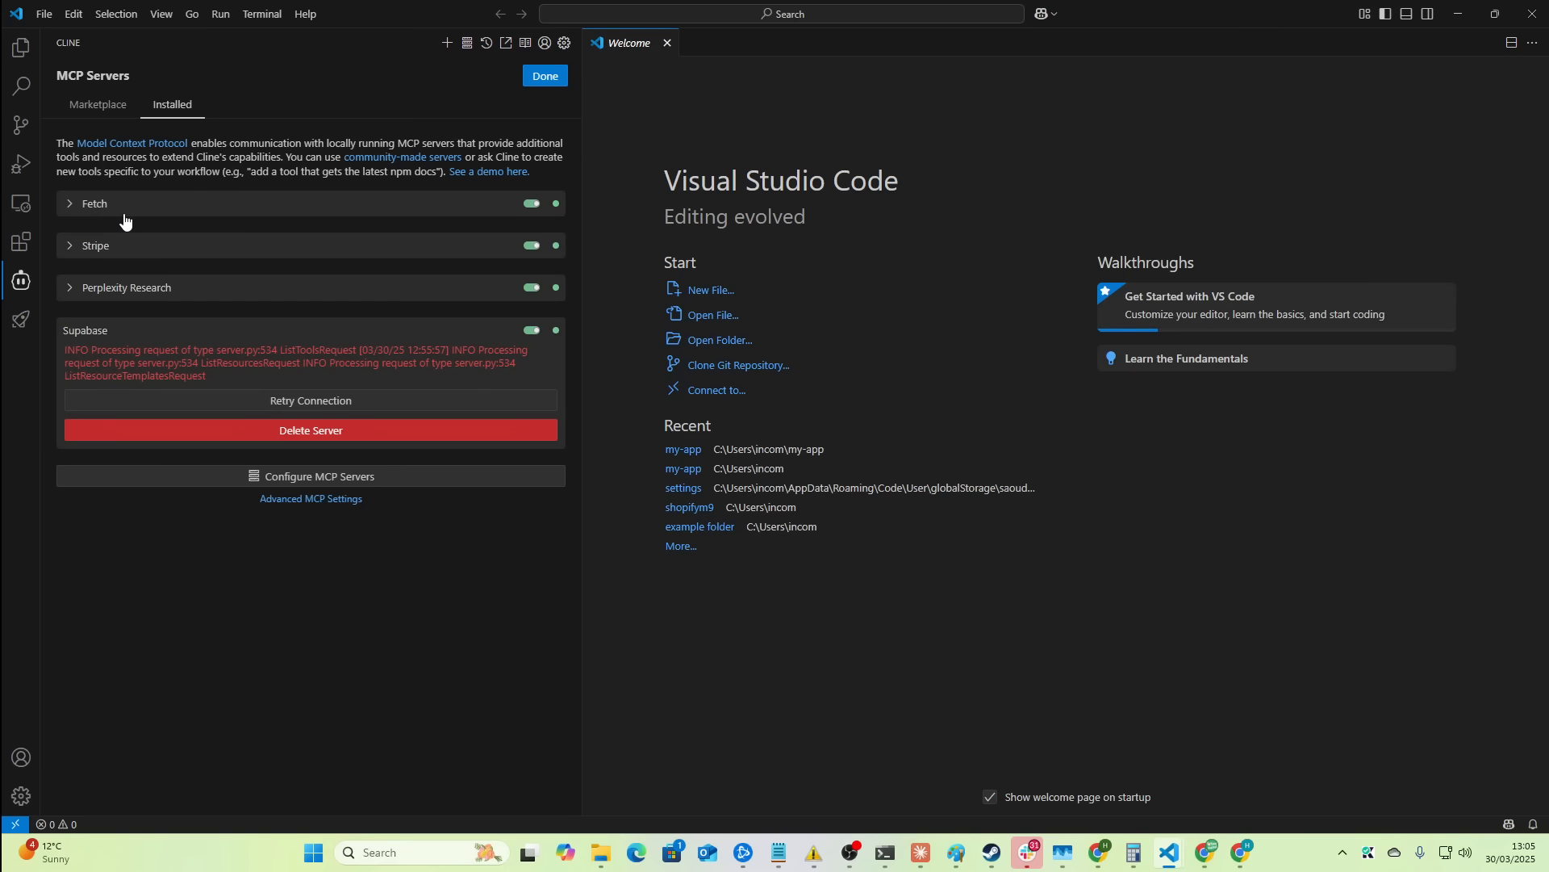
mouse_move(544, 76)
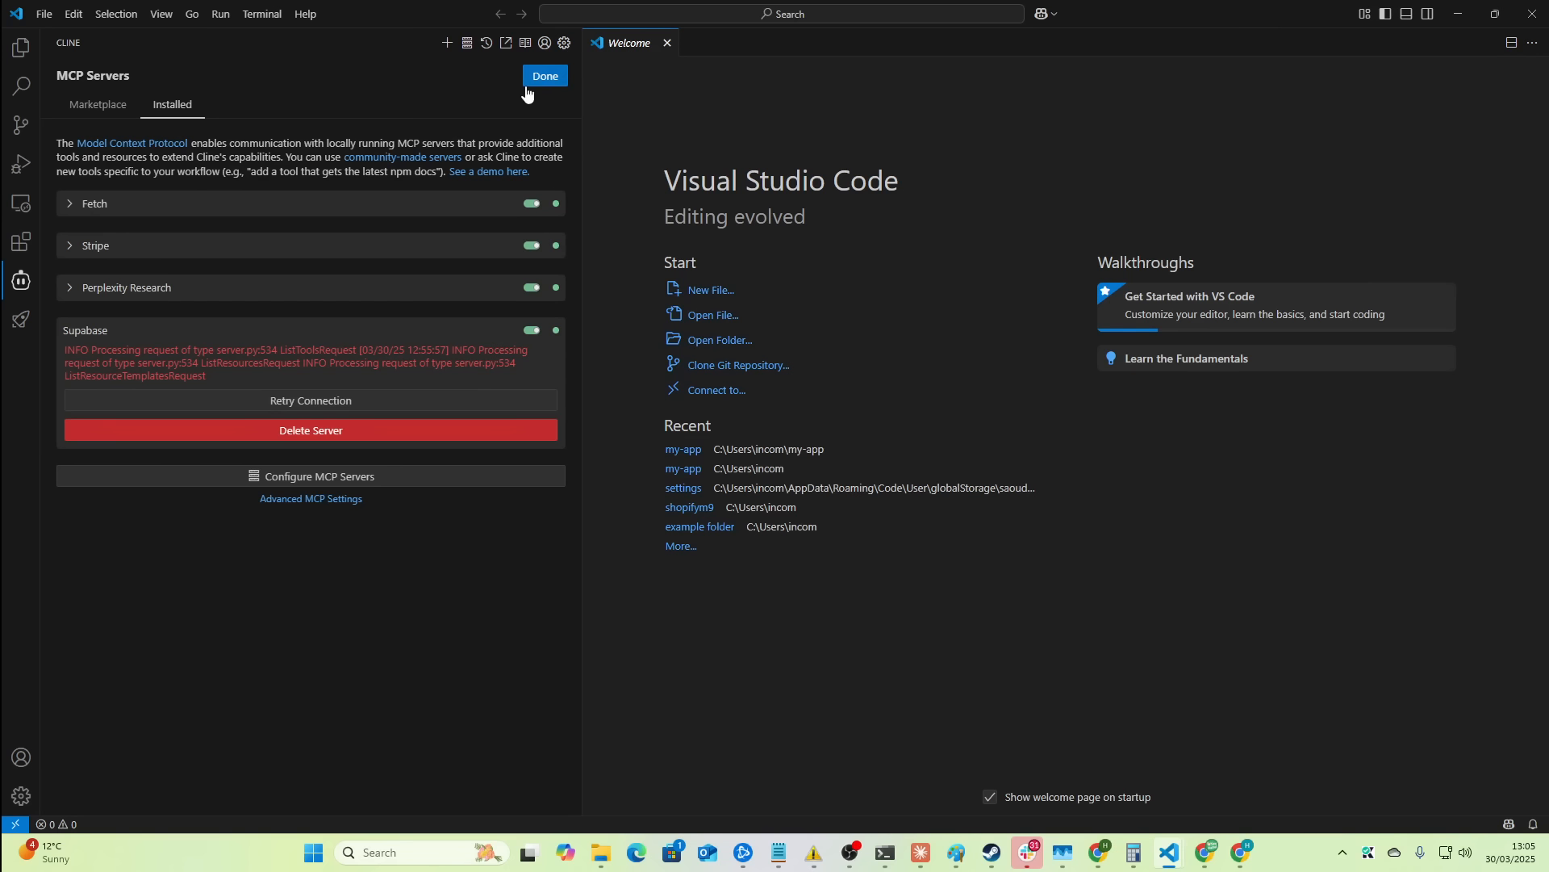
mouse_move(91, 218)
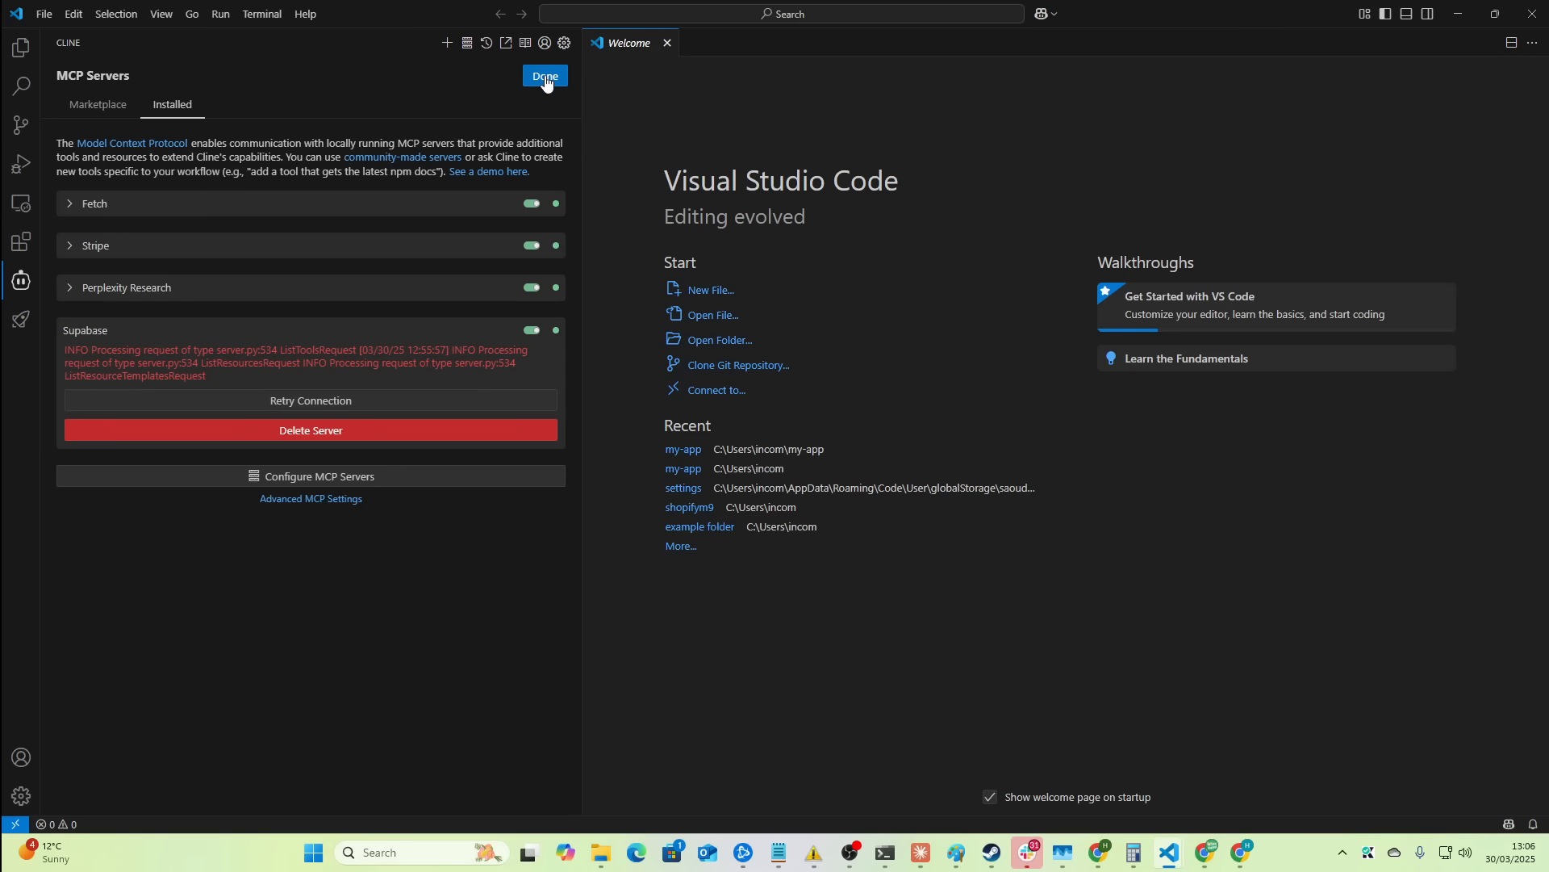
click(97, 106)
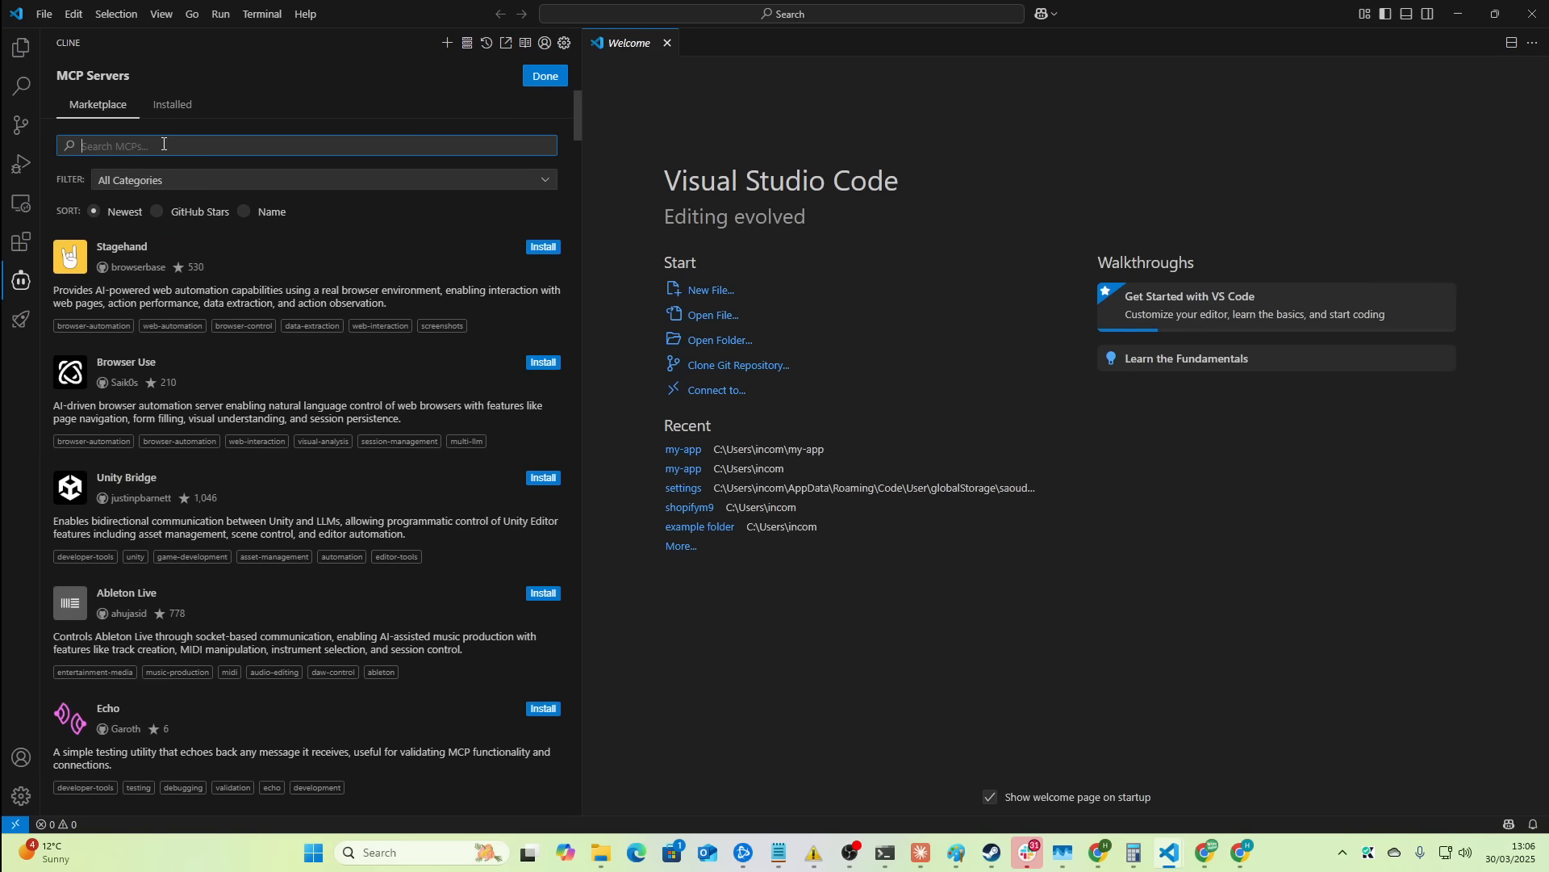
text(fetch)
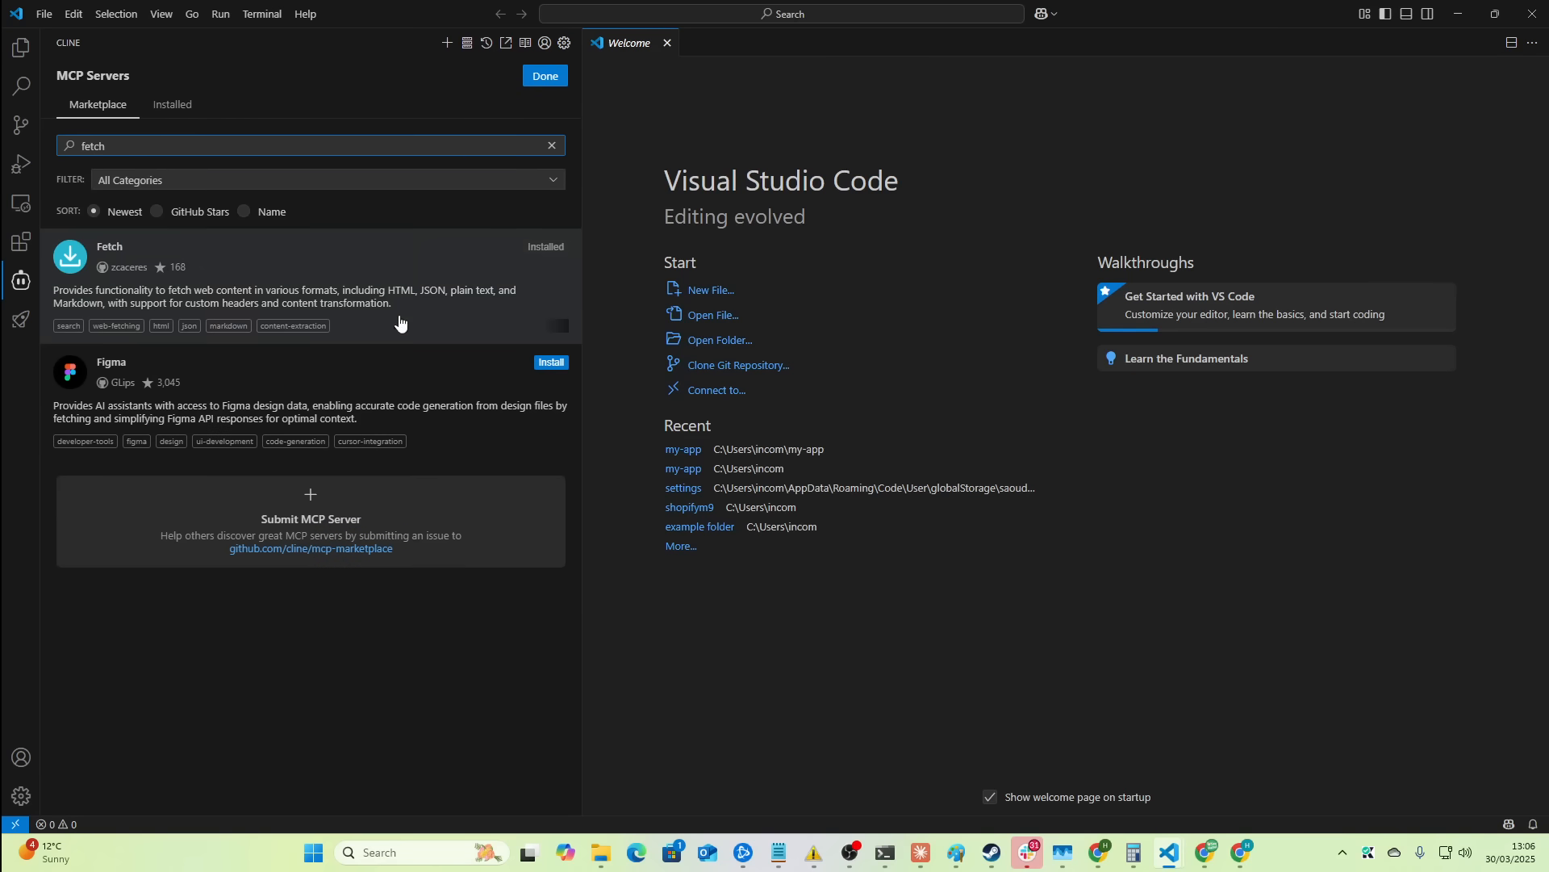
mouse_move(441, 96)
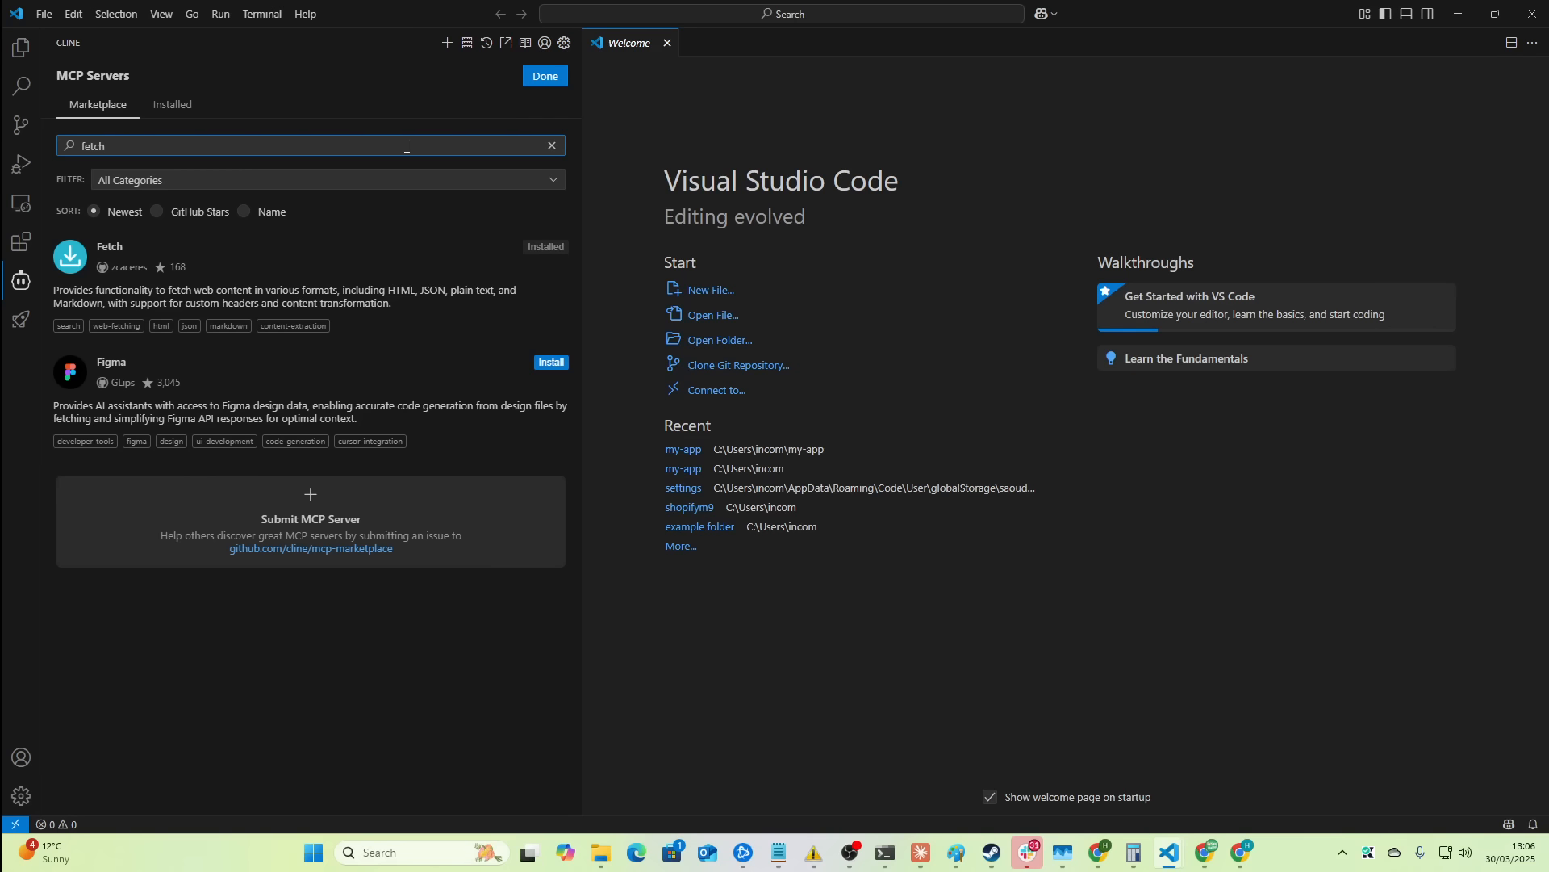
click(544, 75)
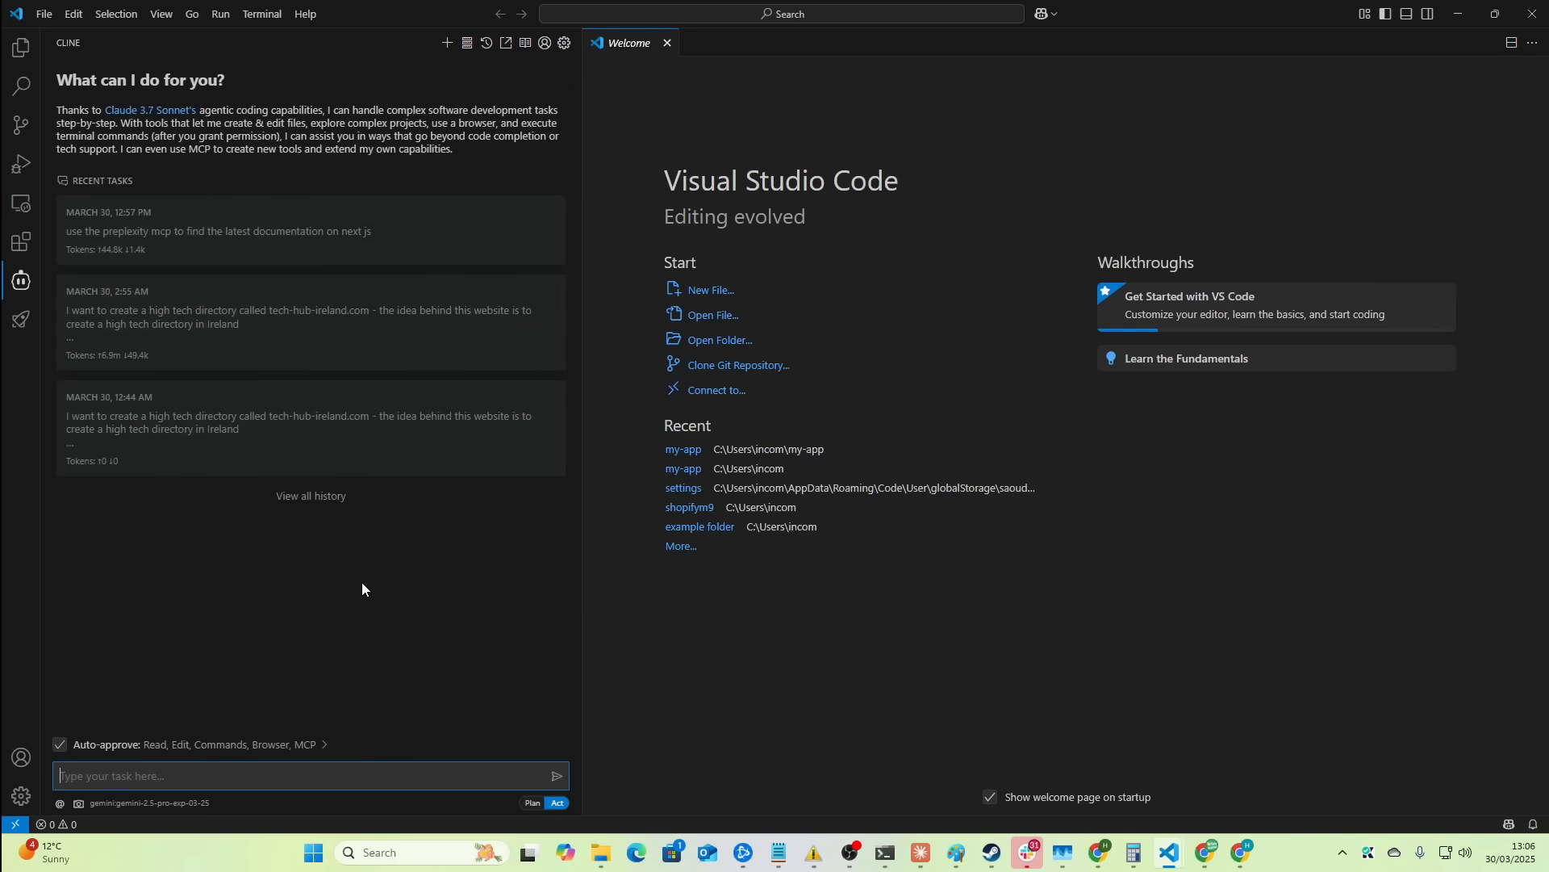
mouse_move(345, 610)
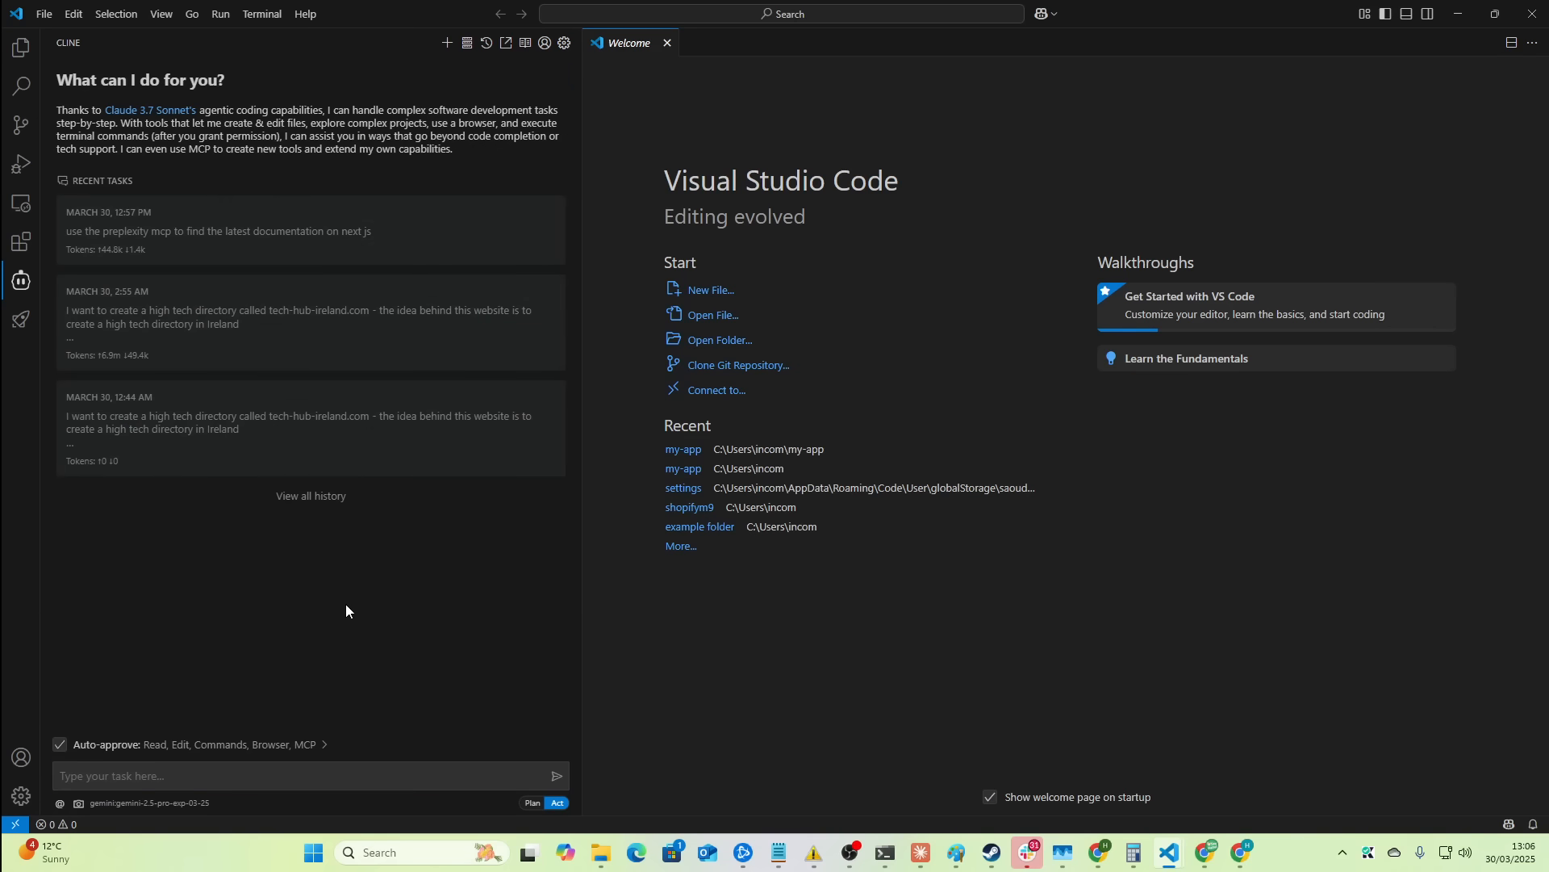
mouse_move(149, 802)
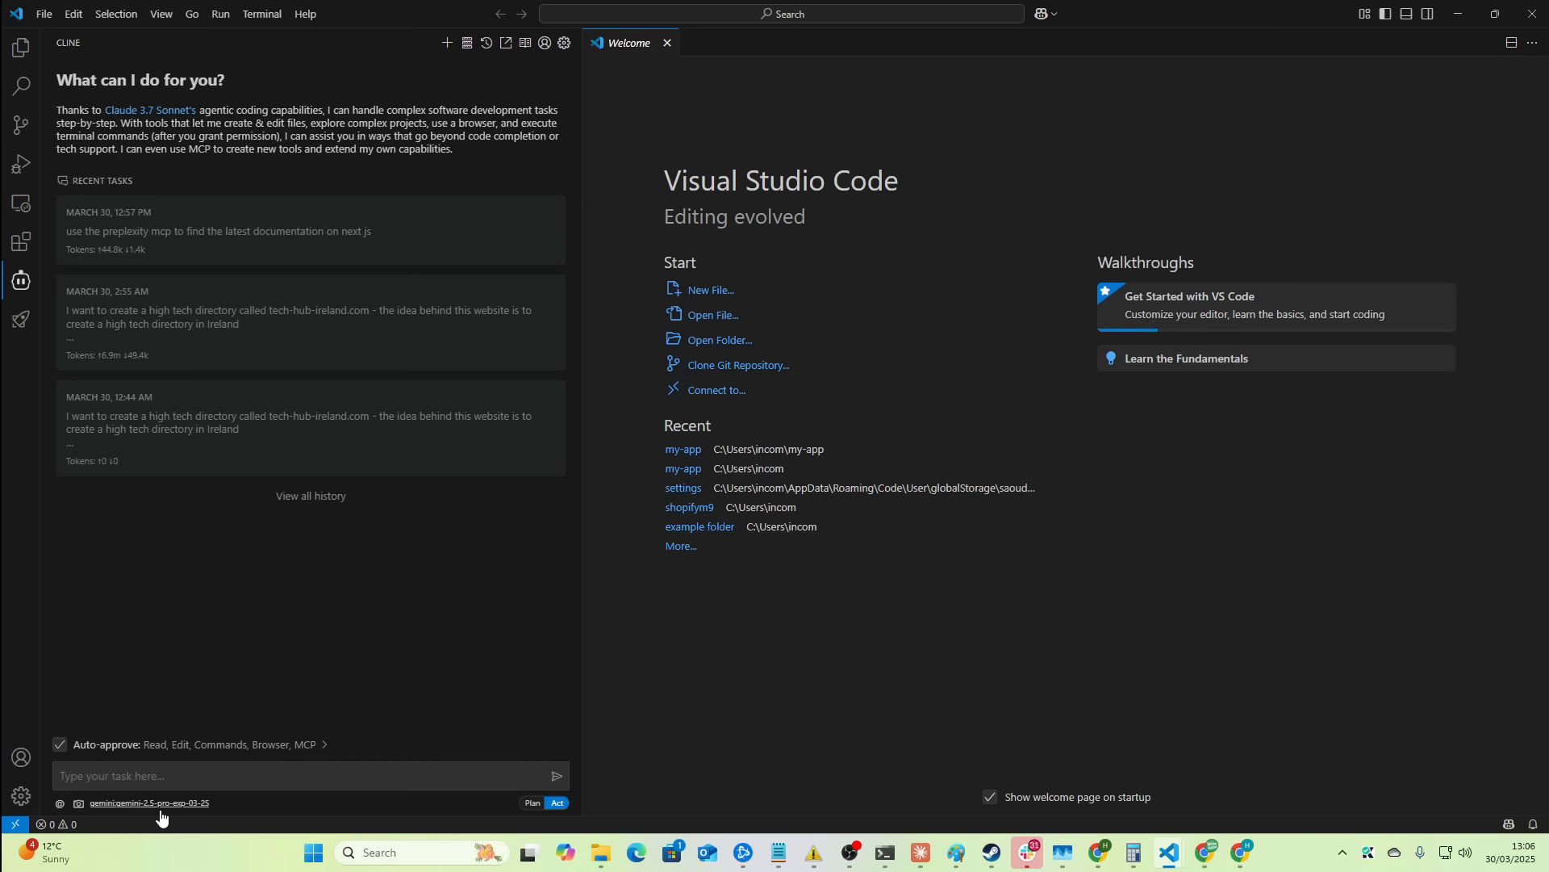
click(218, 231)
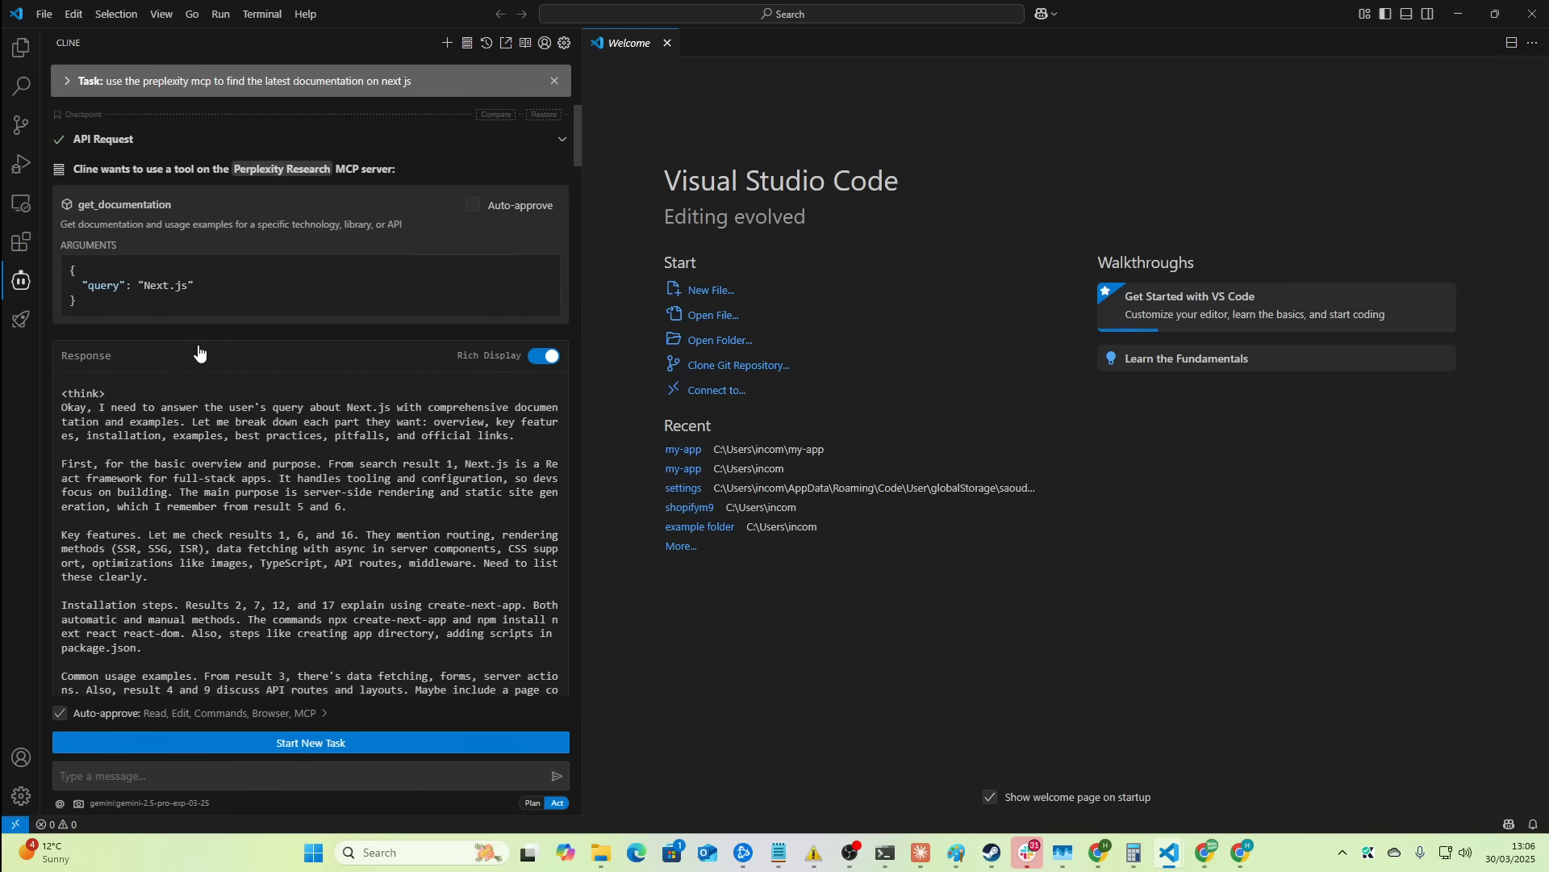
scroll(down, 3)
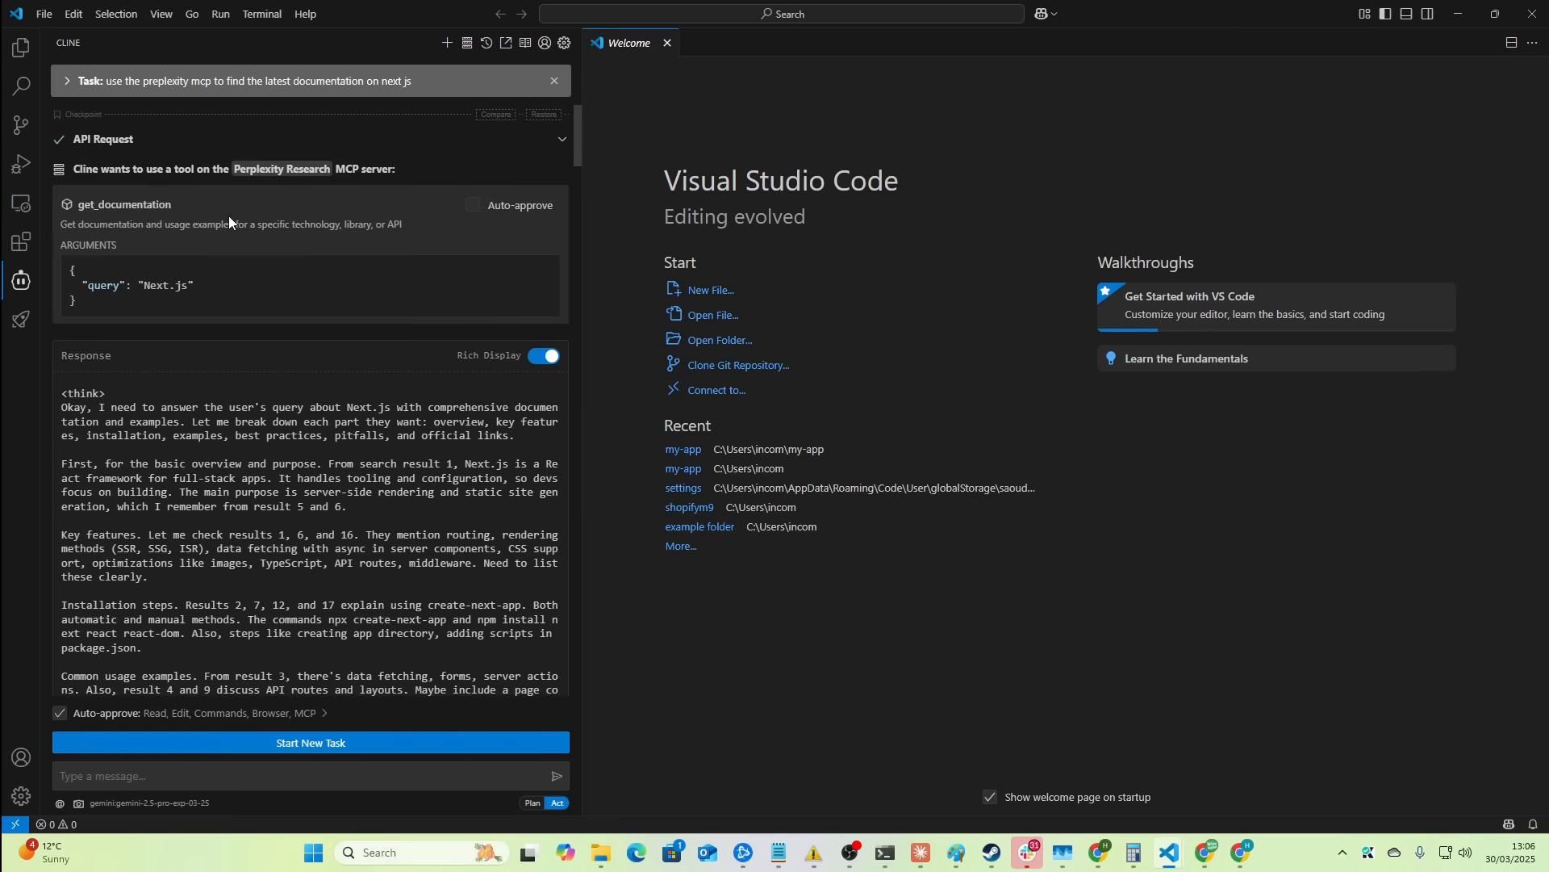
scroll(down, 3)
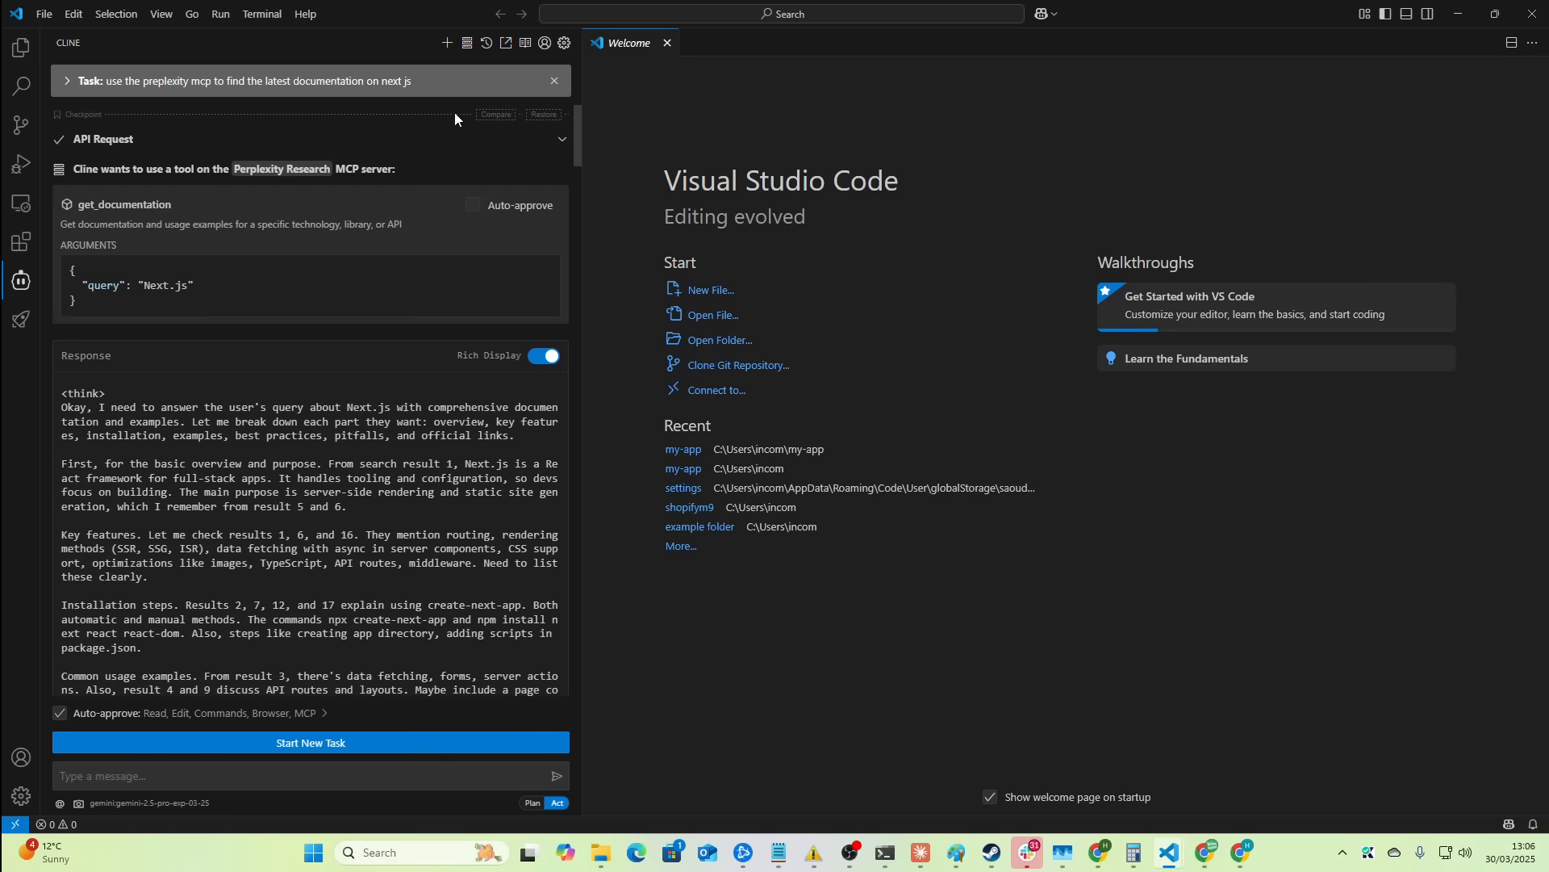
mouse_move(557, 139)
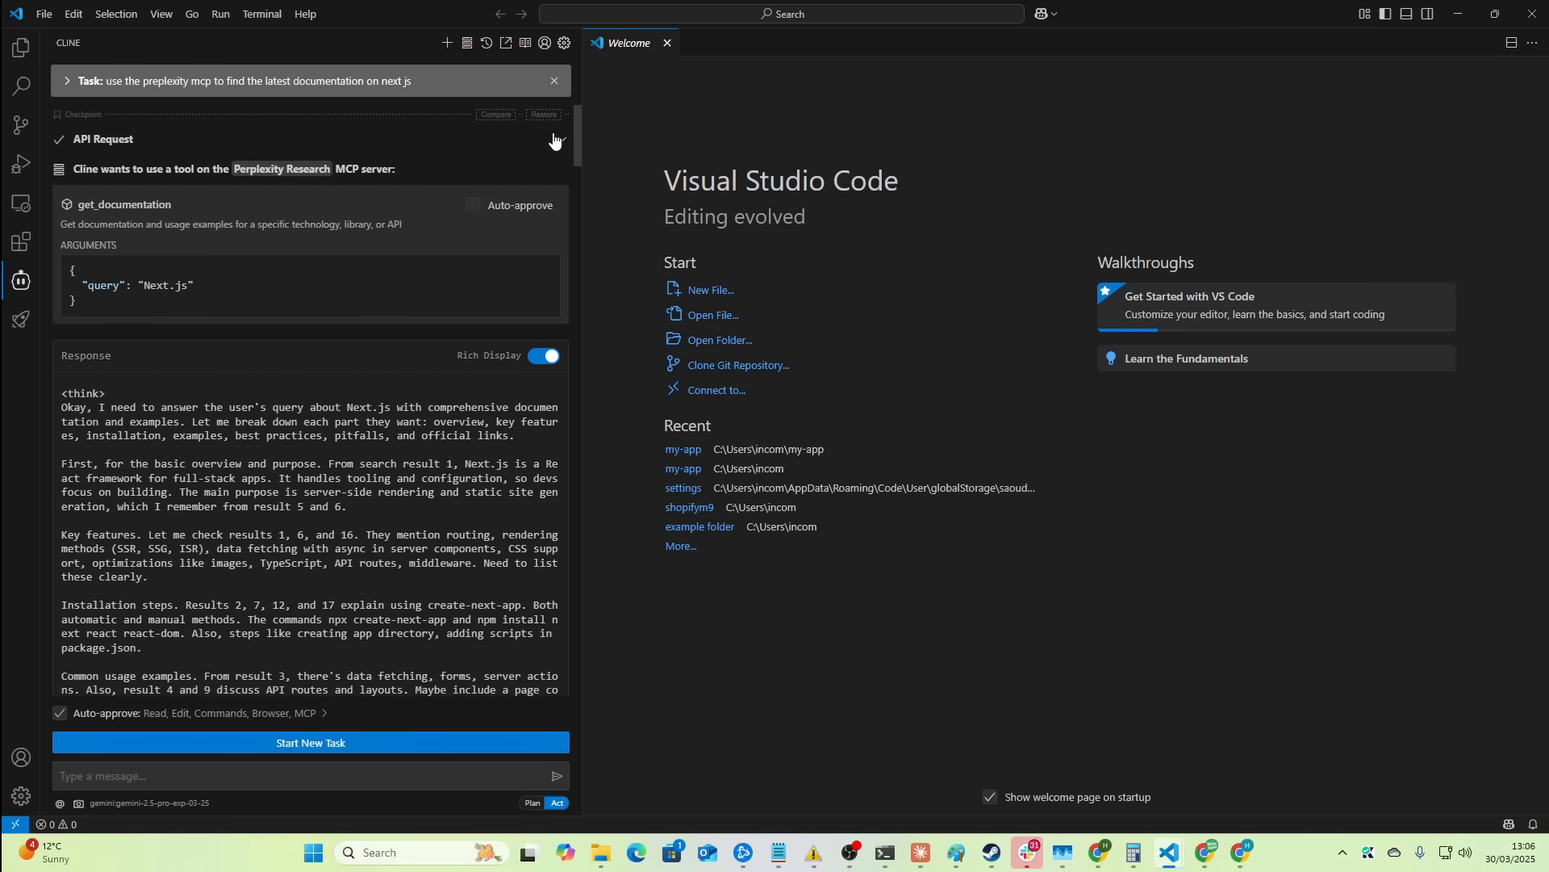
click(447, 42)
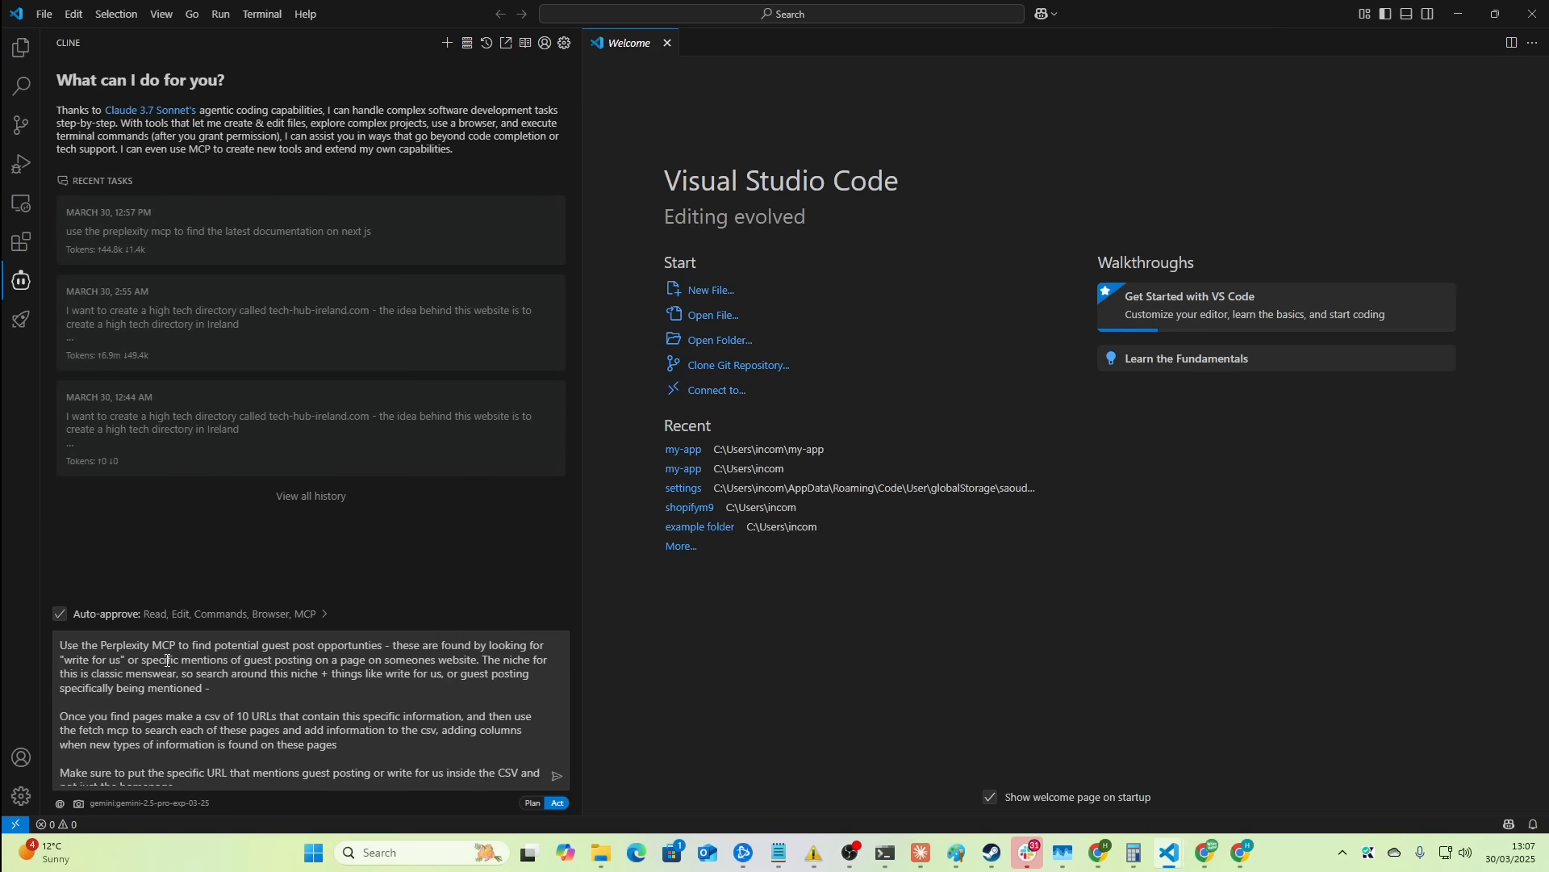
mouse_move(241, 660)
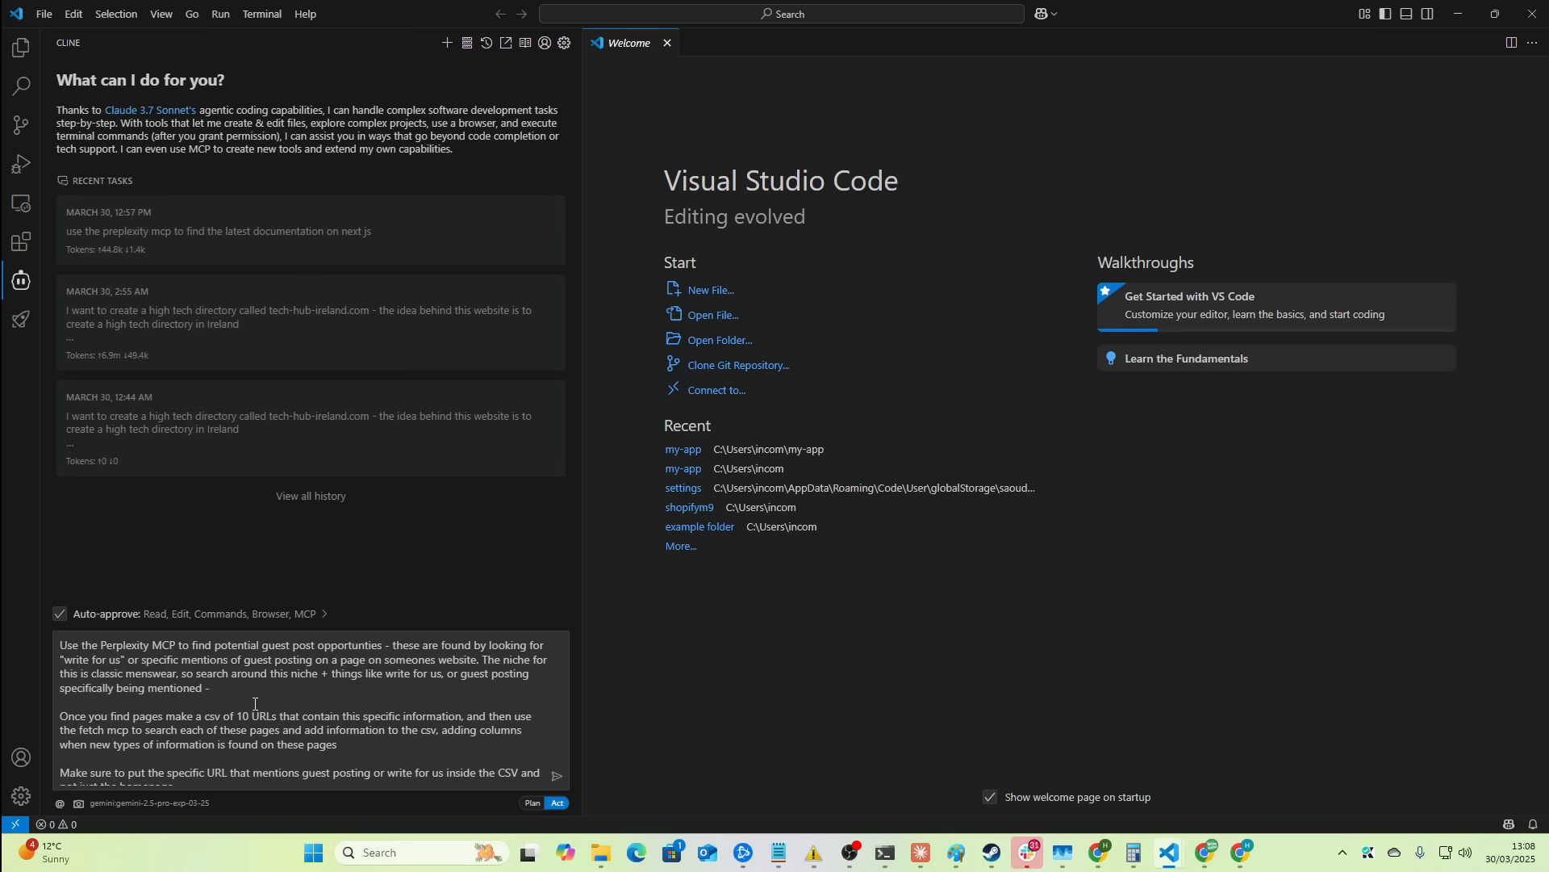
- Review the guest-post prompt requesting a 10-URL CSV and an HTML/CSS/JavaScript findings report
scroll(down, 3)
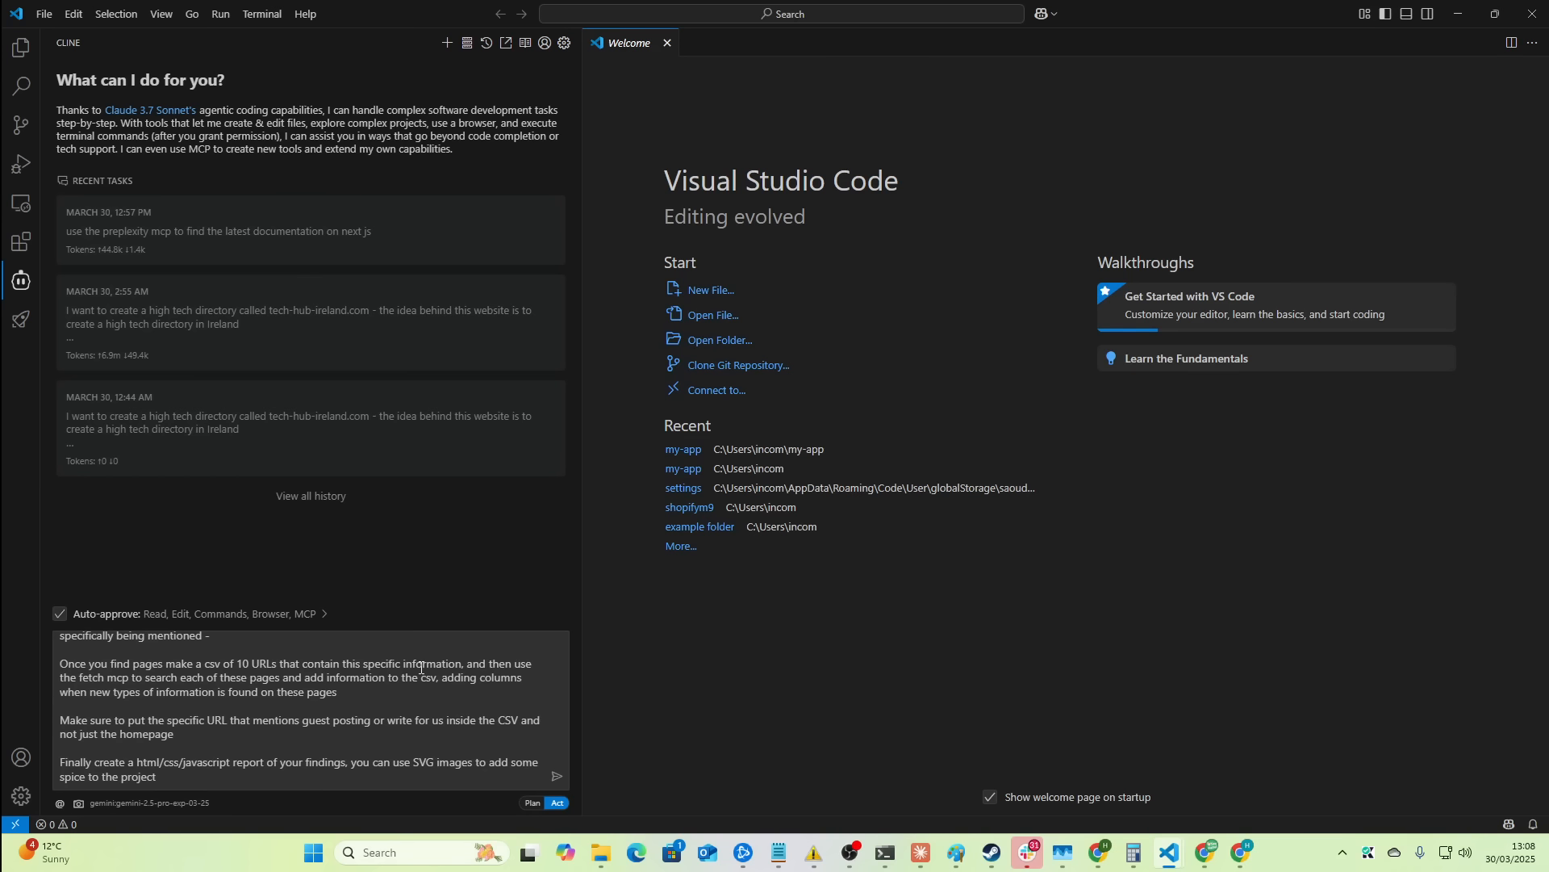
mouse_move(187, 728)
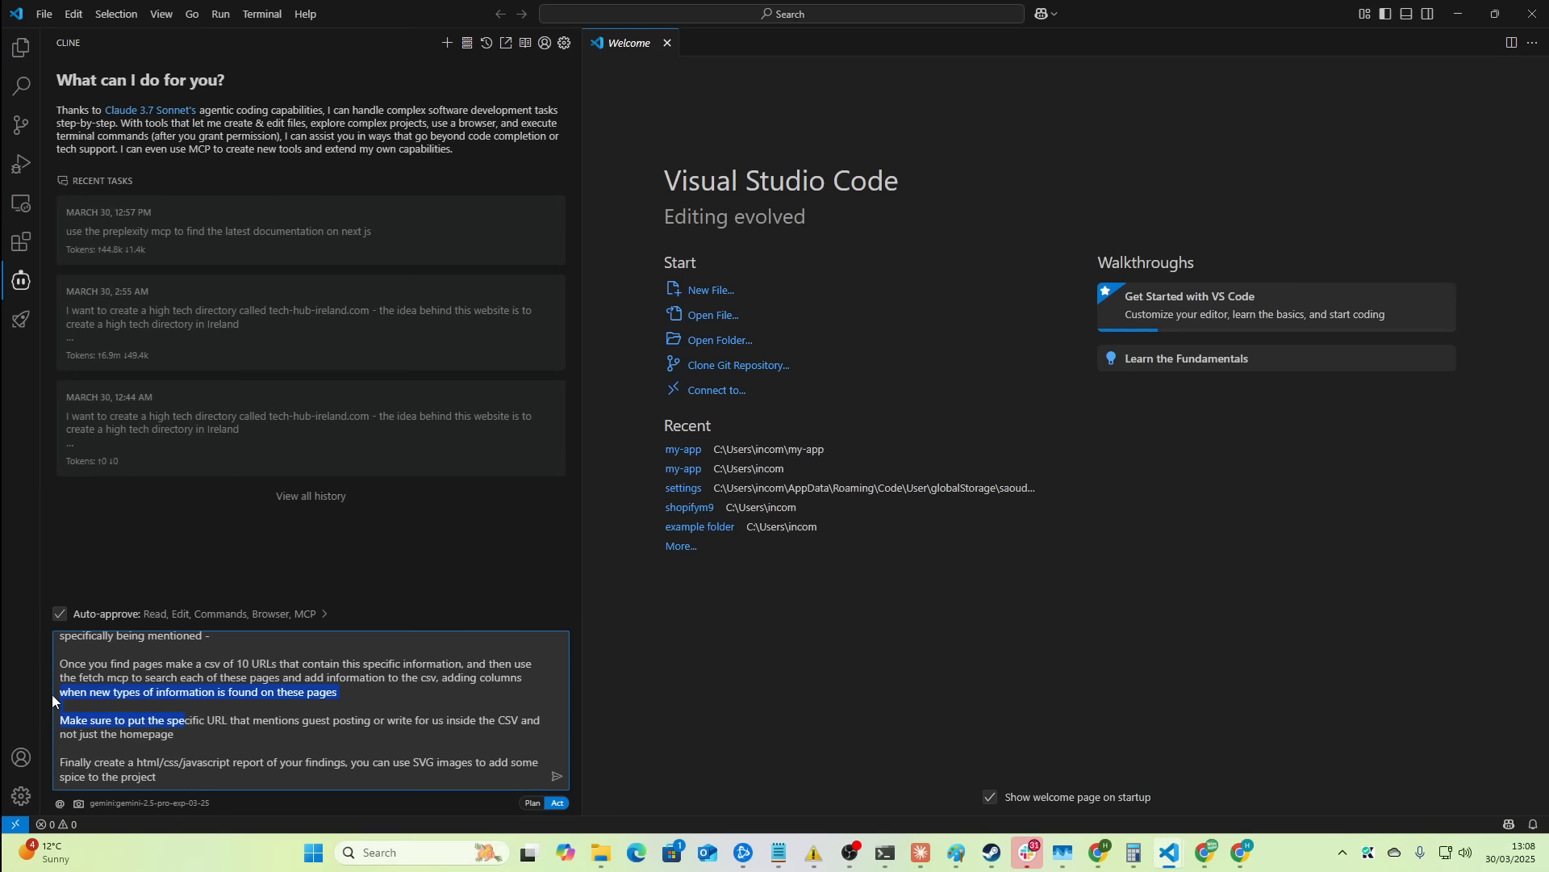
click(182, 777)
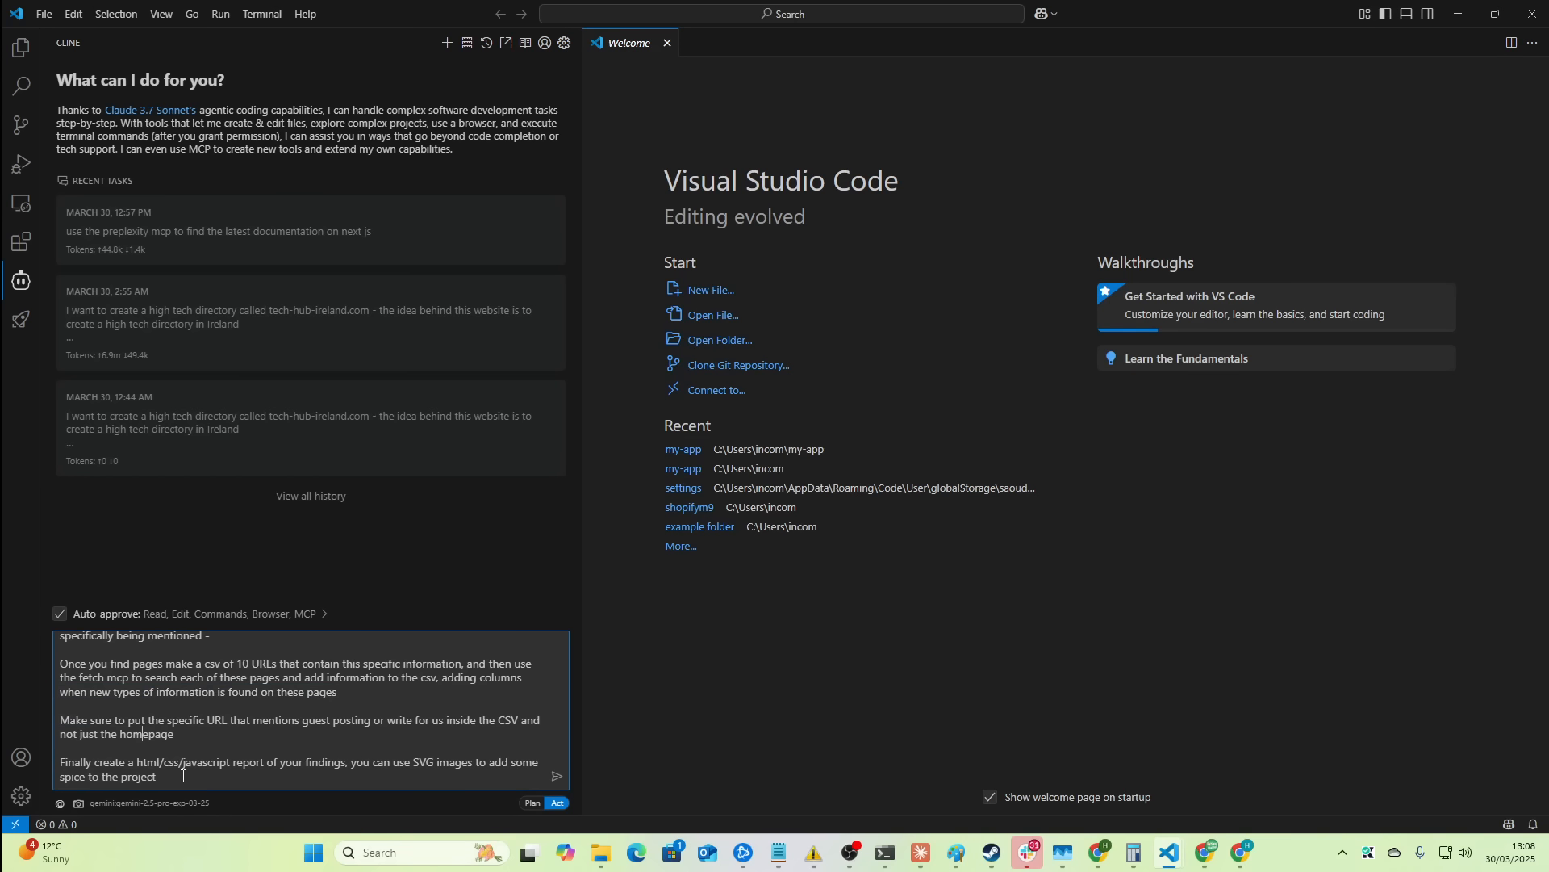
mouse_move(174, 772)
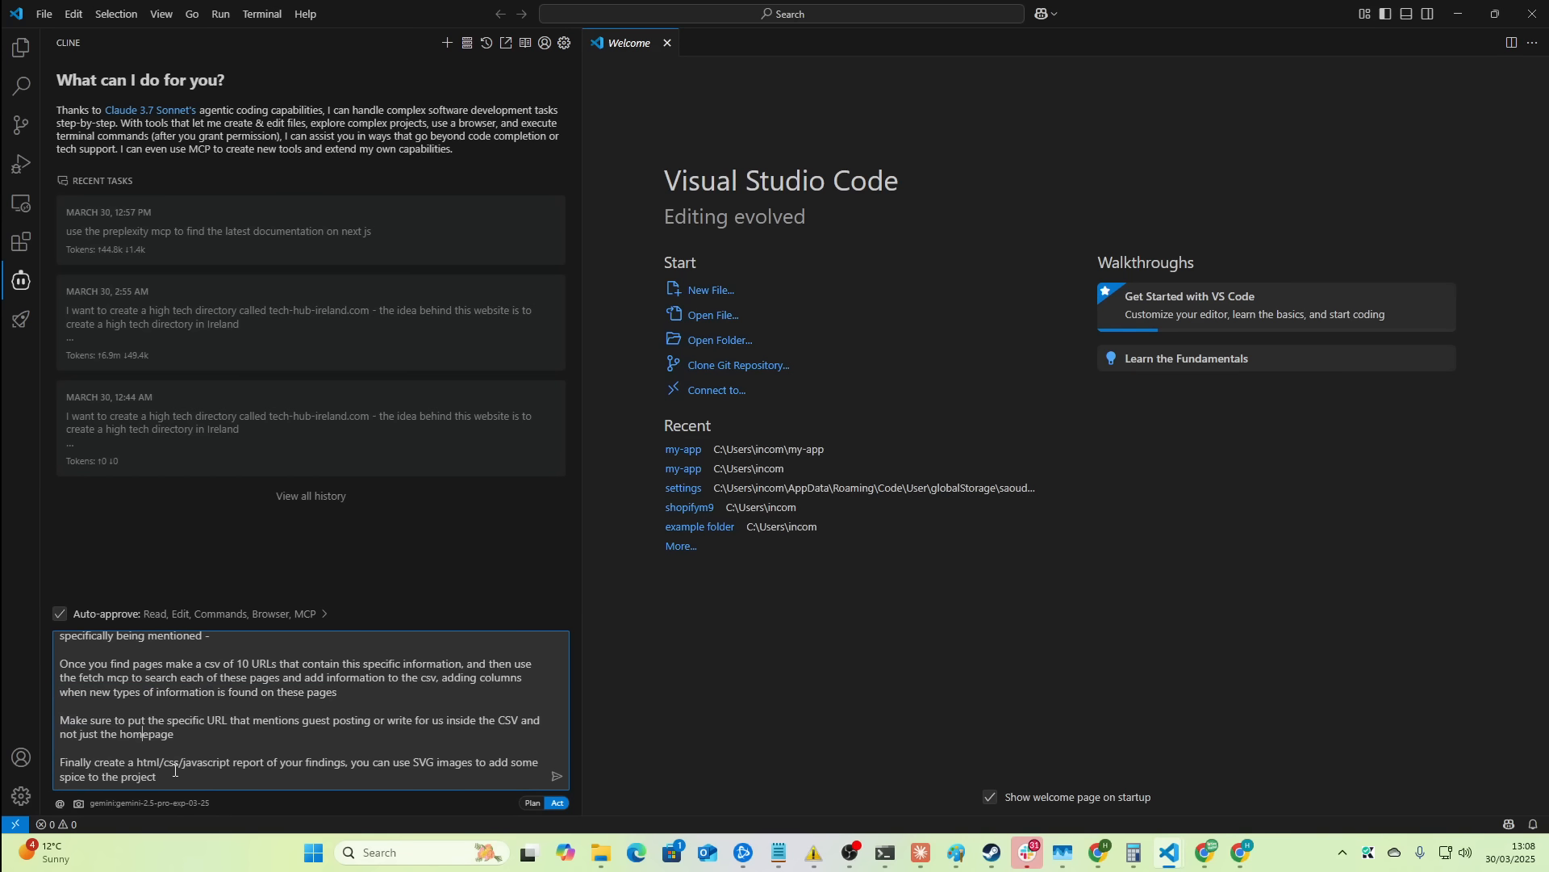
mouse_move(258, 757)
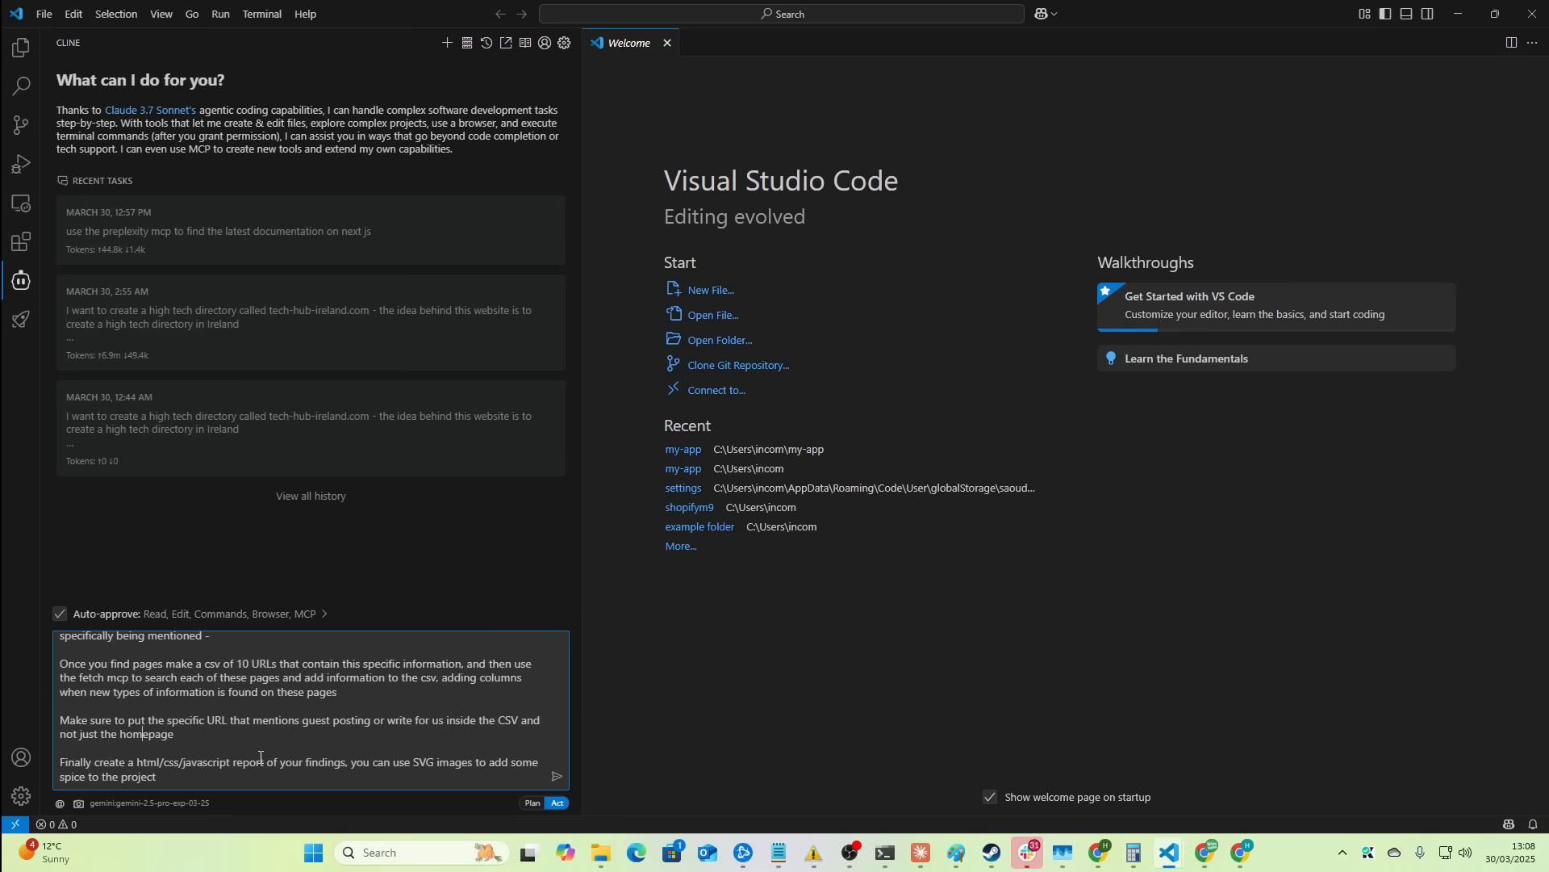
scroll(up, 3)
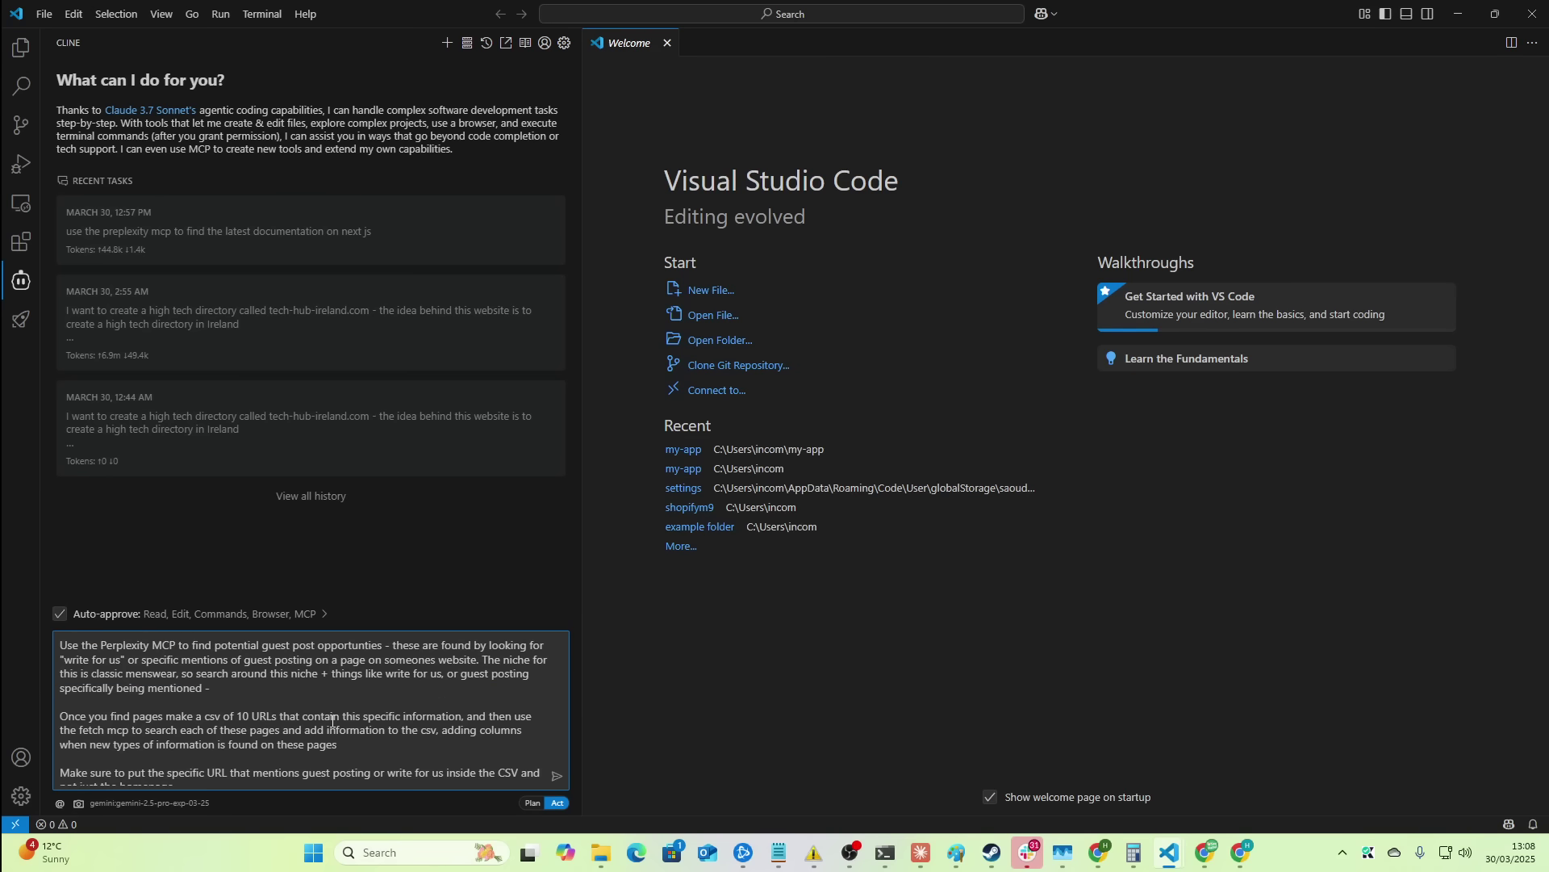
- Send the guest-post prompt and approve Cline's Perplexity search for menswear guest-post sites
click(556, 779)
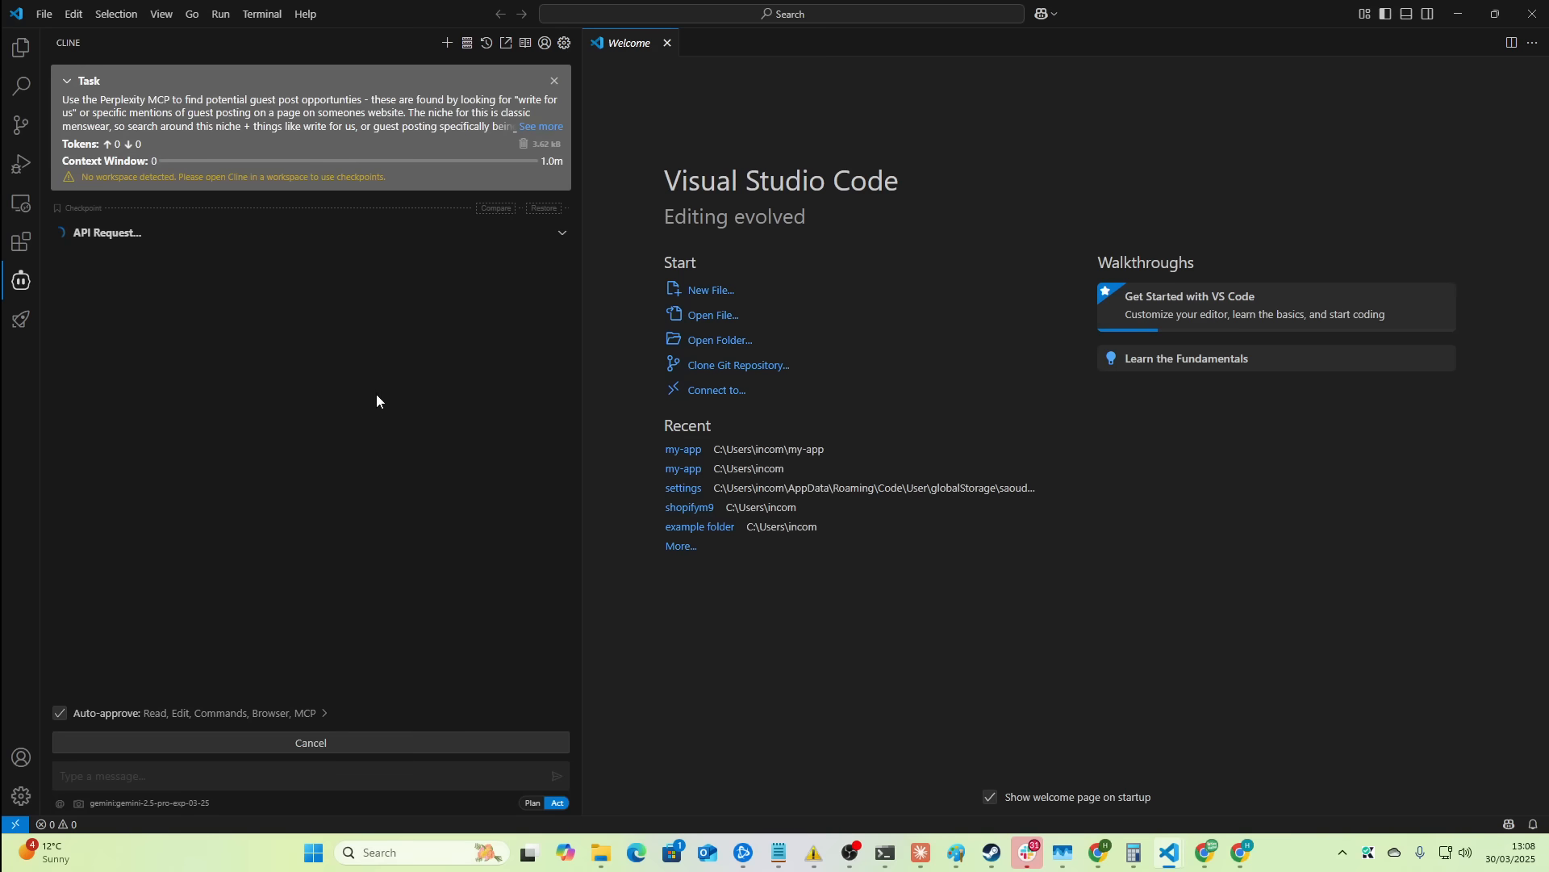
mouse_move(341, 340)
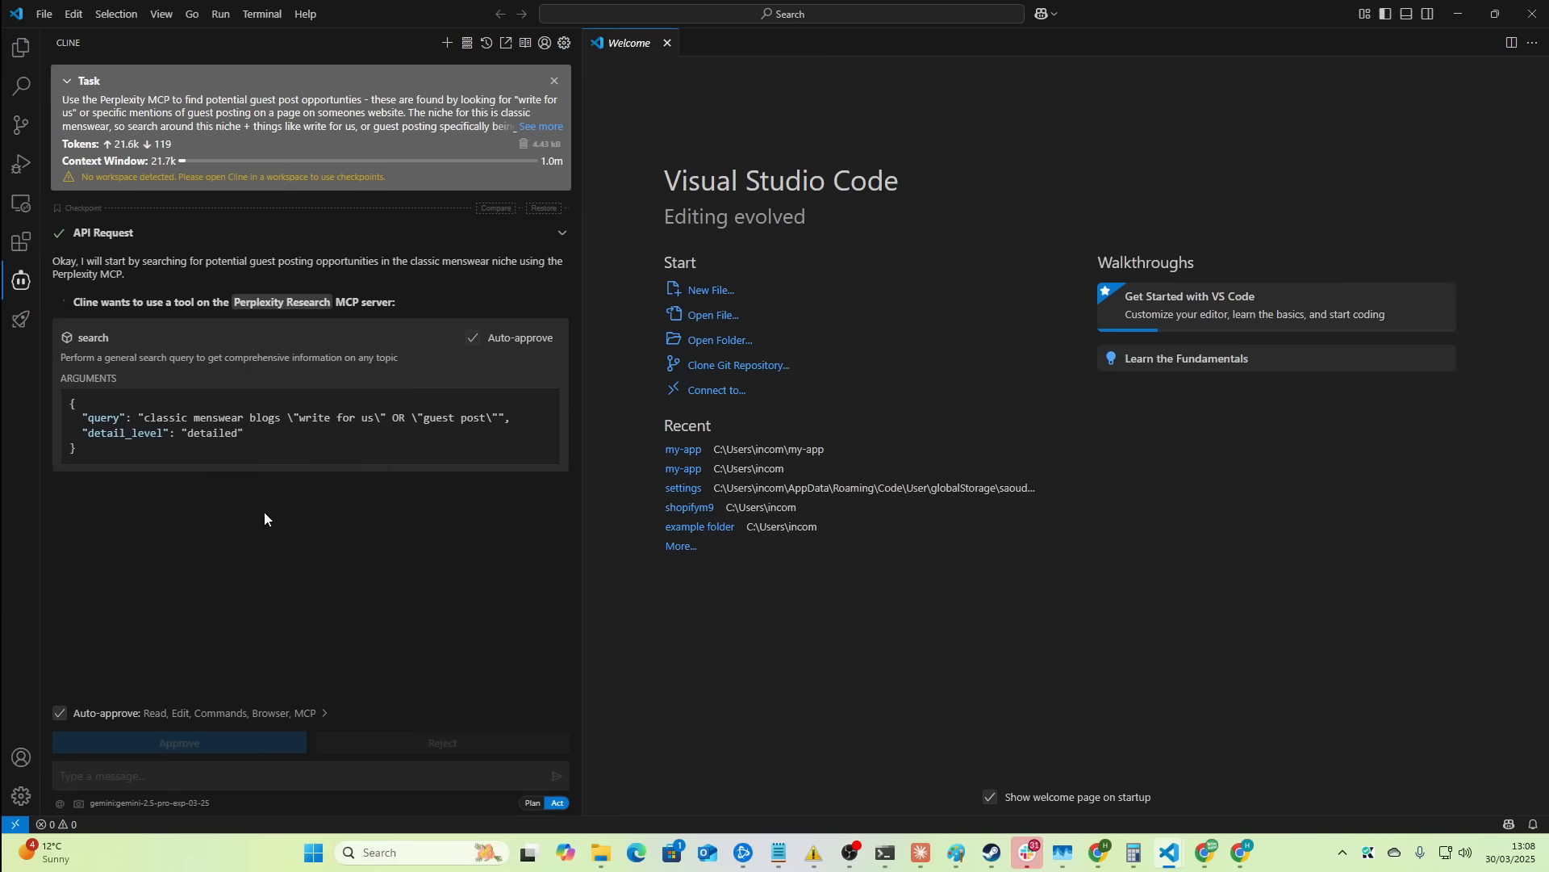
mouse_move(288, 443)
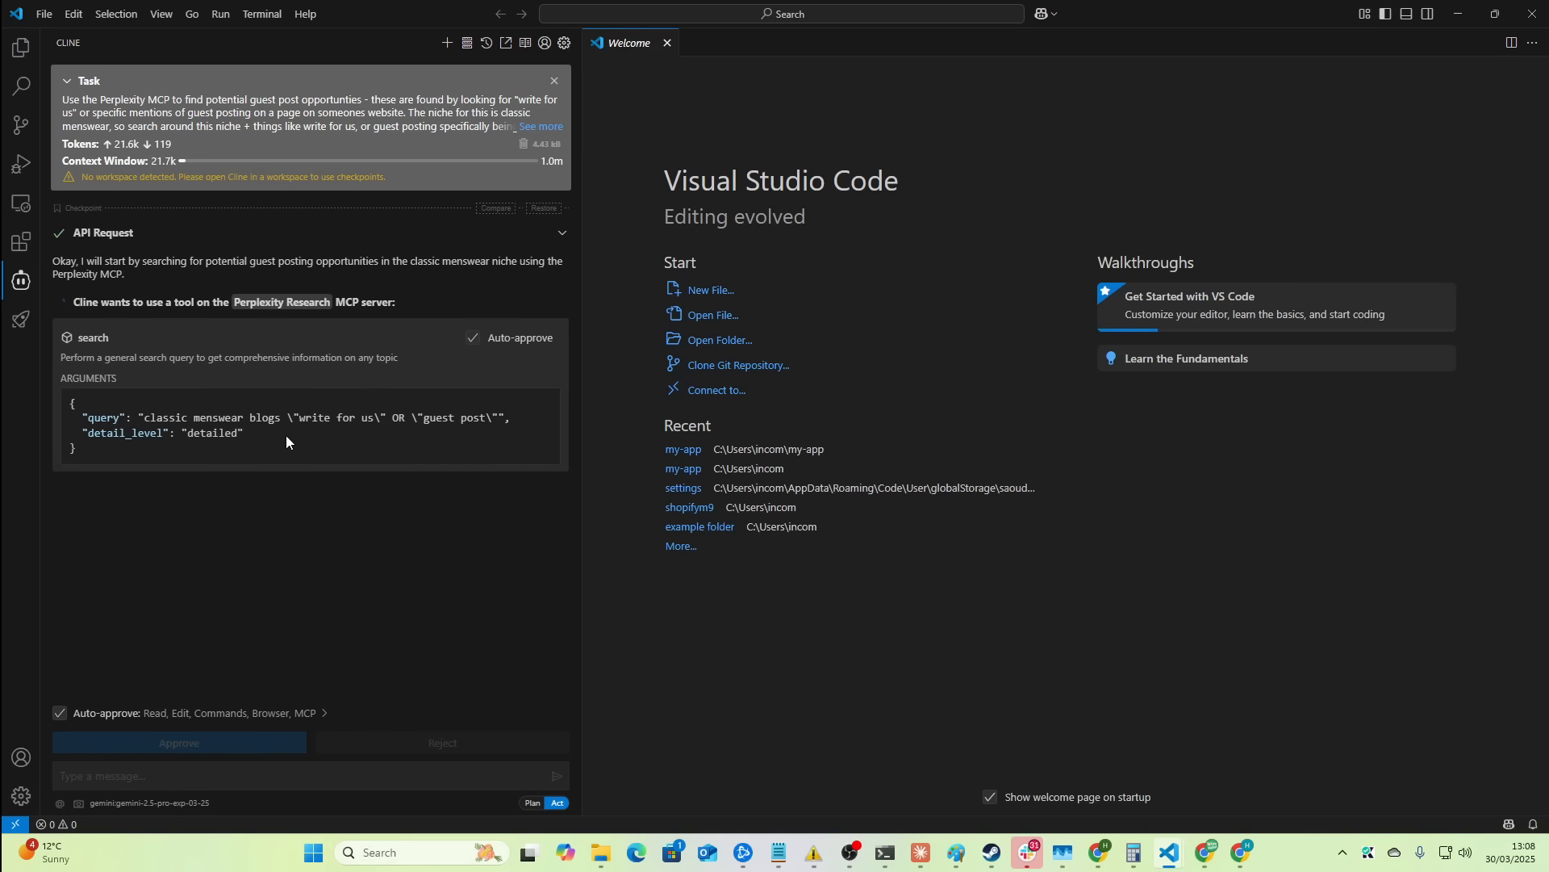
mouse_move(294, 436)
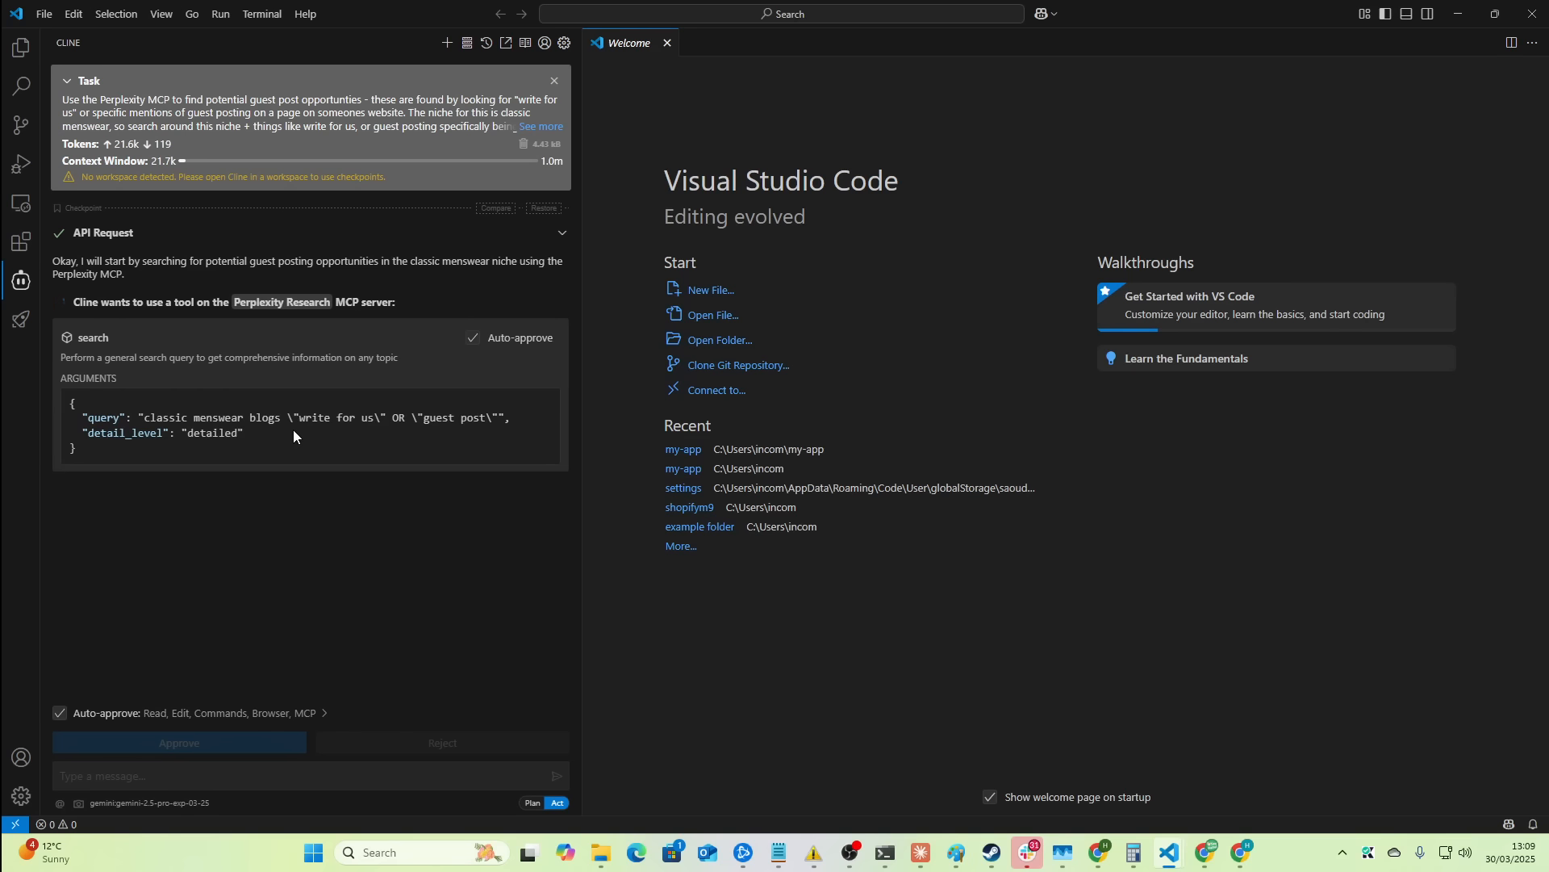
click(179, 743)
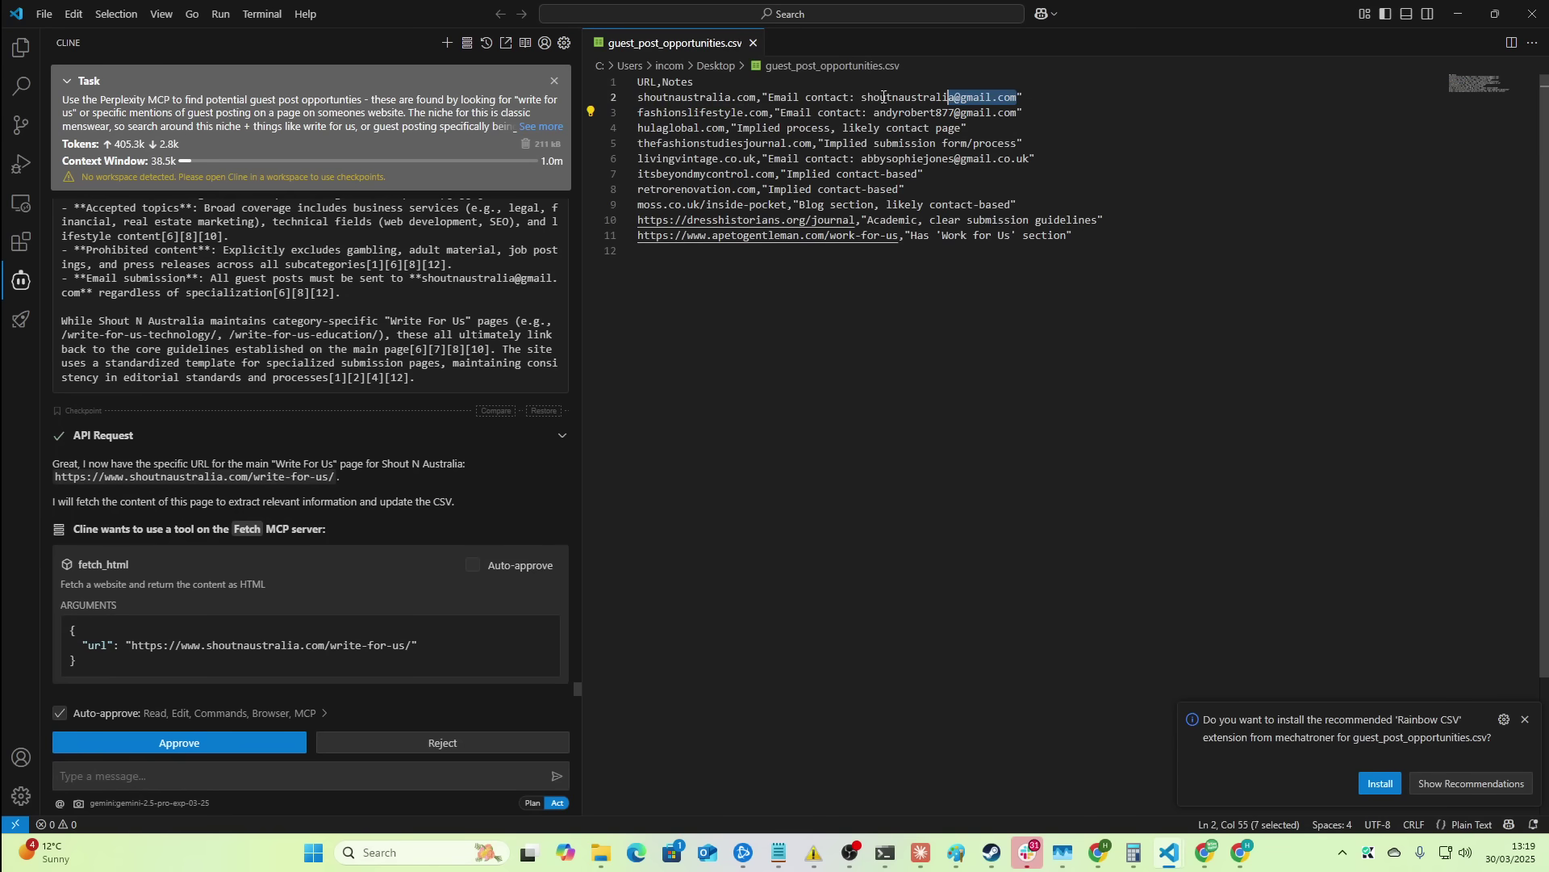
- Check the Shout N Australia write-for-us page in Chrome and approve Cline's fetch_html call
click(689, 97)
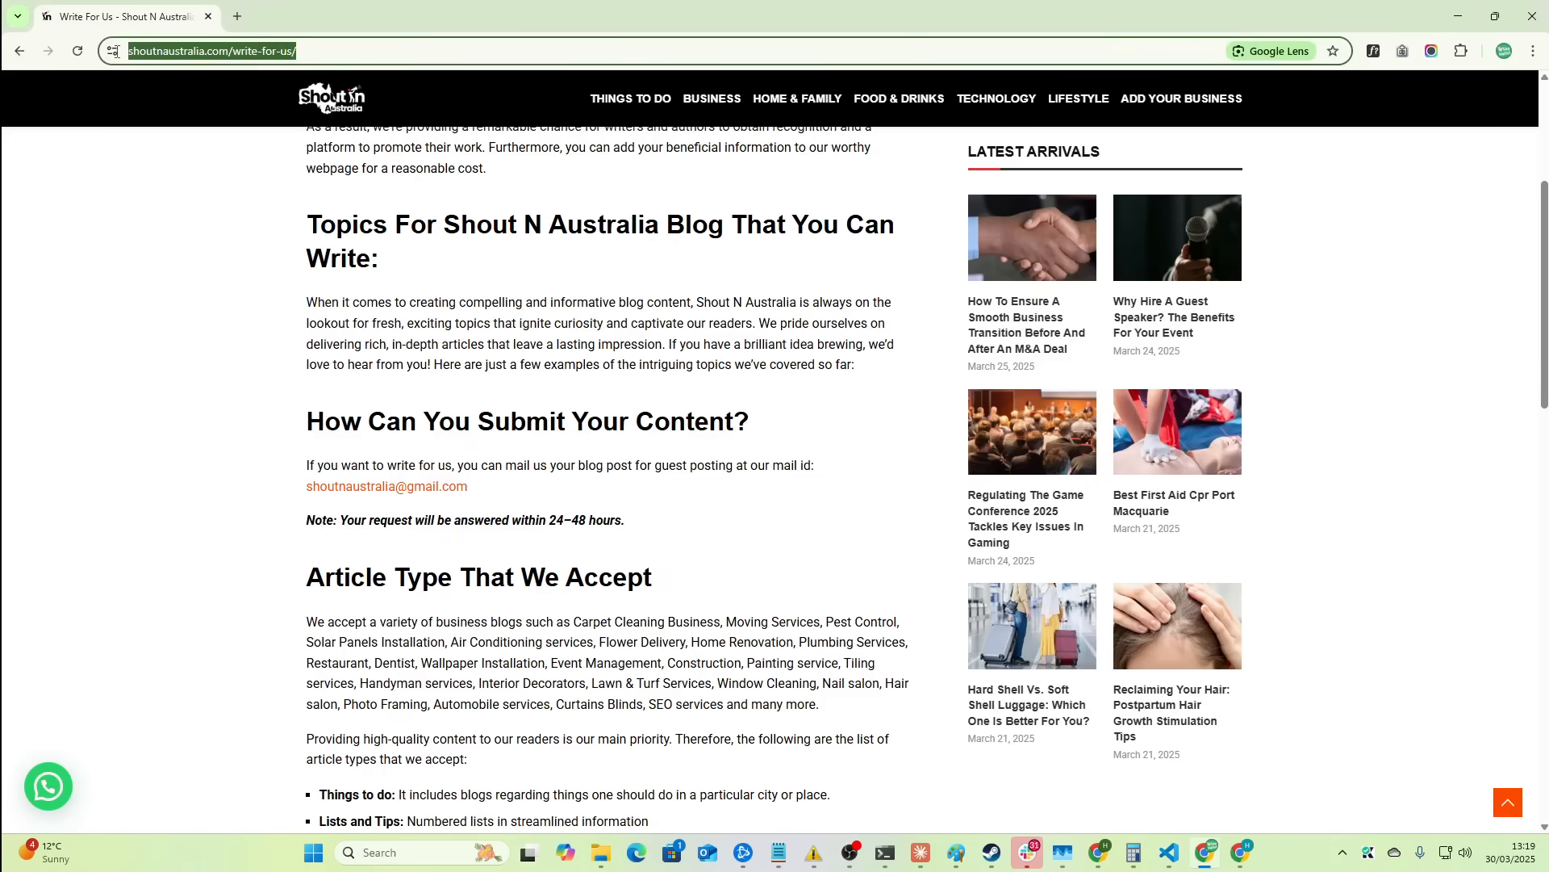
scroll(down, 3)
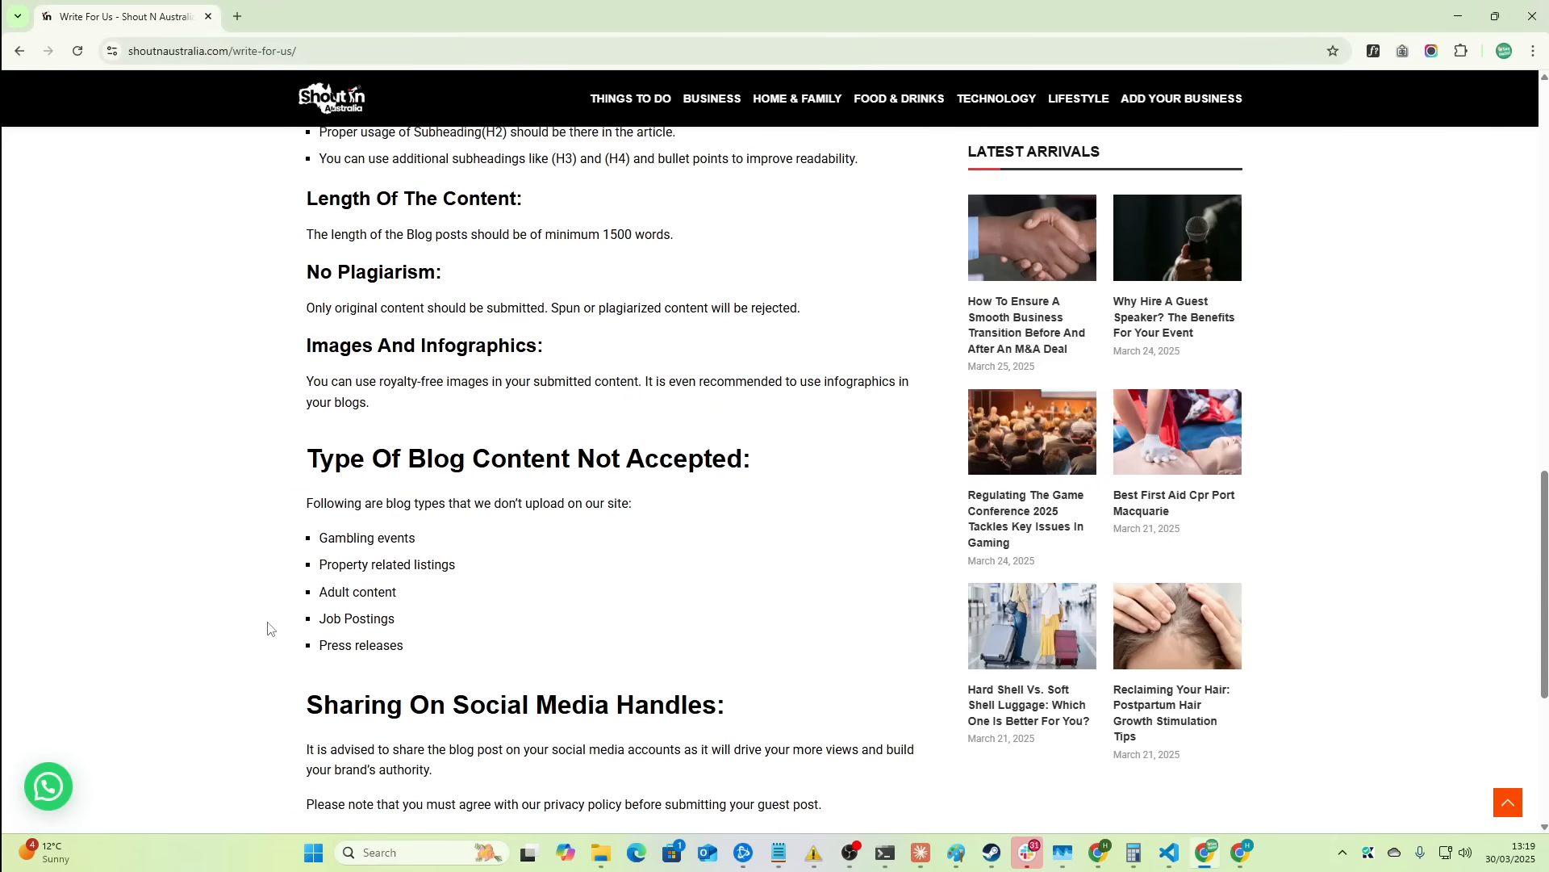
click(1168, 852)
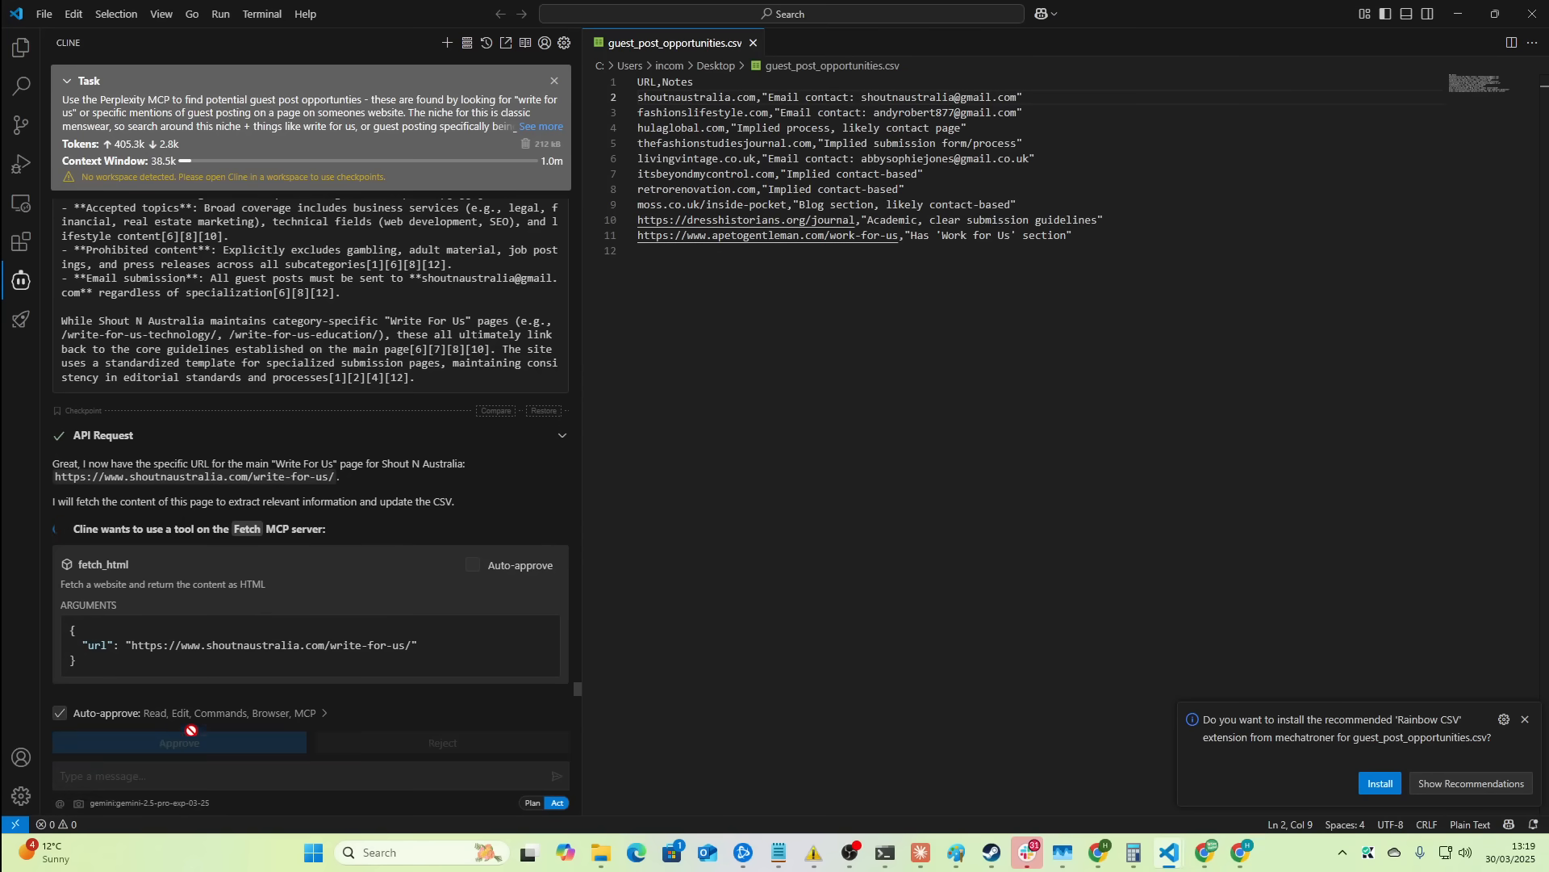
click(180, 743)
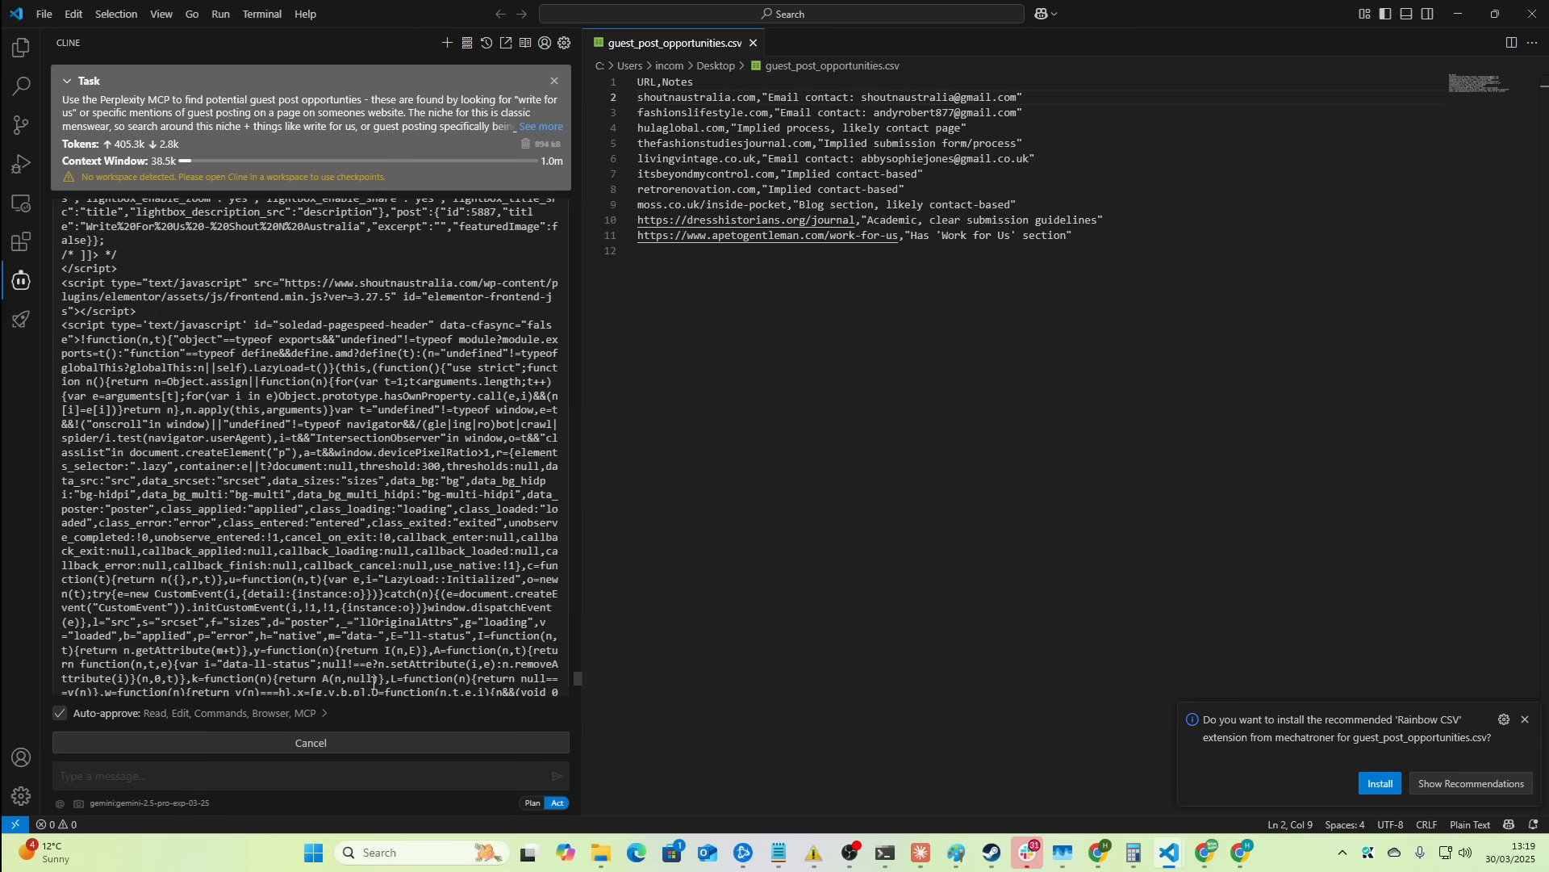
- Accept Cline's edits adding Shout N Australia's guidelines as new columns in guest_post_opportunities.csv
scroll(down, 3)
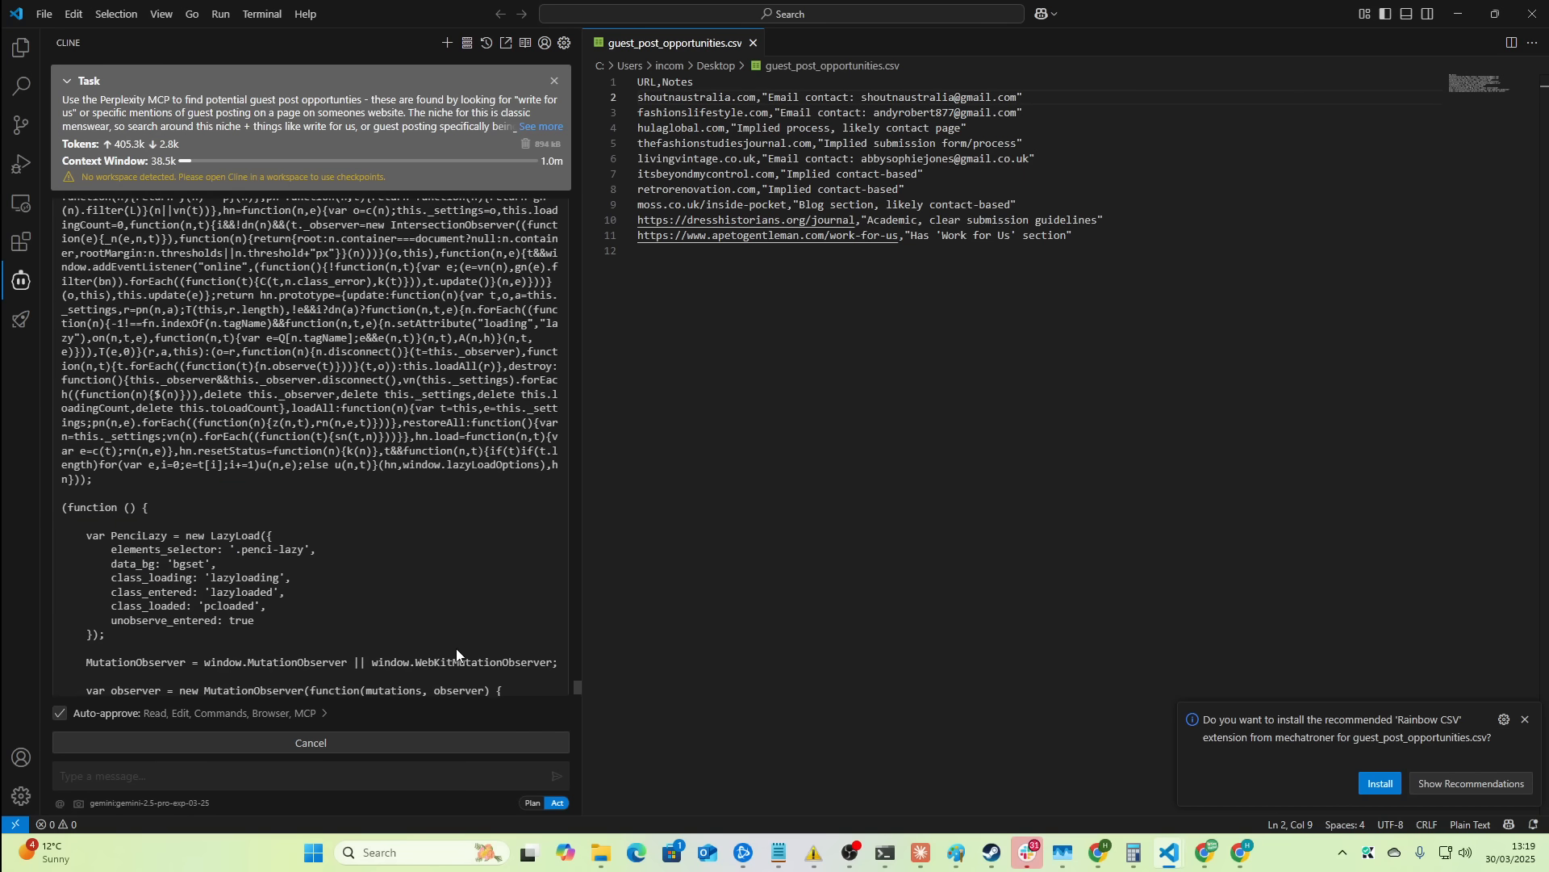
scroll(down, 3)
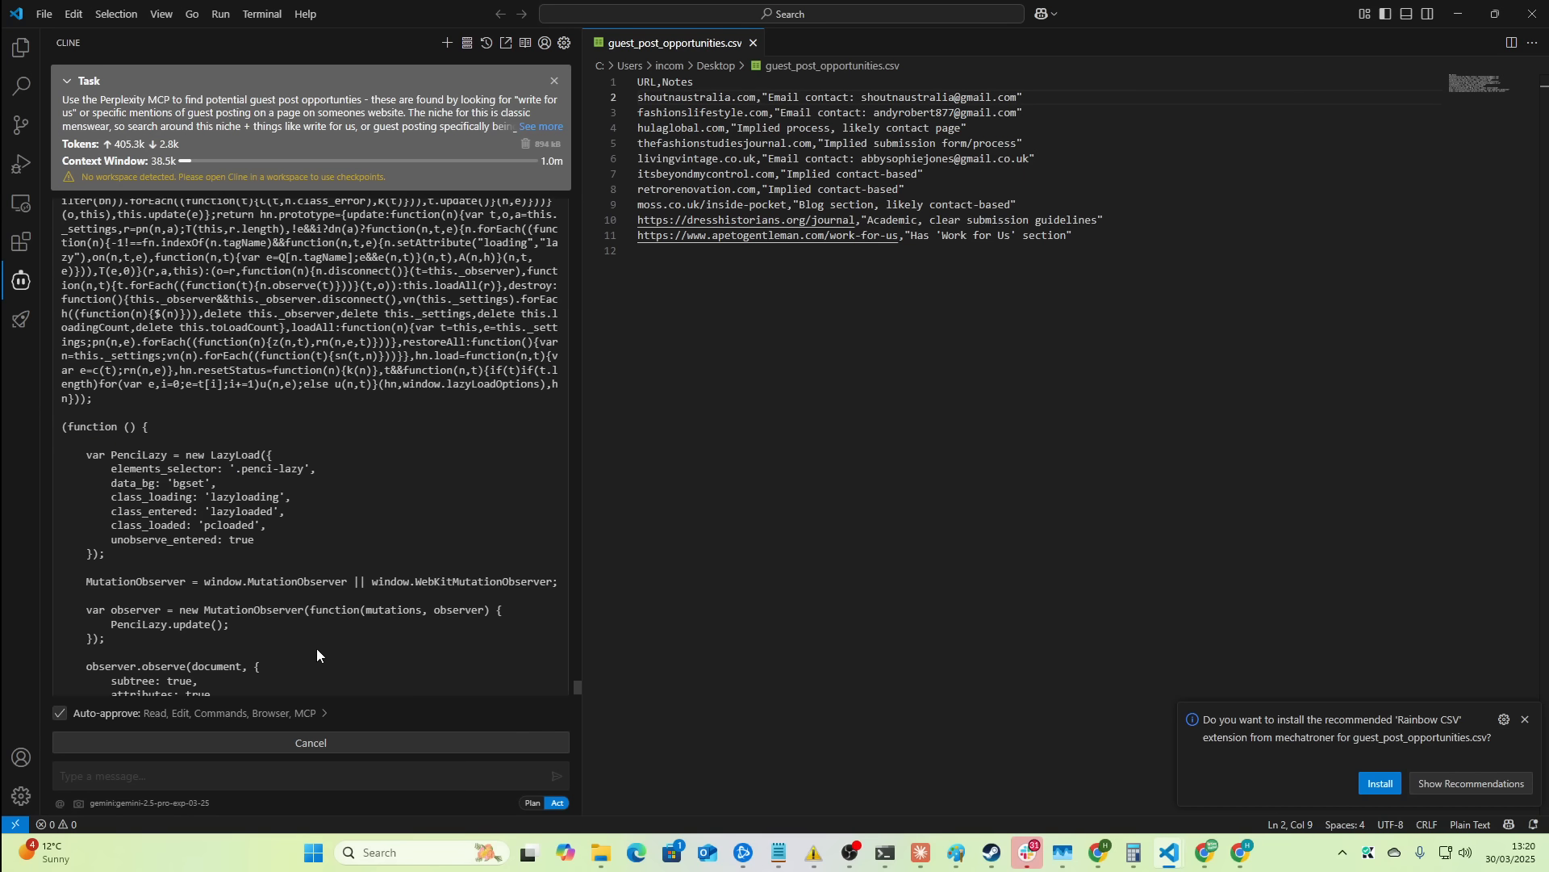
scroll(down, 3)
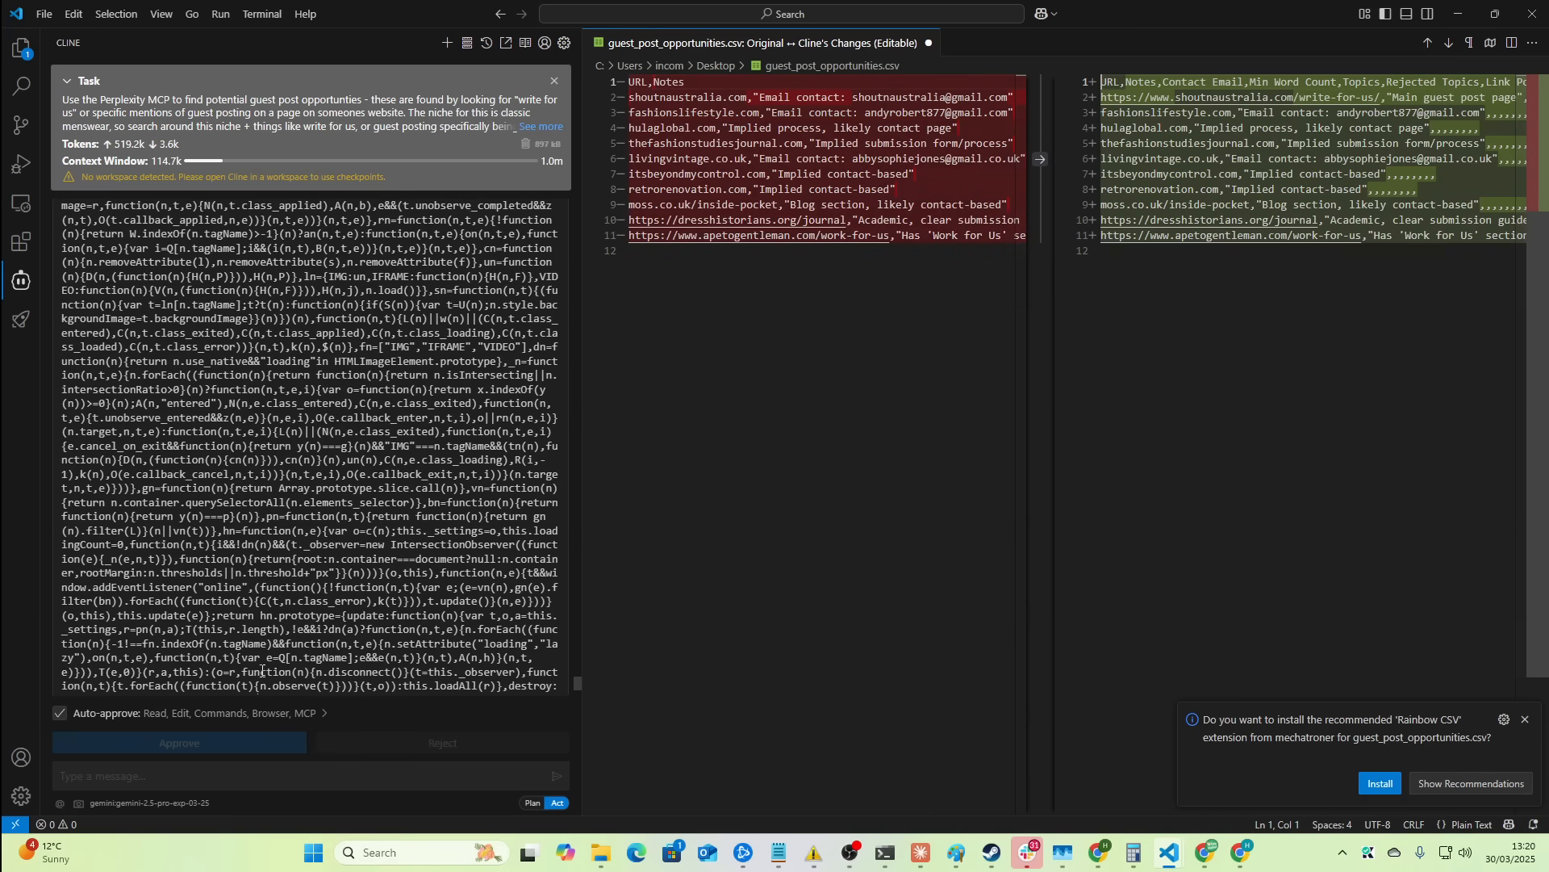
scroll(down, 3)
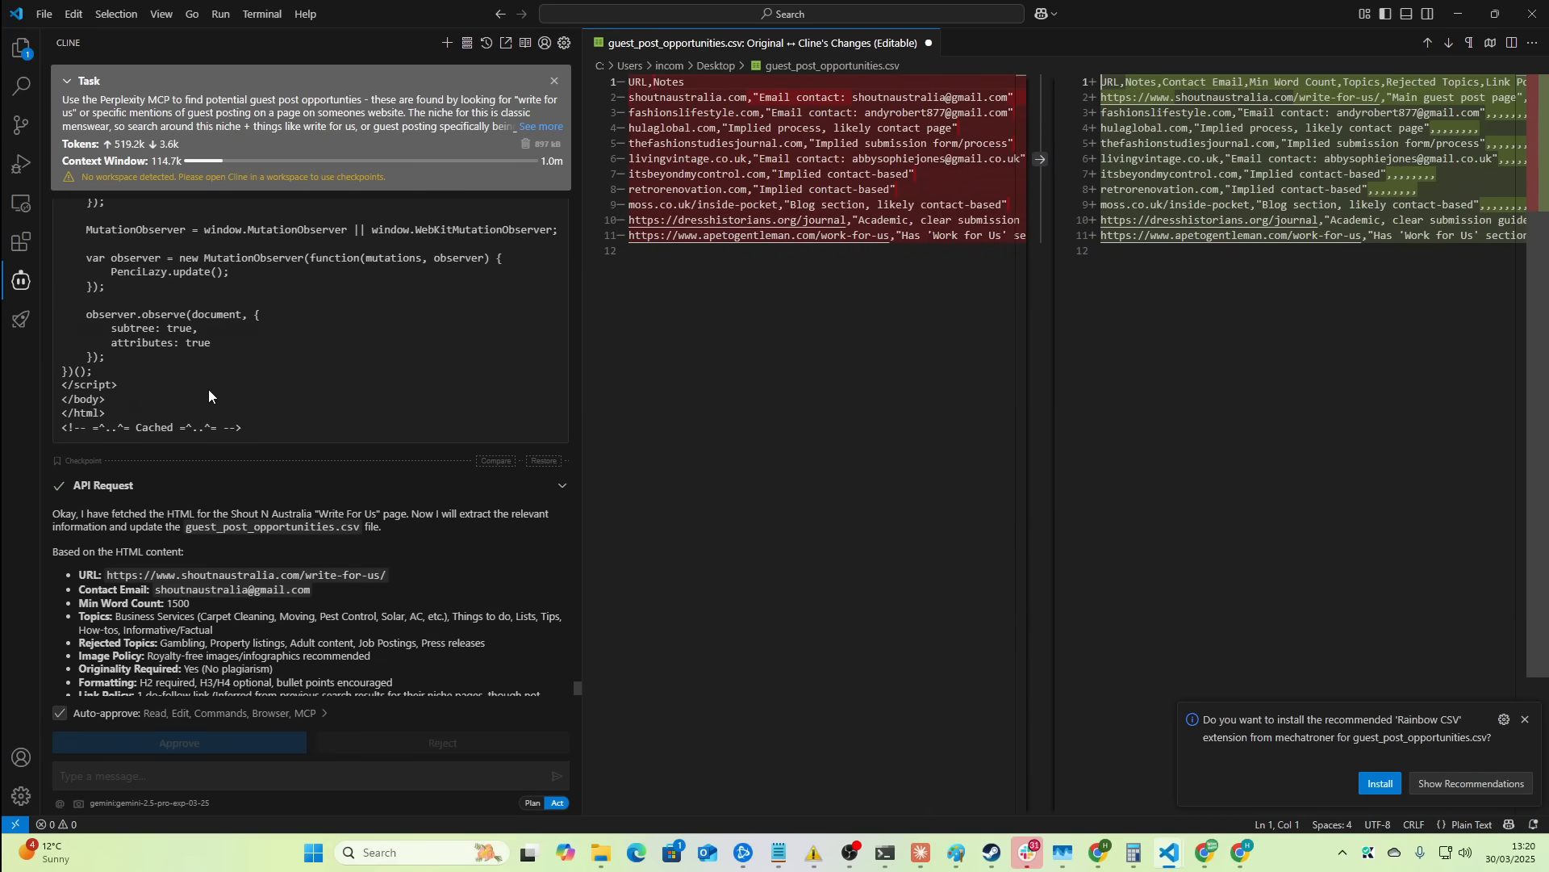
click(179, 742)
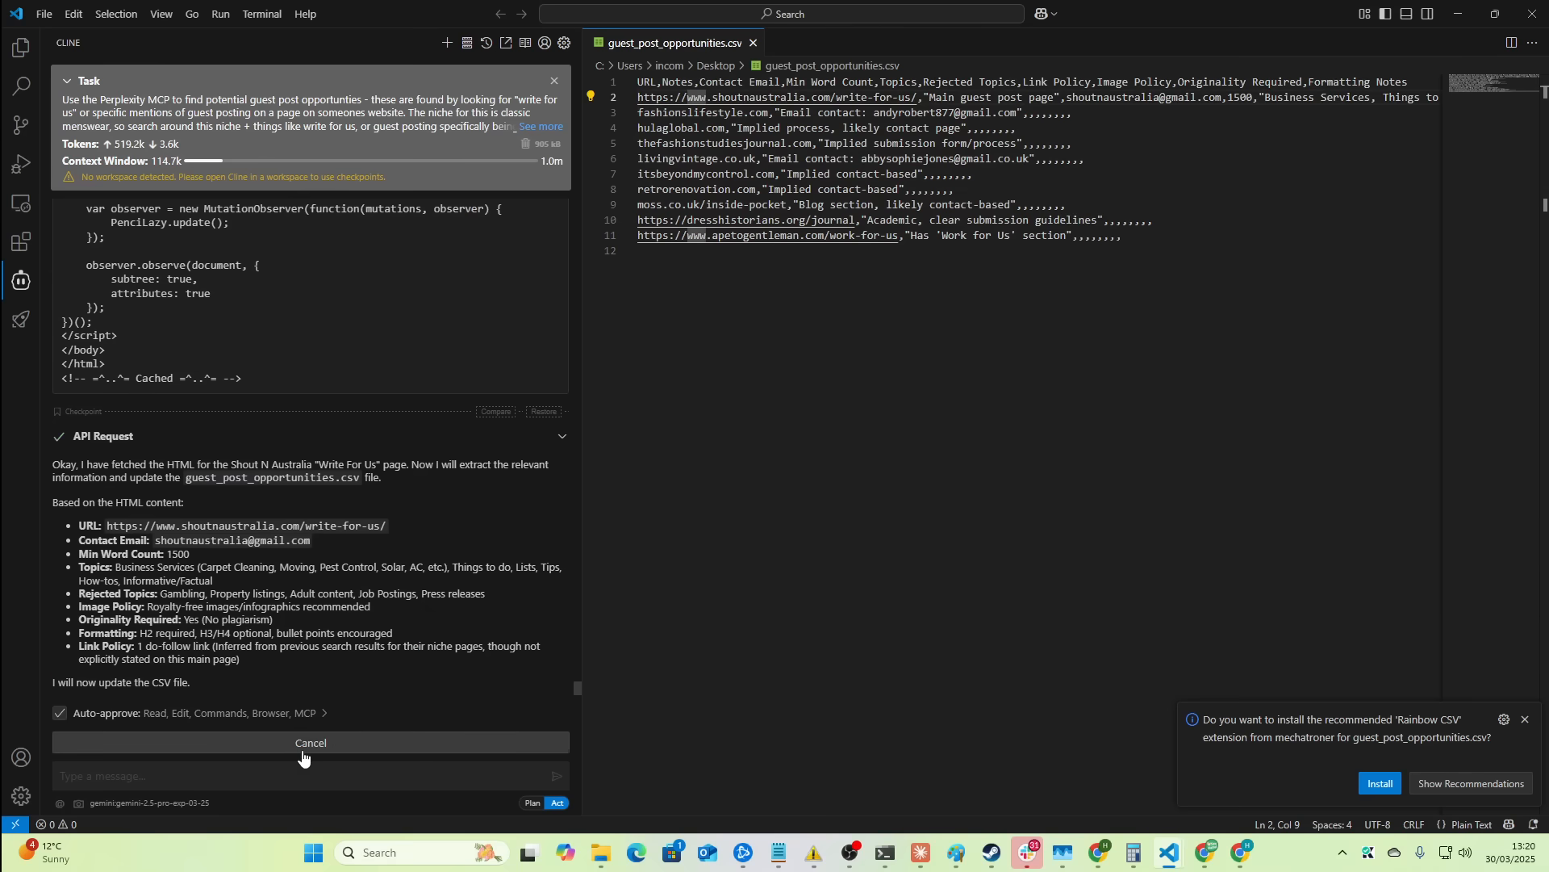
- Review the Shout N Australia write-for-us page, then search for Google Sheets
click(309, 743)
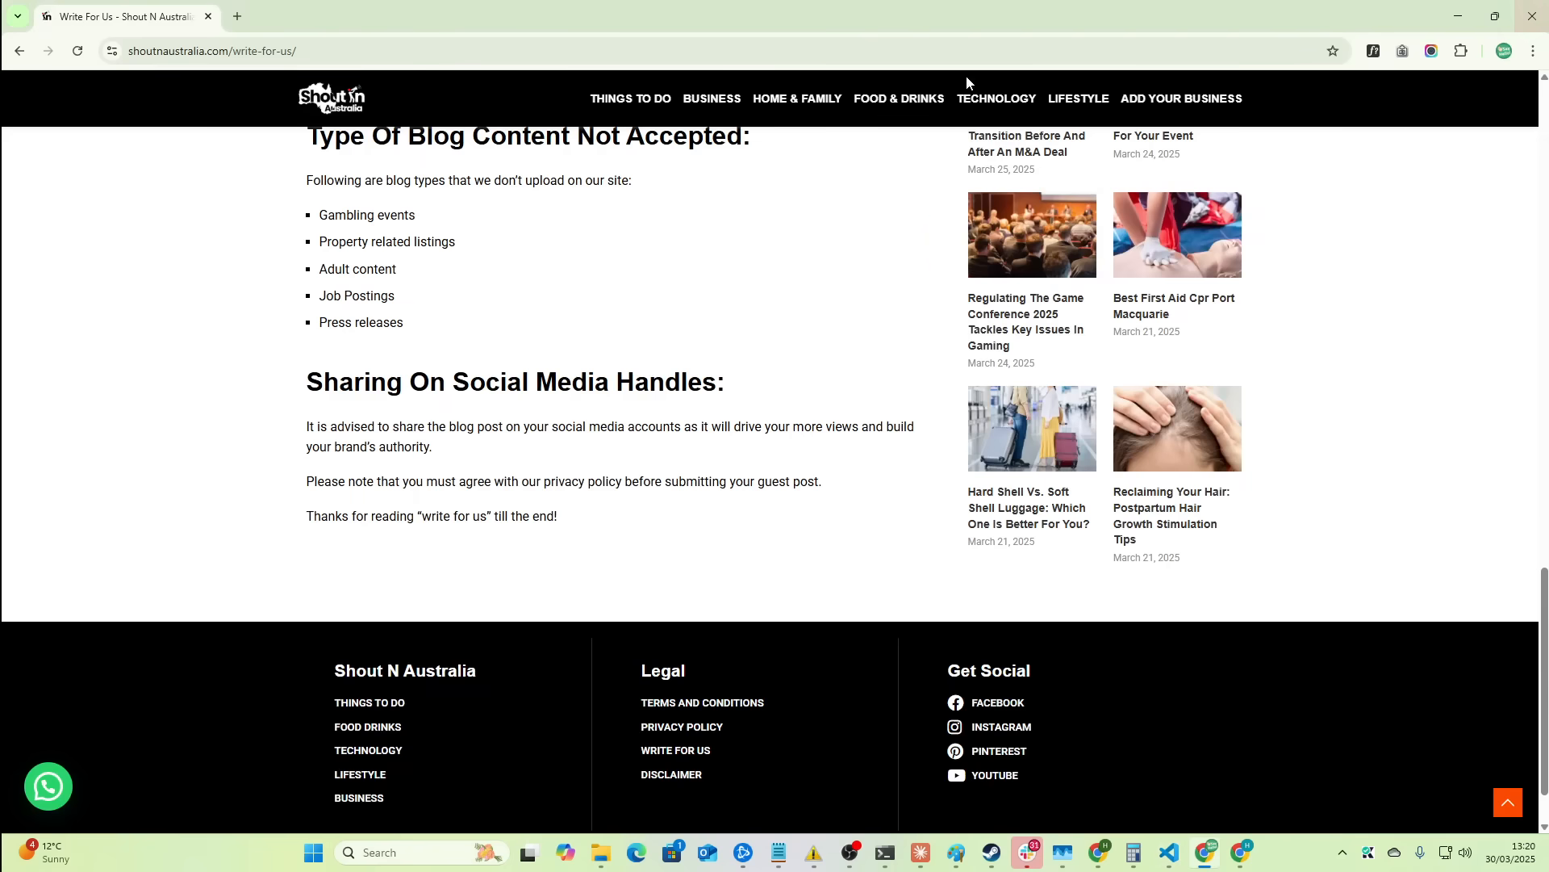
text(sheets)
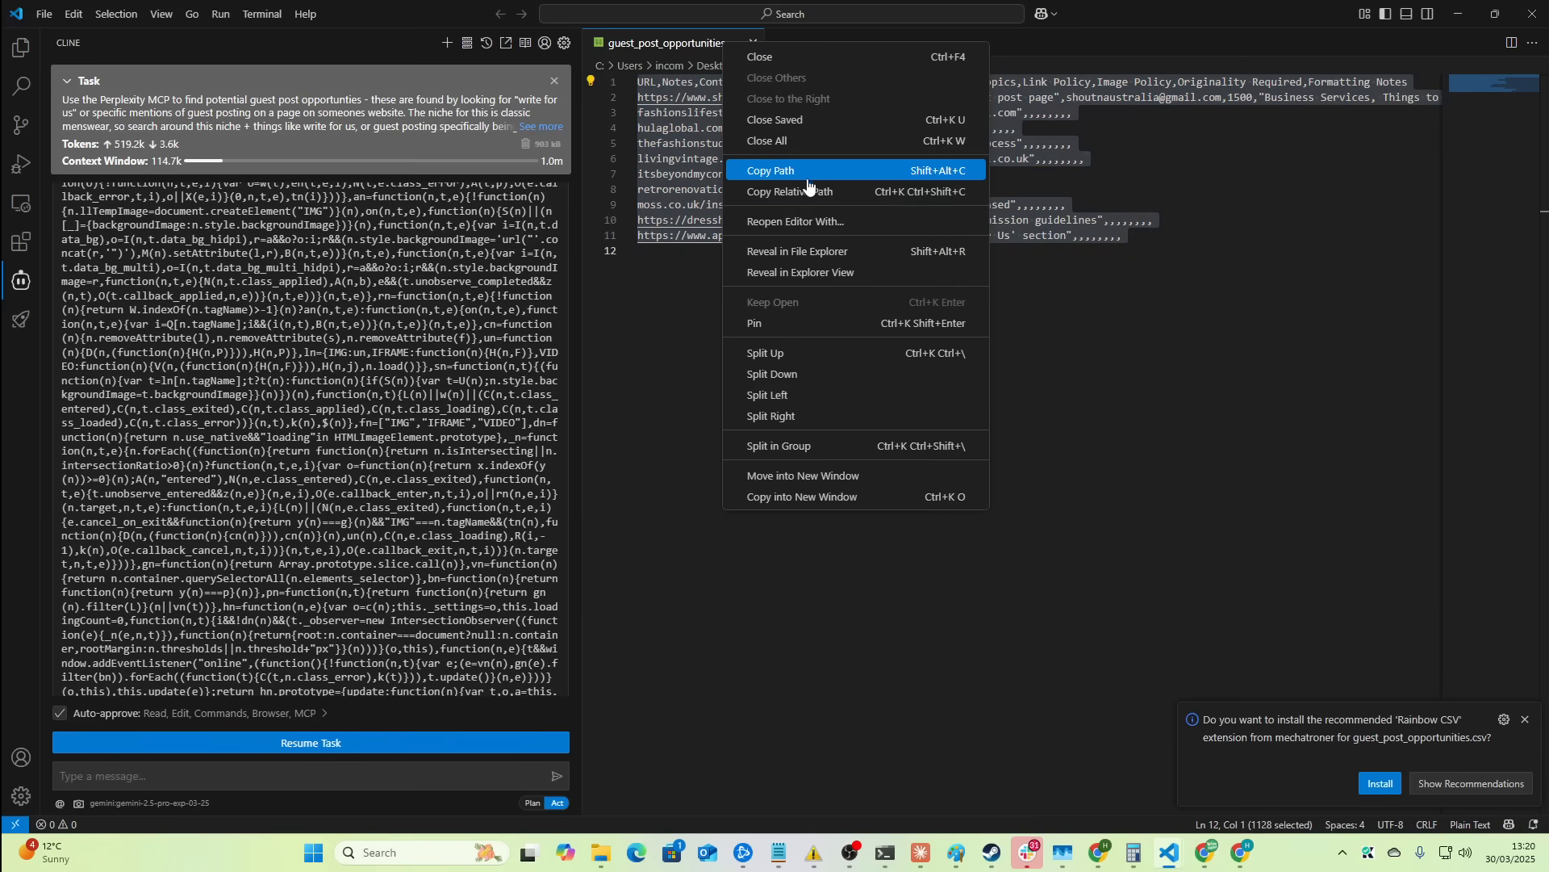
mouse_move(823, 271)
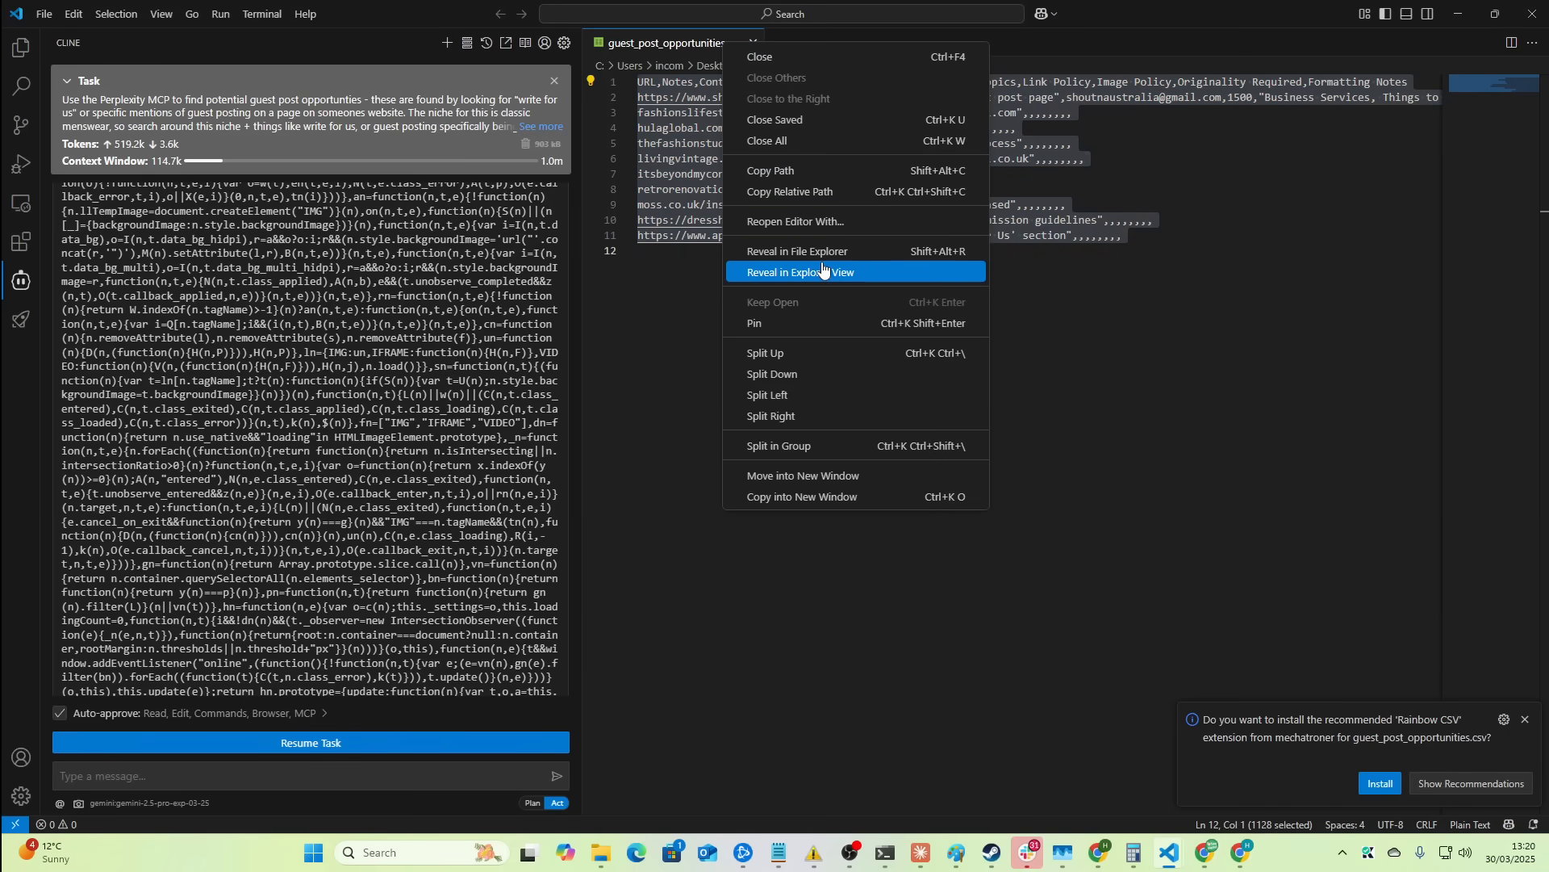
click(800, 271)
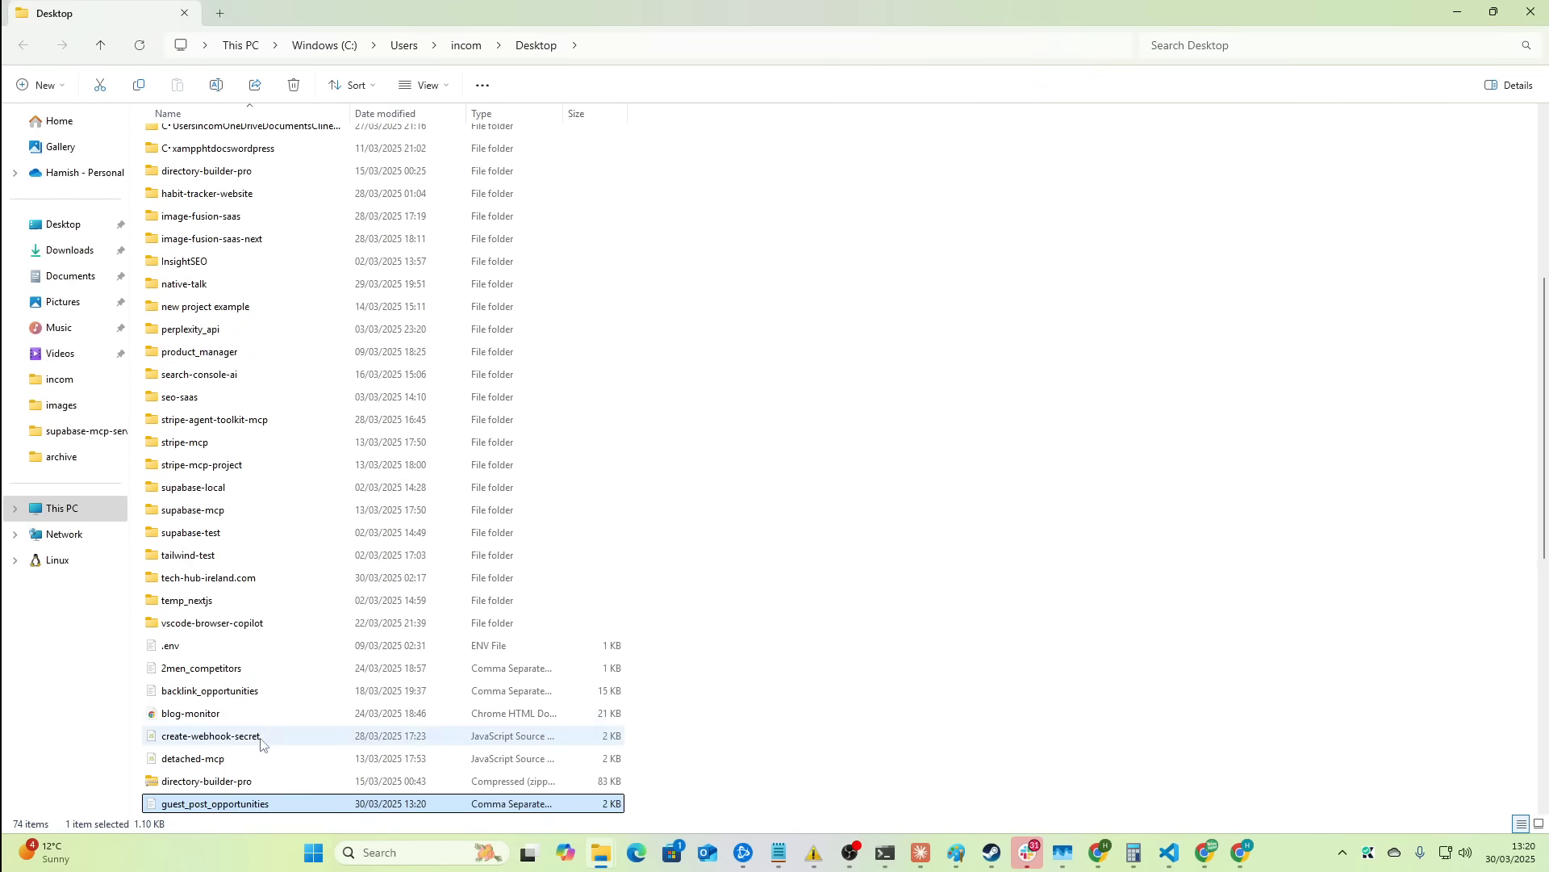
click(44, 13)
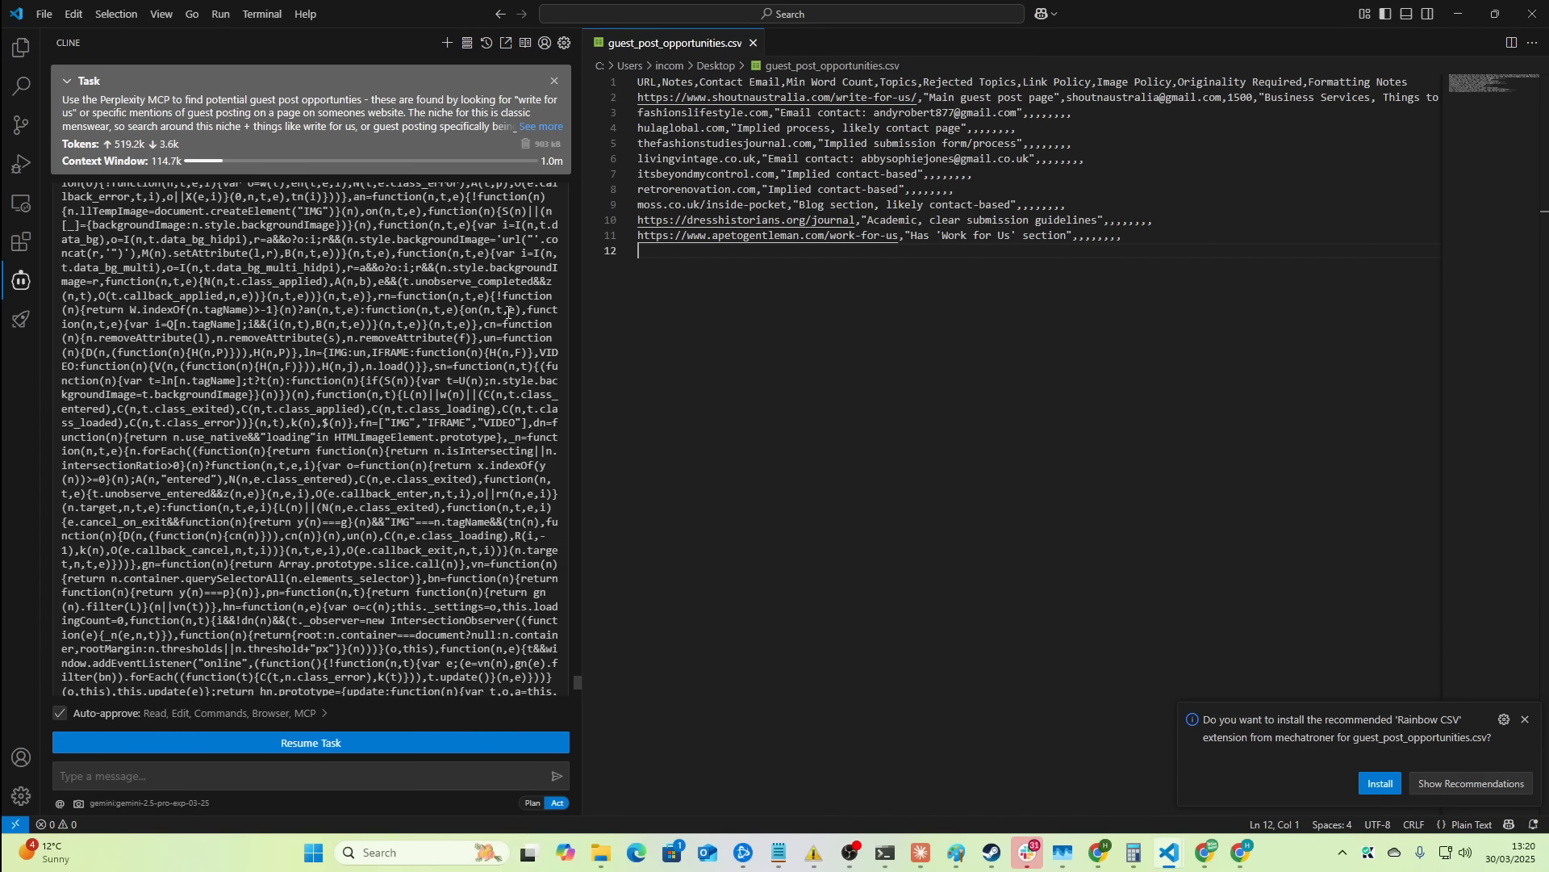
mouse_move(44, 15)
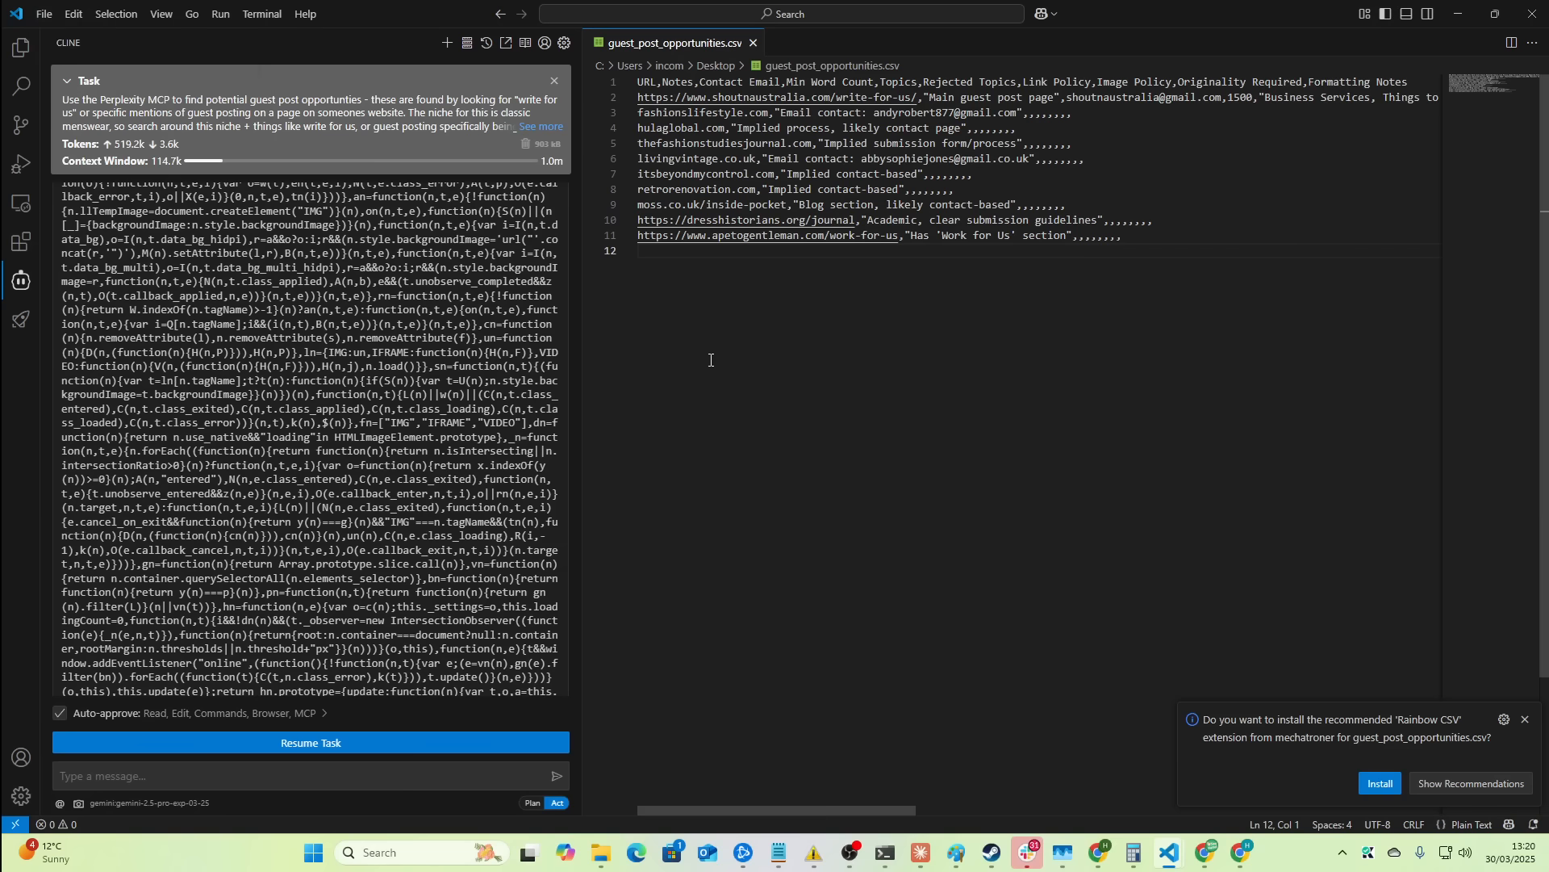
right_click(680, 42)
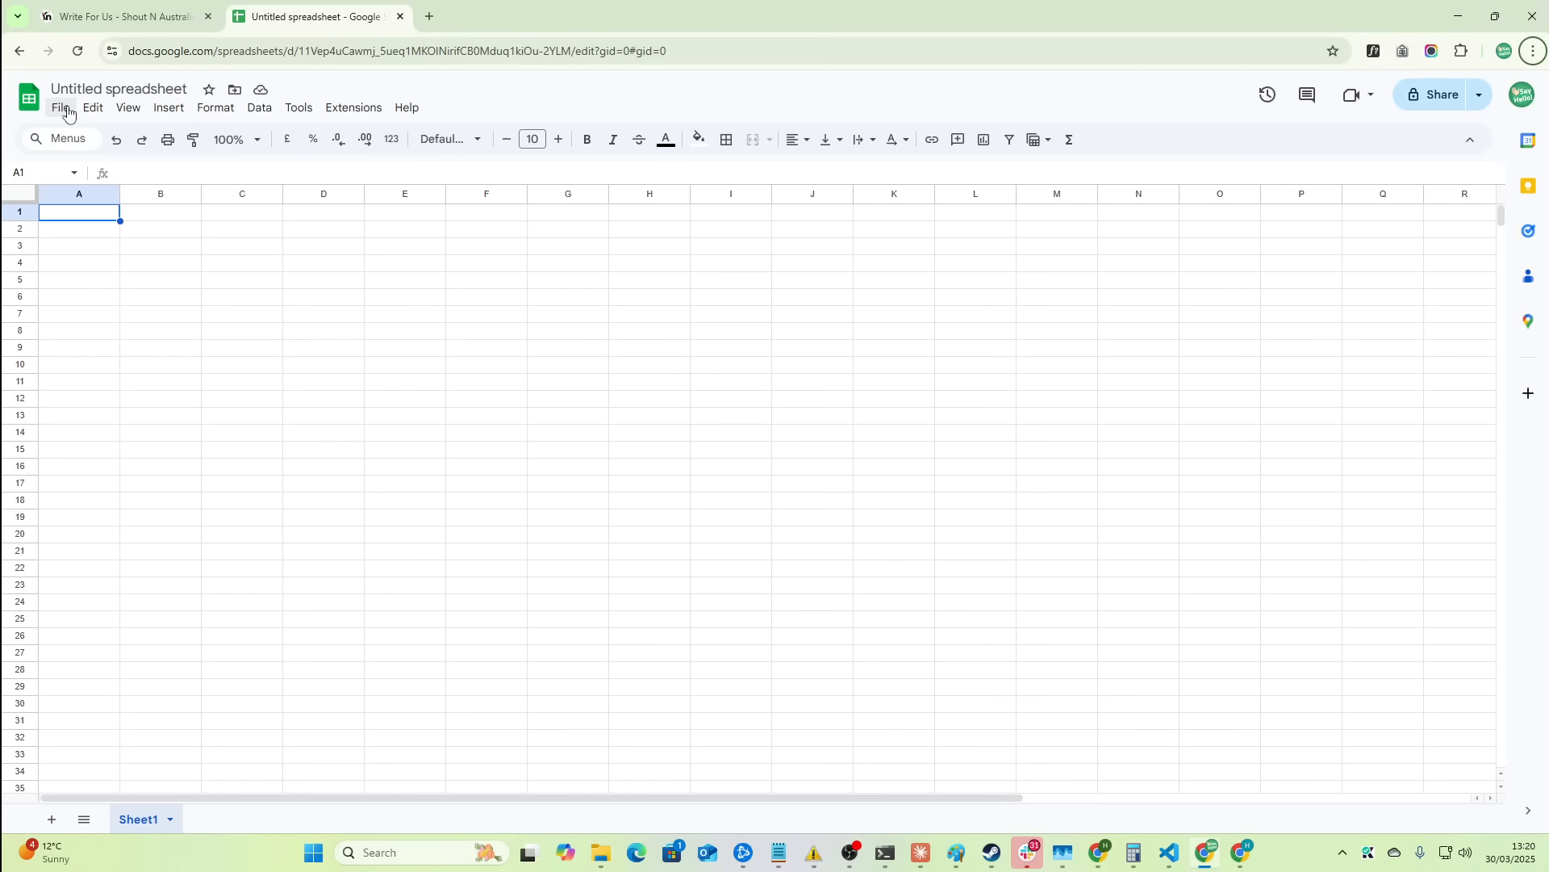
- Import guest_post_opportunities_enhanced.csv from the computer as a new spreadsheet and open it
click(215, 106)
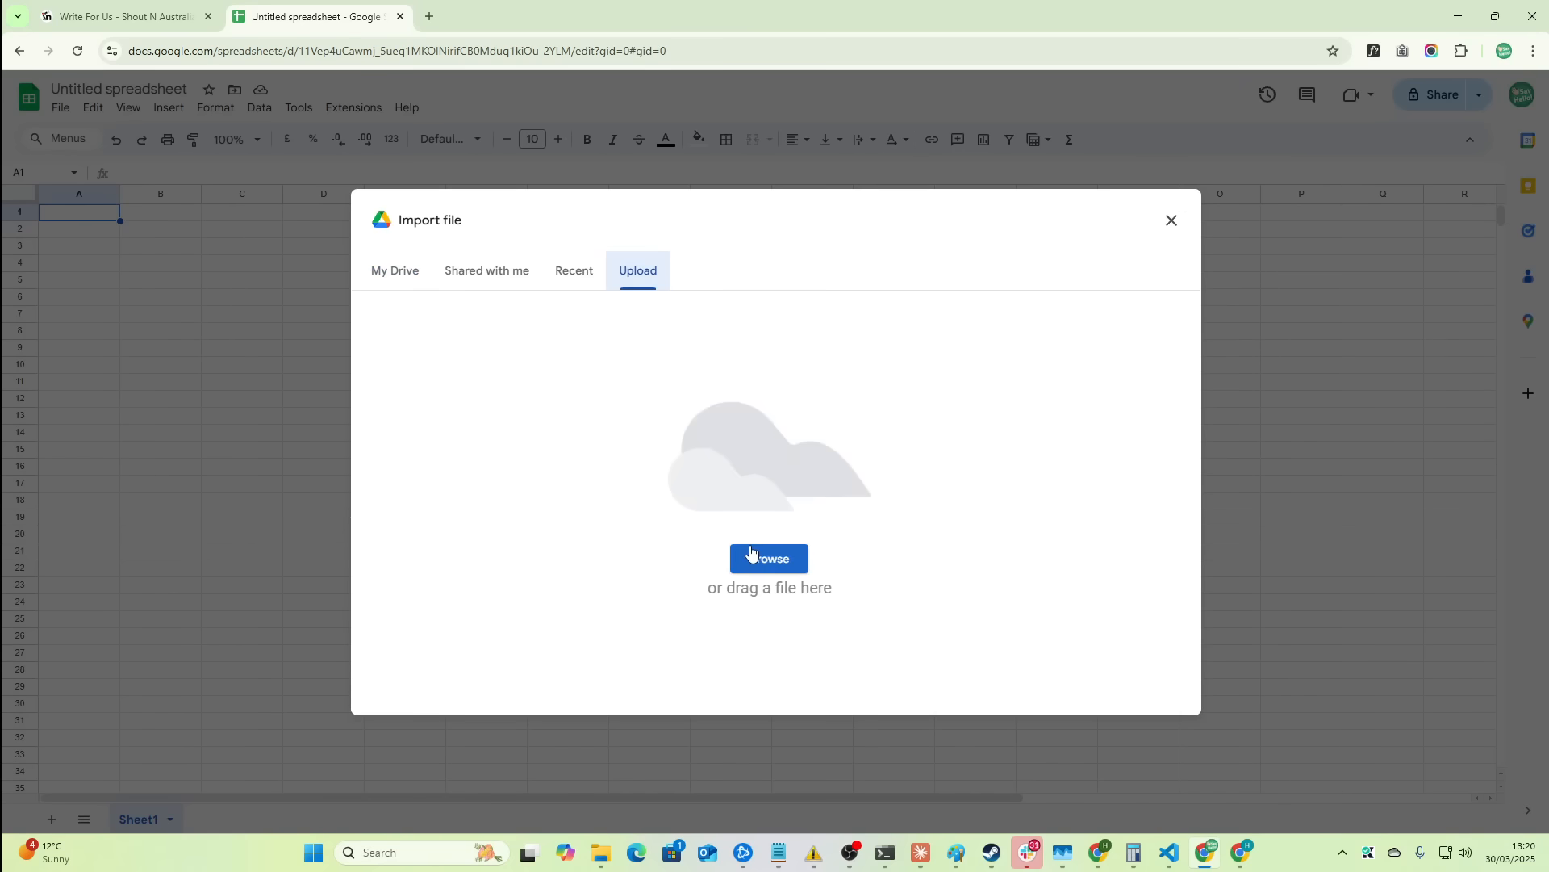
click(768, 559)
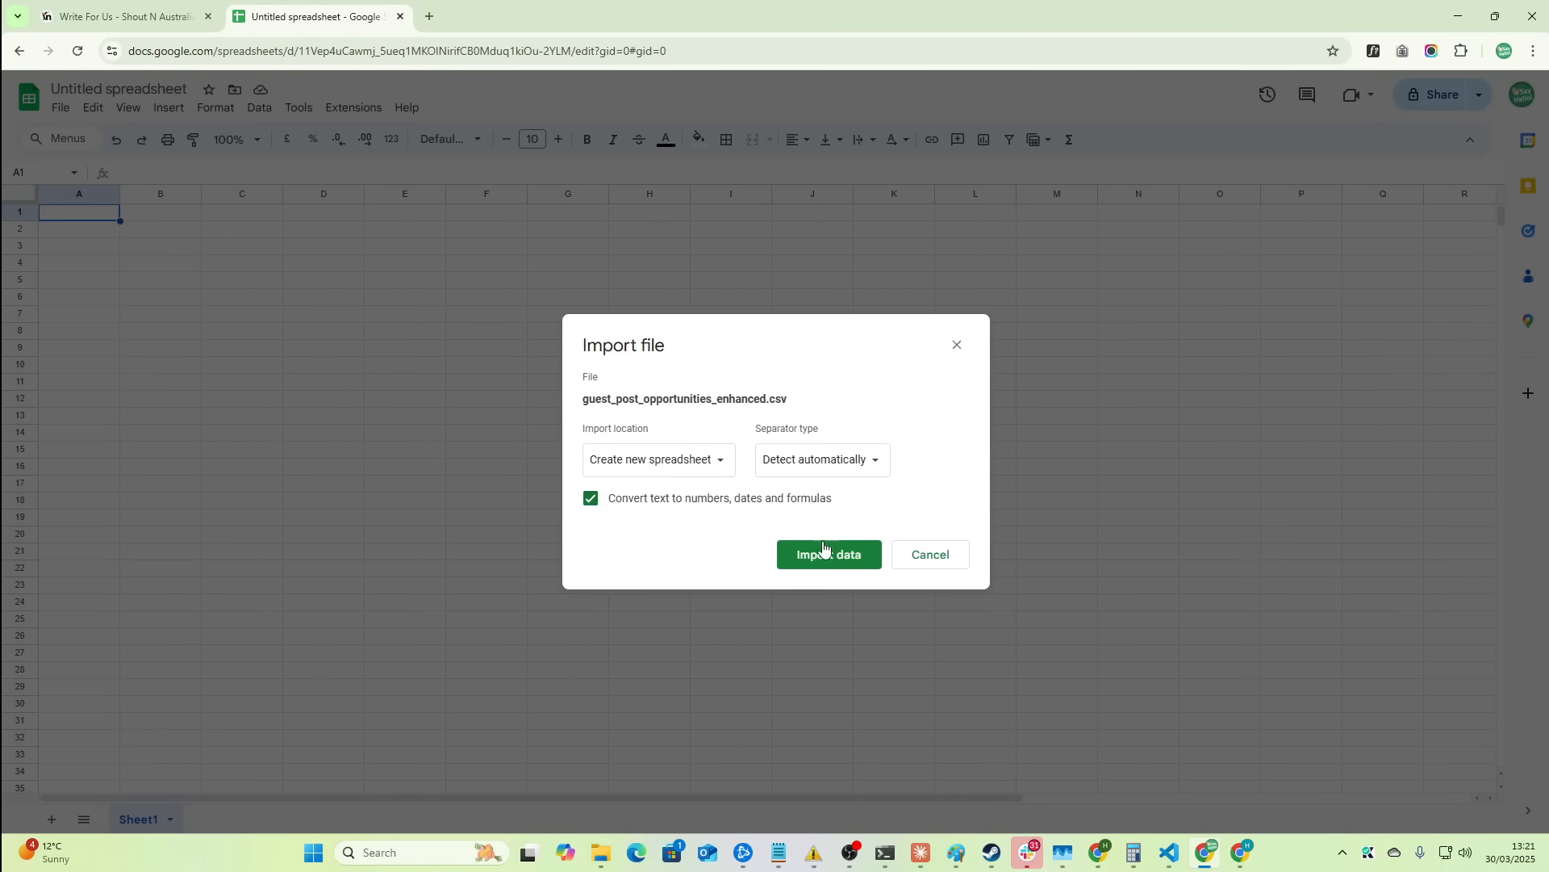
click(828, 554)
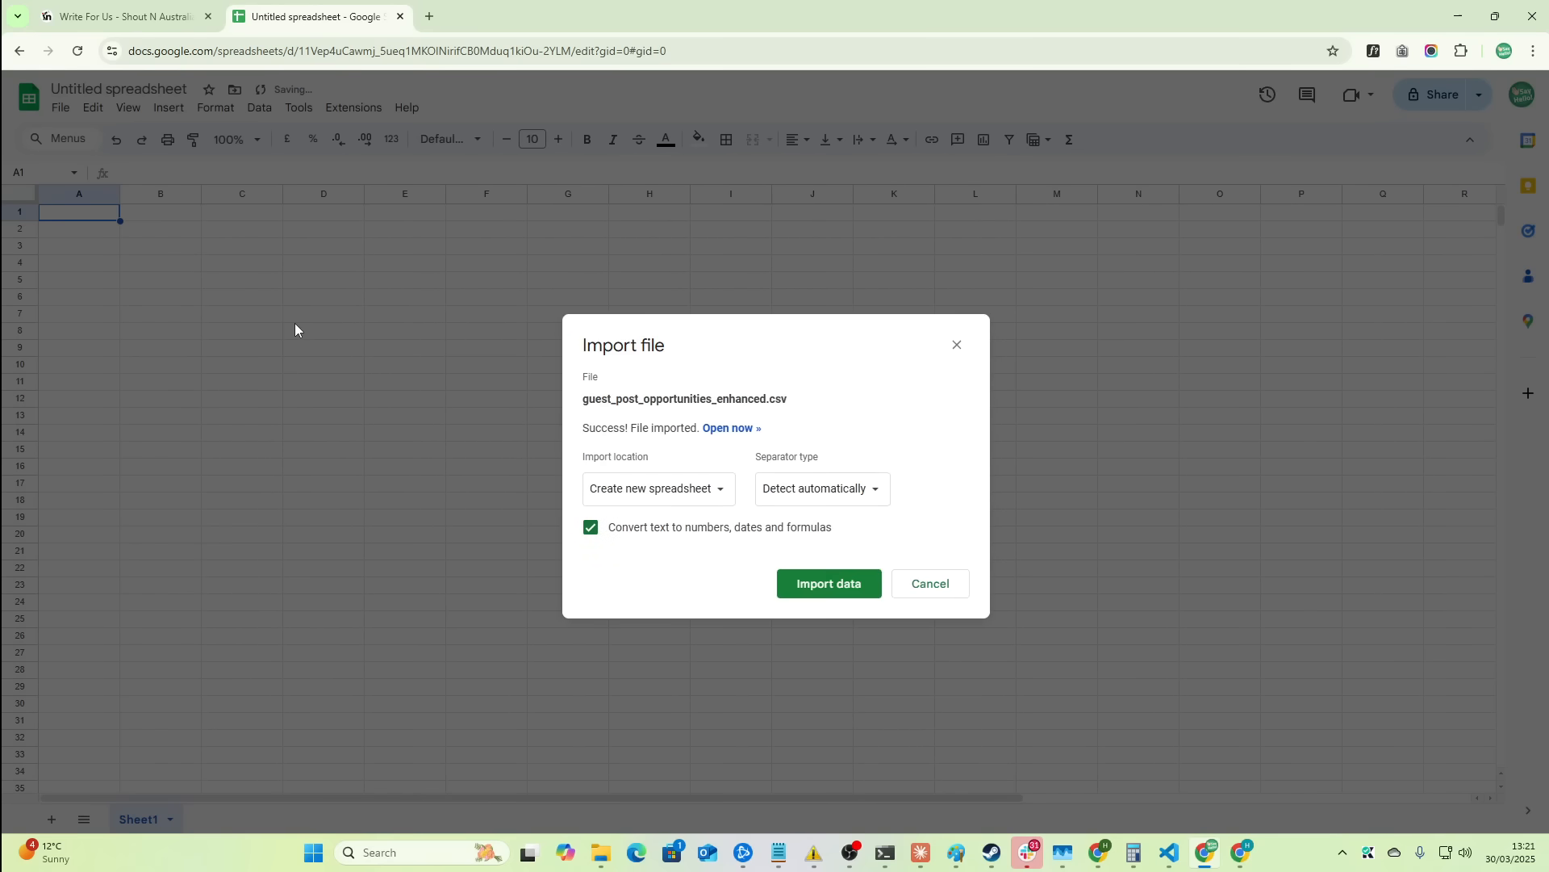
click(827, 583)
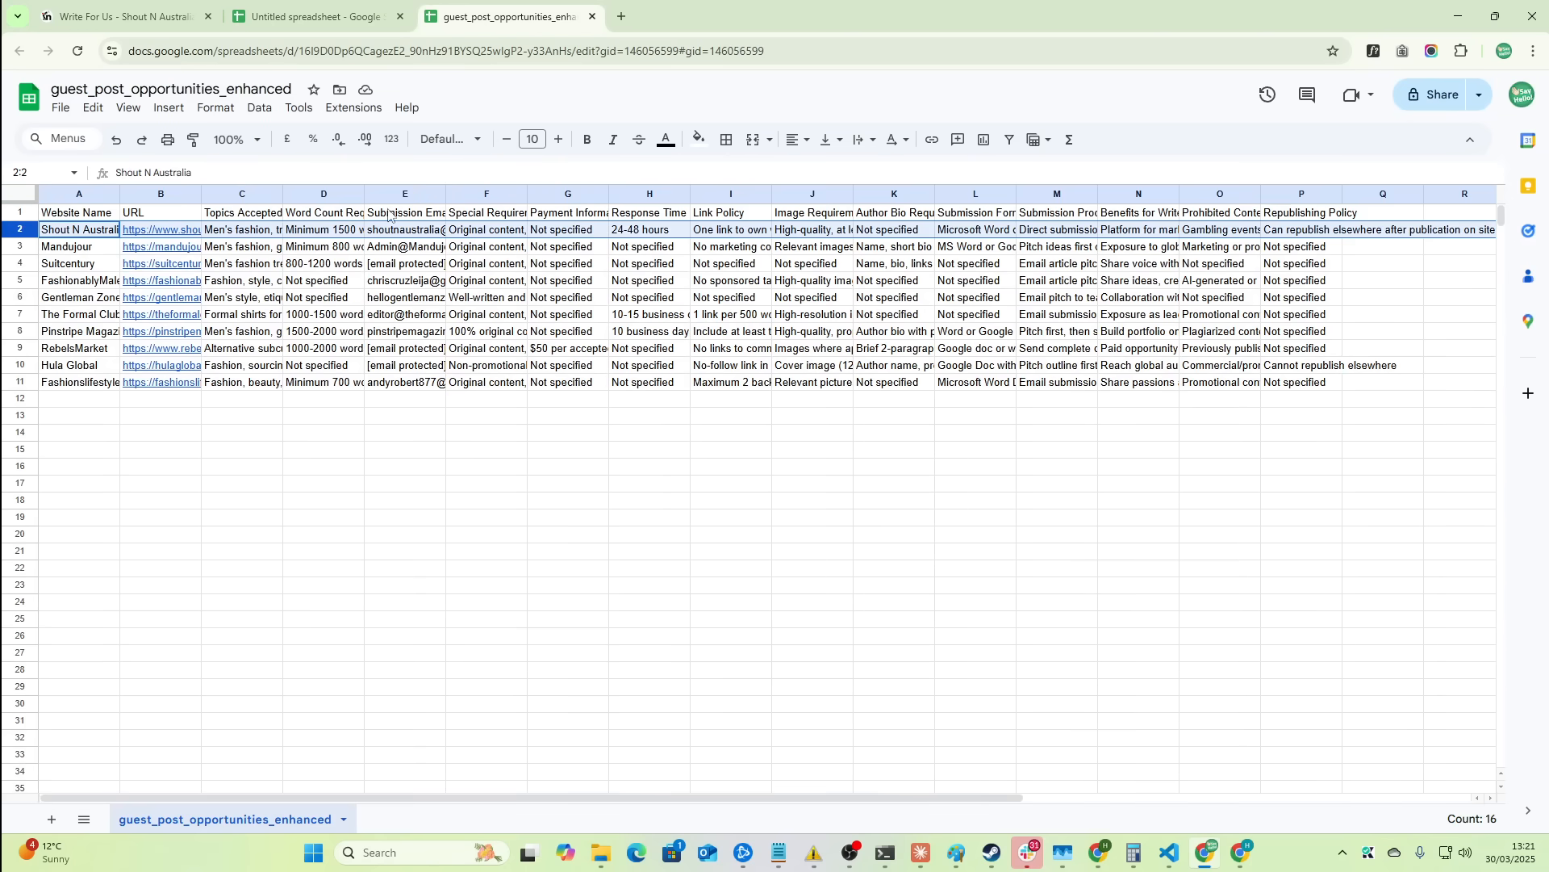
- Apply Wrap text wrapping to all cells, then return to the Shout N Australia submission page
right_click(14, 227)
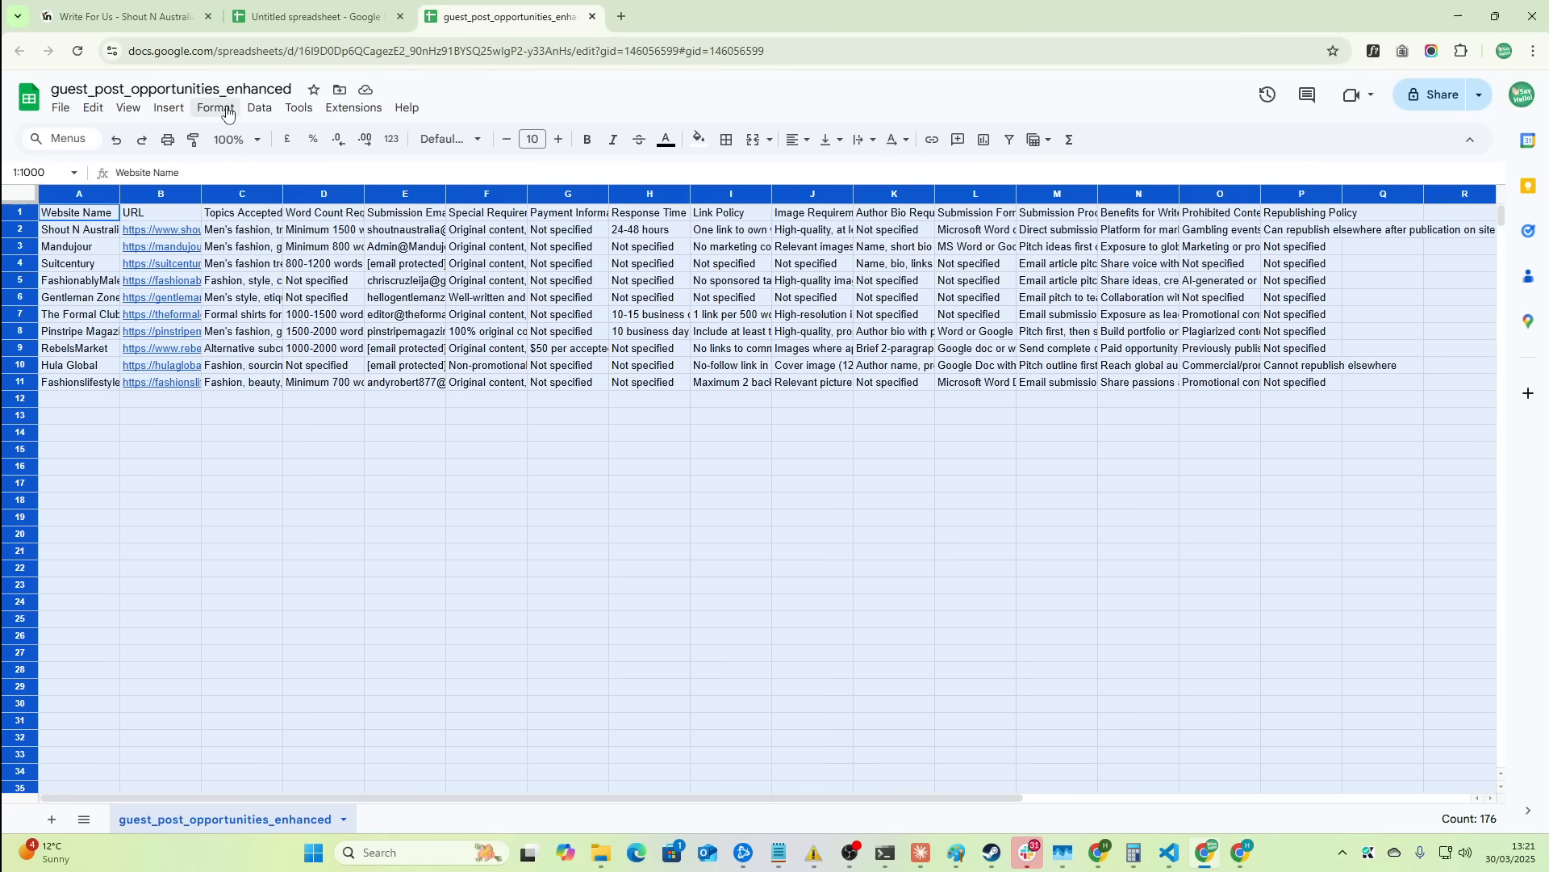
click(213, 109)
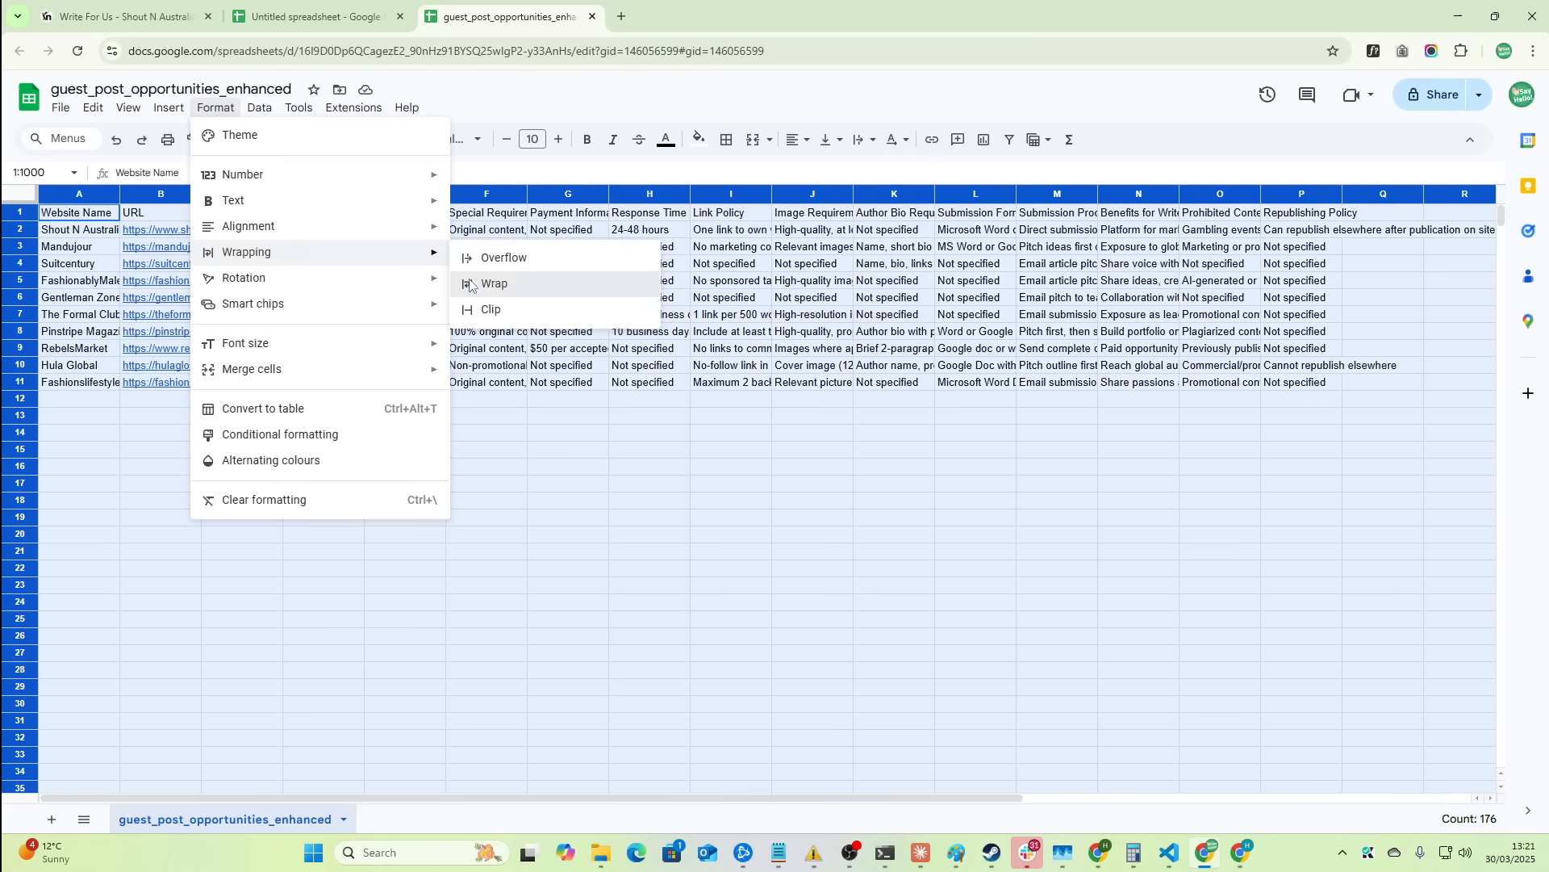
click(494, 284)
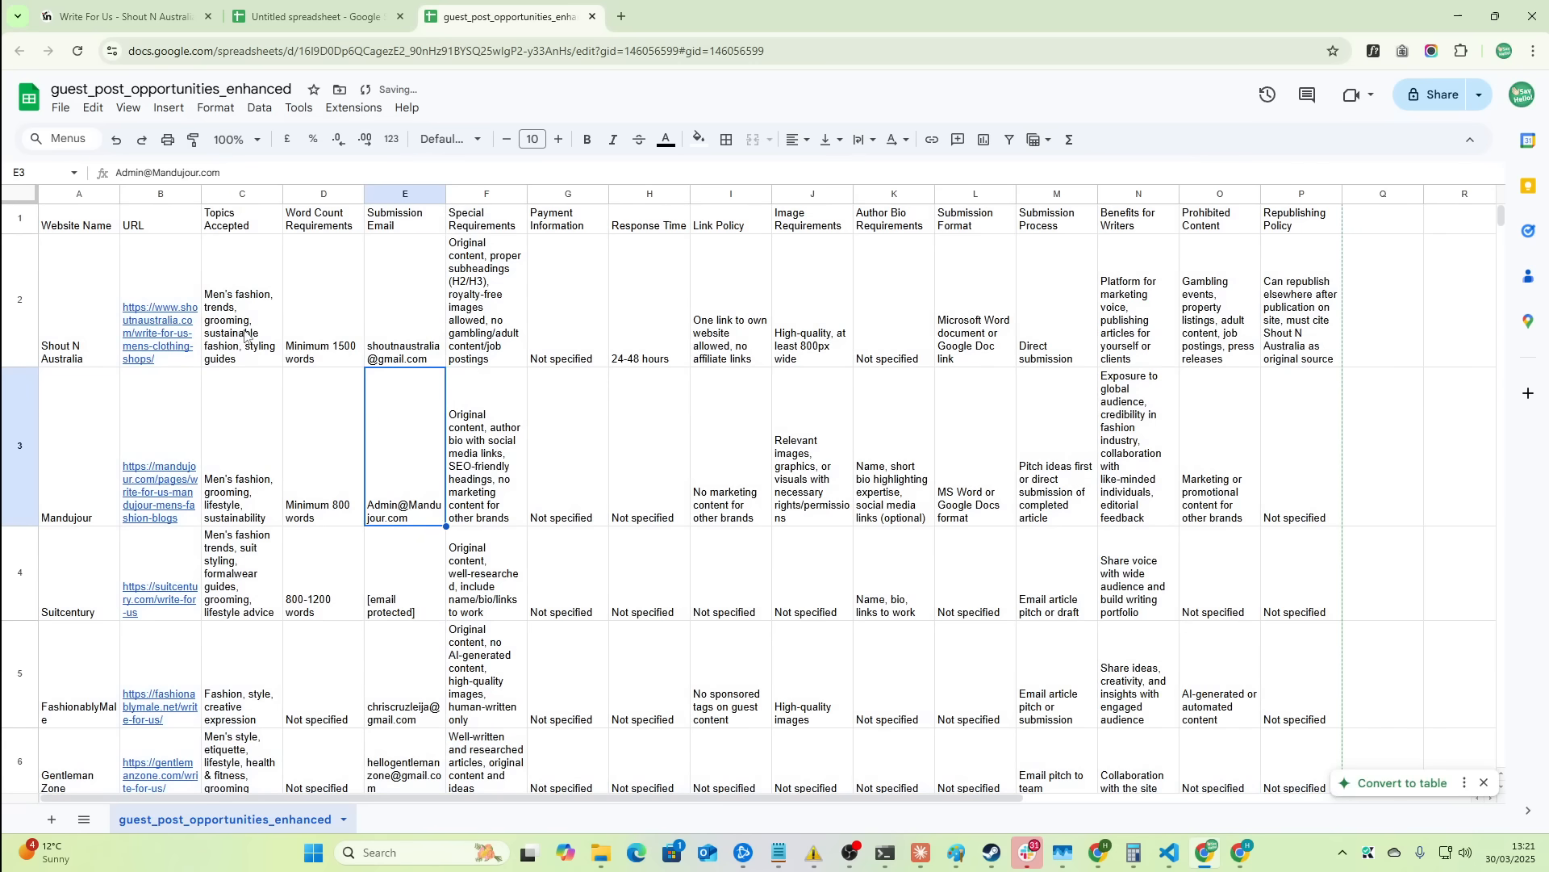
click(240, 300)
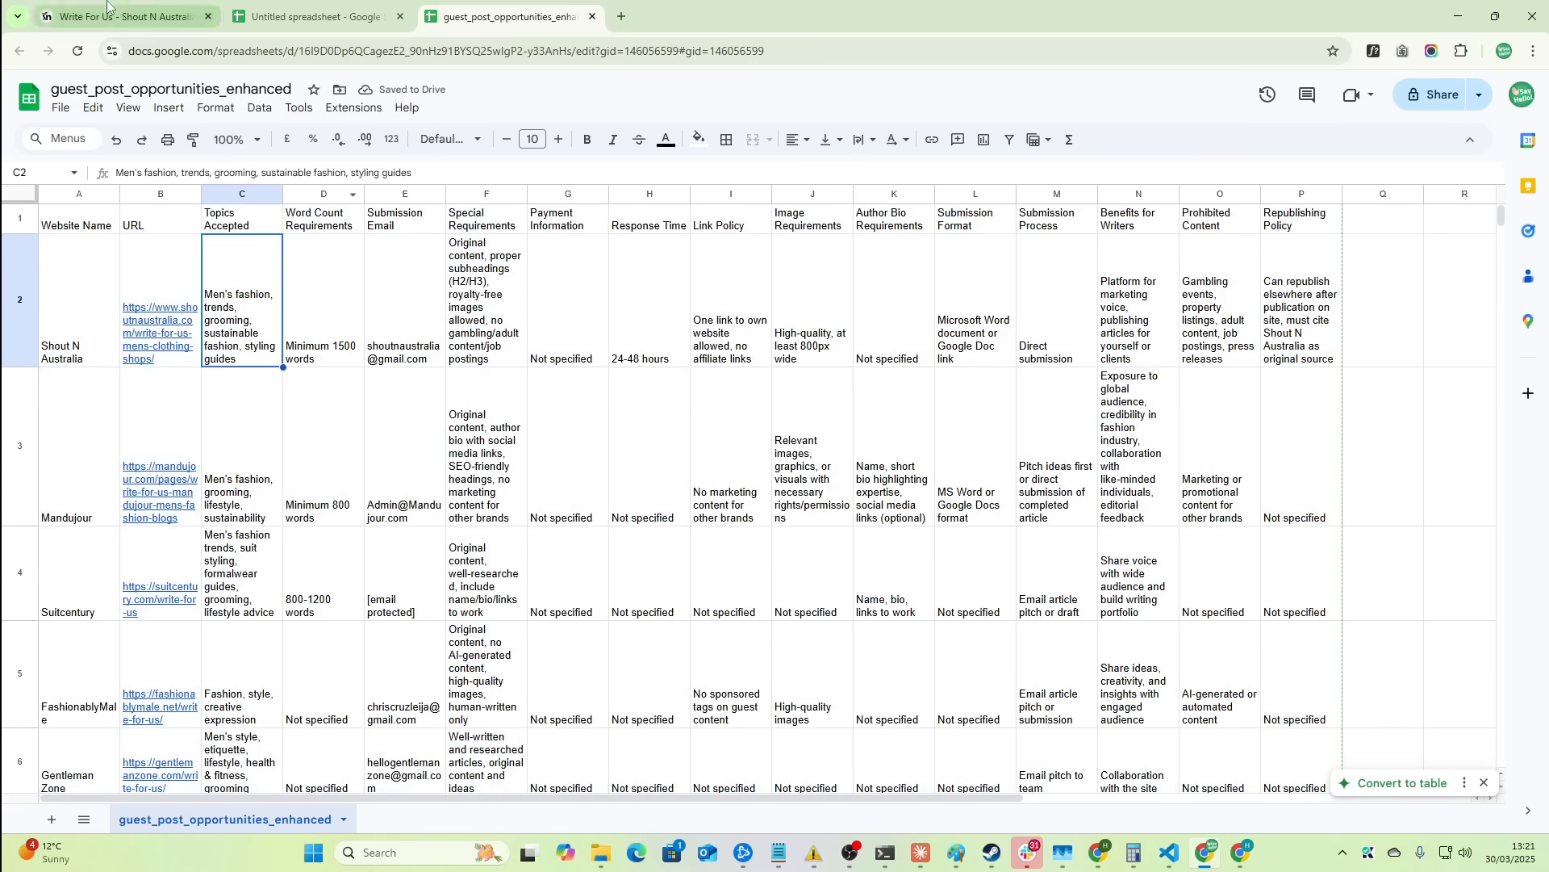
click(118, 17)
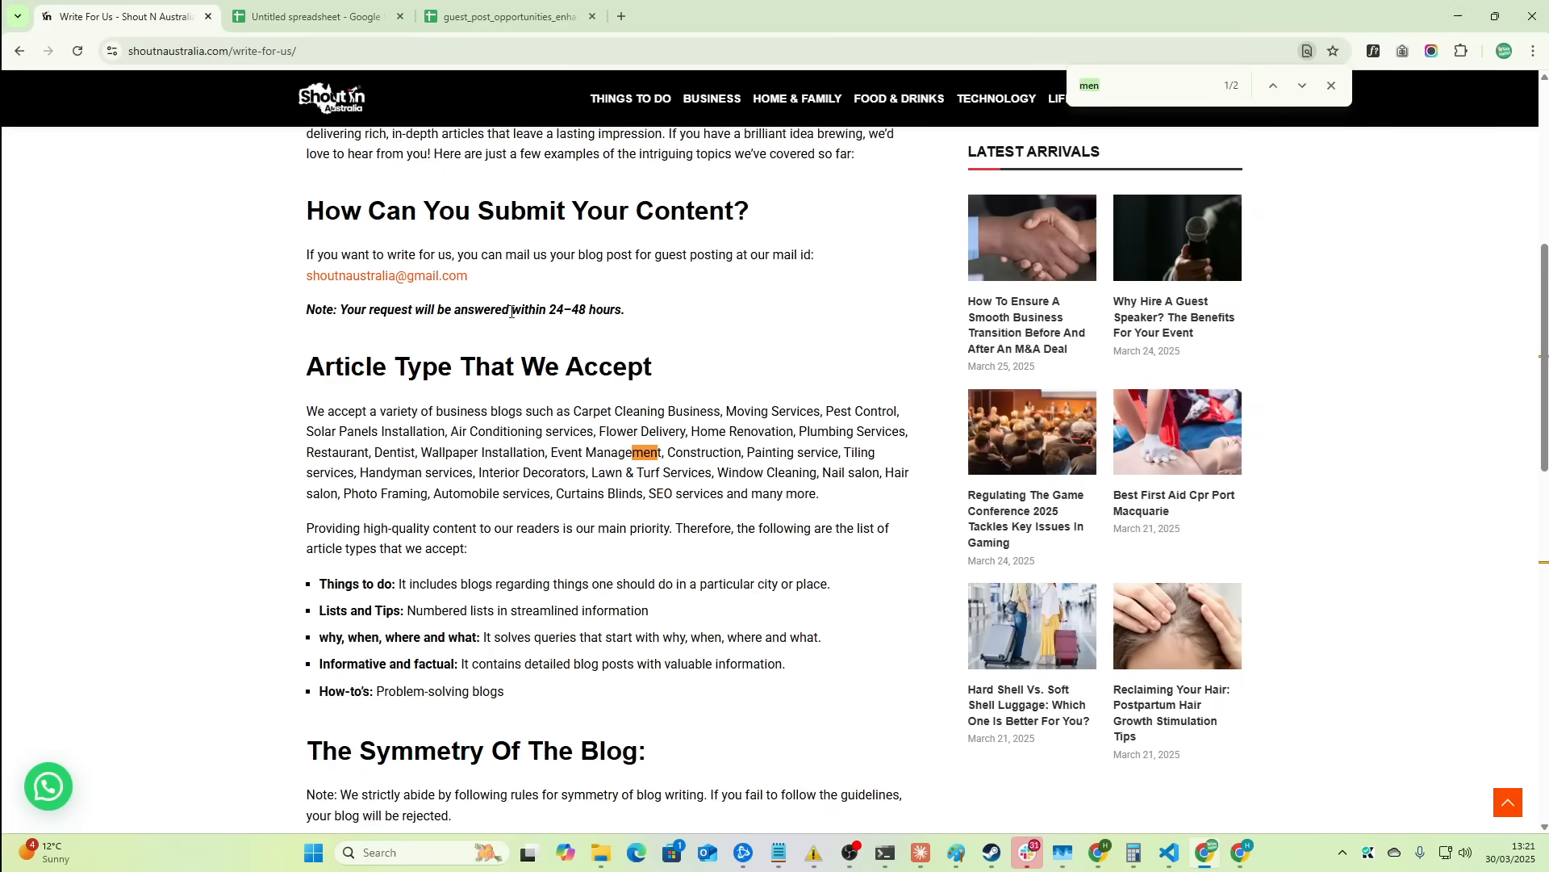
text(fashion)
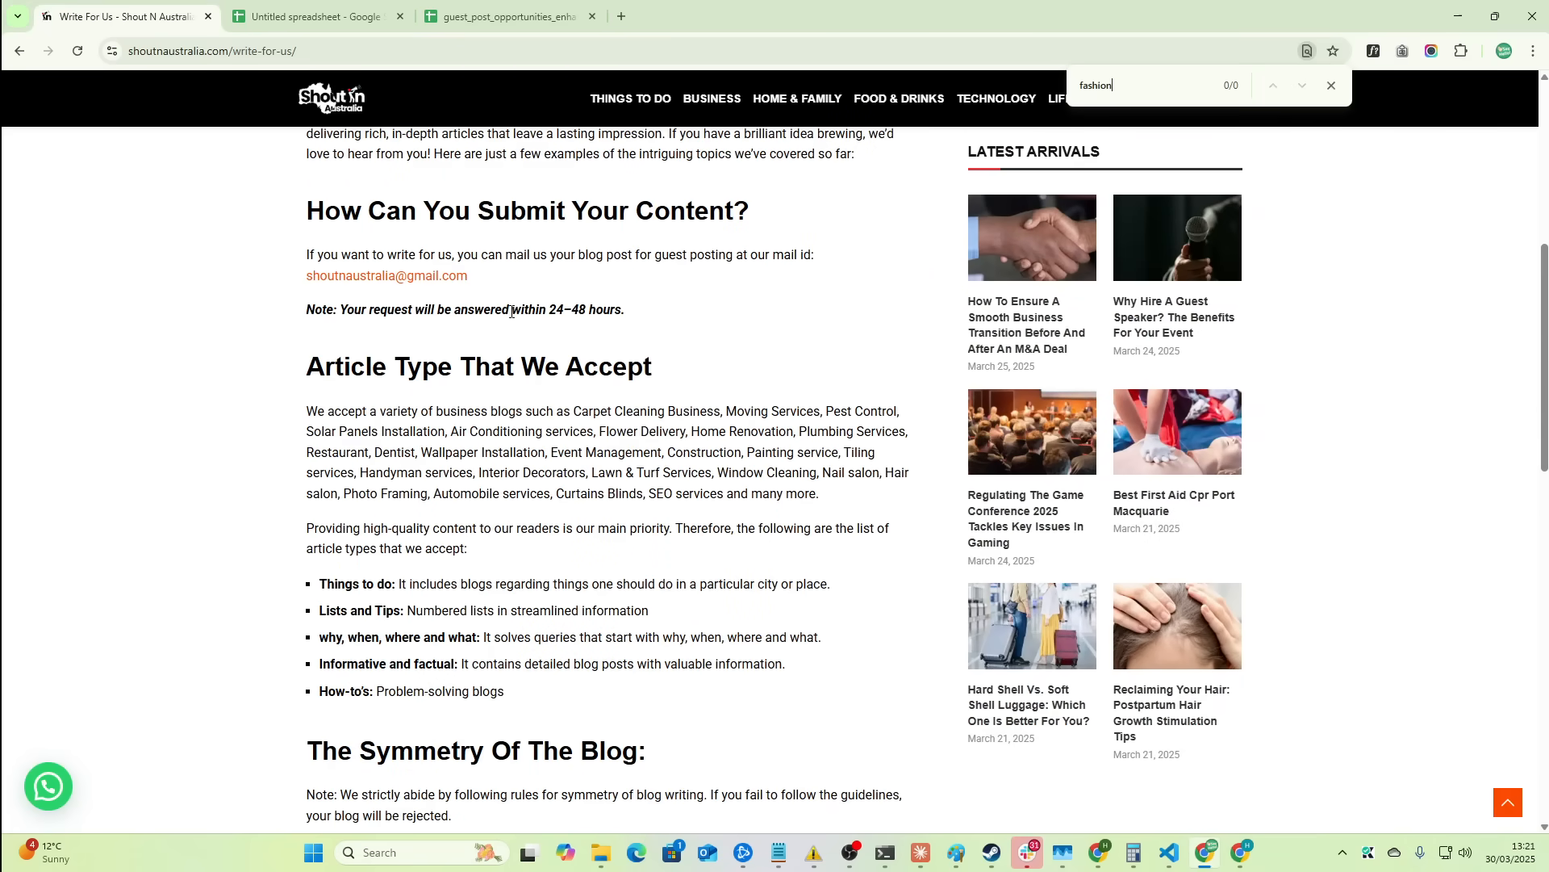
click(509, 17)
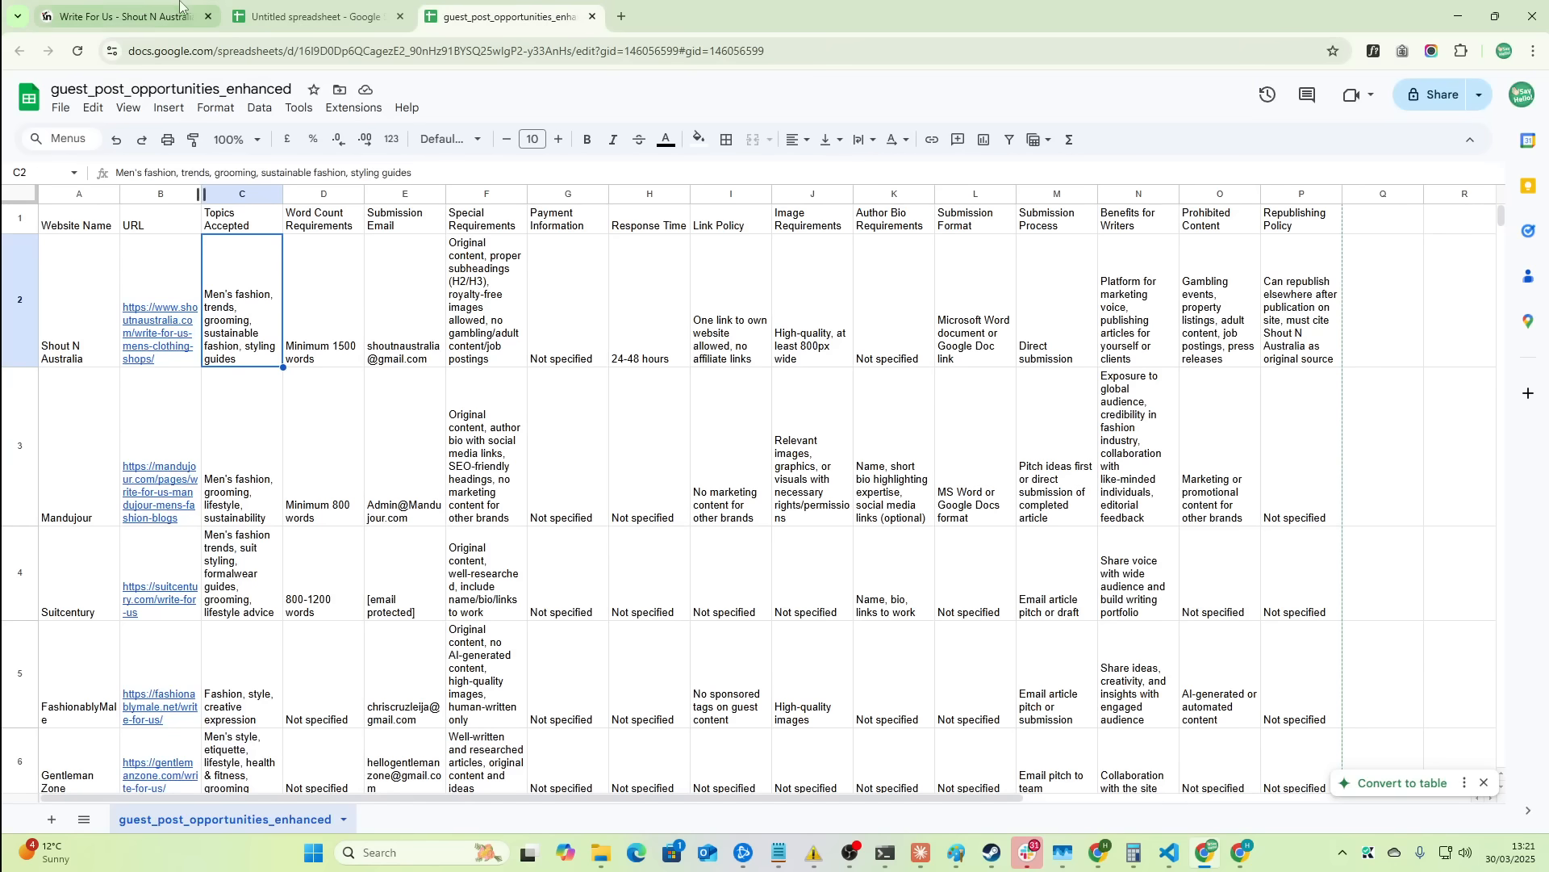
click(117, 17)
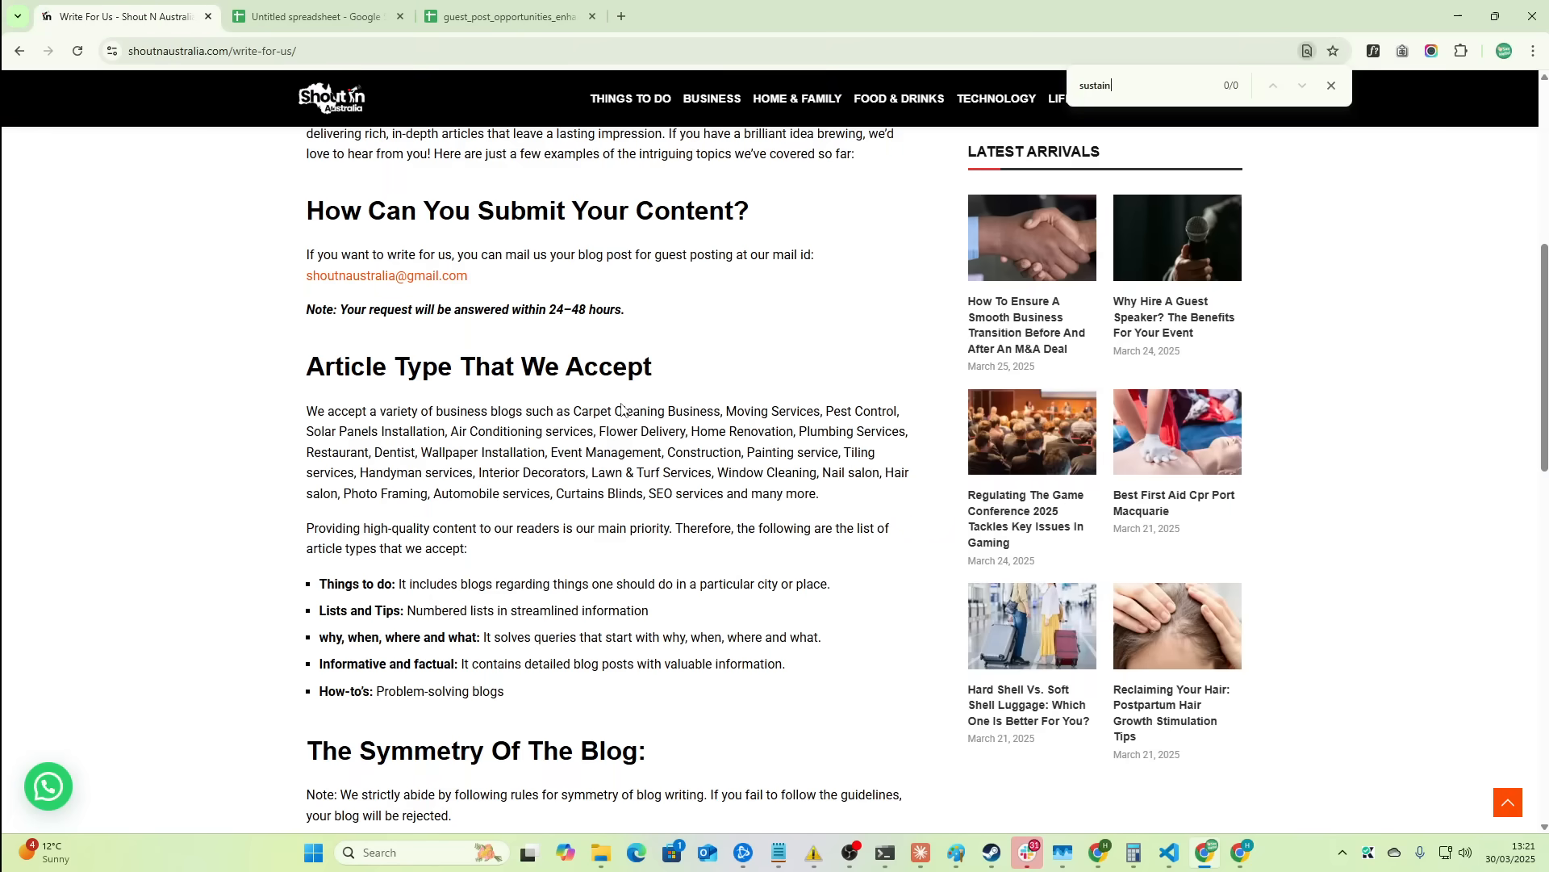
click(318, 16)
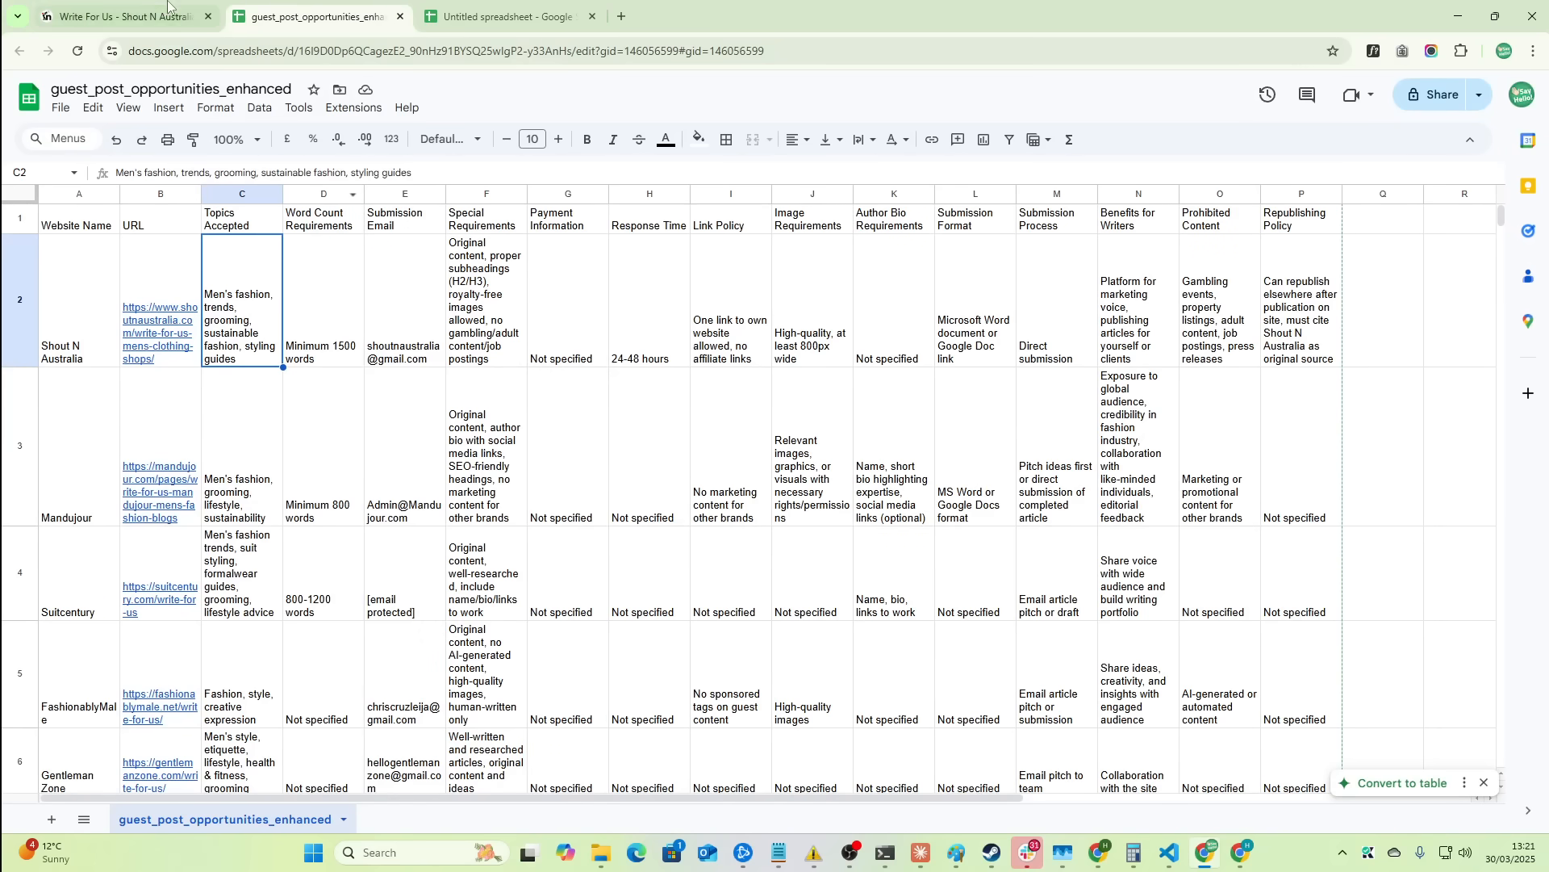
click(118, 16)
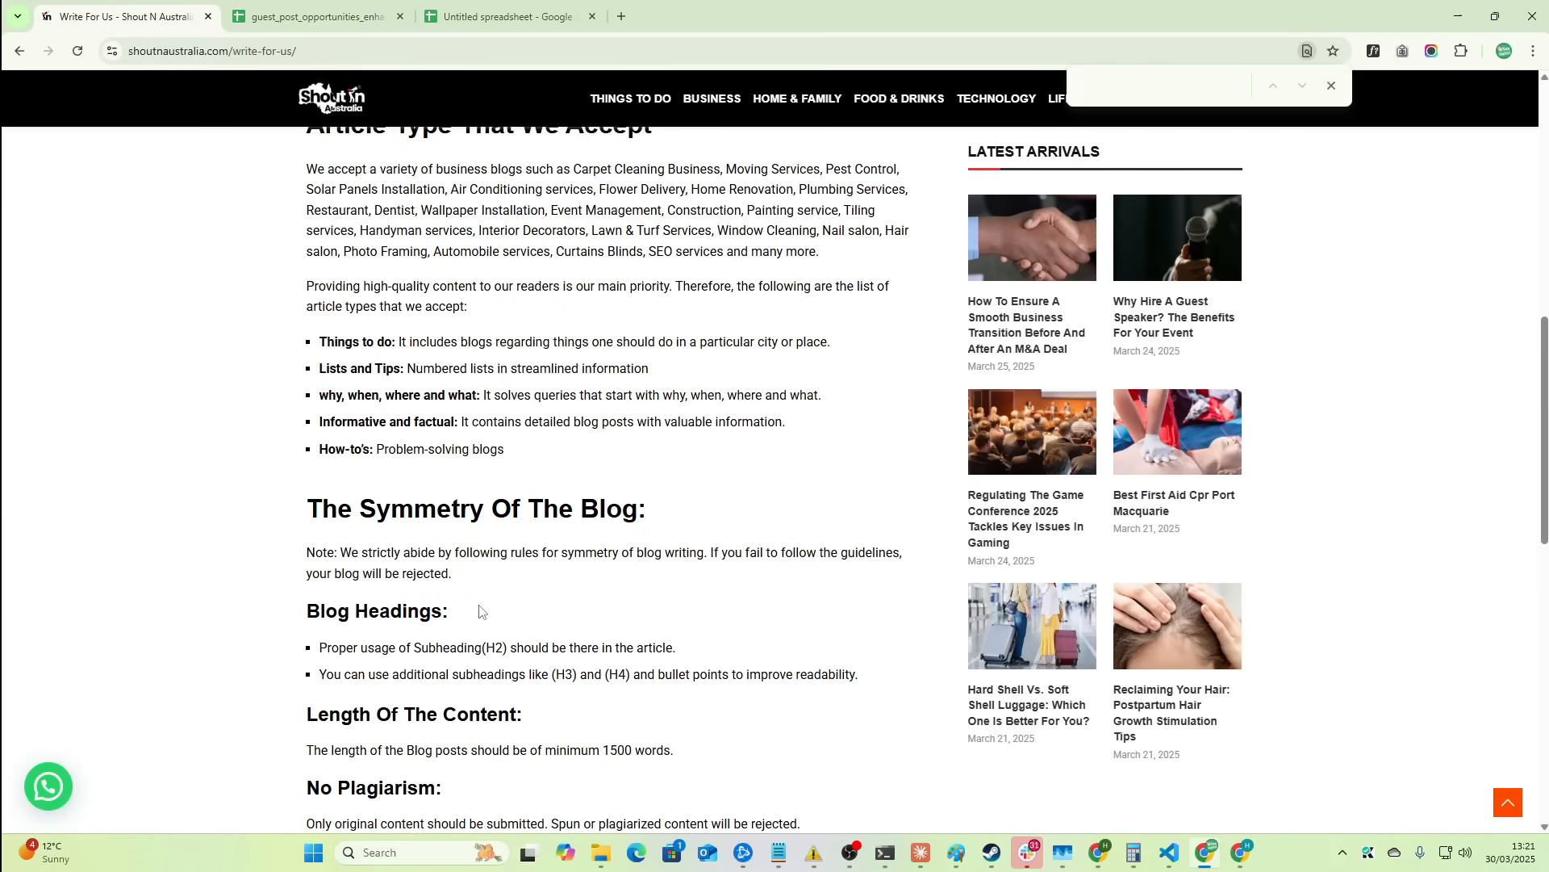
click(316, 17)
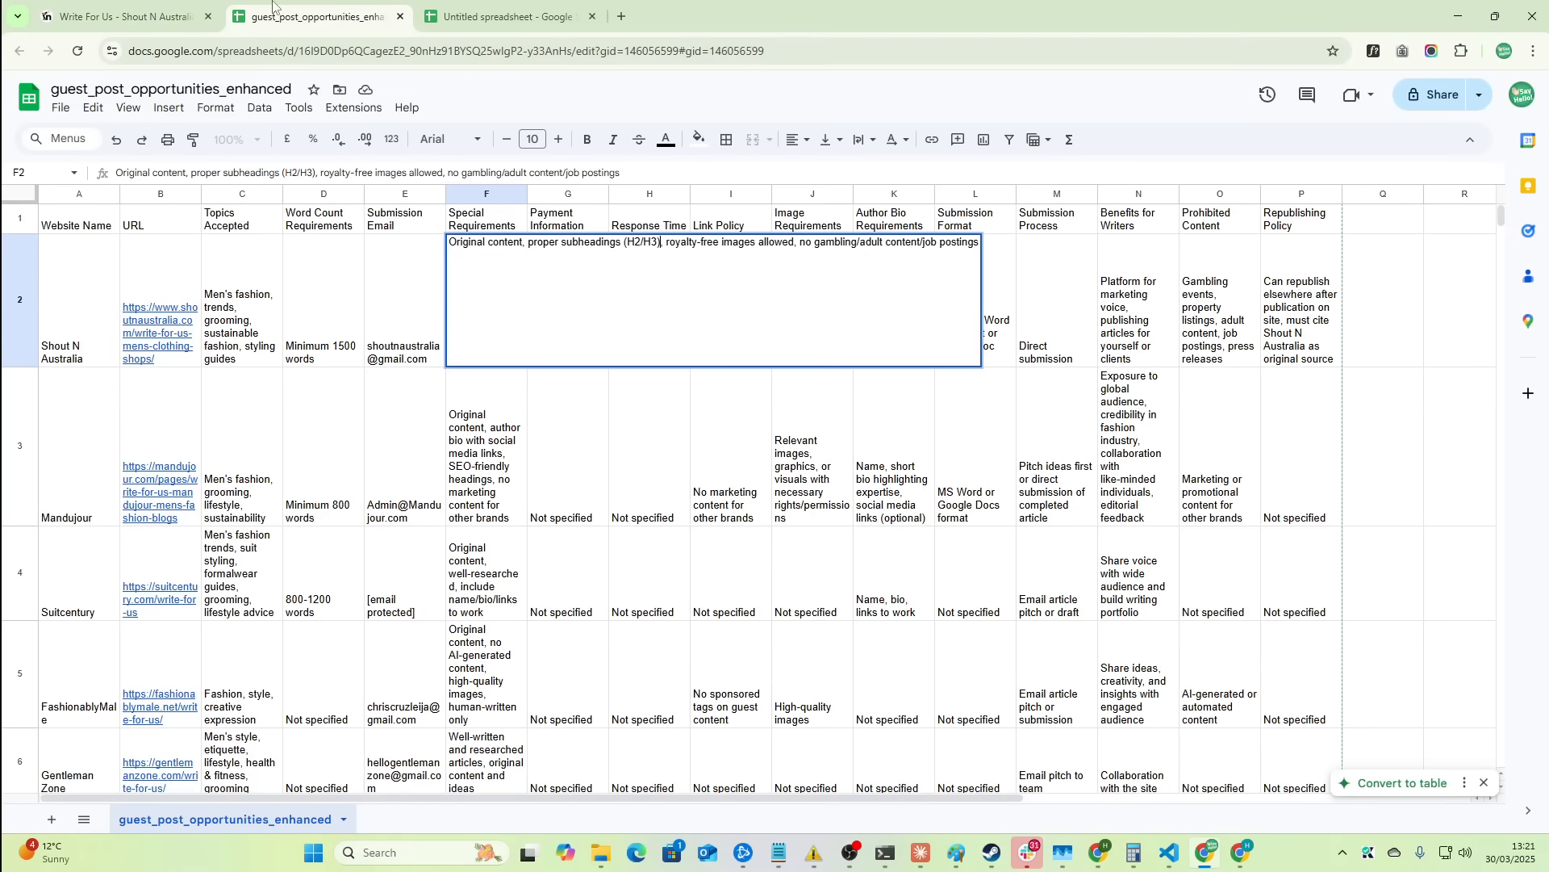
click(118, 16)
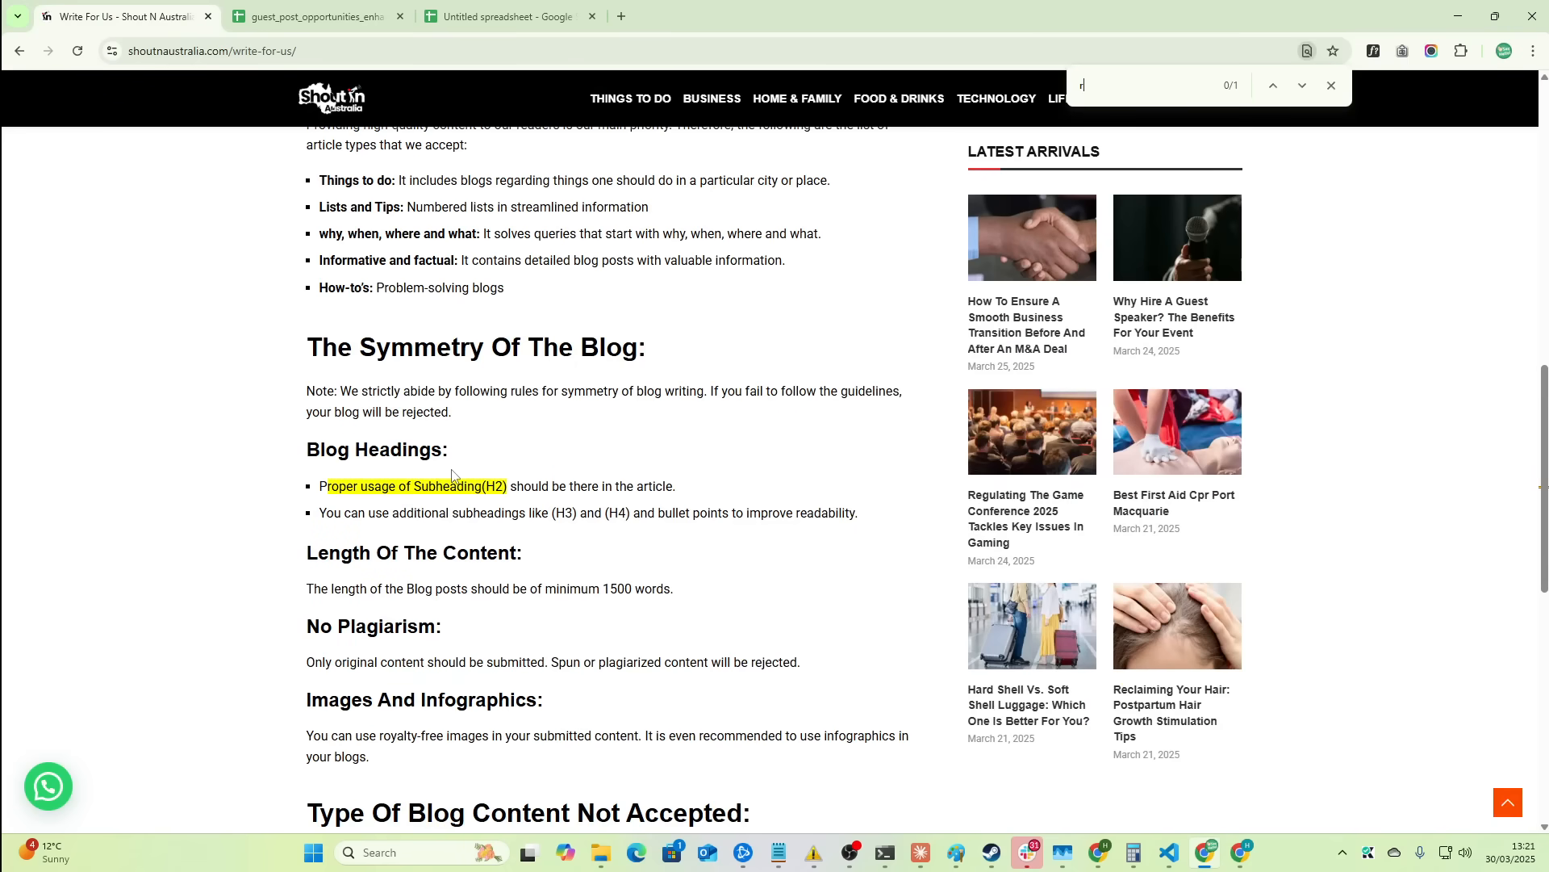
text(royalty)
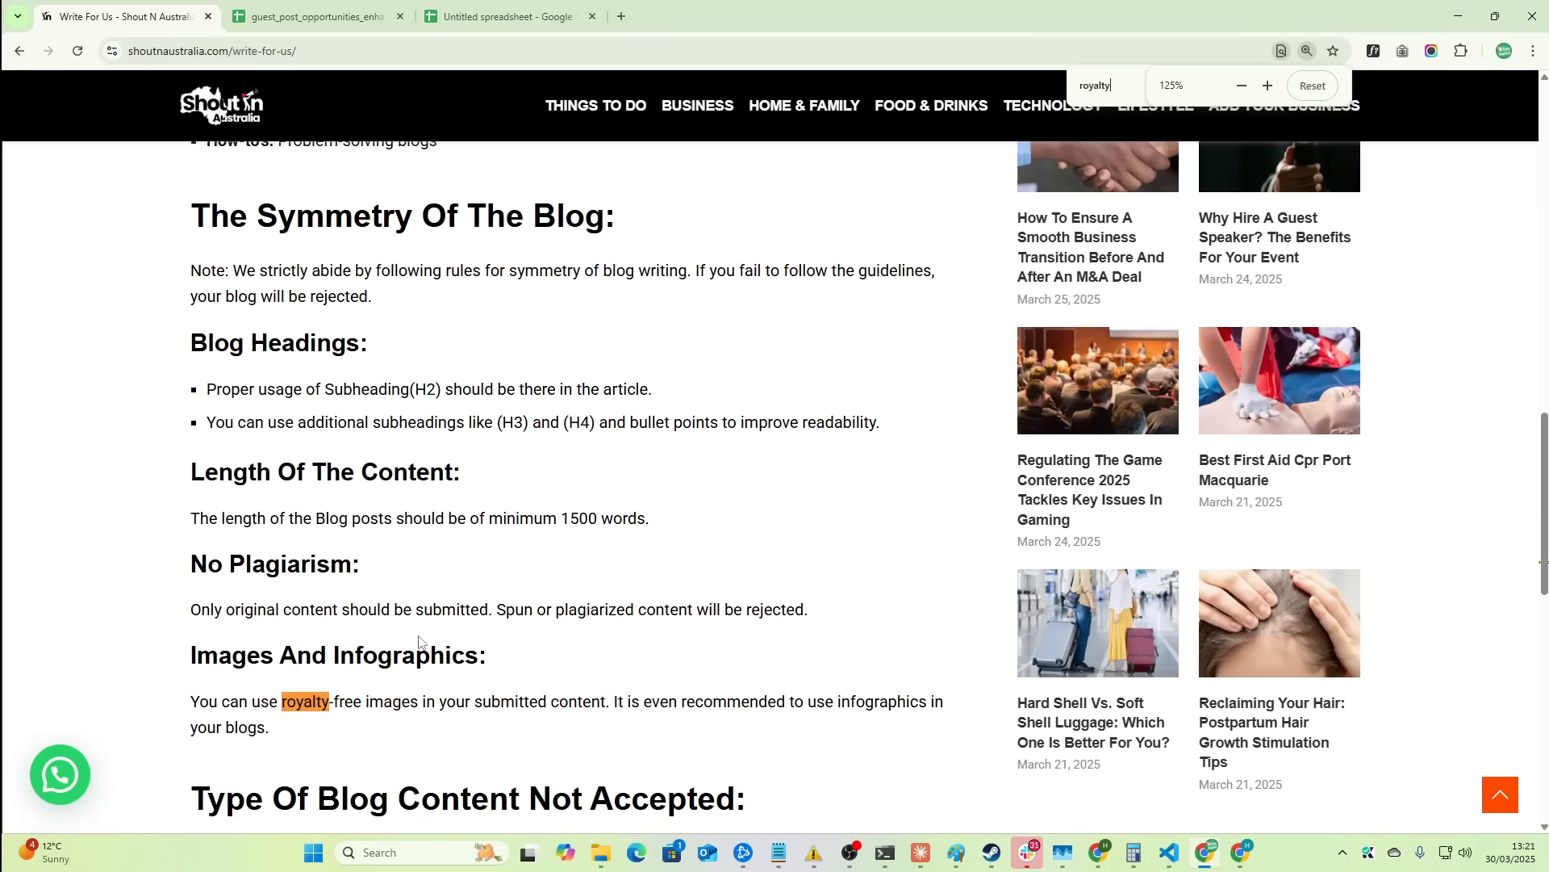
click(317, 16)
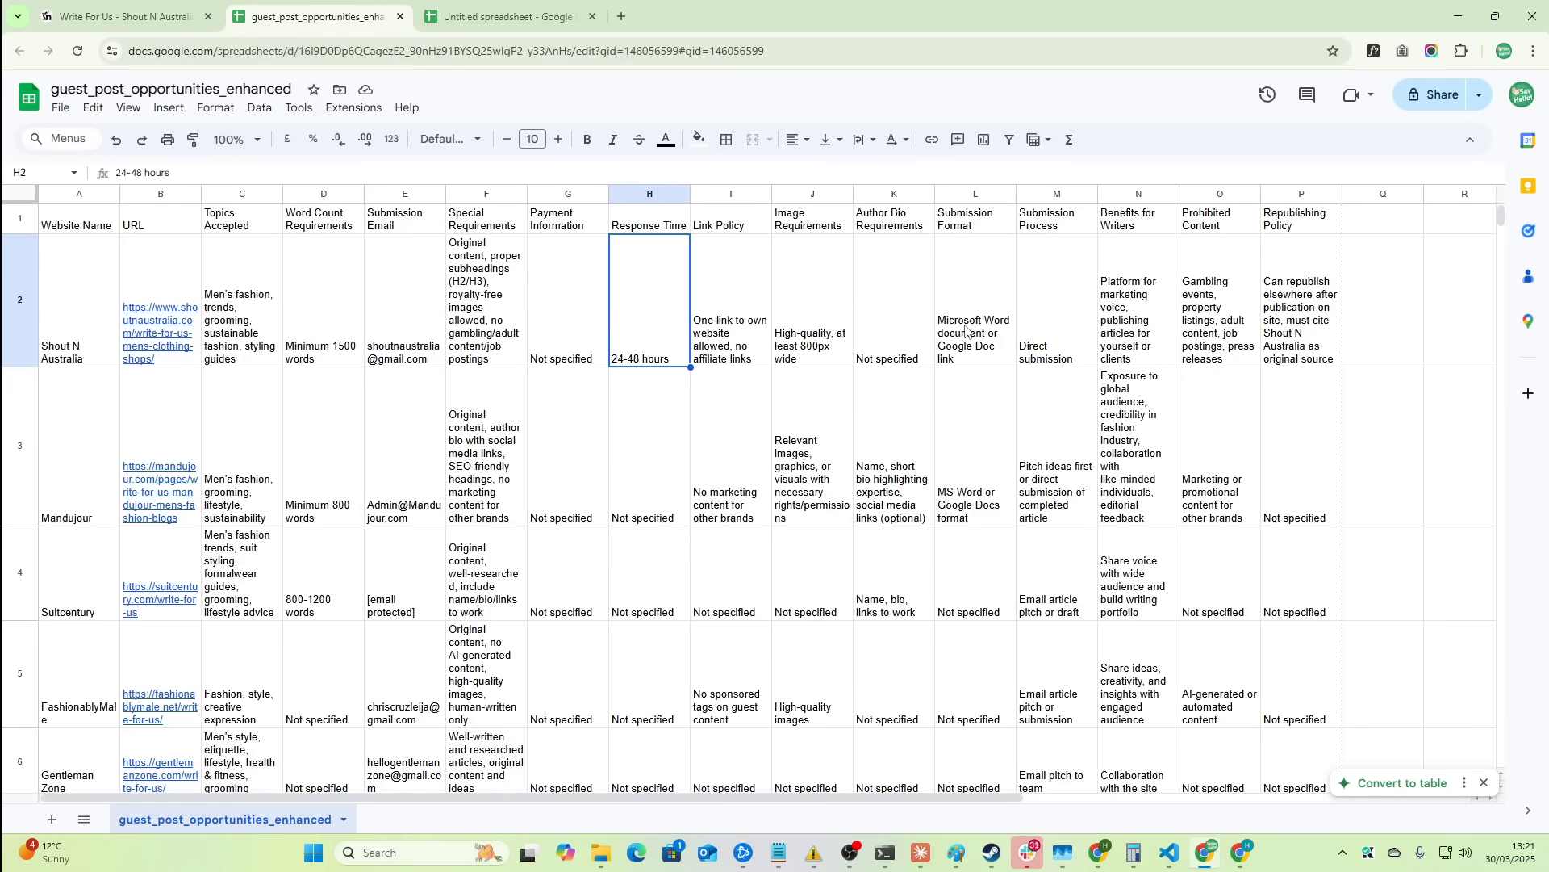
click(1218, 307)
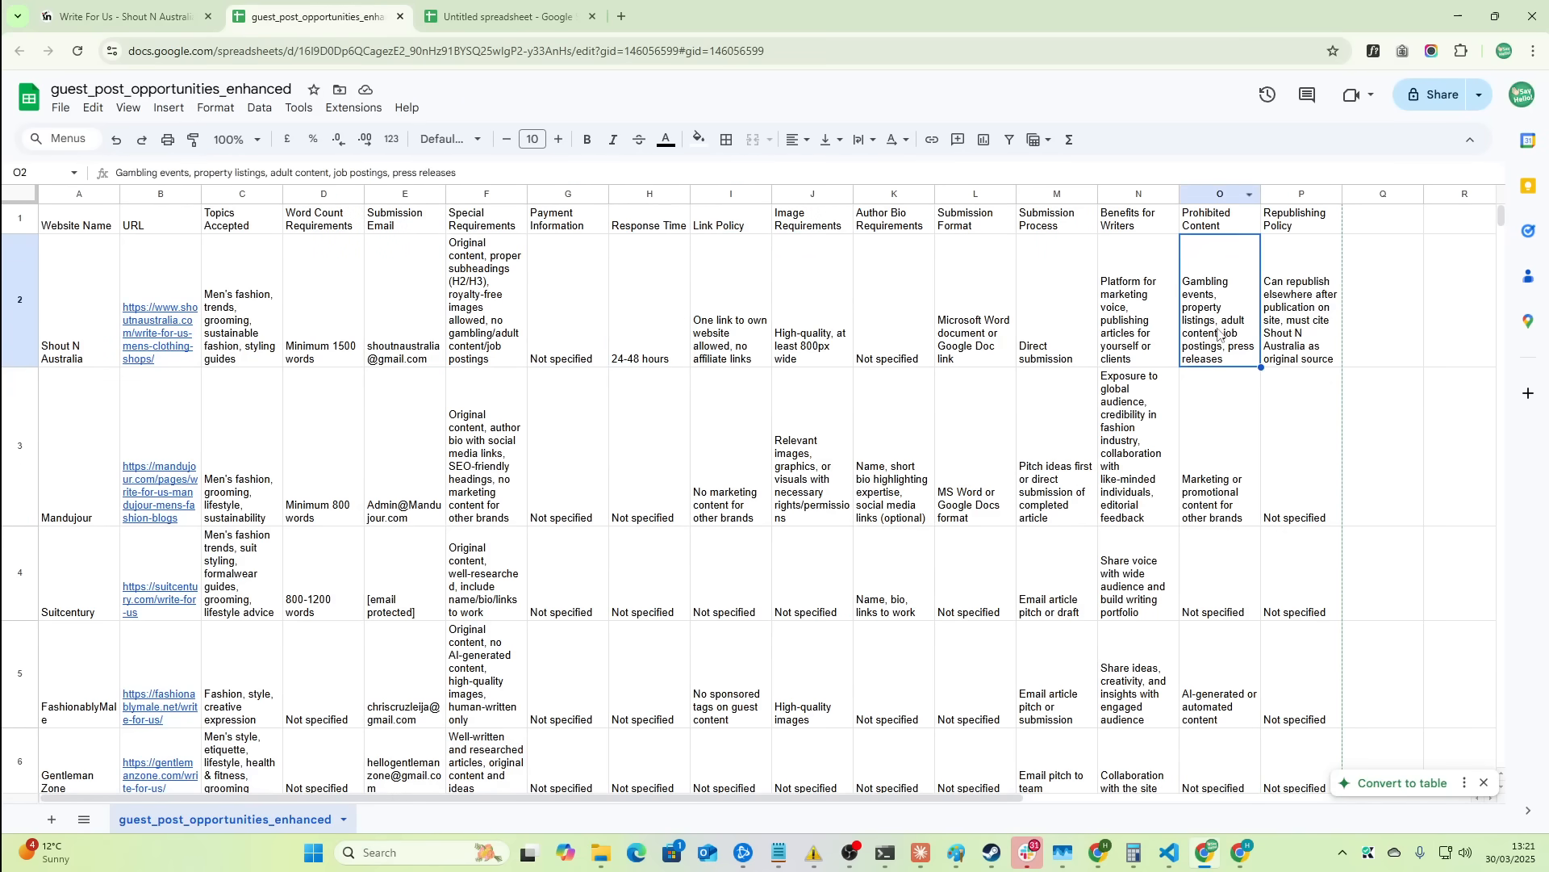
click(118, 16)
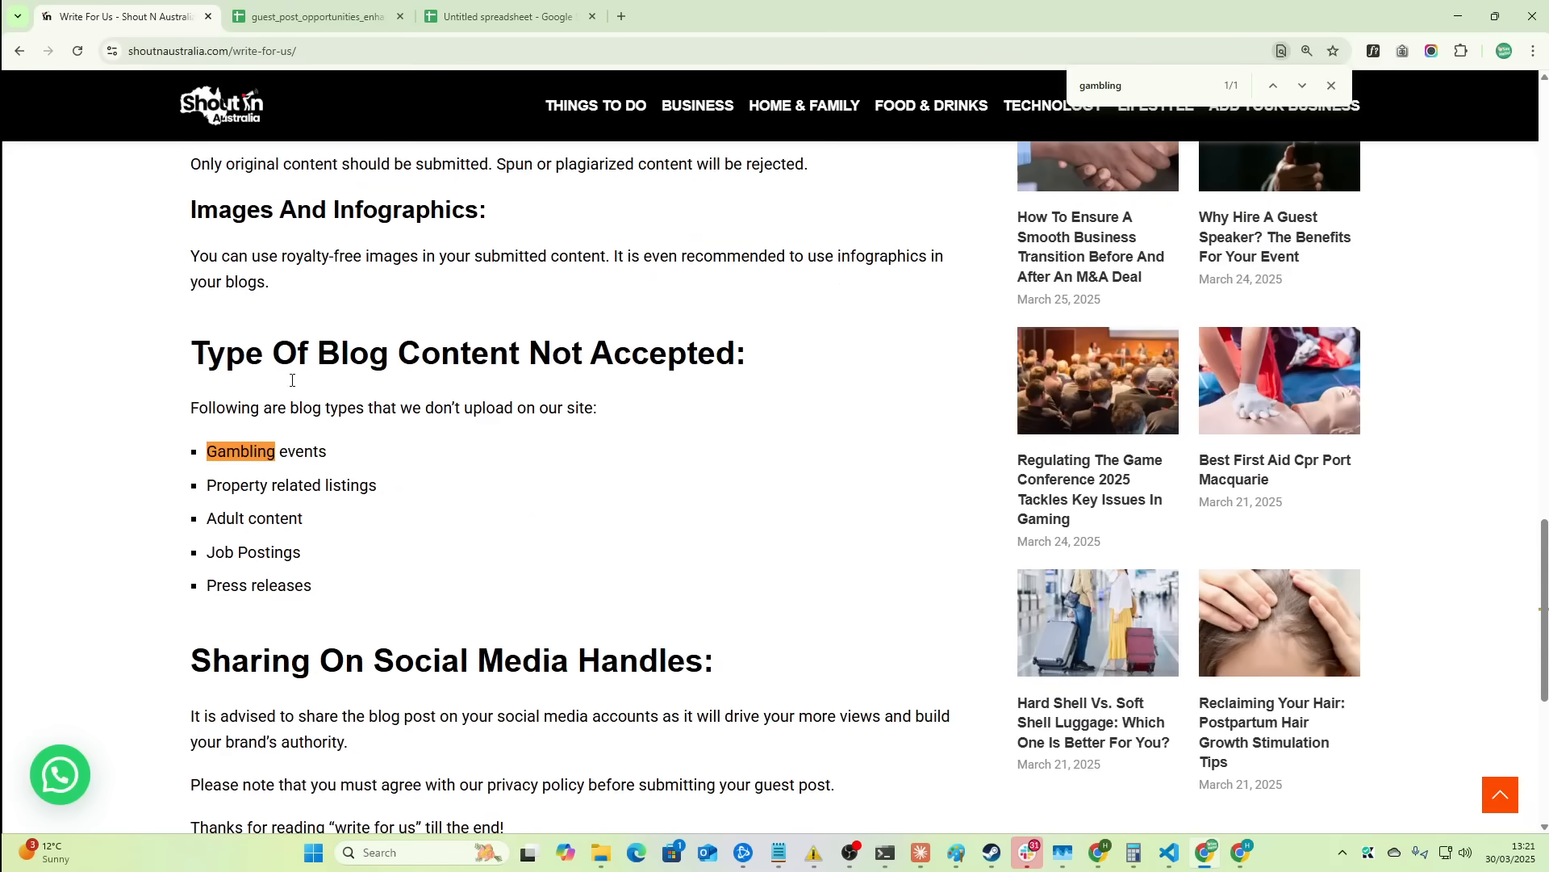
click(316, 16)
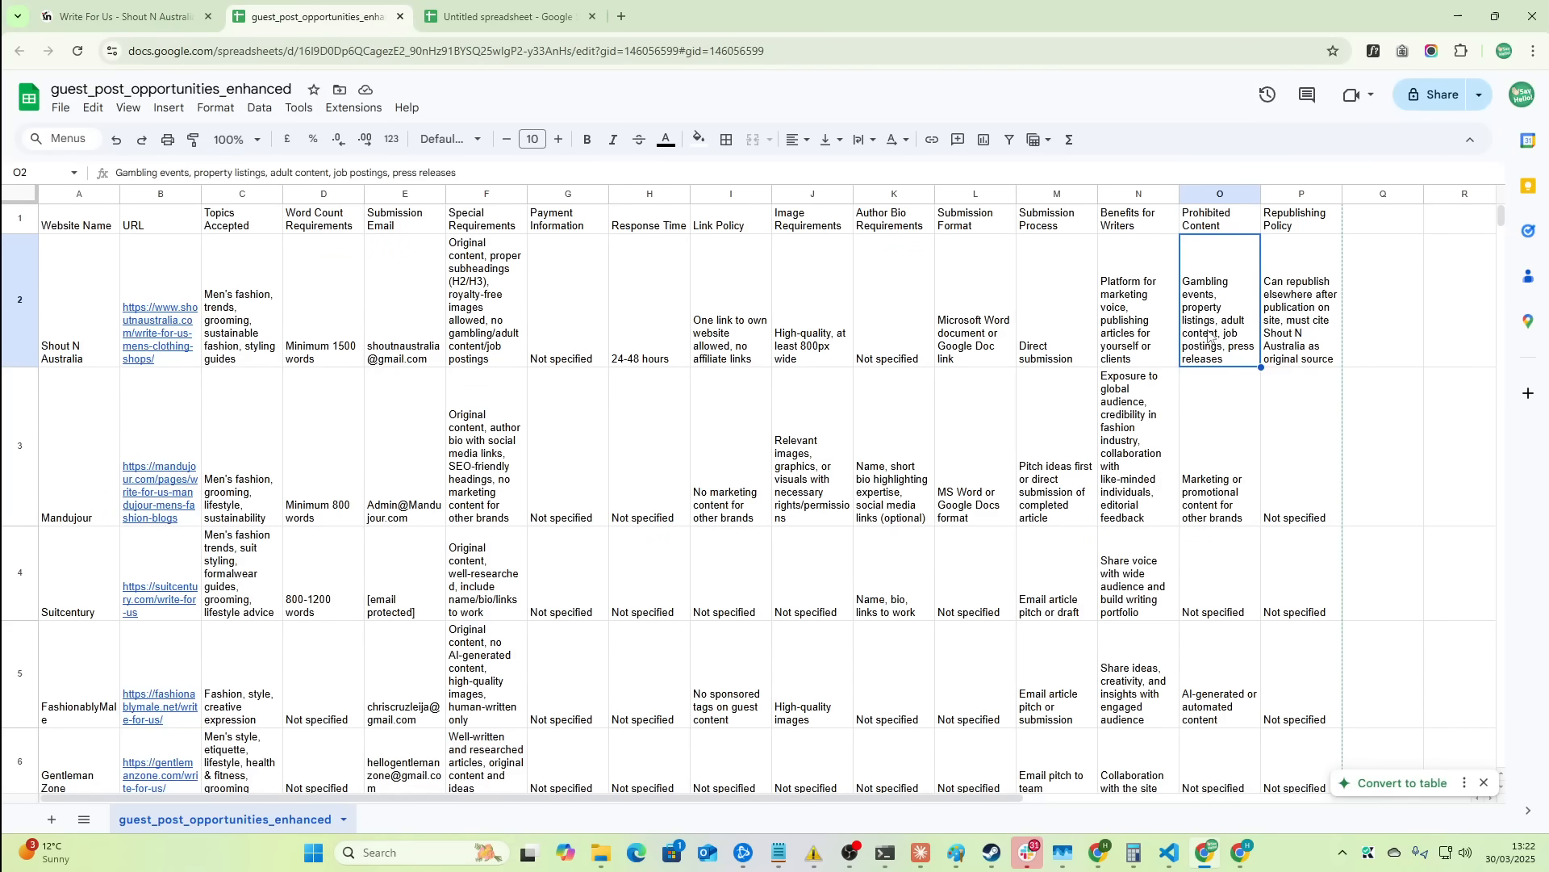
mouse_move(878, 833)
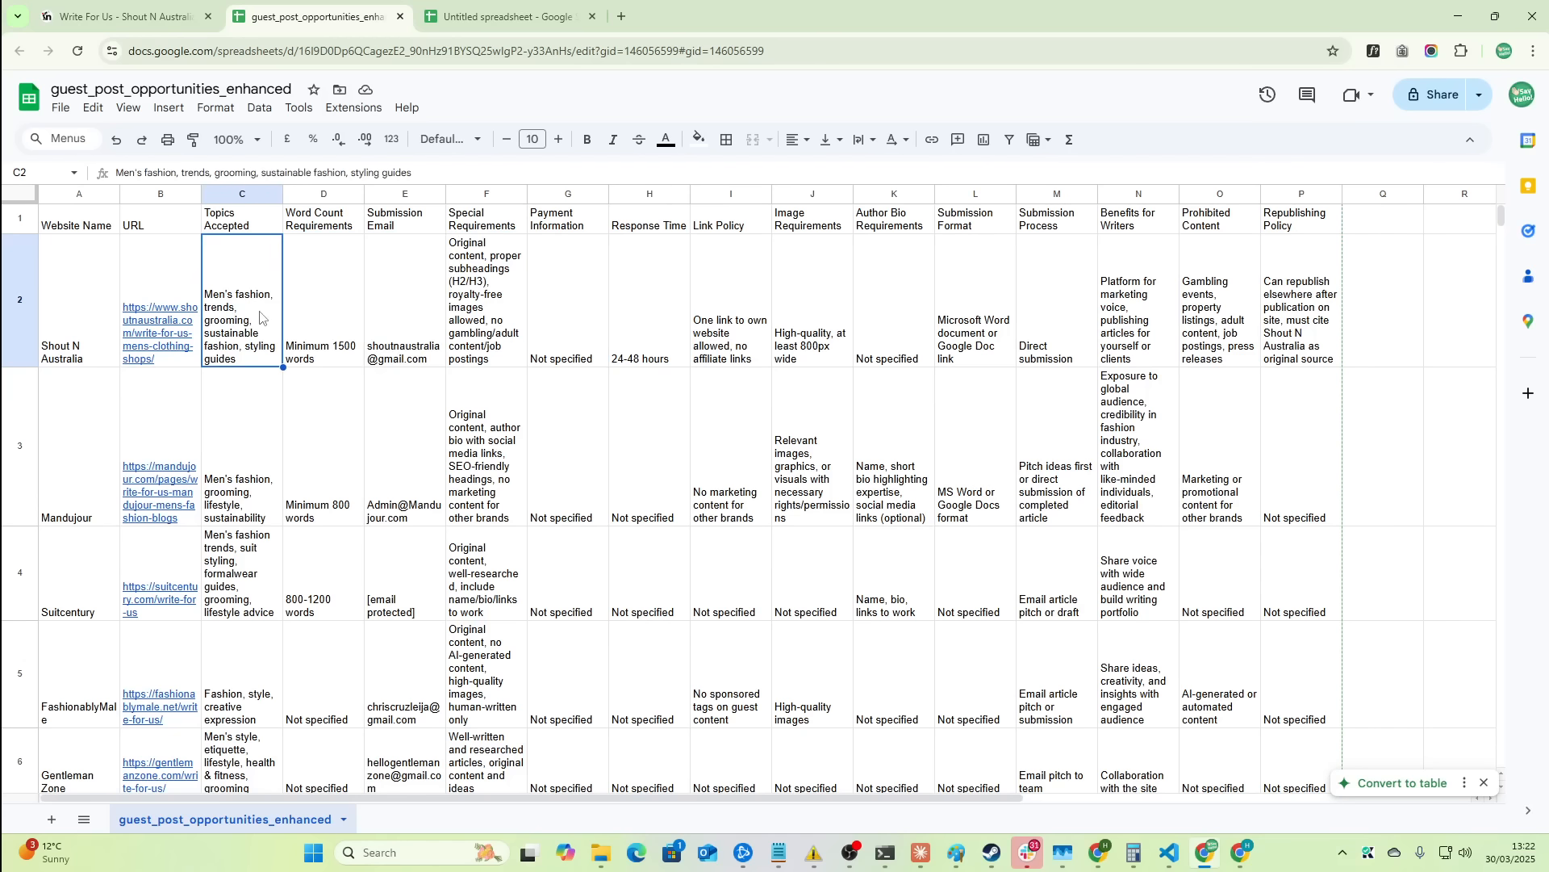
scroll(down, 3)
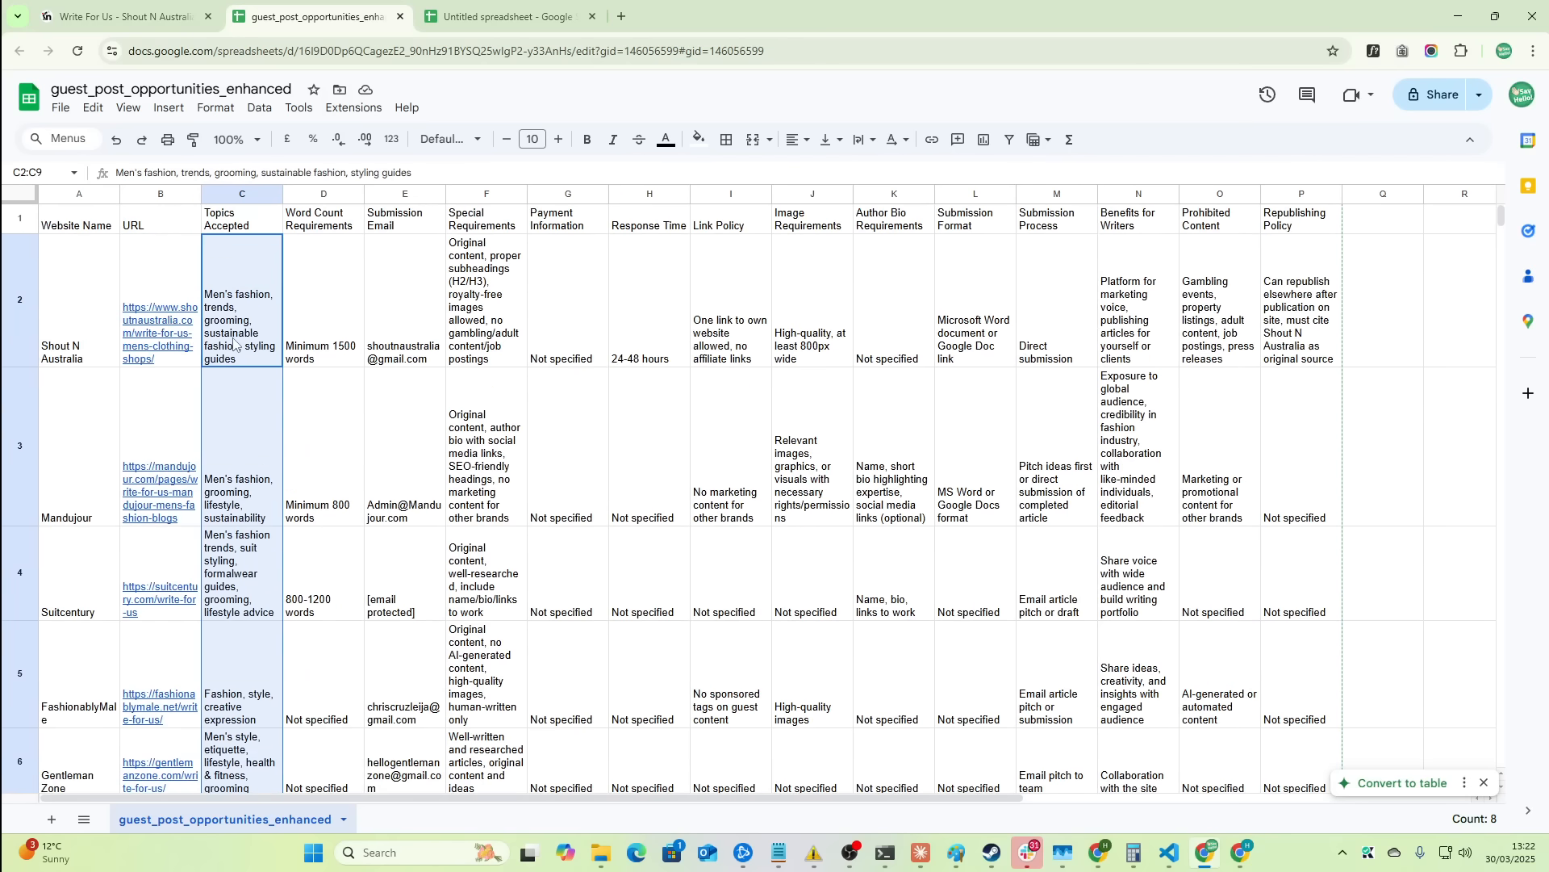
click(240, 445)
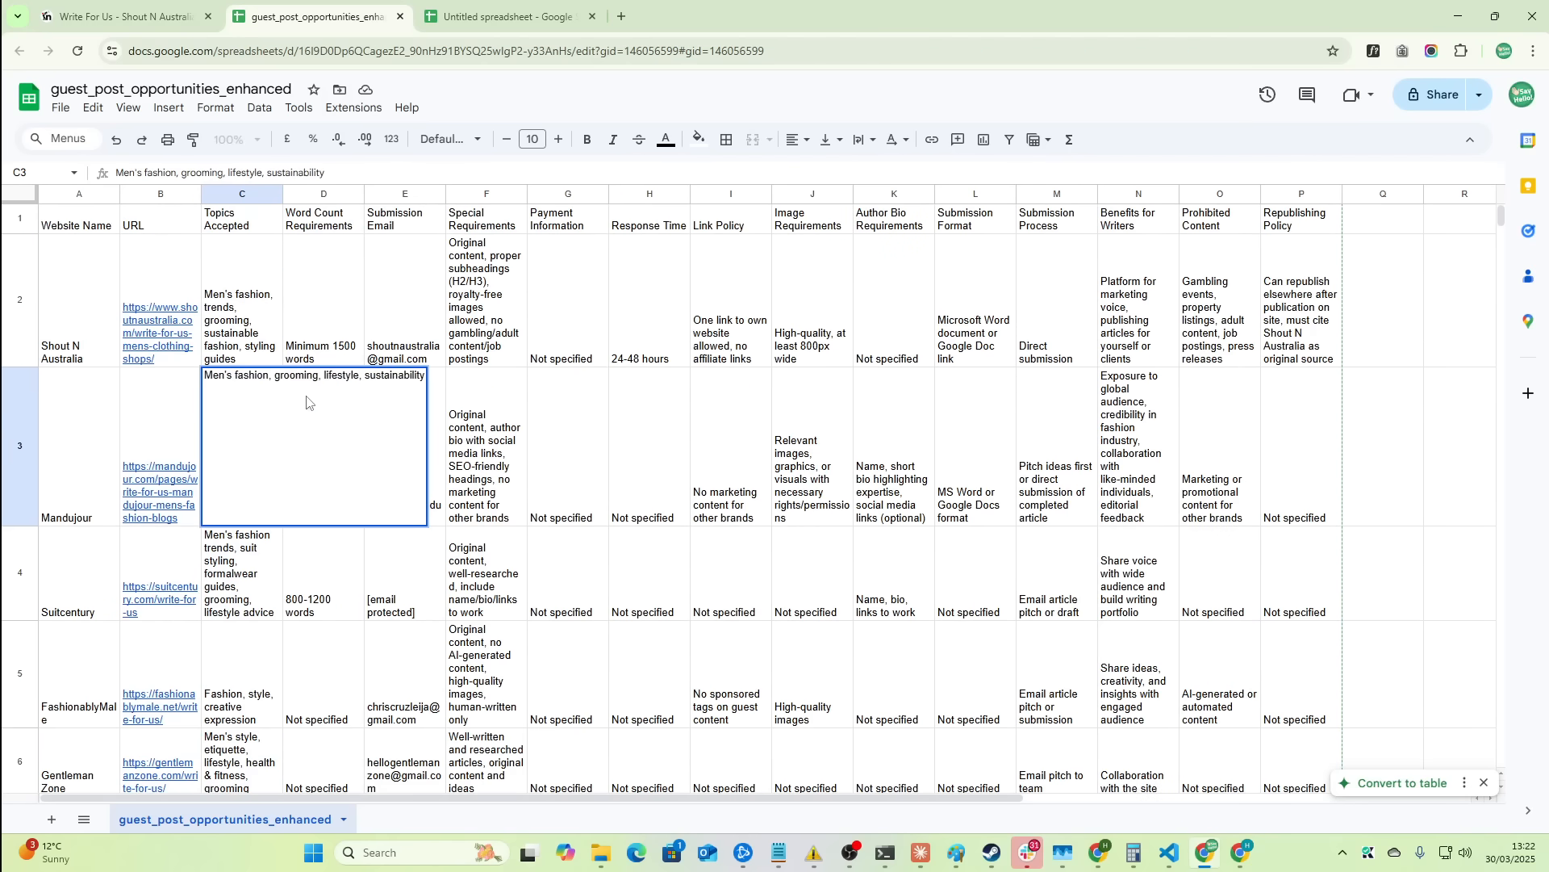
click(78, 300)
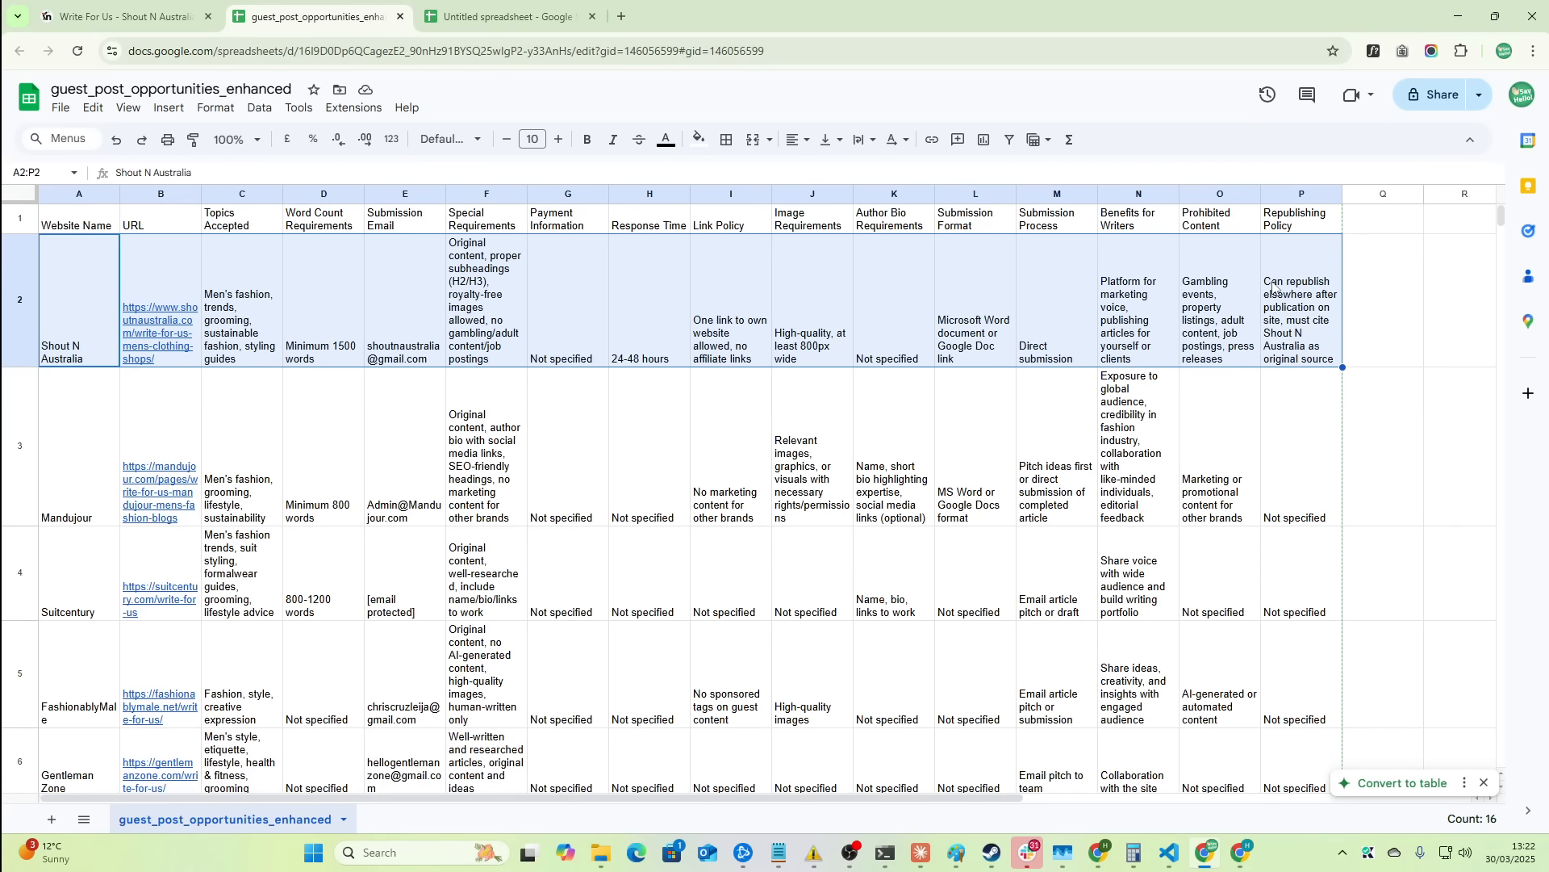
mouse_move(896, 179)
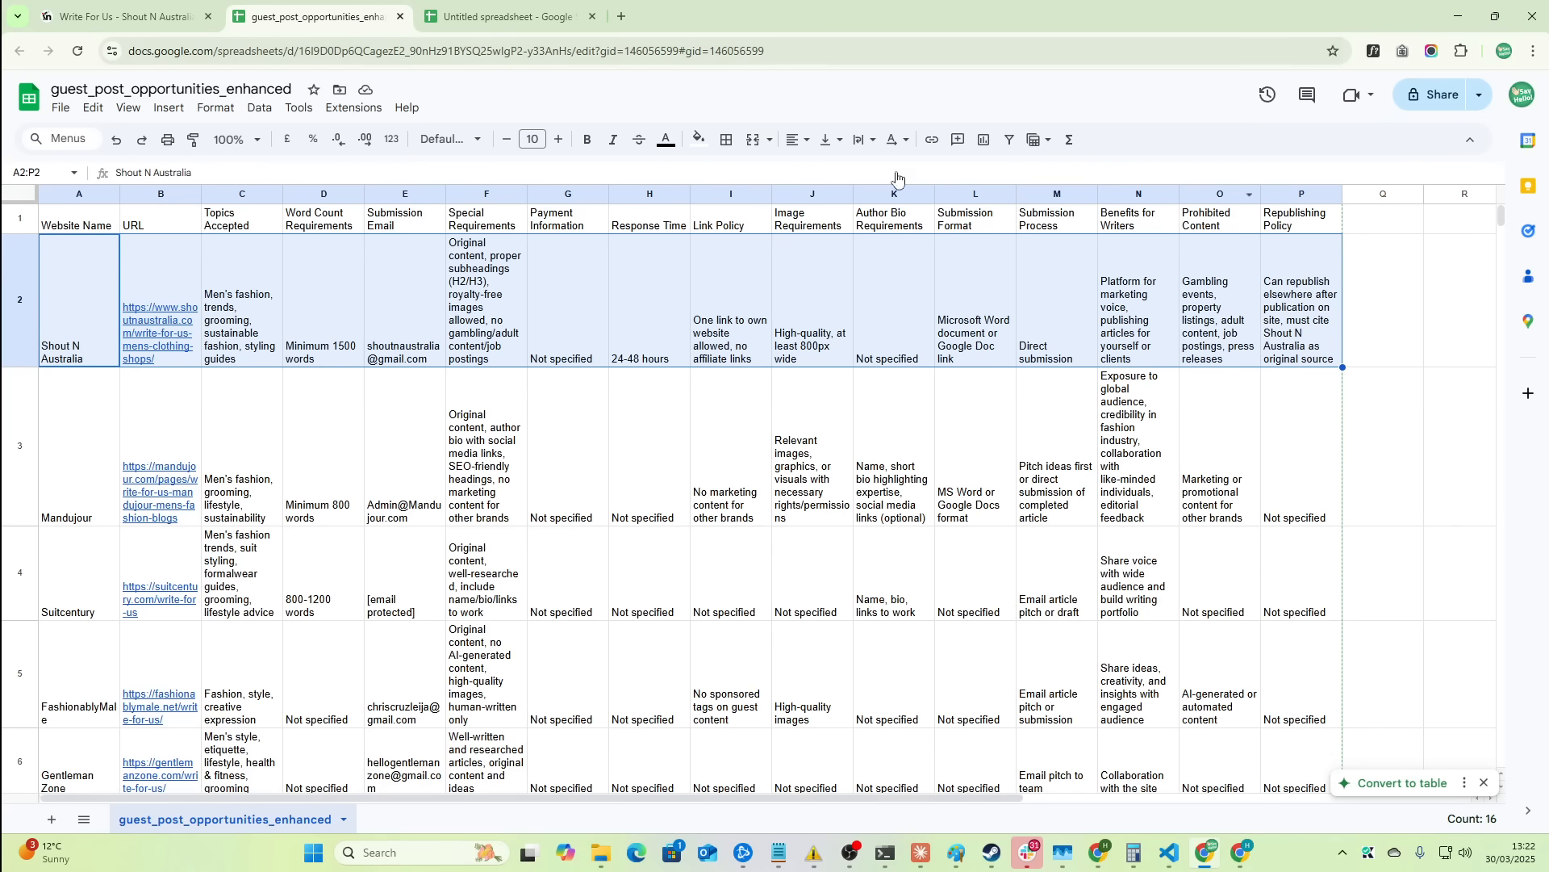
key(alt+tab)
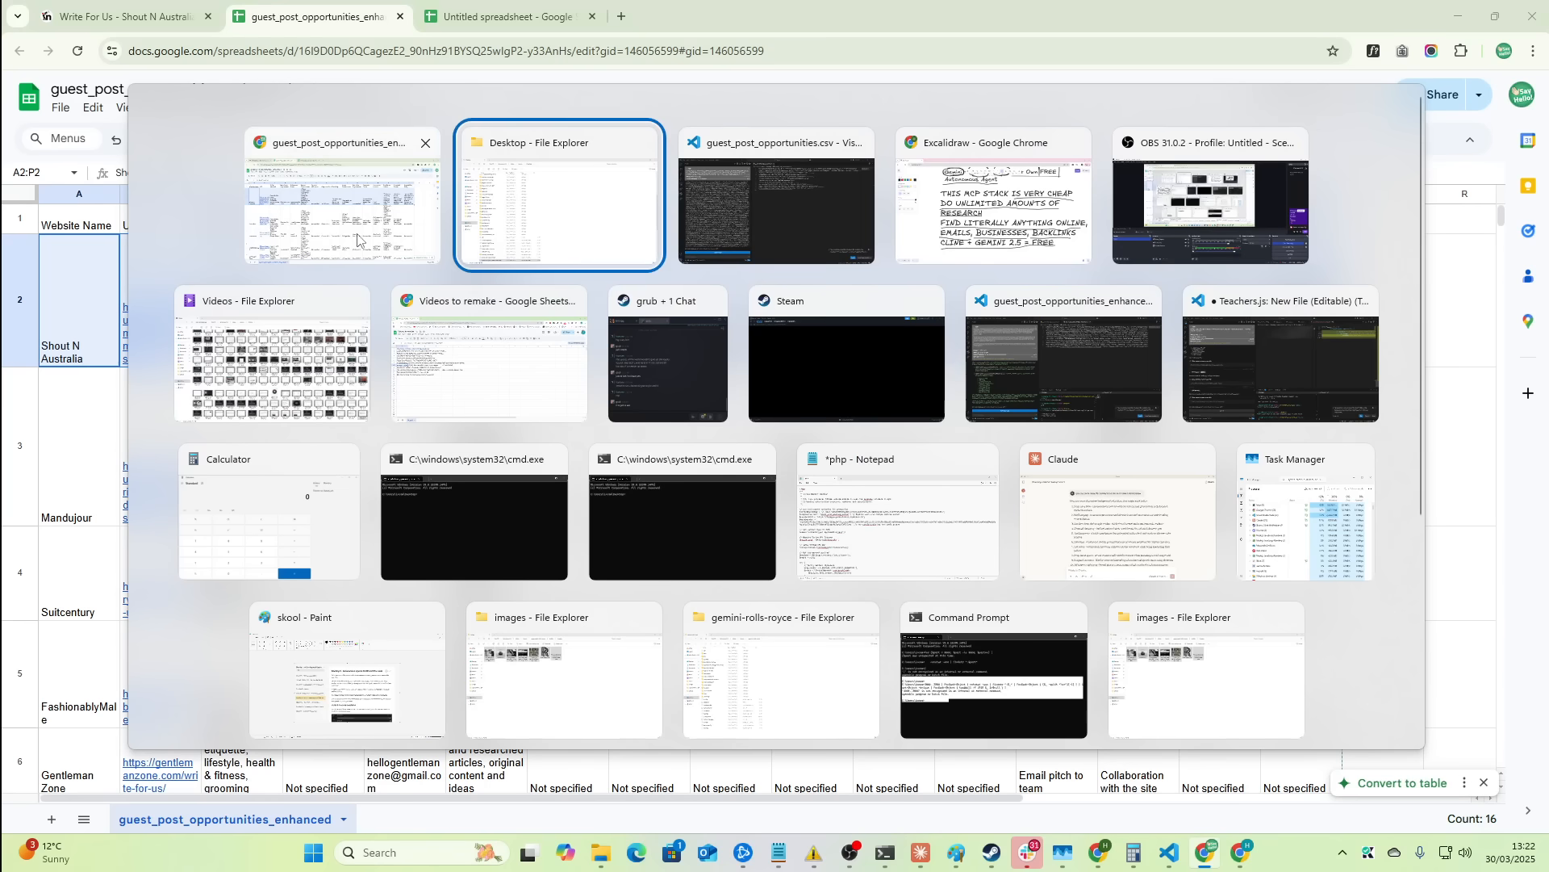
click(342, 192)
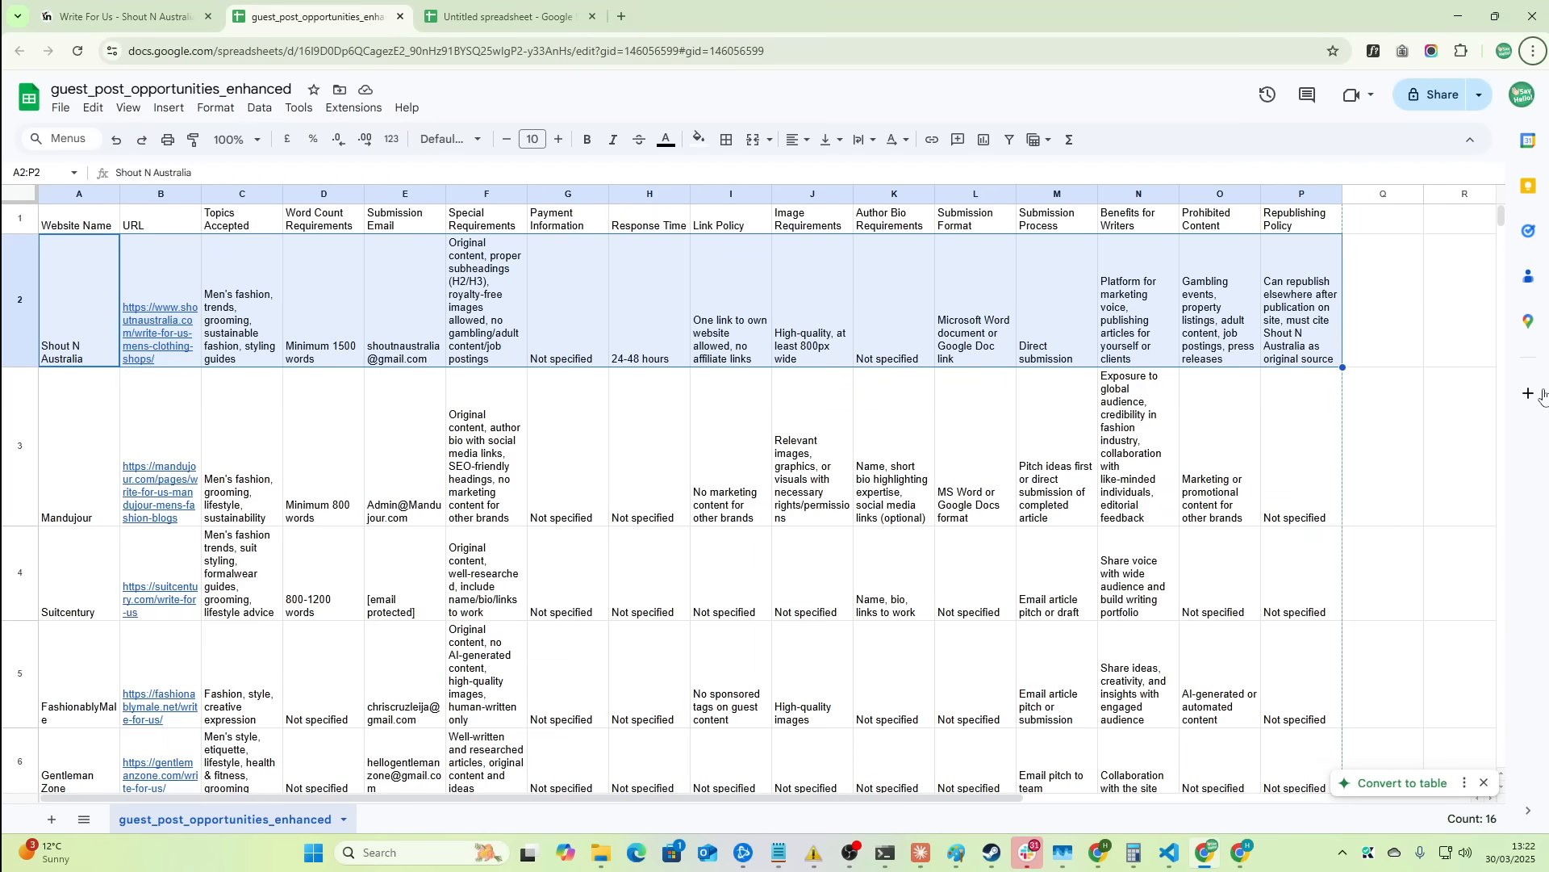
click(1384, 300)
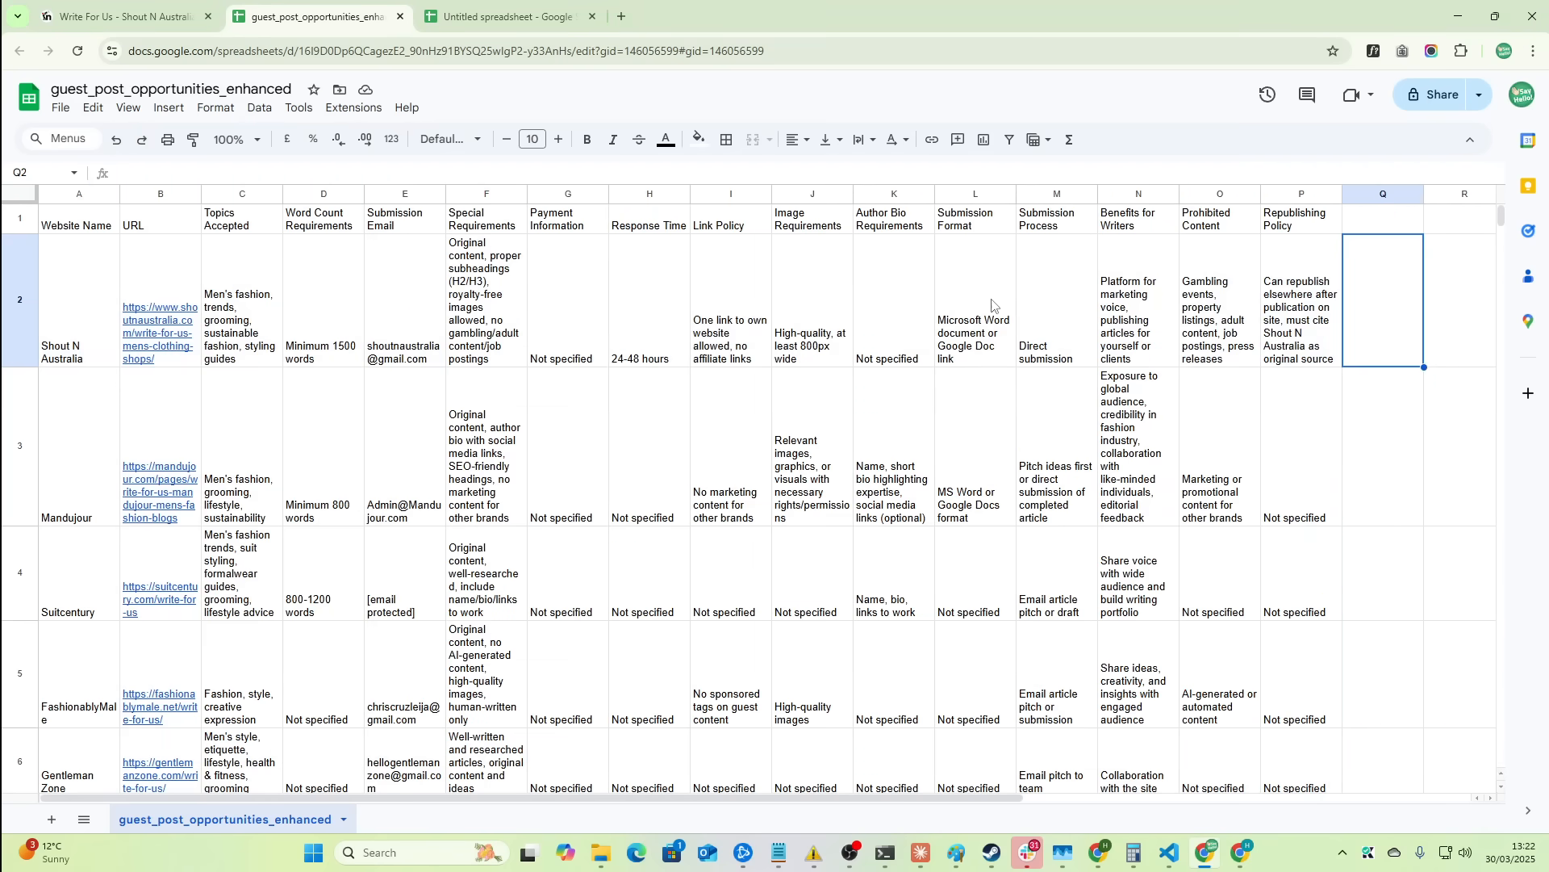
click(1170, 852)
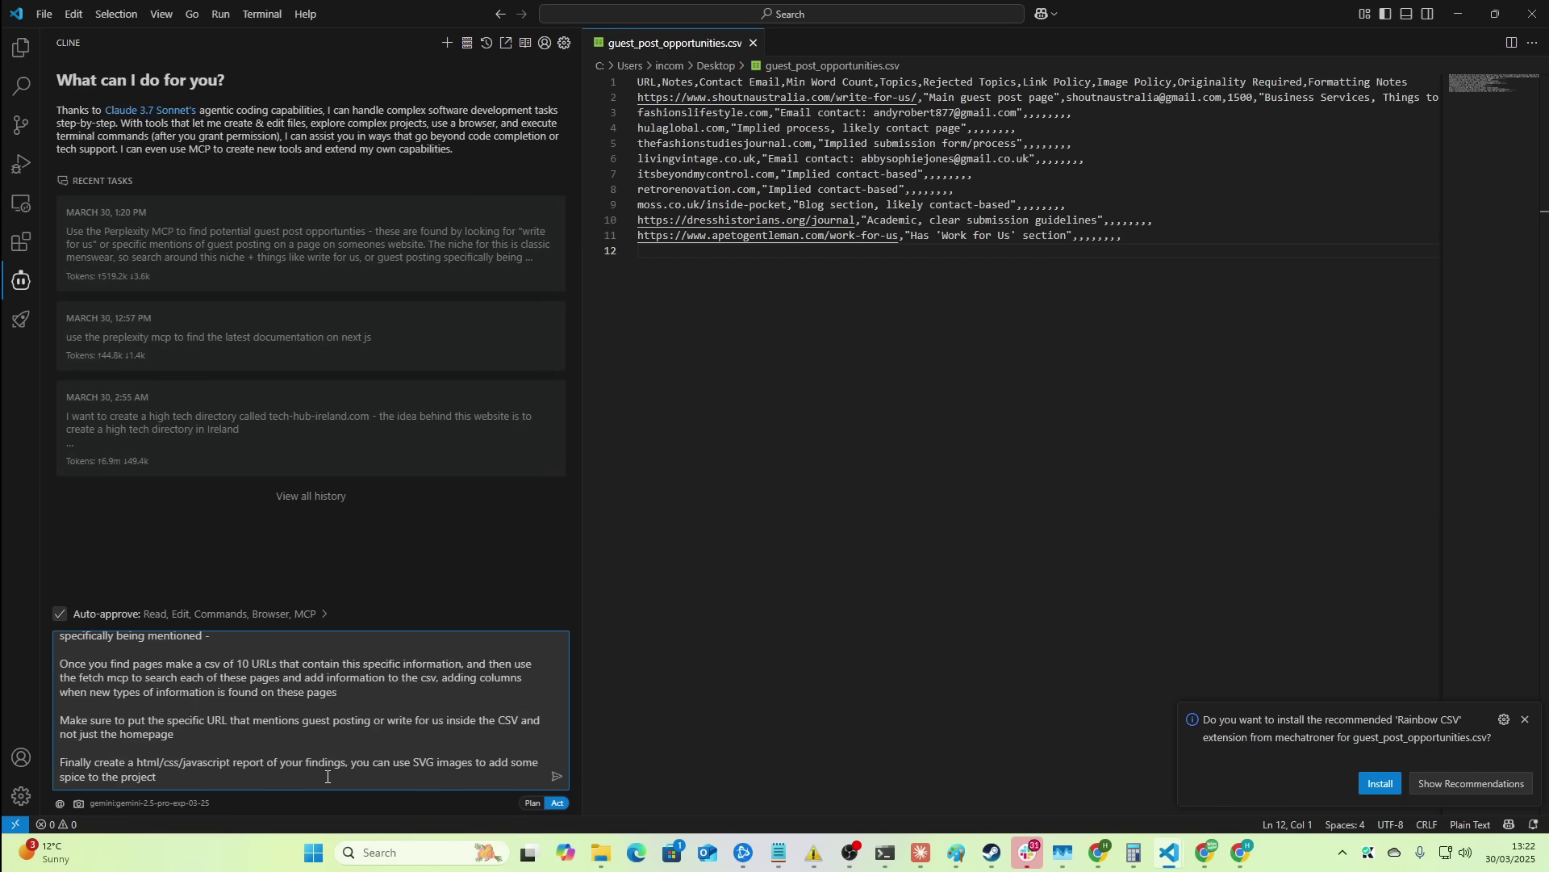
- Add to the Cline prompt: if a CSV column can't be filled, no placeholder data, only things found on the page
text(If you can't f)
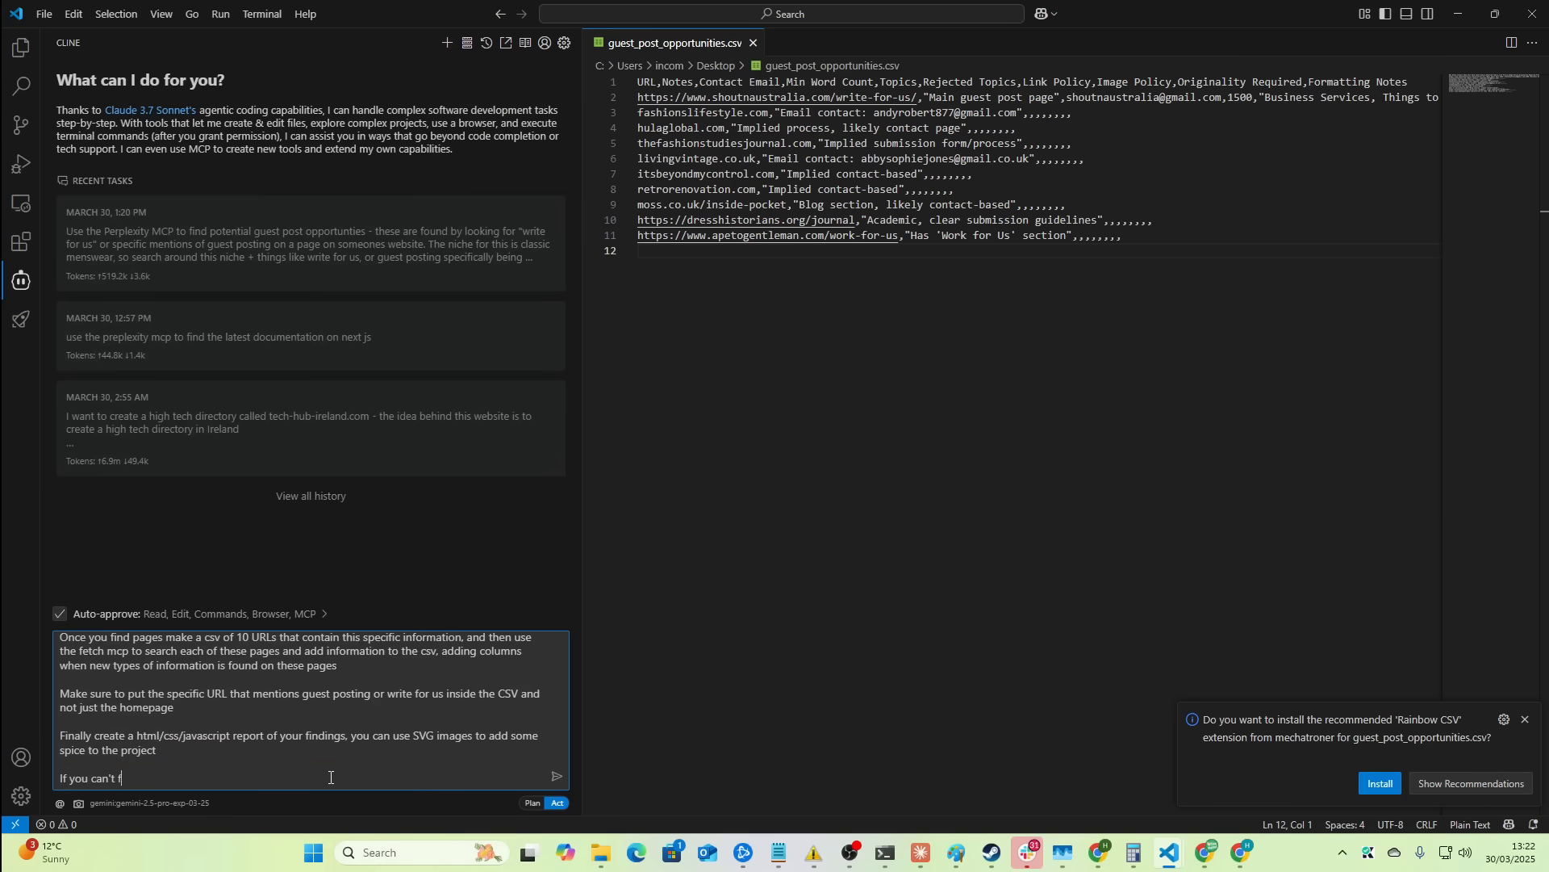
text(ill a column)
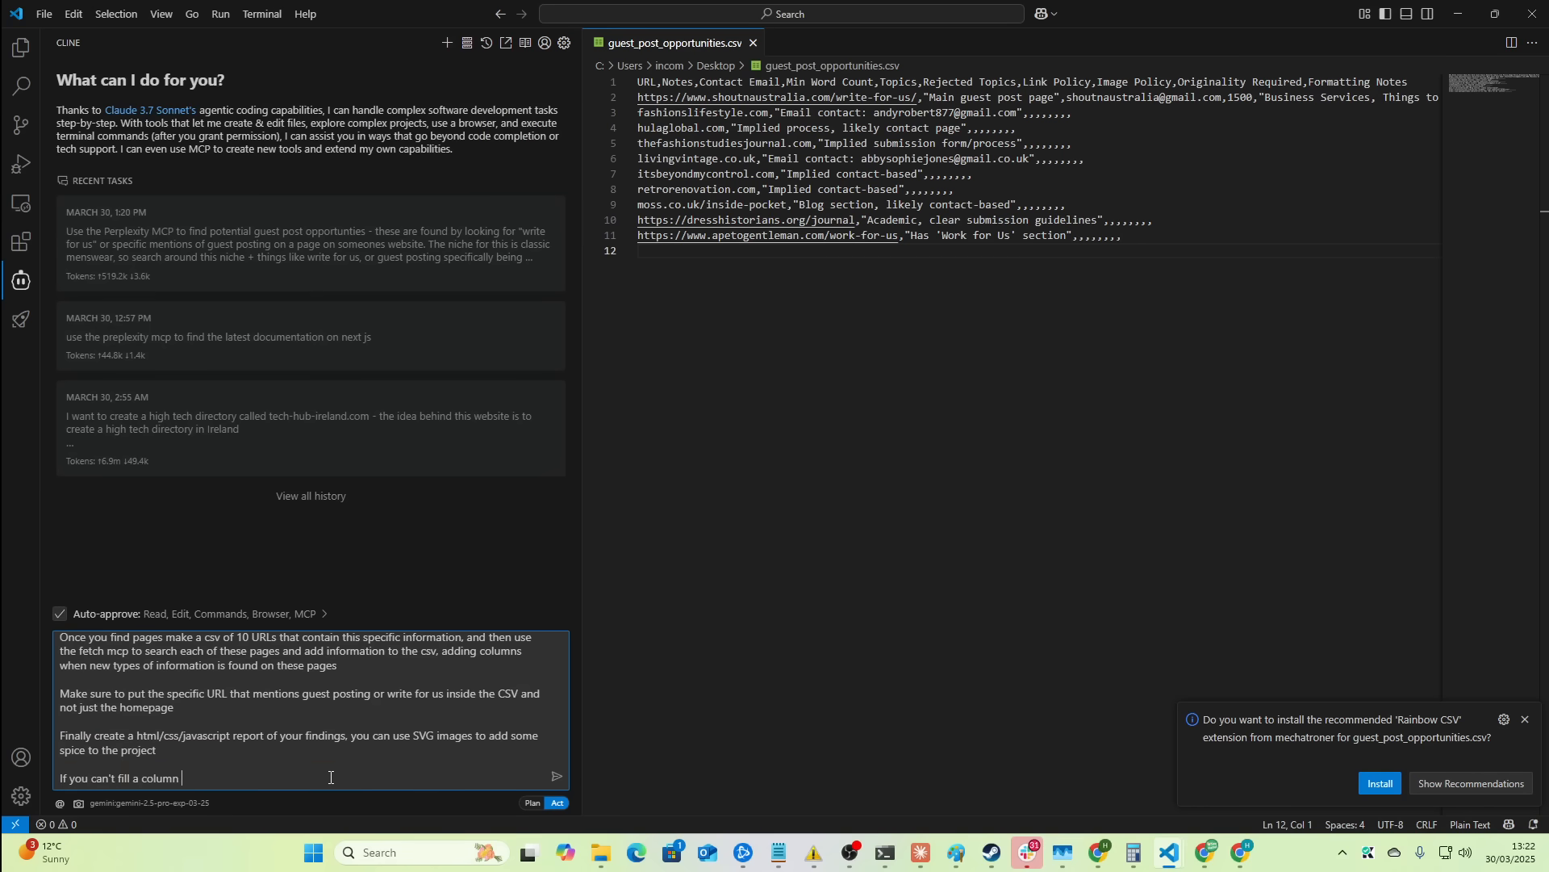
text(of the CSV in do not add any placeholder data - ensure t)
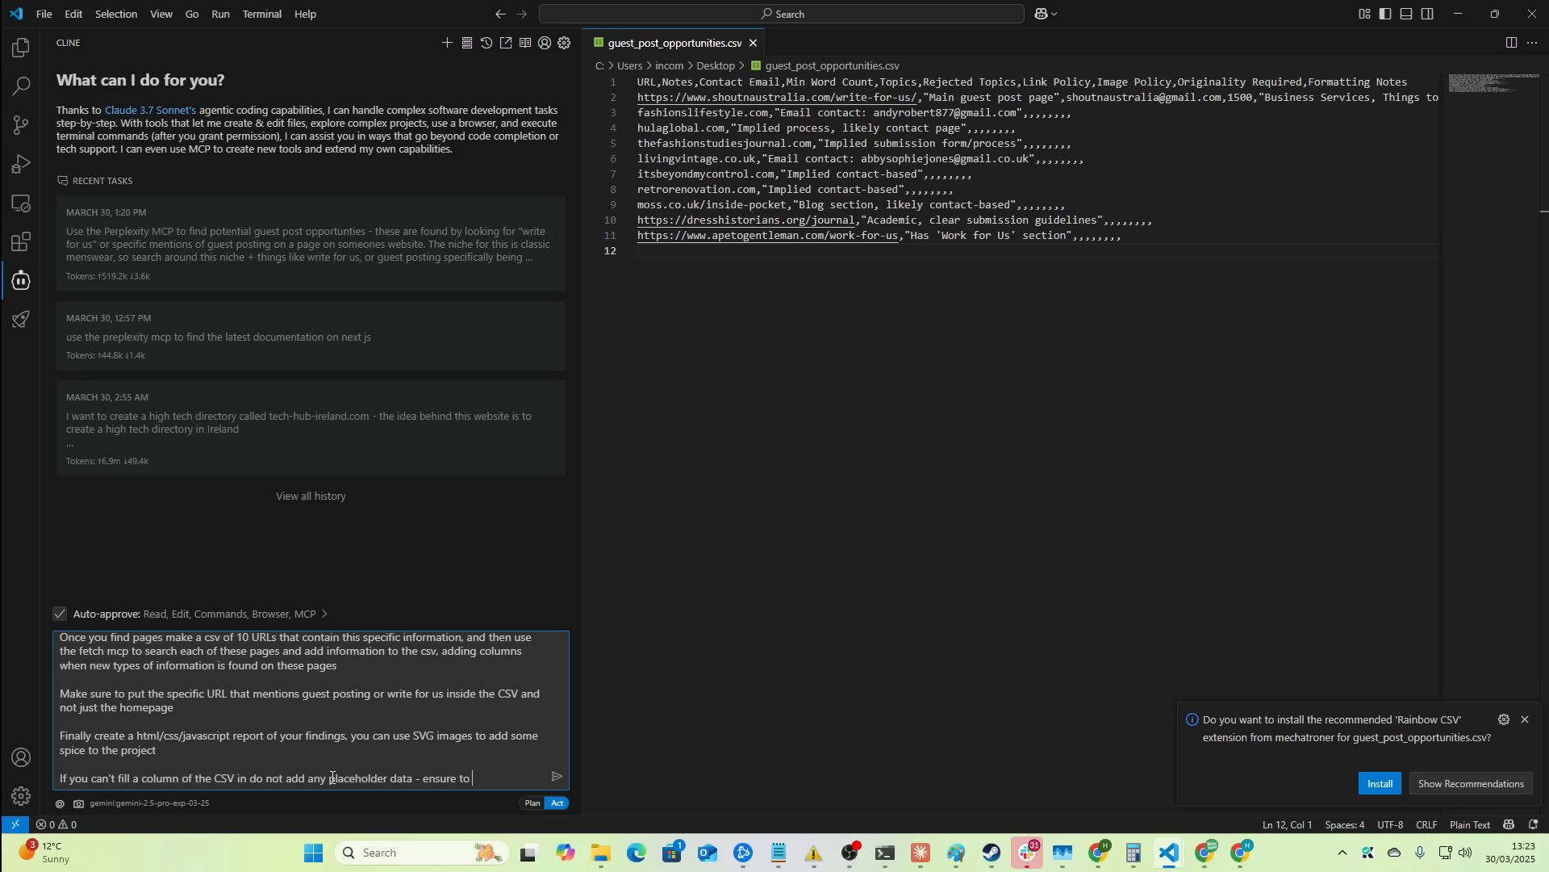
text(only add things you find on the page to the final)
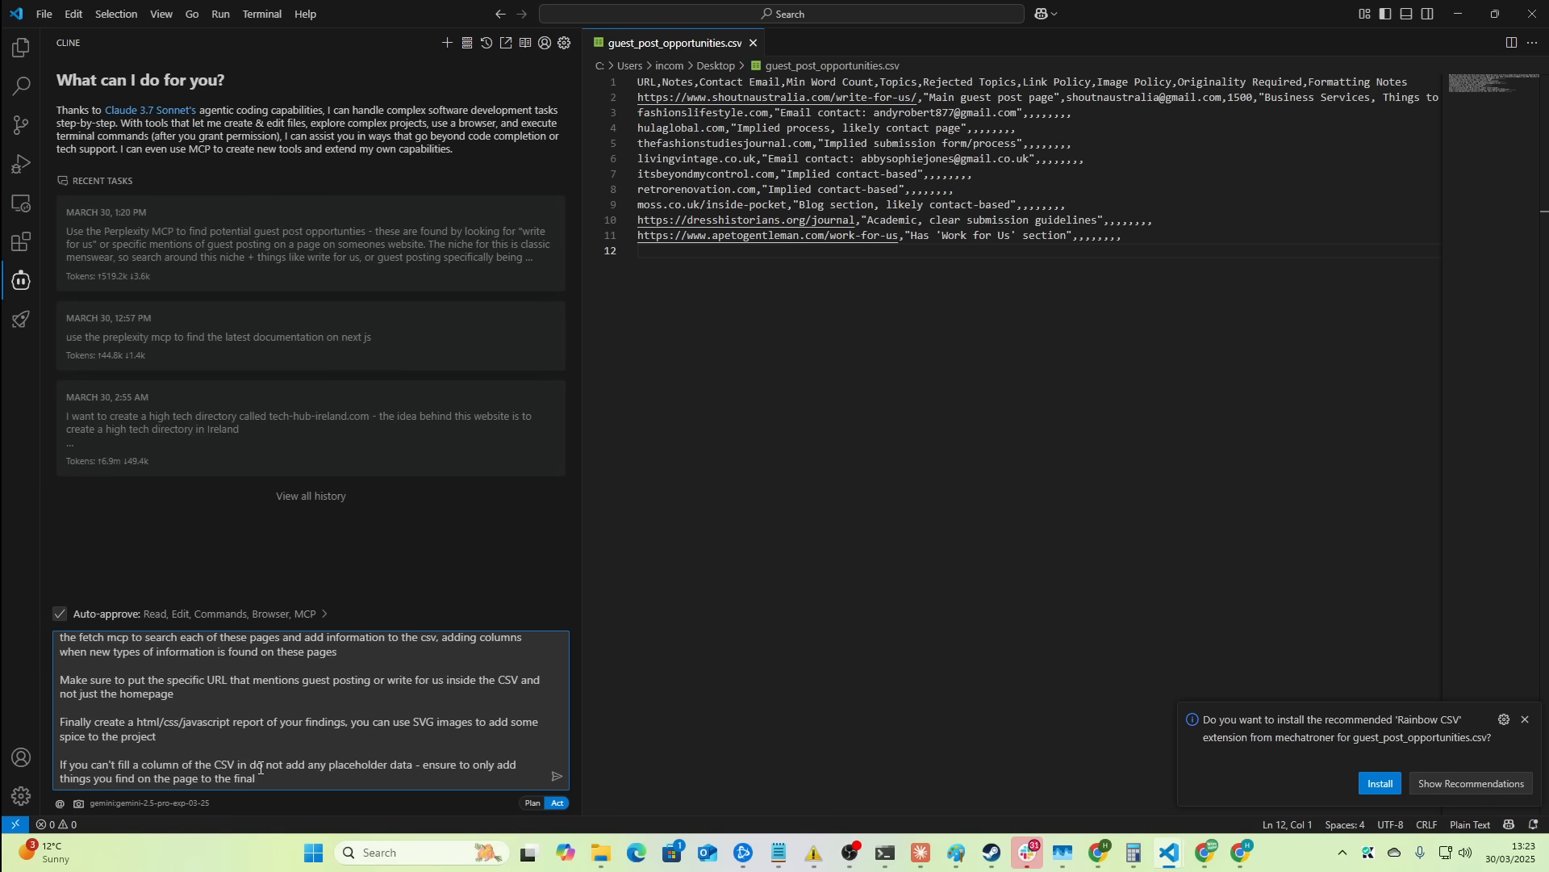
scroll(up, 3)
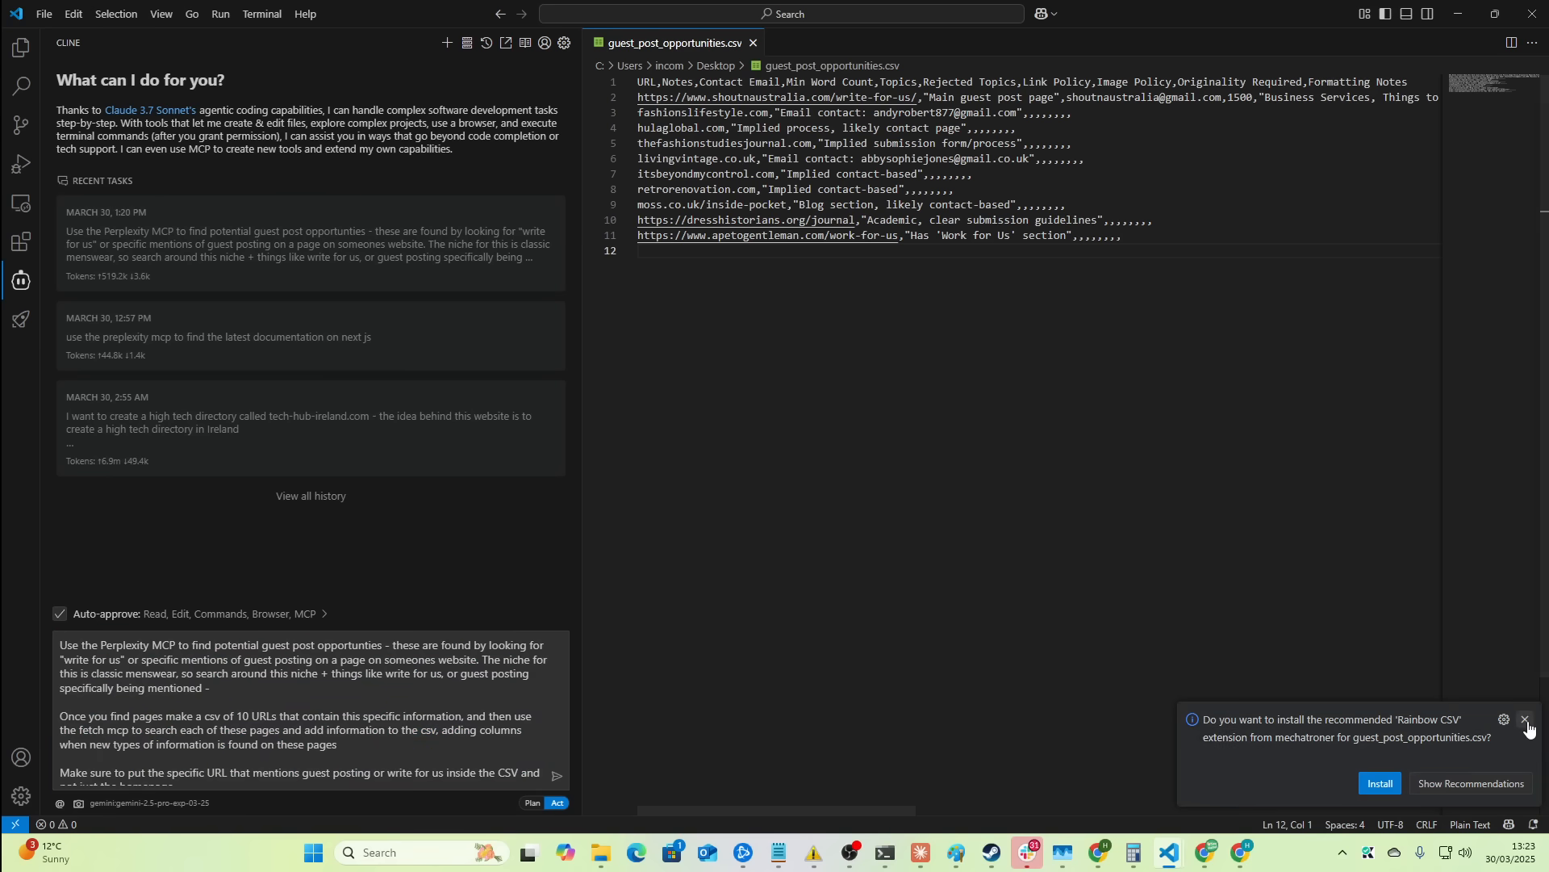
- Dismiss the Rainbow CSV install suggestion and return to the VS Code window
click(1525, 720)
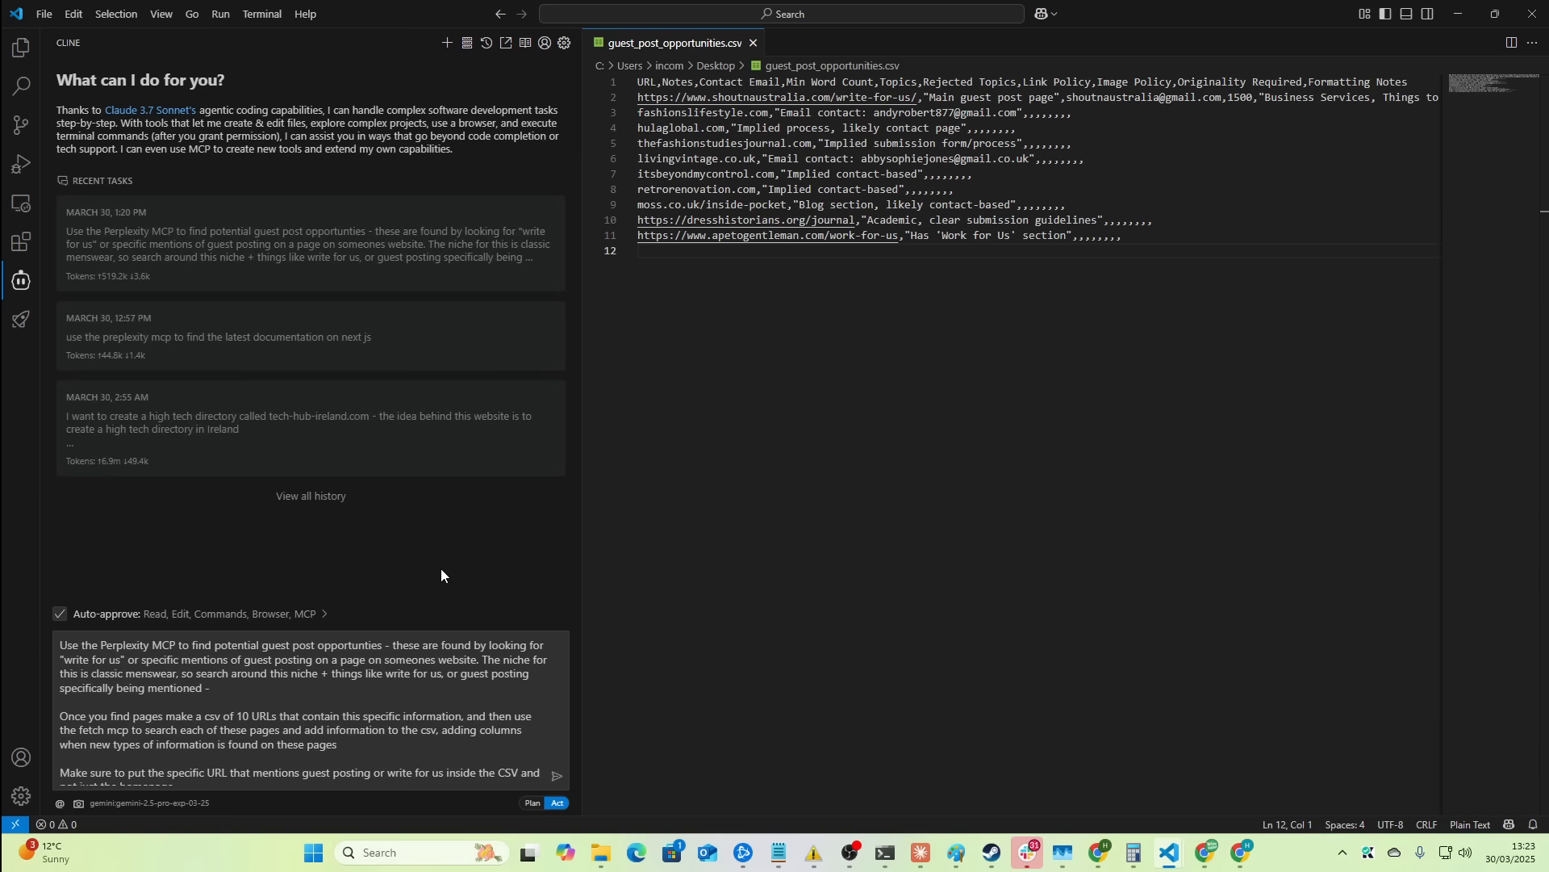
key(alt+tab)
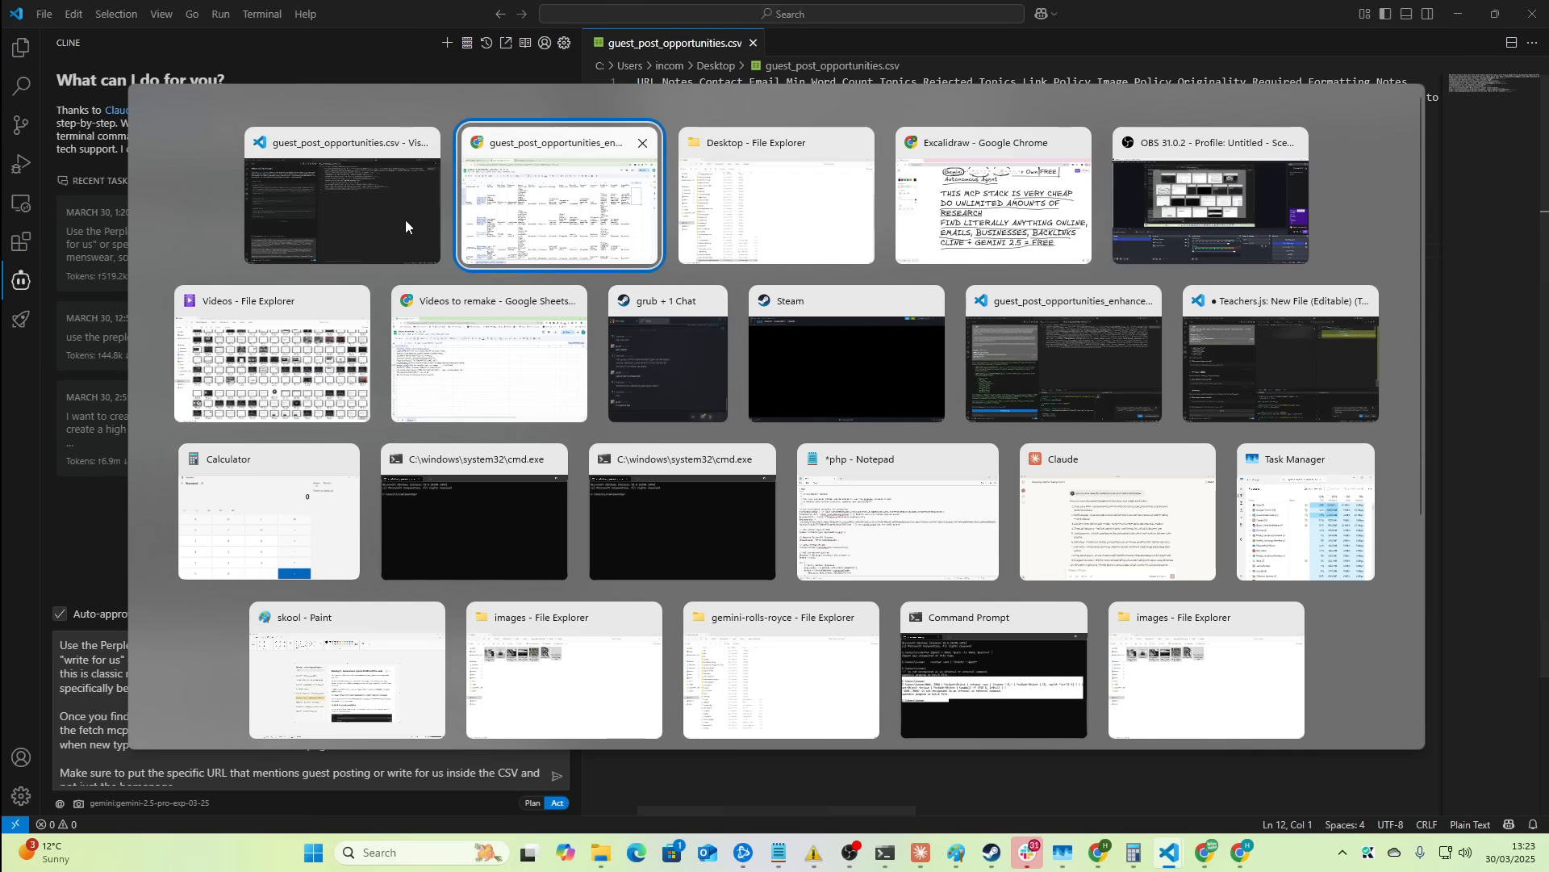
click(559, 196)
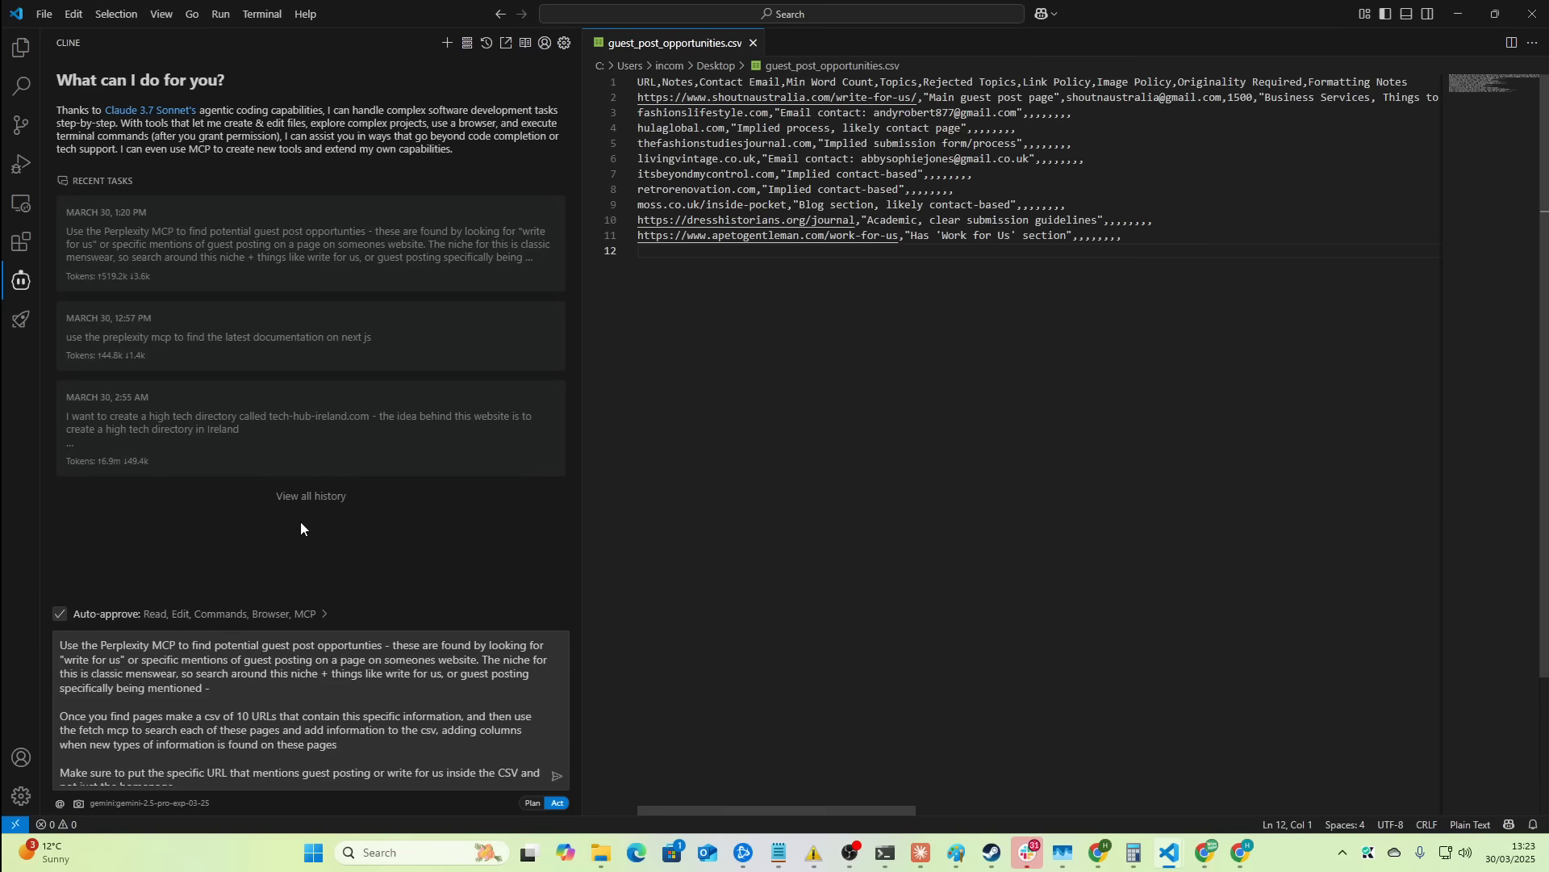
mouse_move(1107, 368)
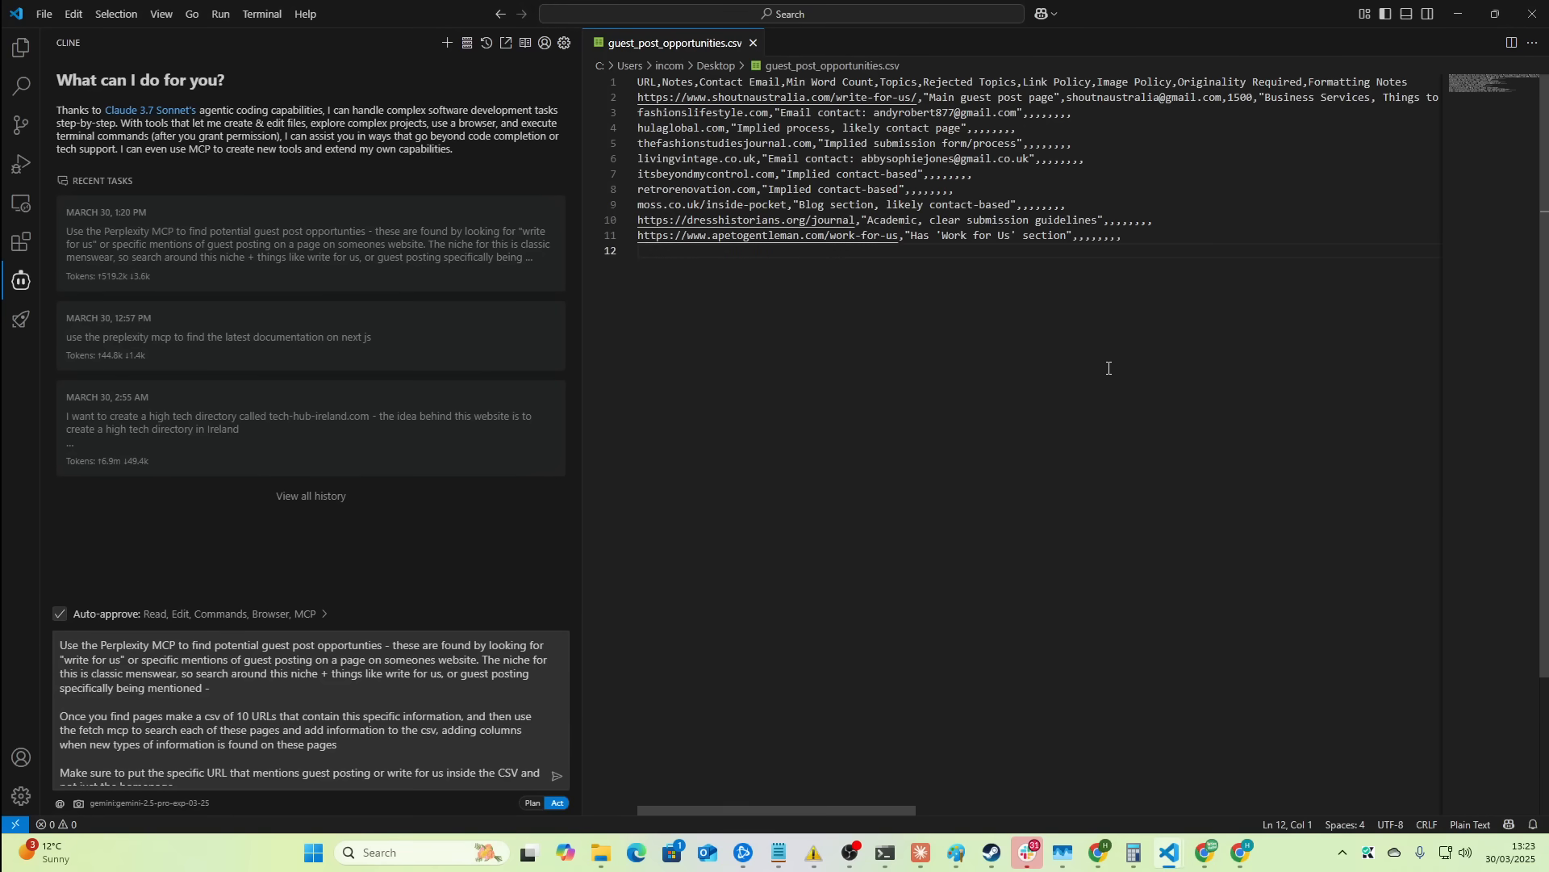
mouse_move(336, 557)
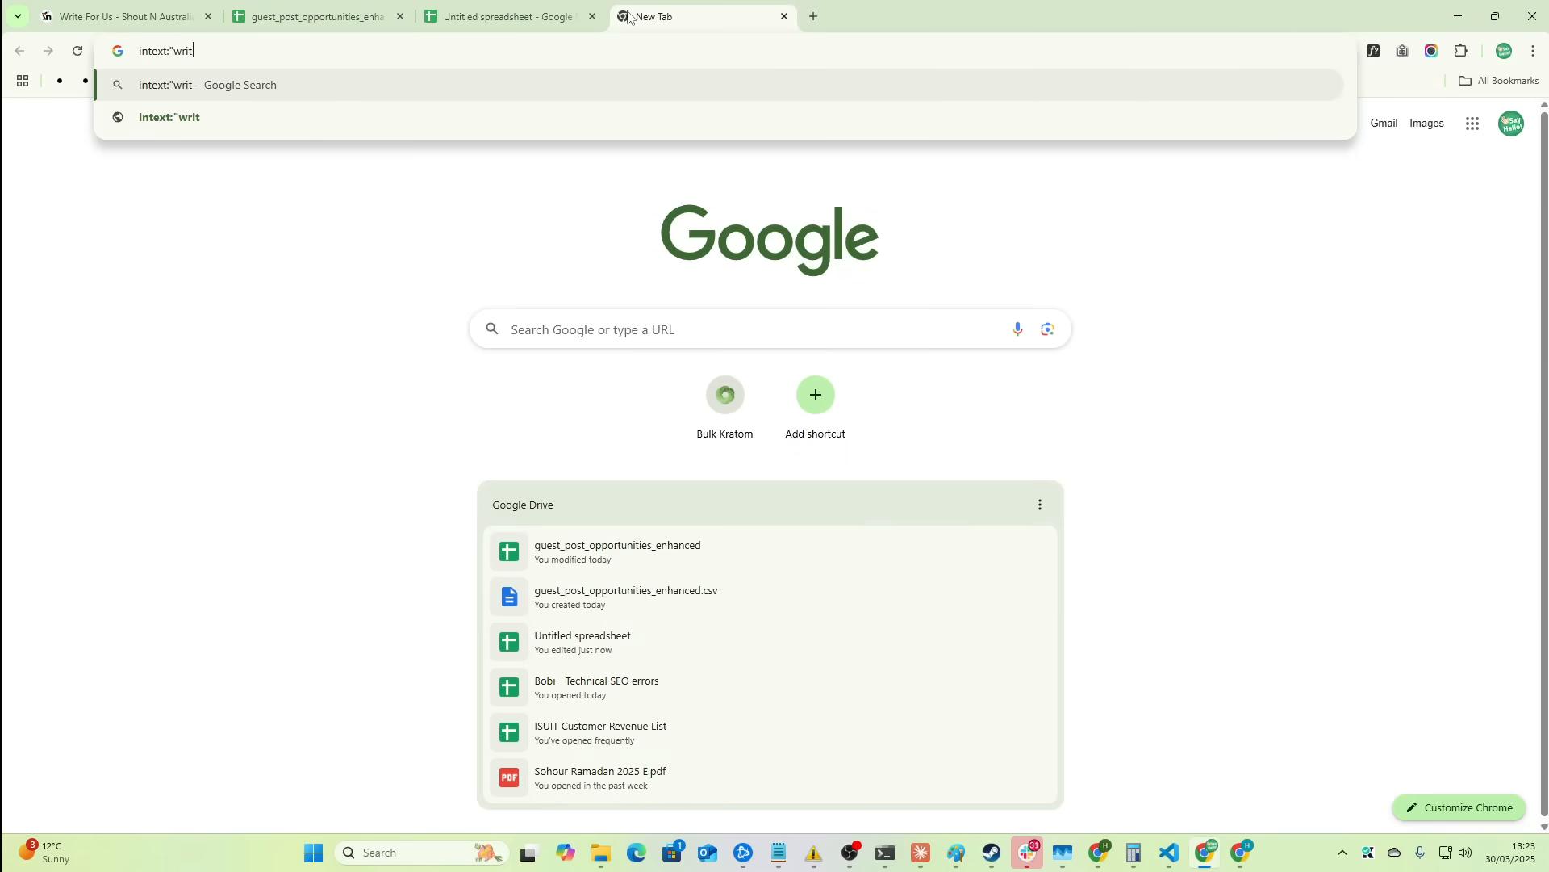
- Search Google for intext:"write for us" classic menswear and read the fashion blog's write-for-us page
text(e for us" clas)
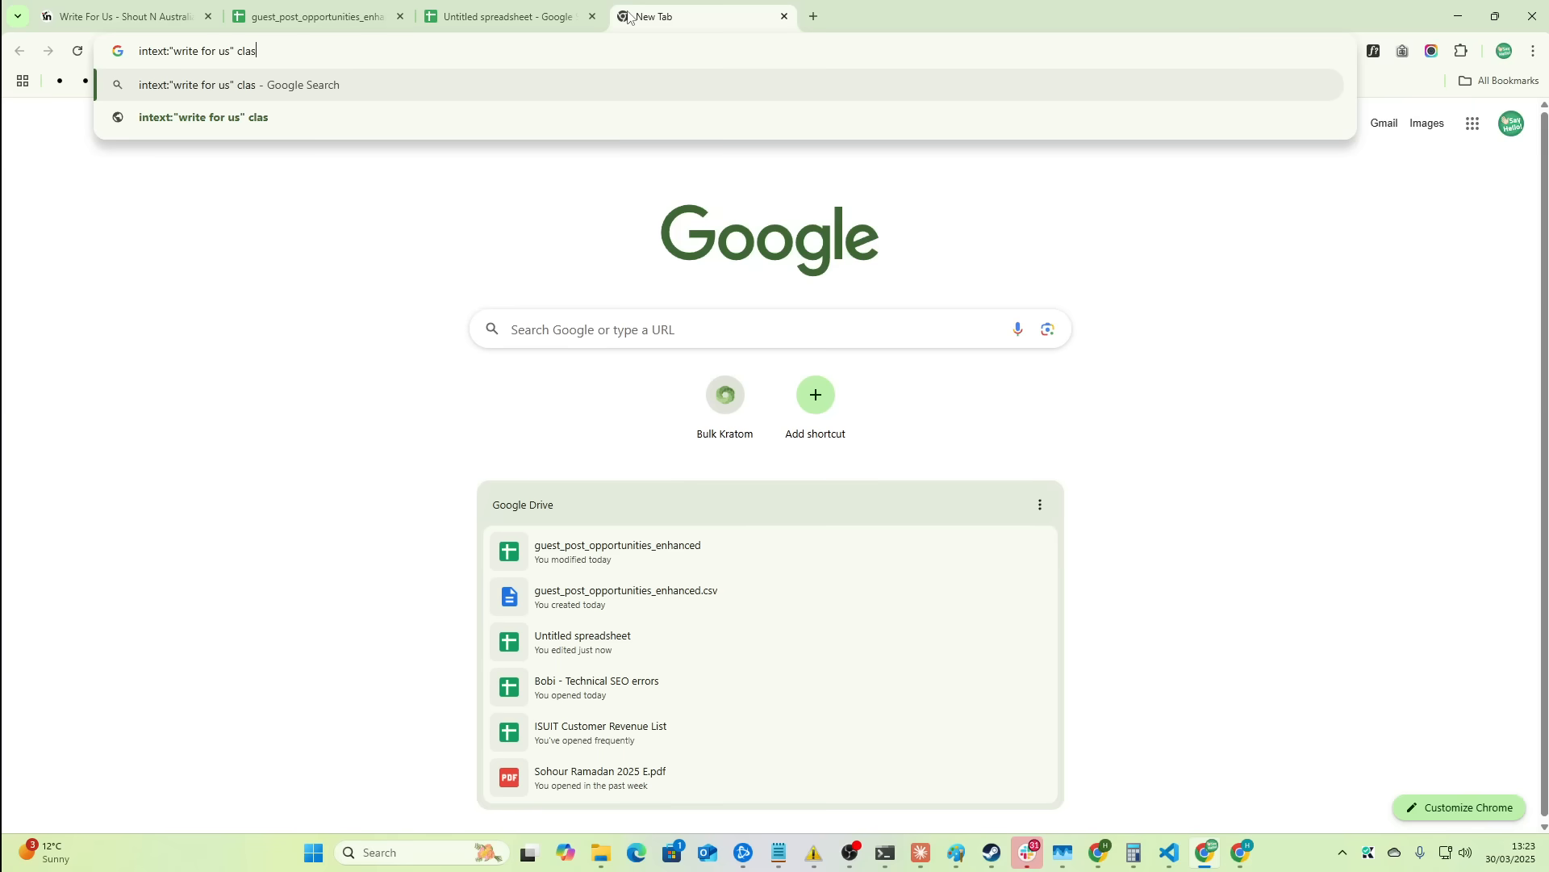
key(Return)
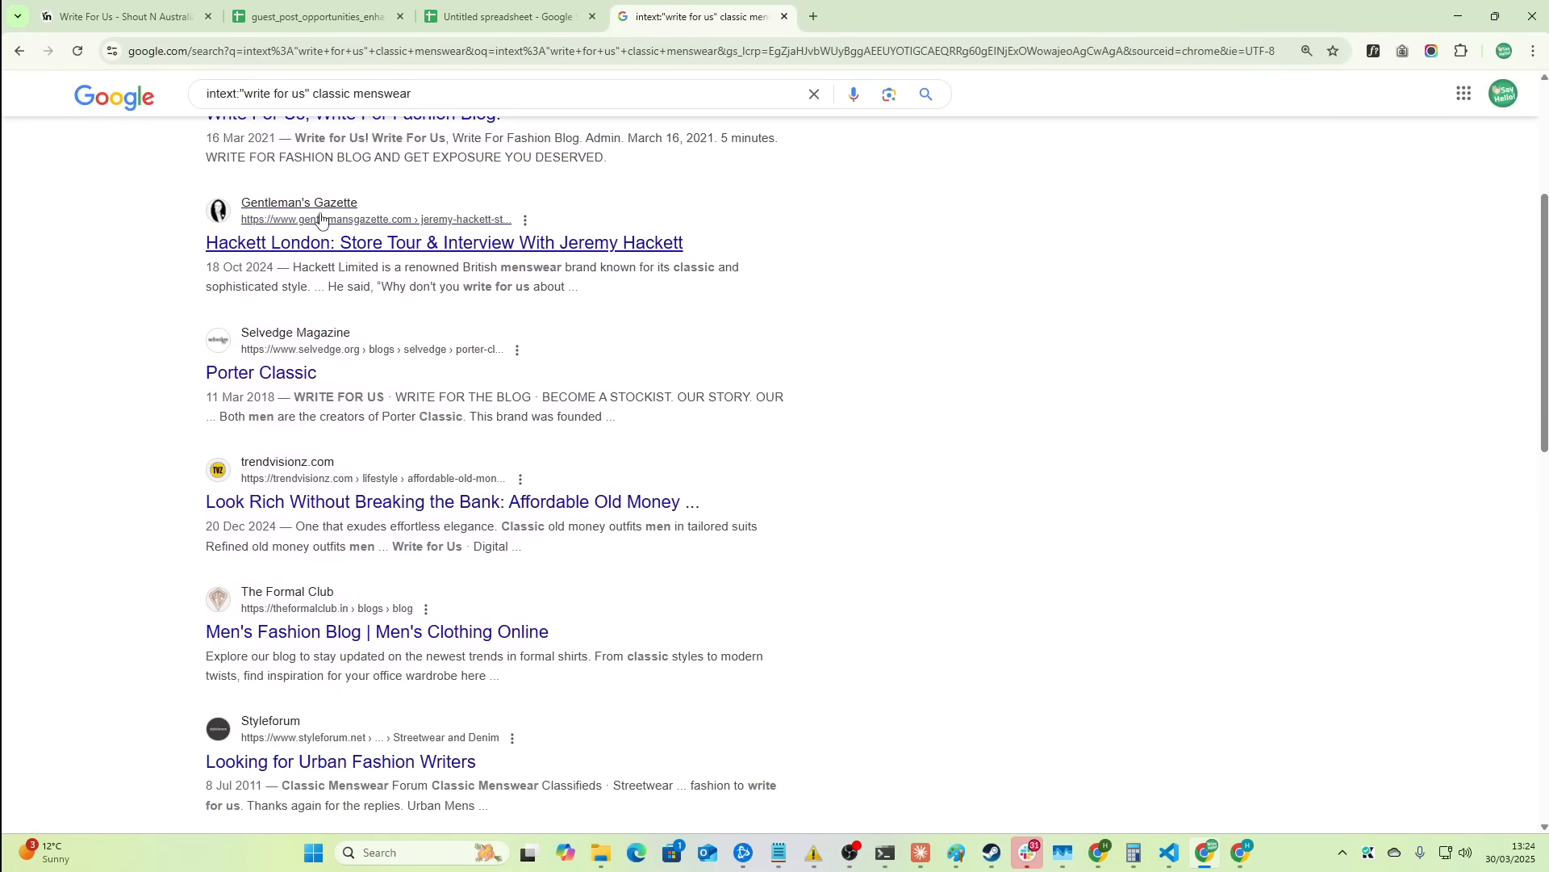
click(352, 115)
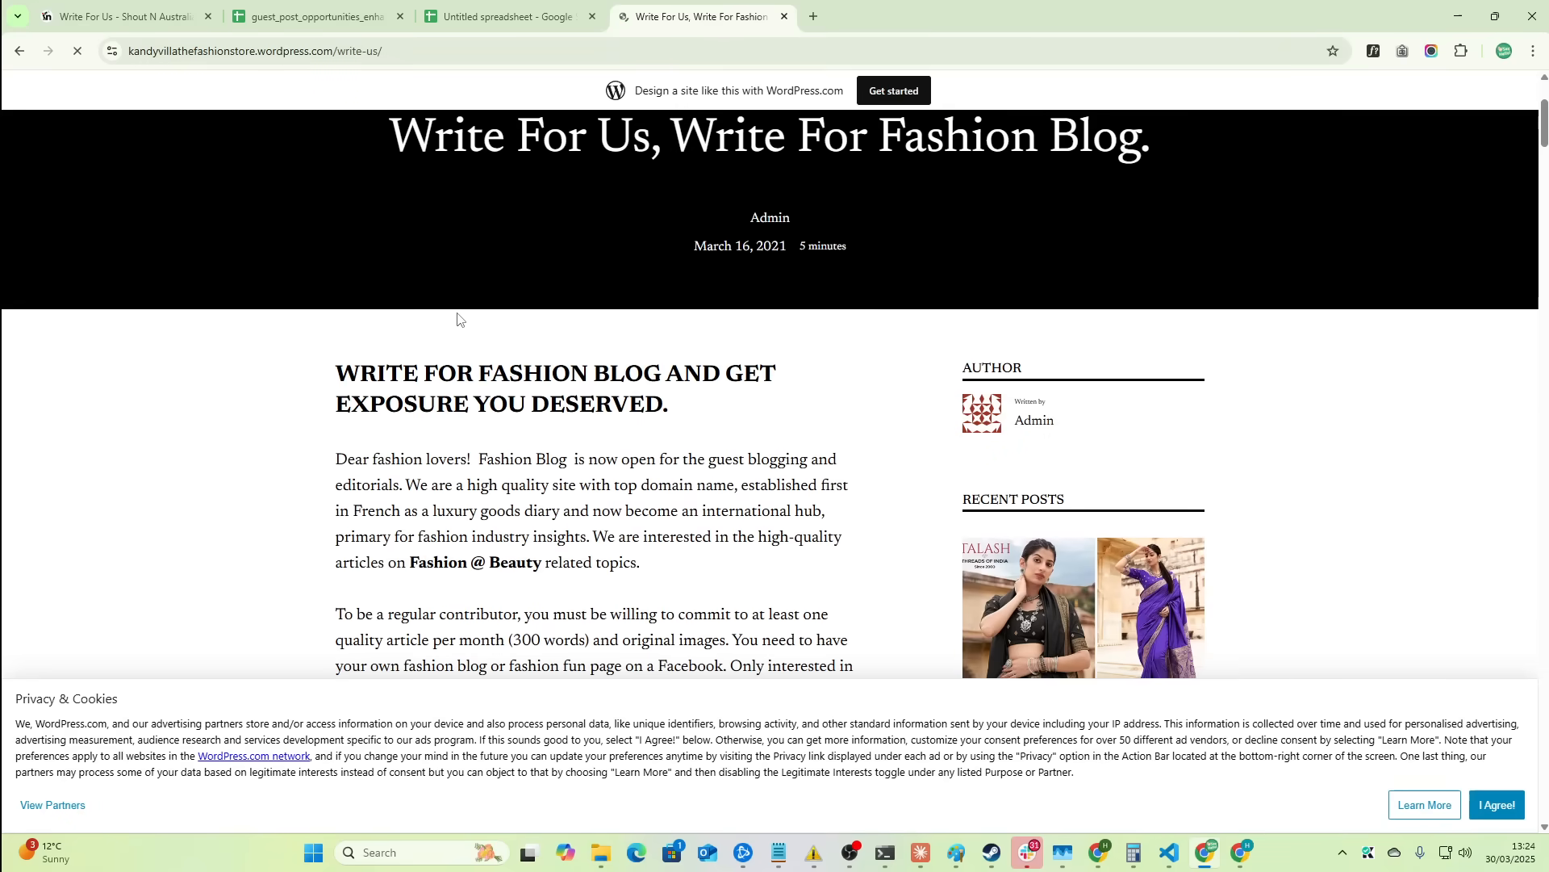
scroll(down, 3)
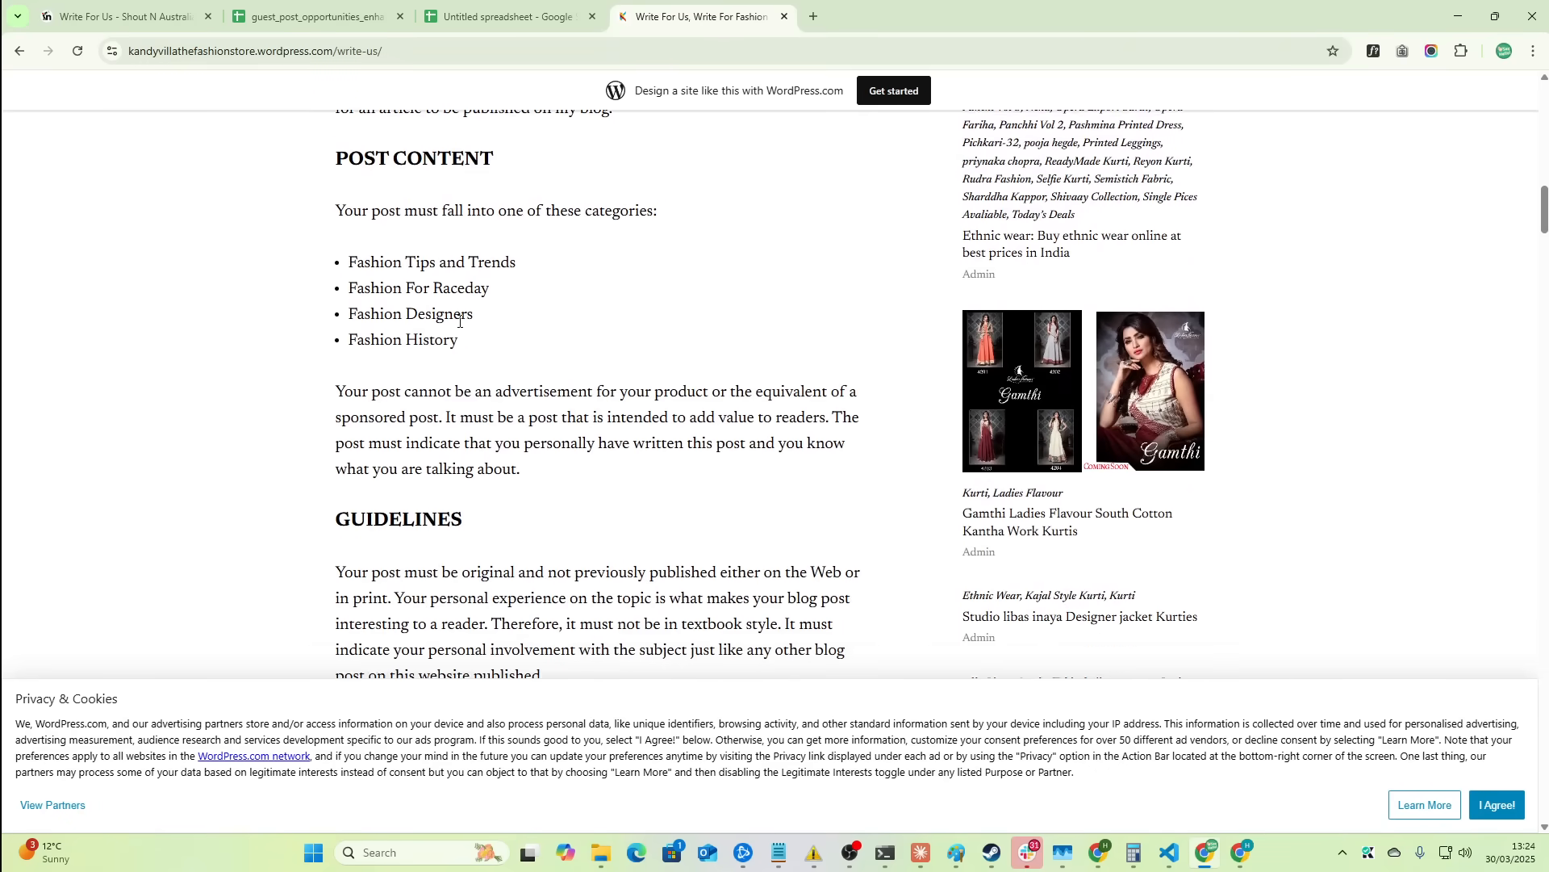
scroll(down, 3)
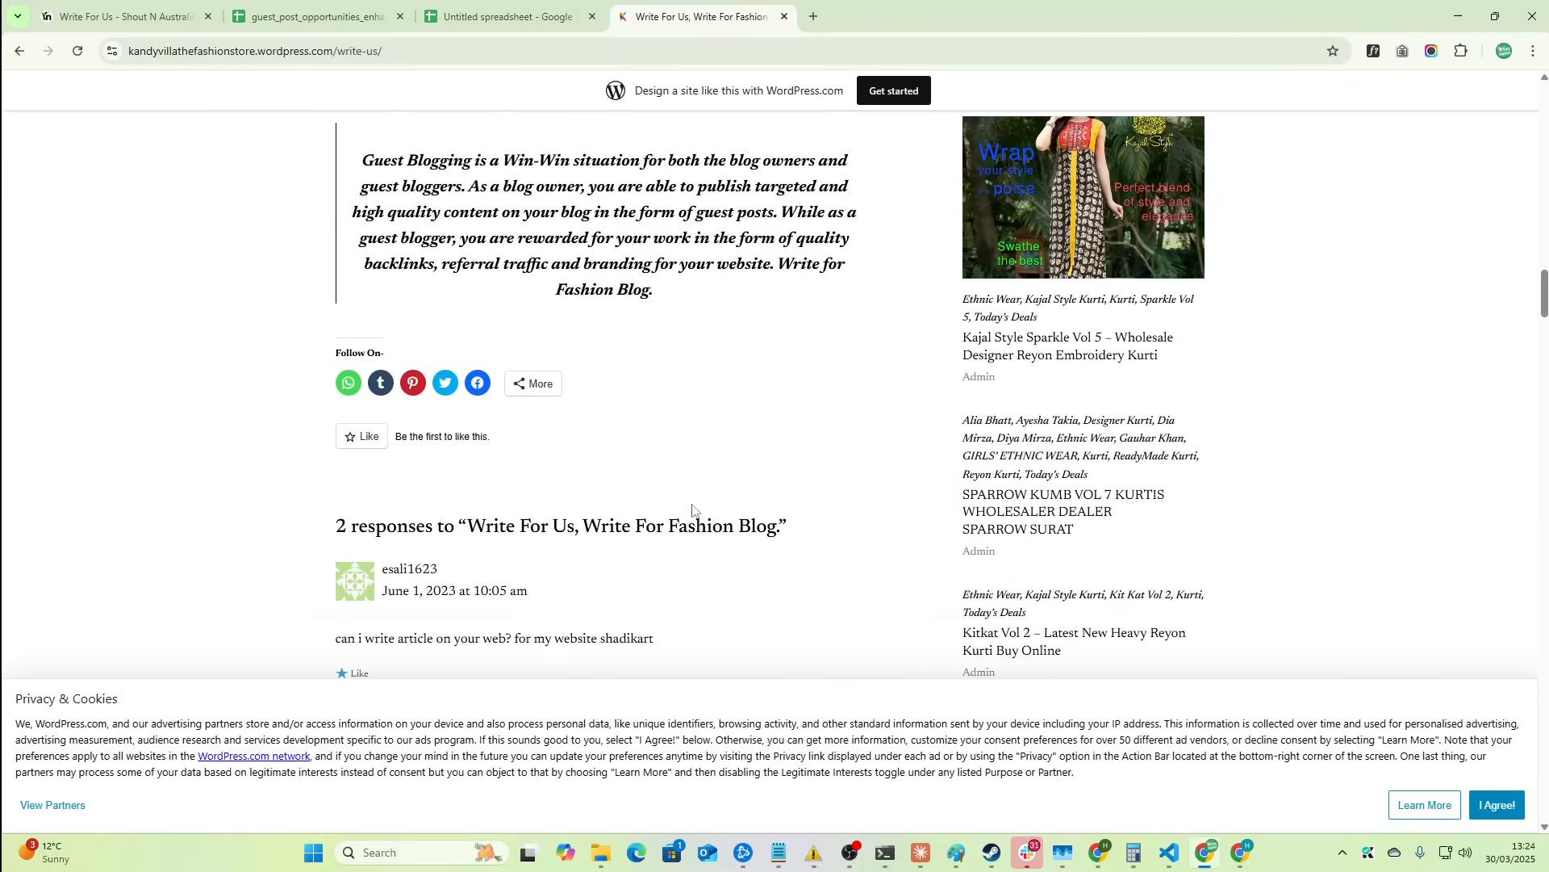
- Return to the search results, then switch to the window searching for "brave api"
click(19, 50)
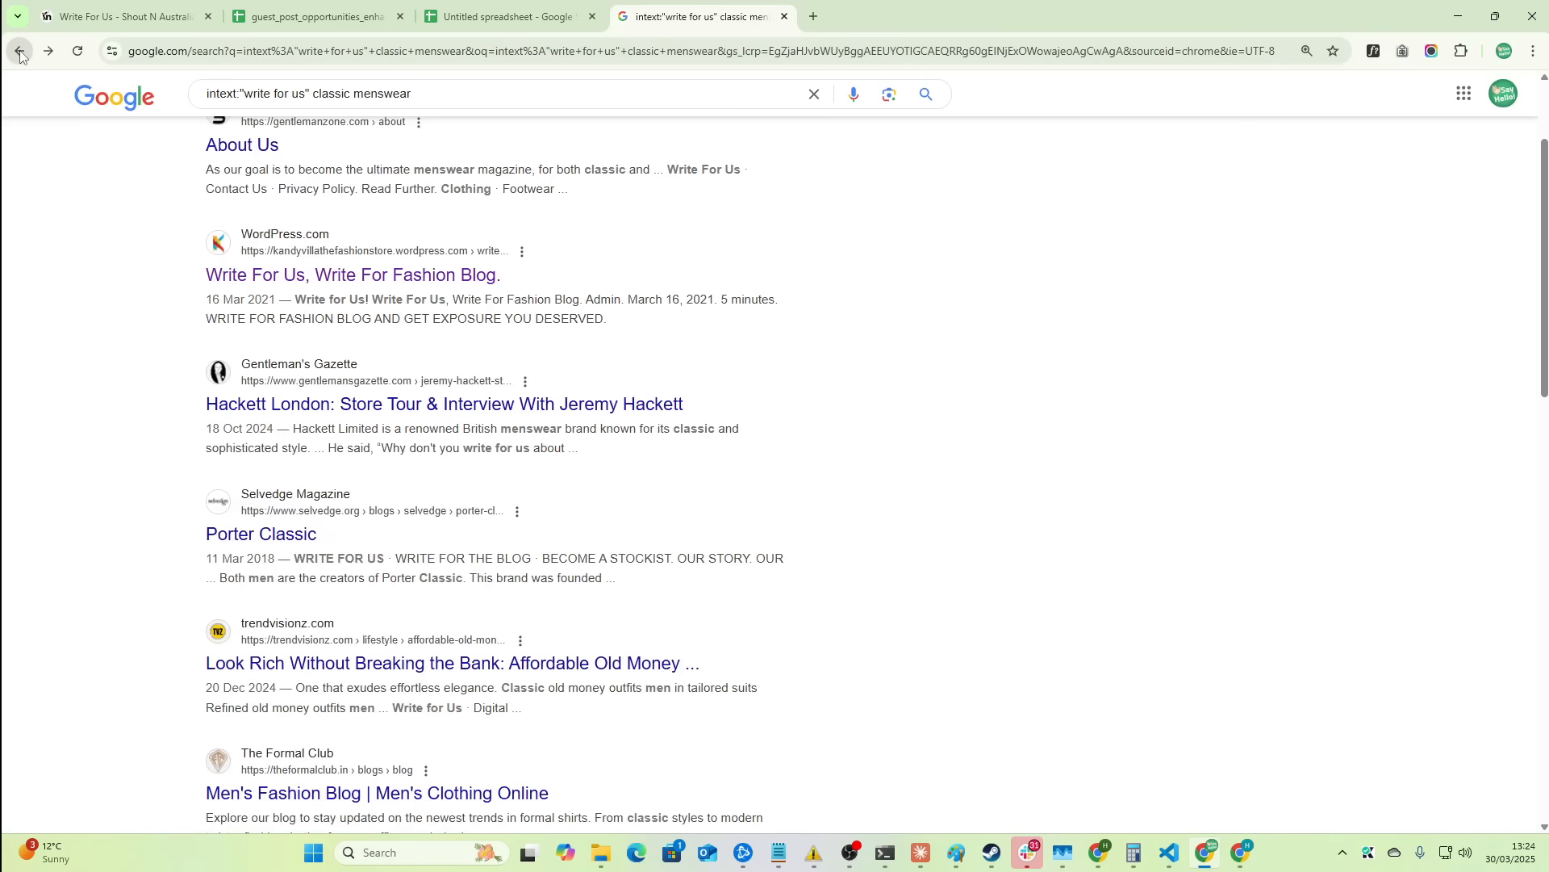
scroll(down, 3)
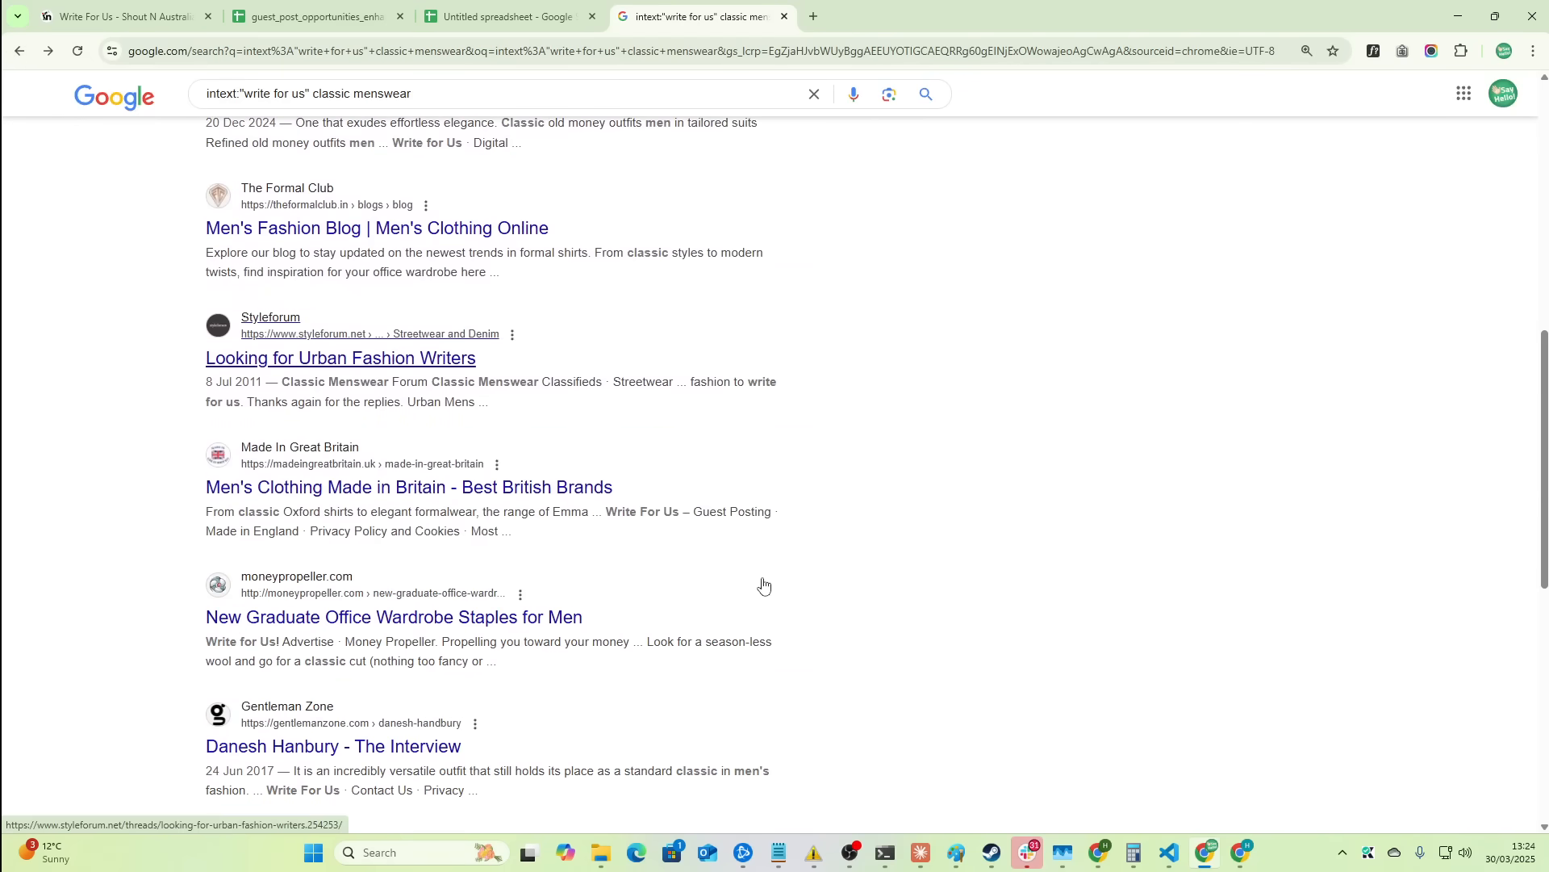
click(1168, 852)
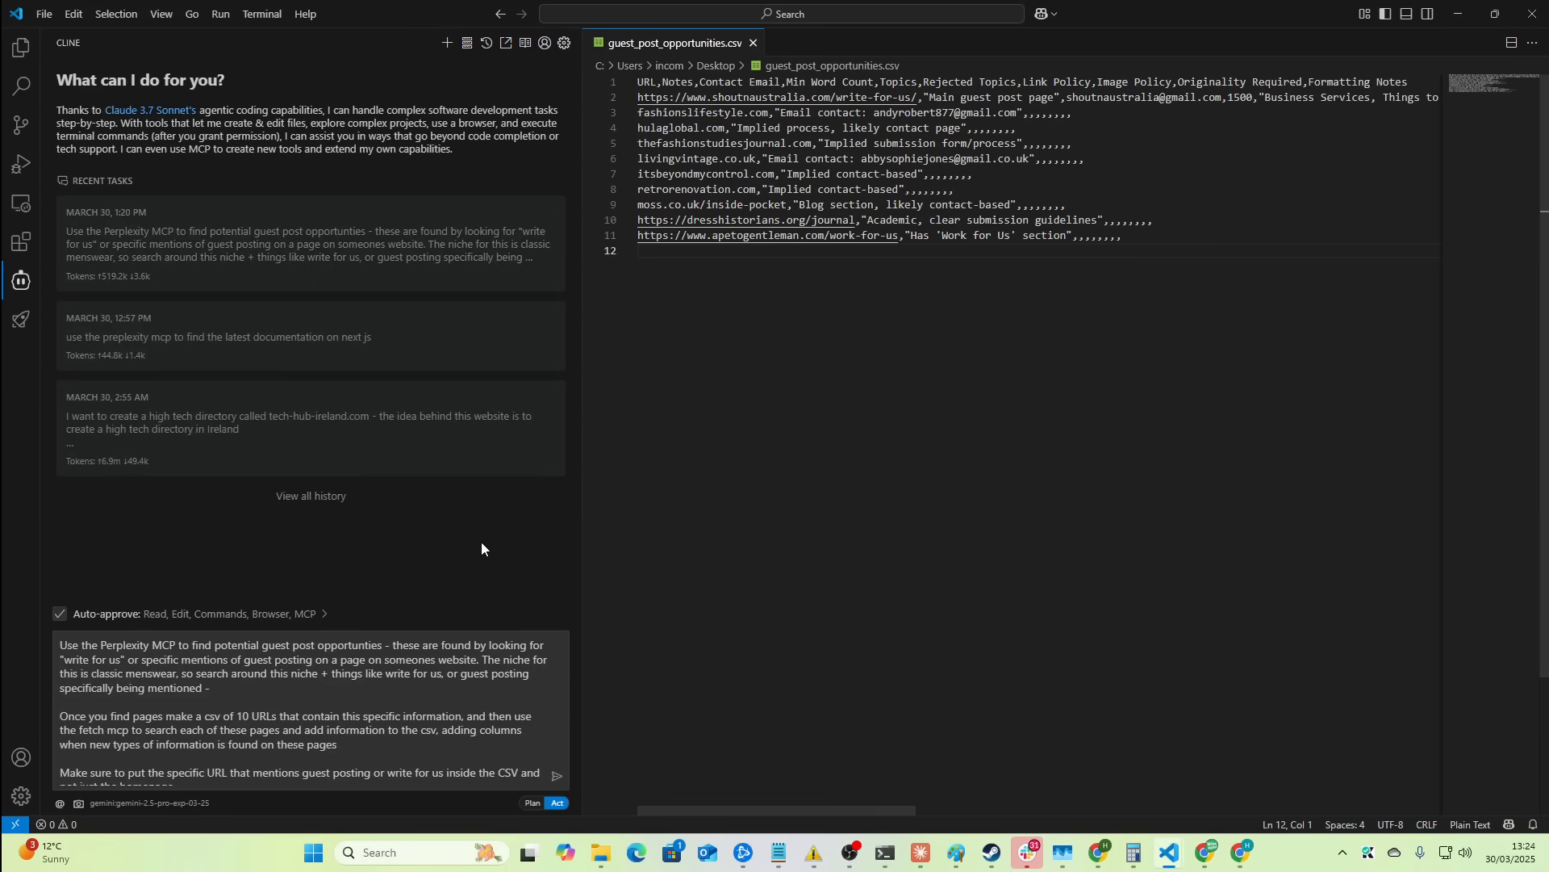
mouse_move(608, 475)
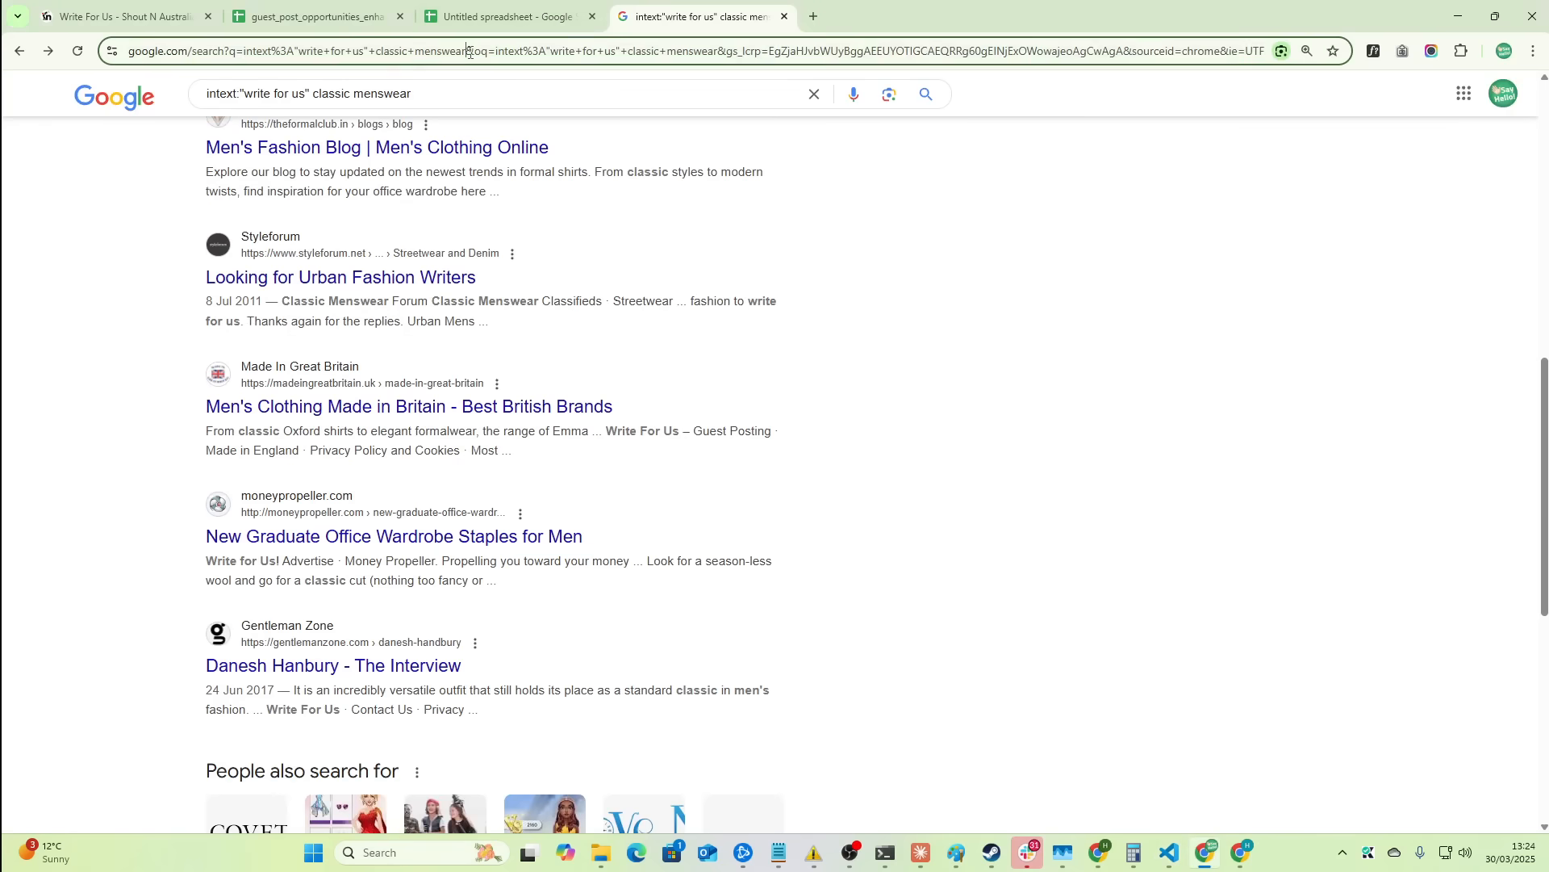
click(1502, 94)
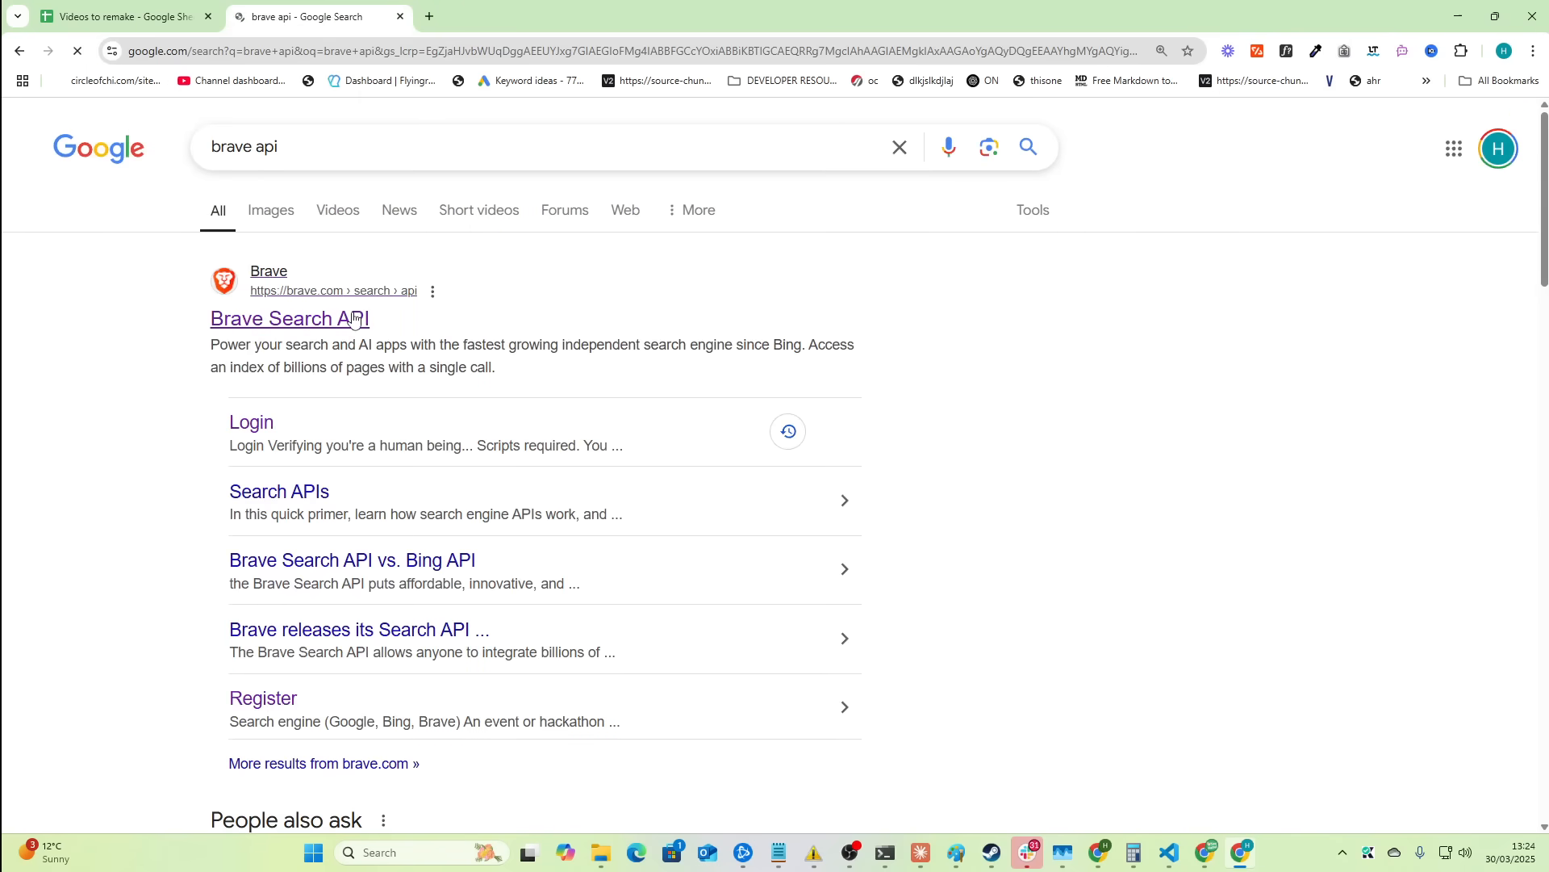
- View the Brave Search API page's Data for AI plans, noting the Free plan's 1 query/second, 2,000 queries/month limits
click(289, 318)
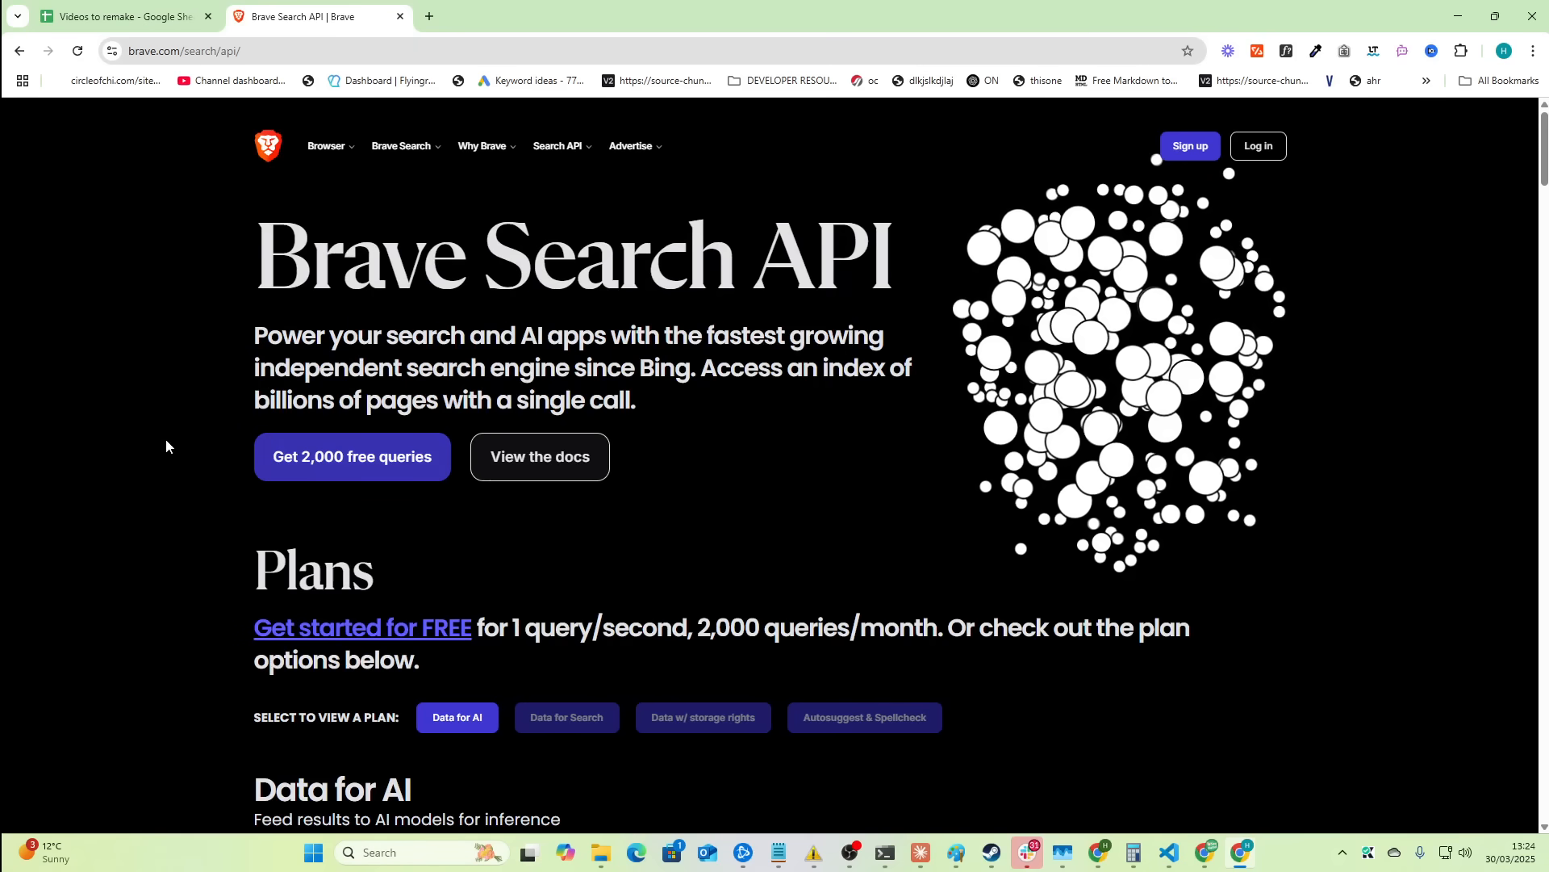
mouse_move(695, 494)
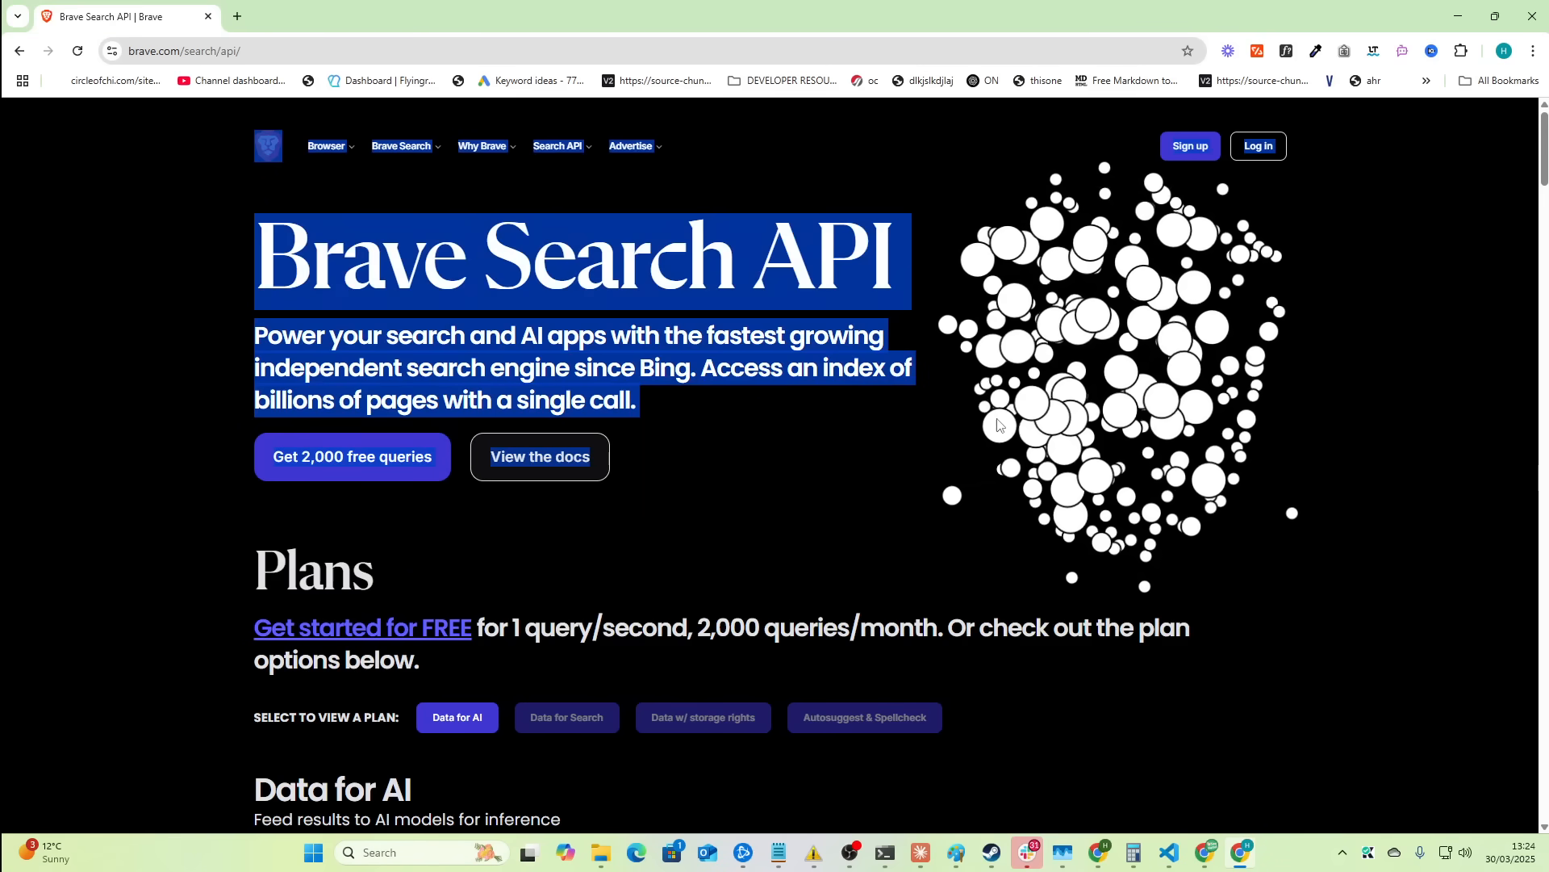
scroll(down, 3)
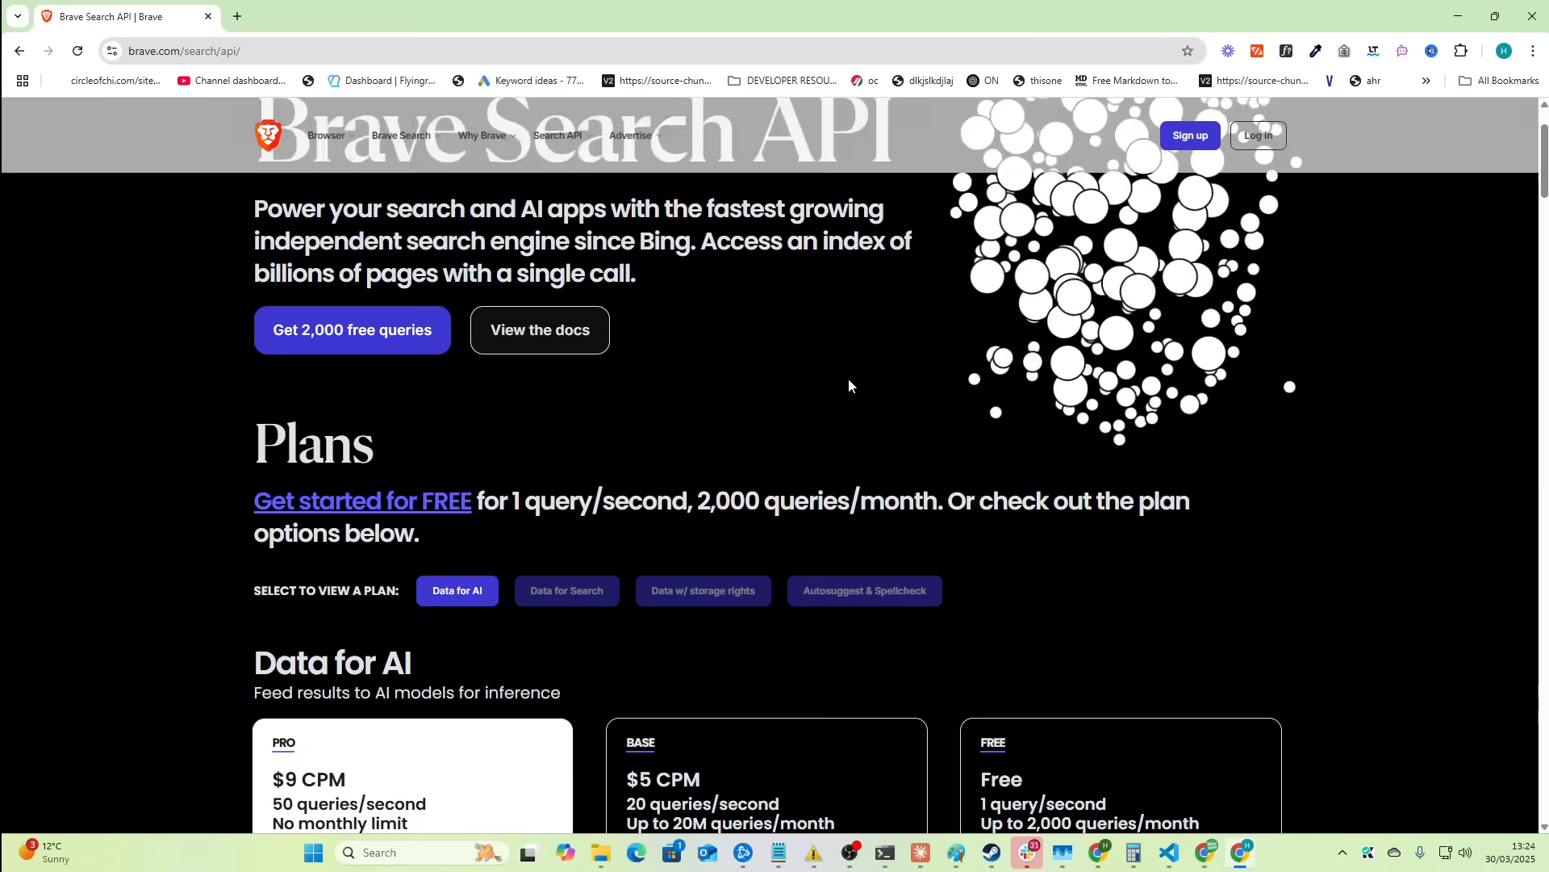
scroll(down, 3)
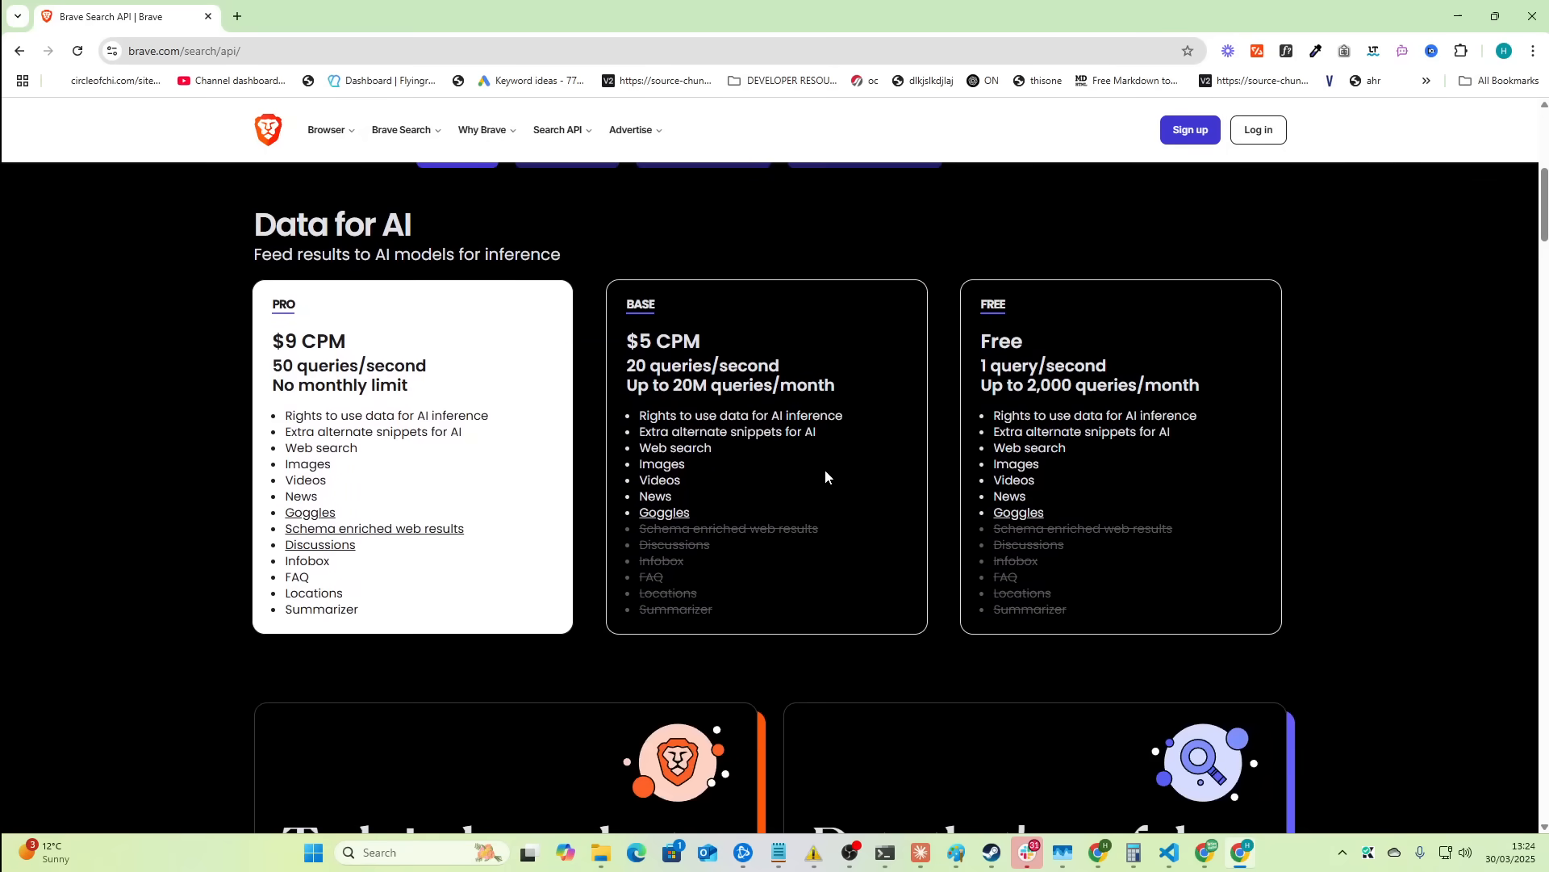
mouse_move(820, 489)
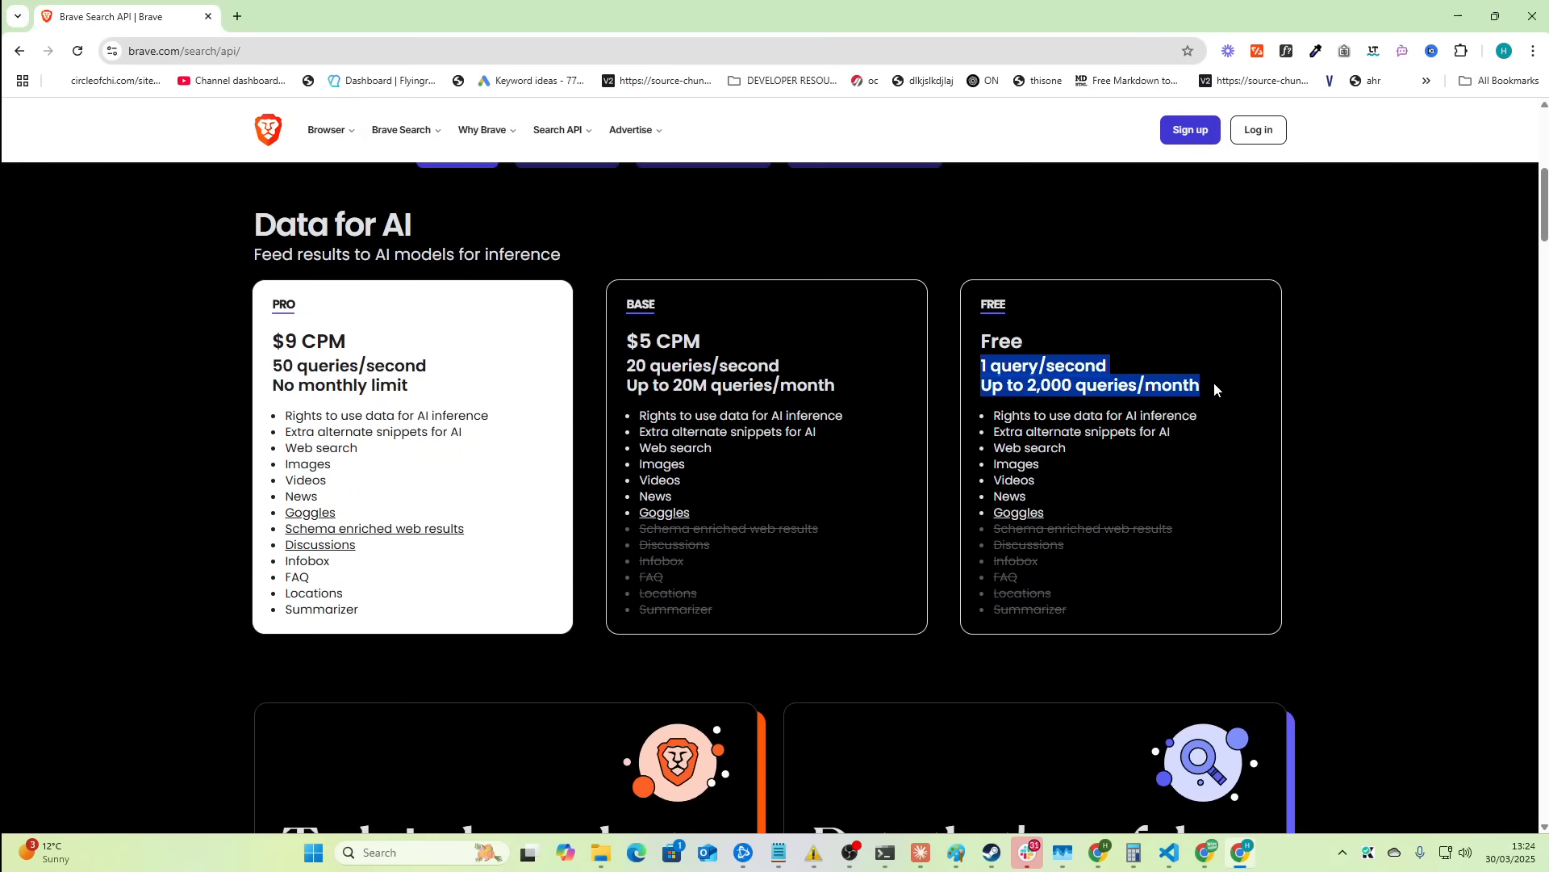
mouse_move(1024, 377)
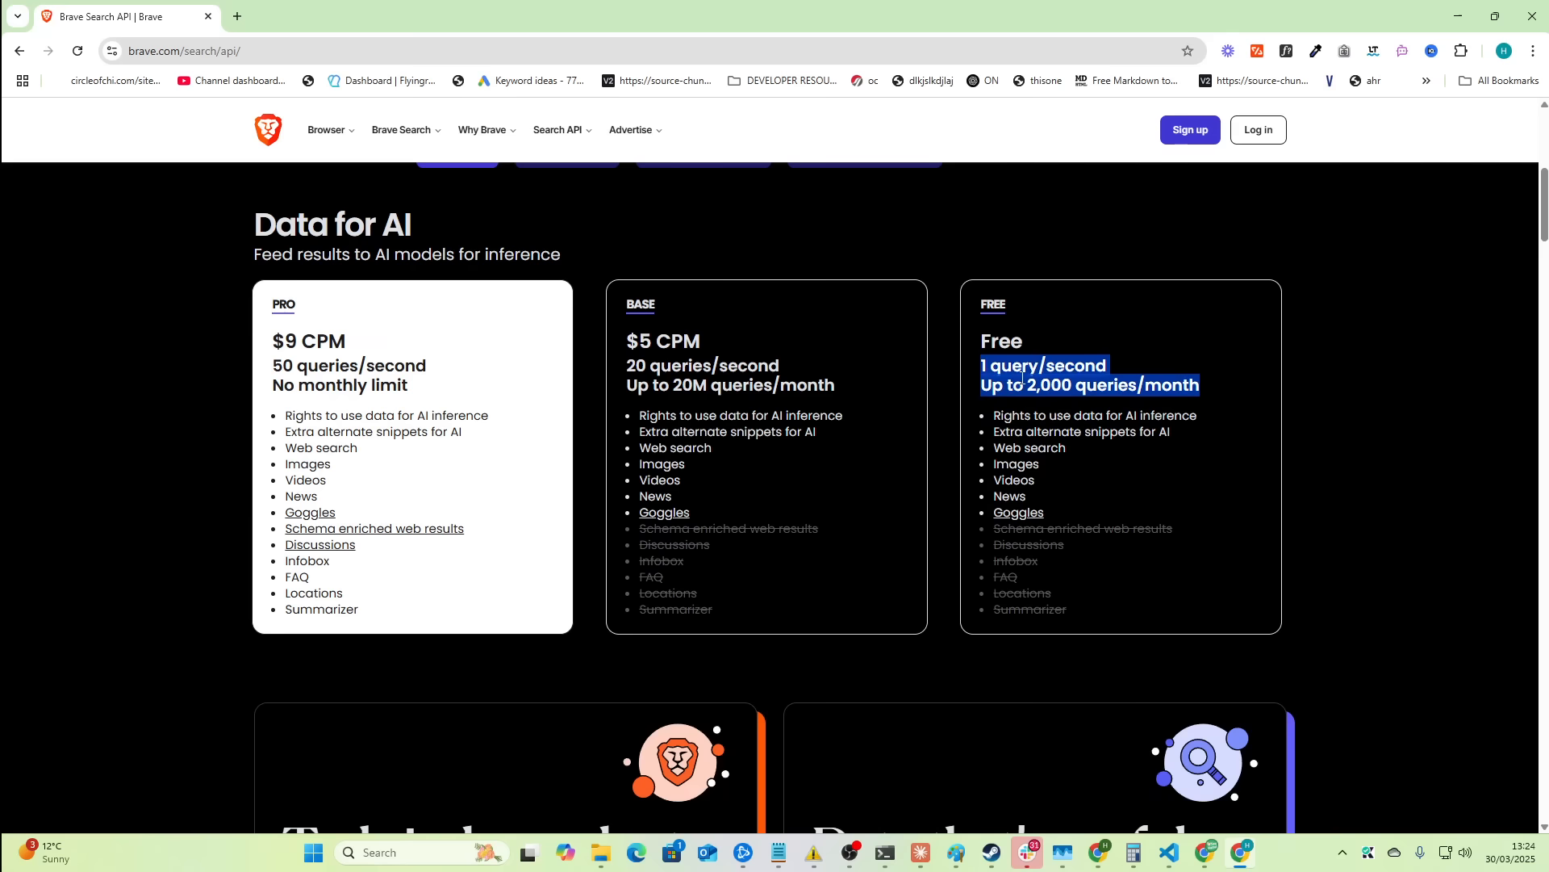